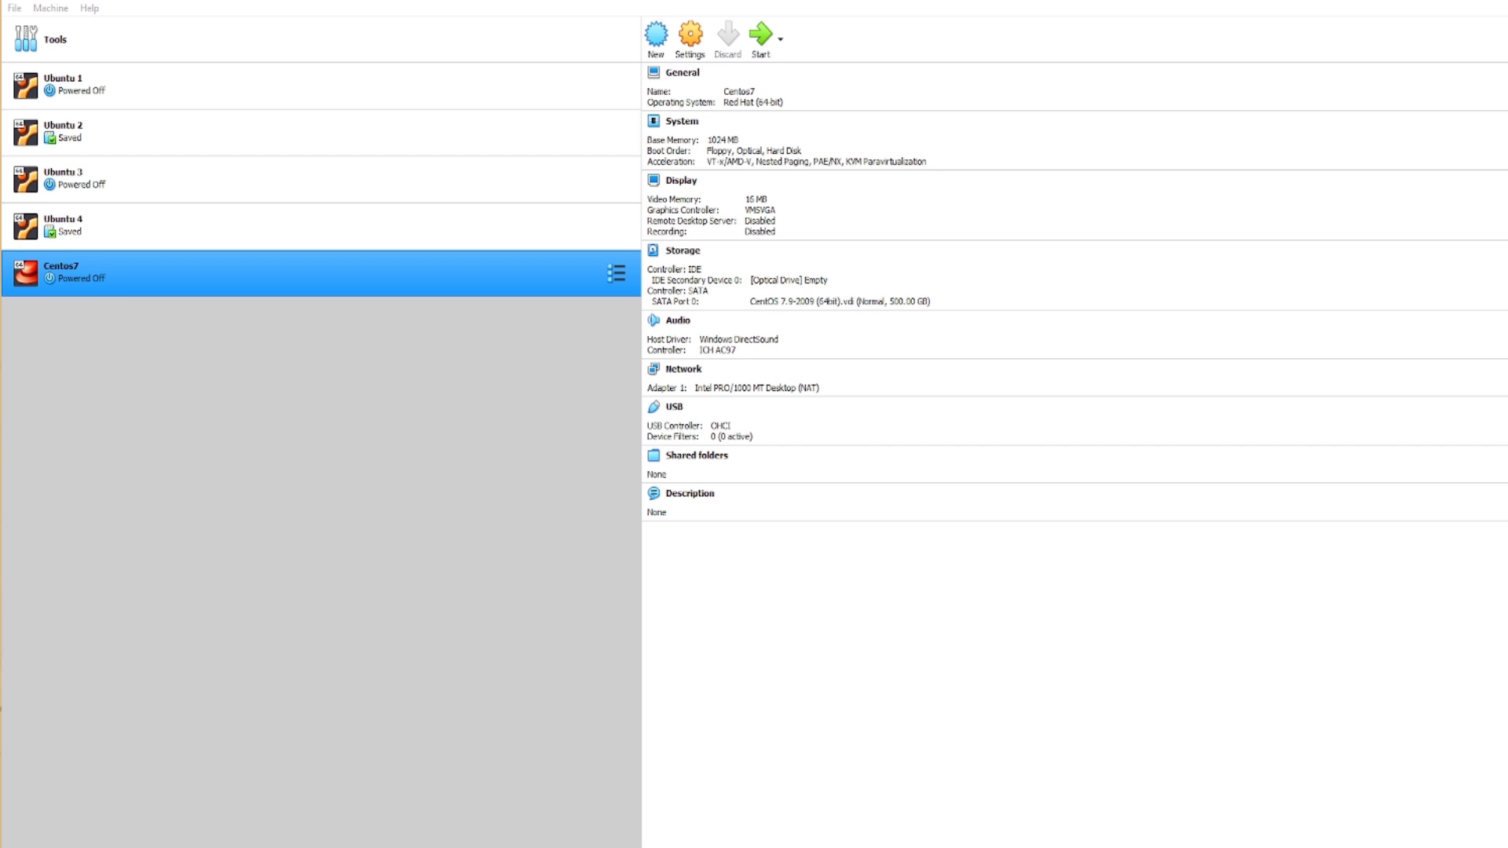
mouse_move(260, 403)
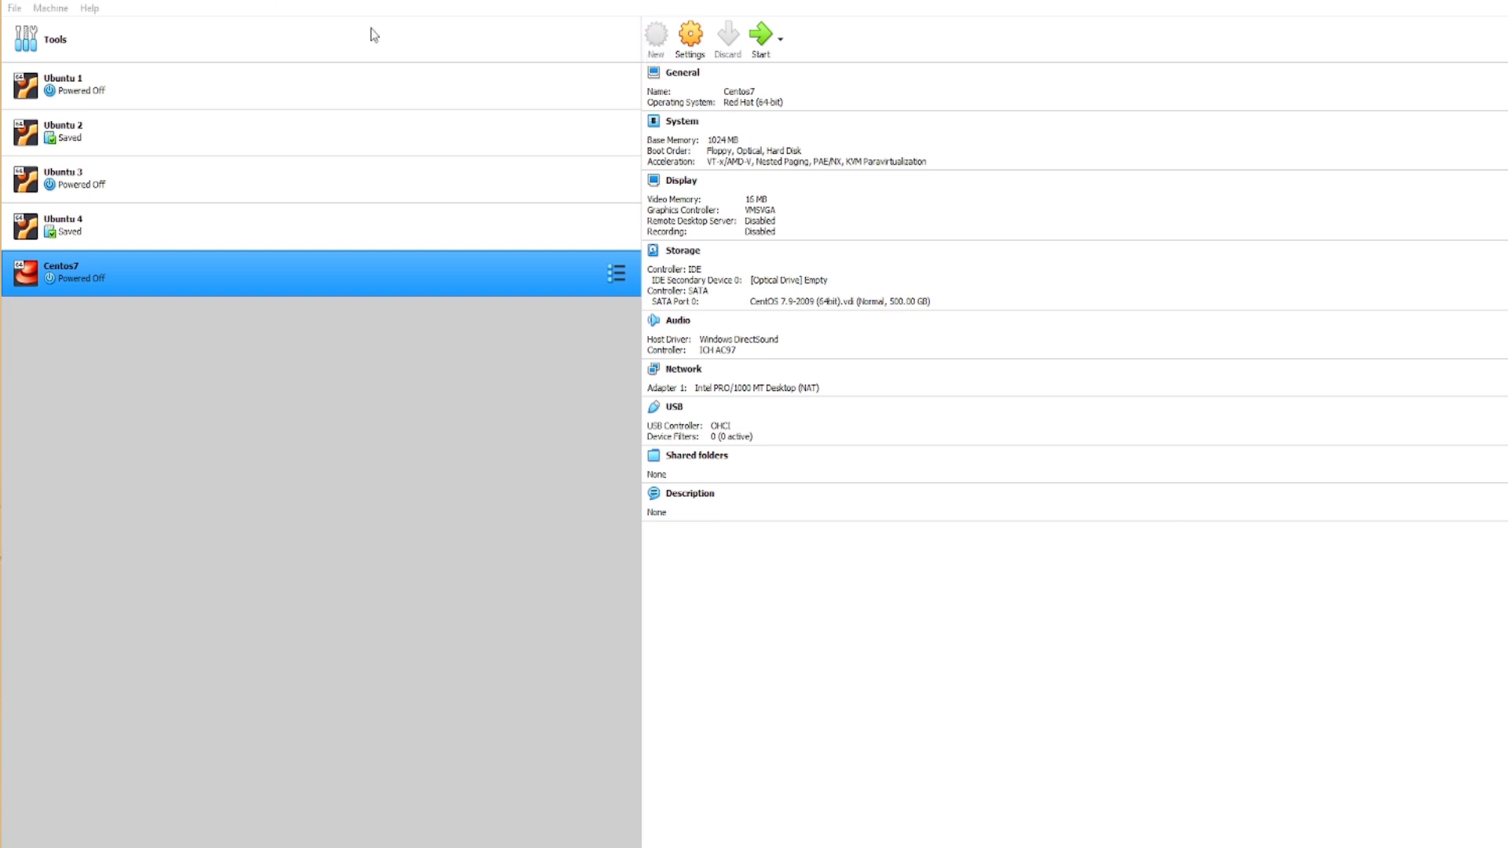
mouse_move(681, 75)
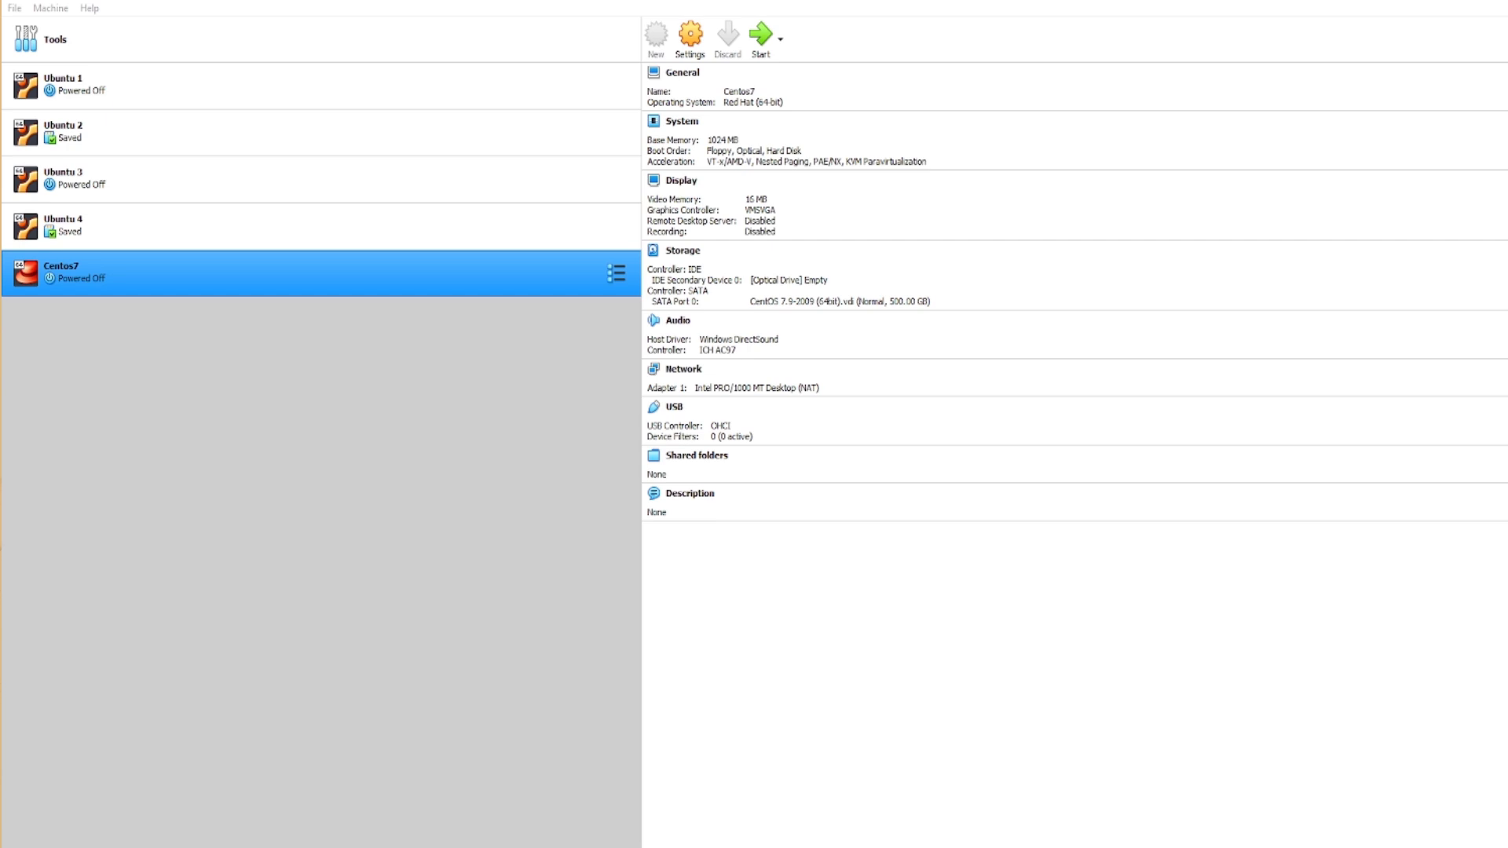
Step: Start a new machine named 'Ubuntu Test', auto-selecting type Linux and version Ubuntu (64-bit)
left_click(654, 35)
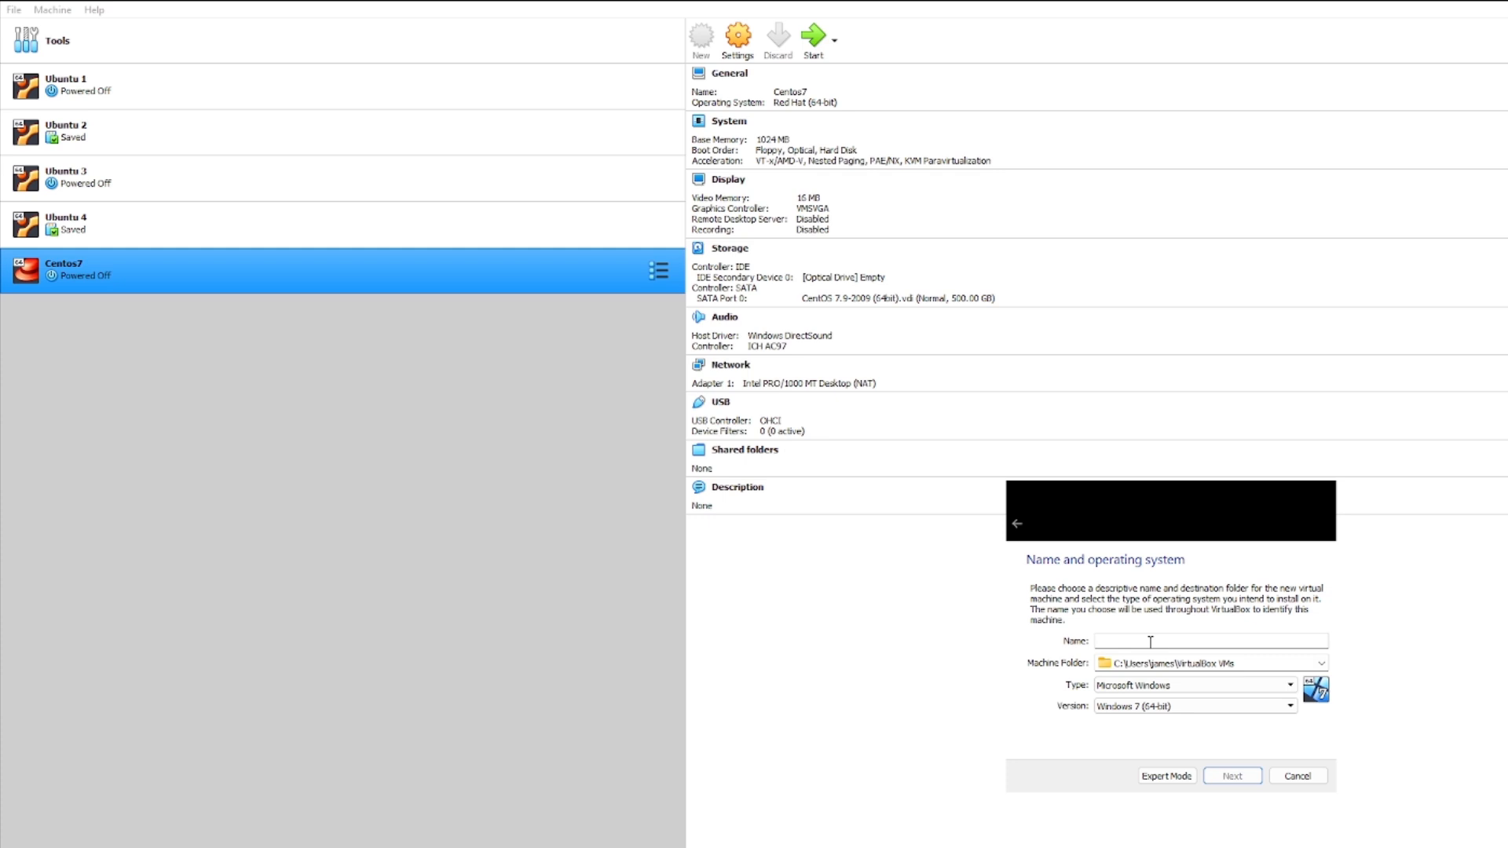
type("Ubuntu Test")
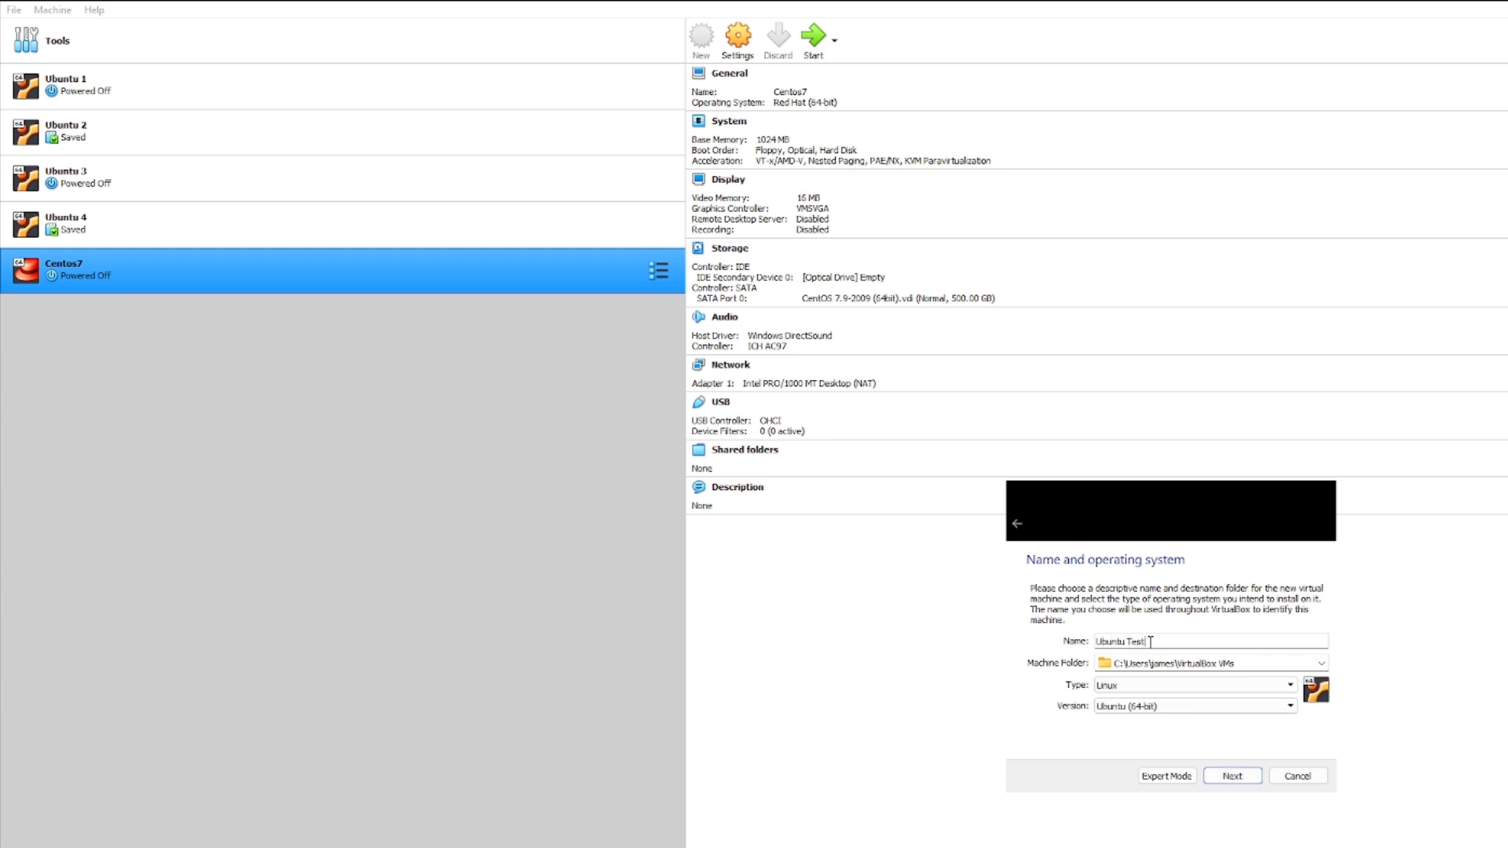
mouse_move(1158, 679)
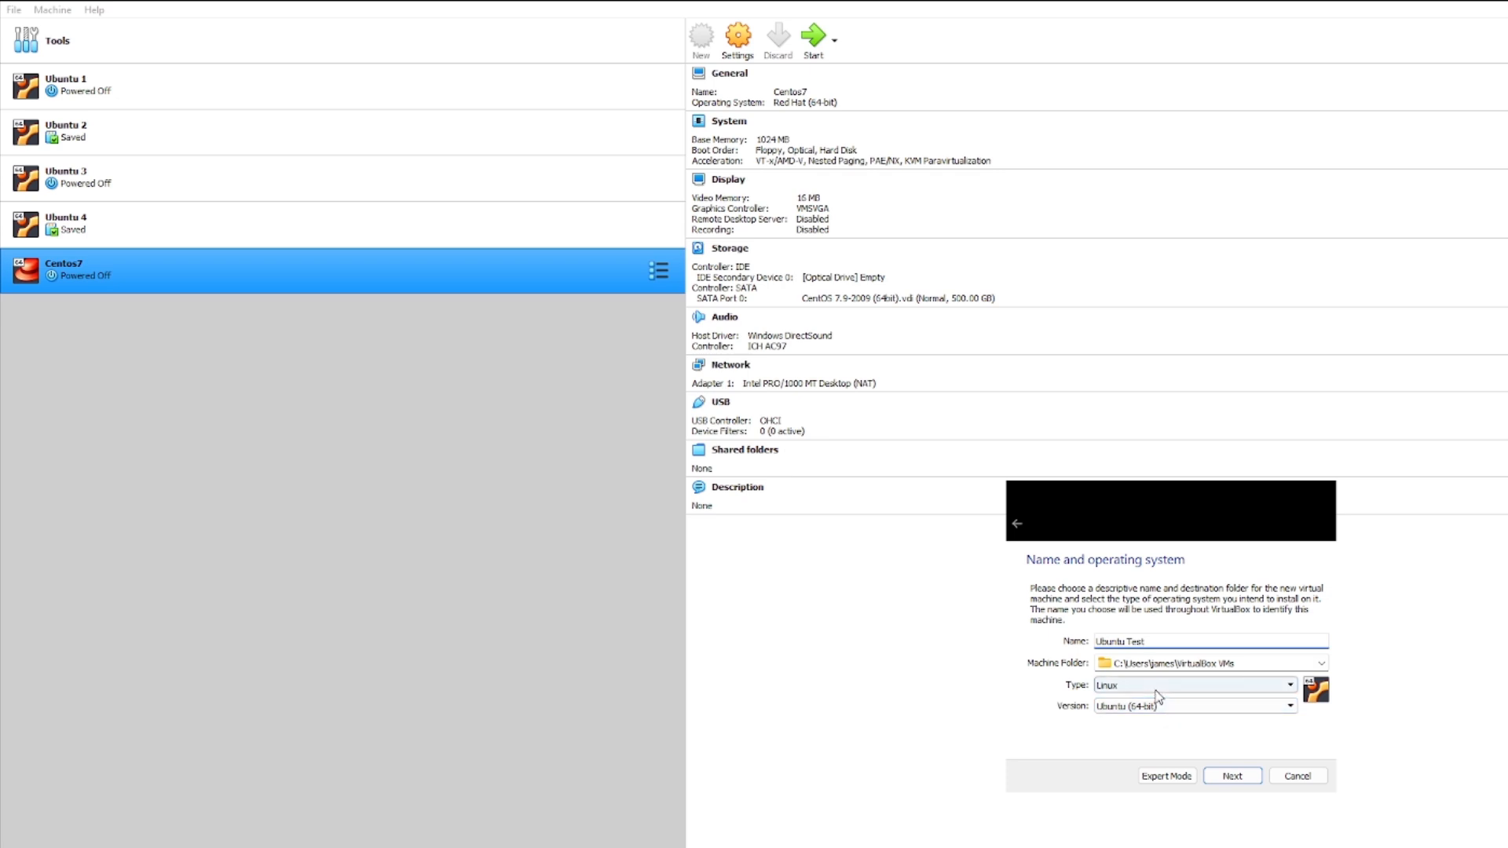
mouse_move(946, 616)
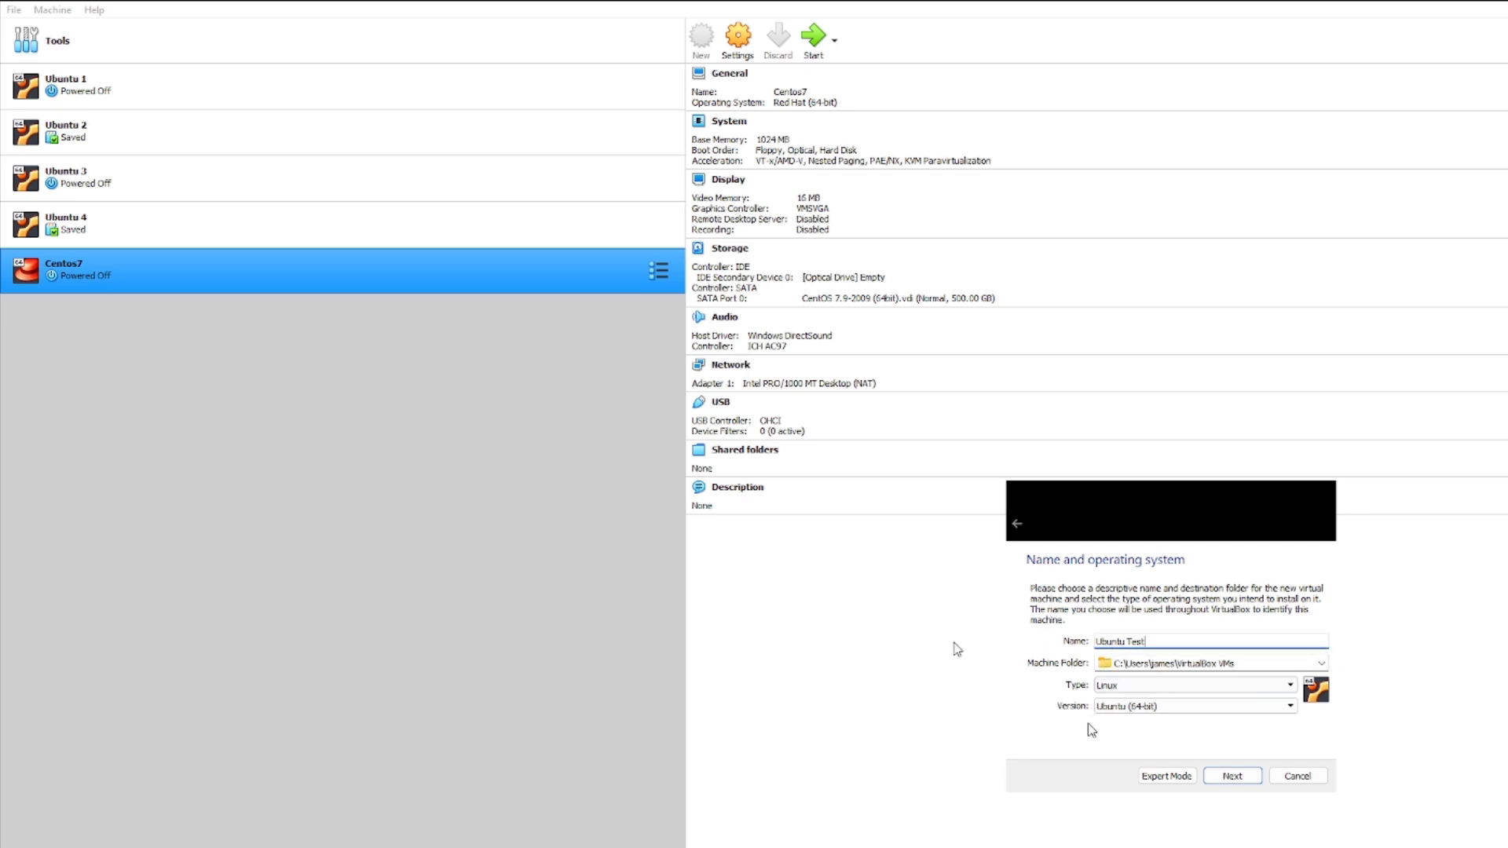
mouse_move(1127, 722)
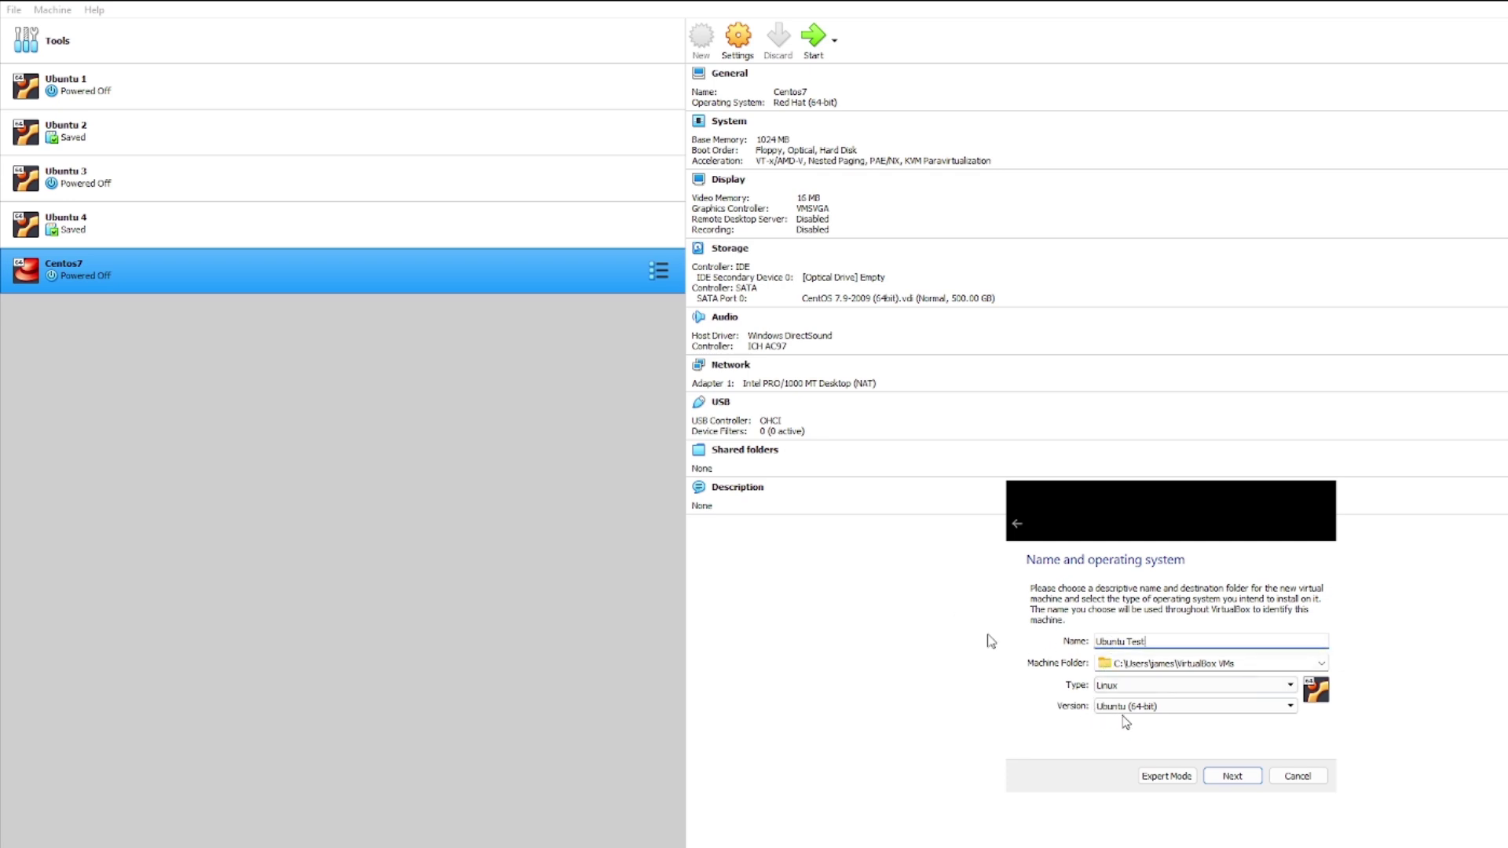
mouse_move(1142, 723)
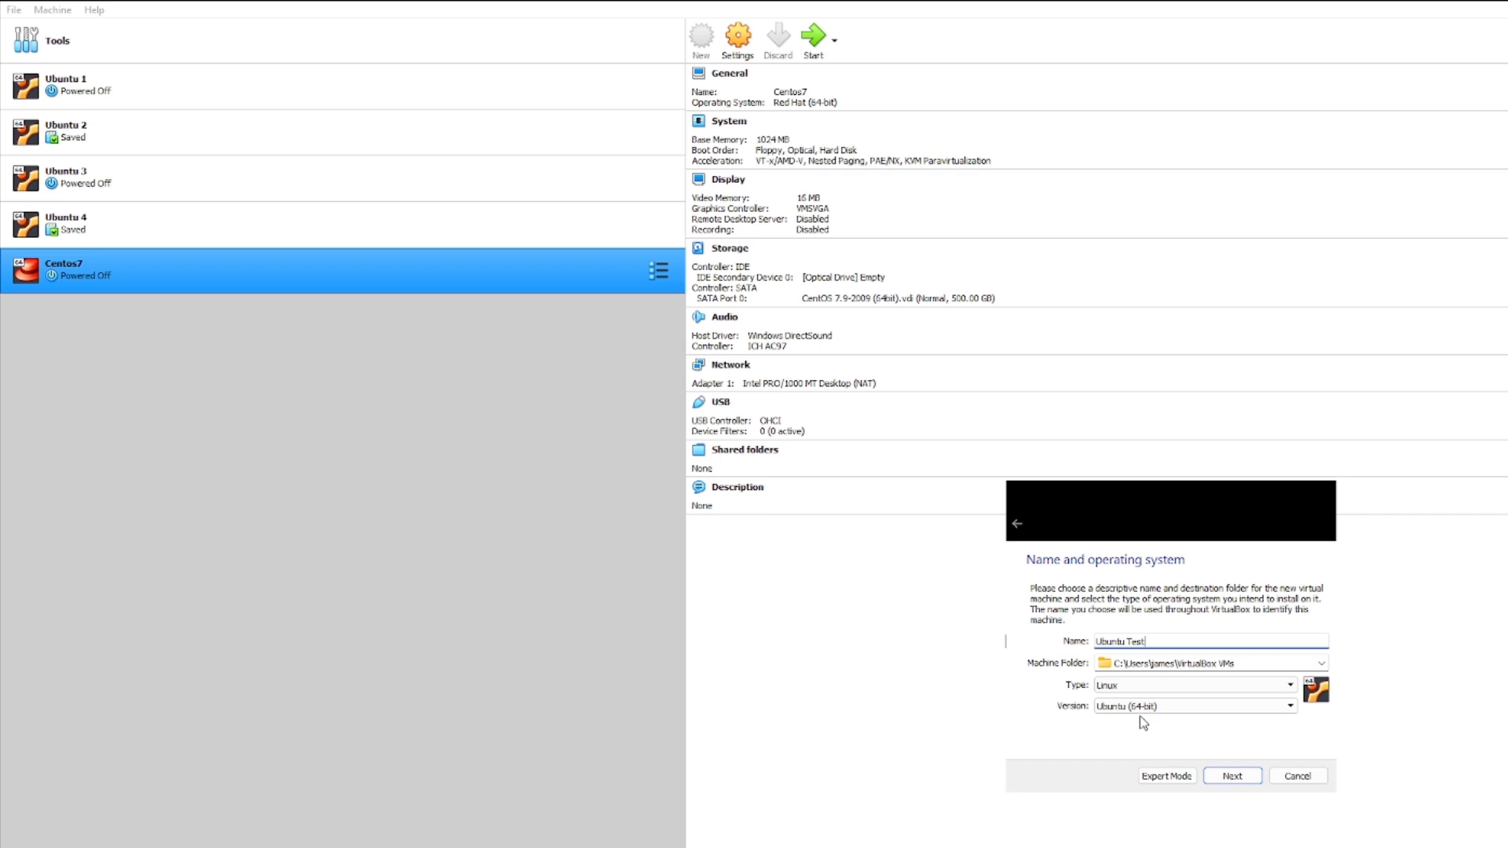
mouse_move(962, 594)
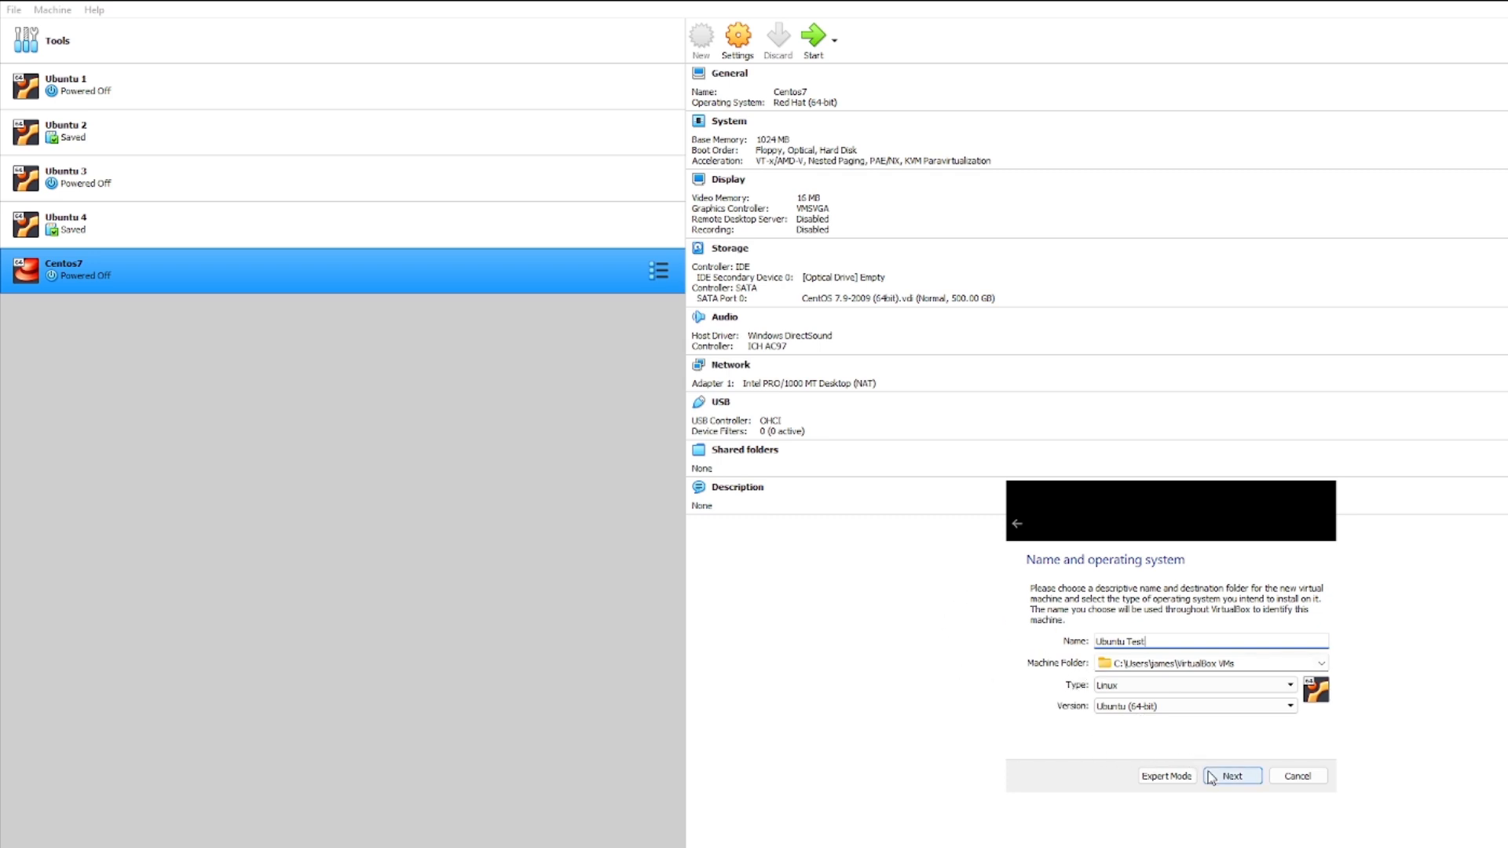
Step: Keep the recommended 1024 MB memory and continue to creating a new virtual hard disk
left_click(1233, 777)
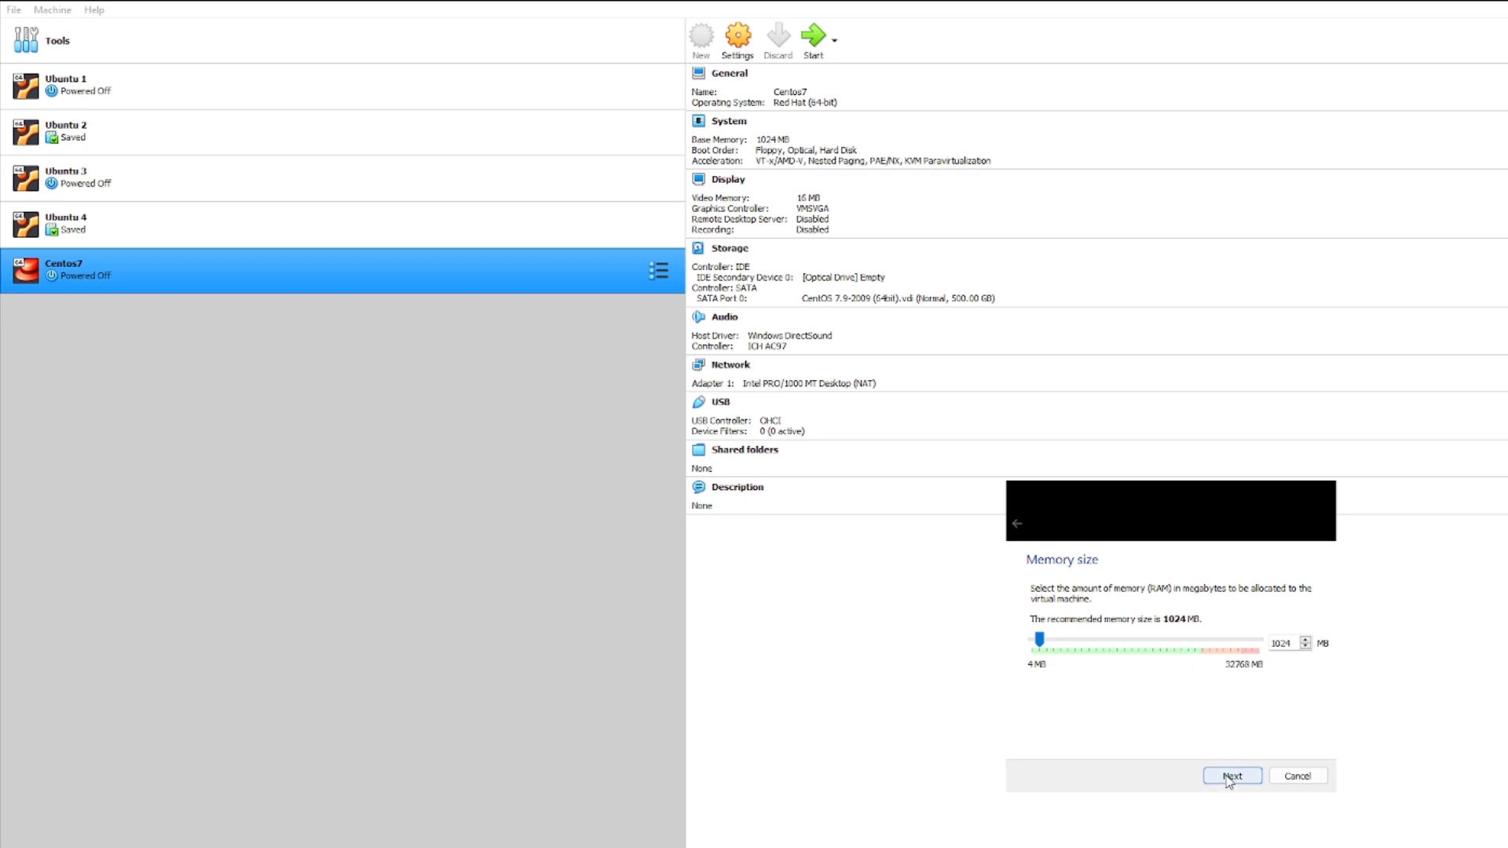
left_click(1232, 777)
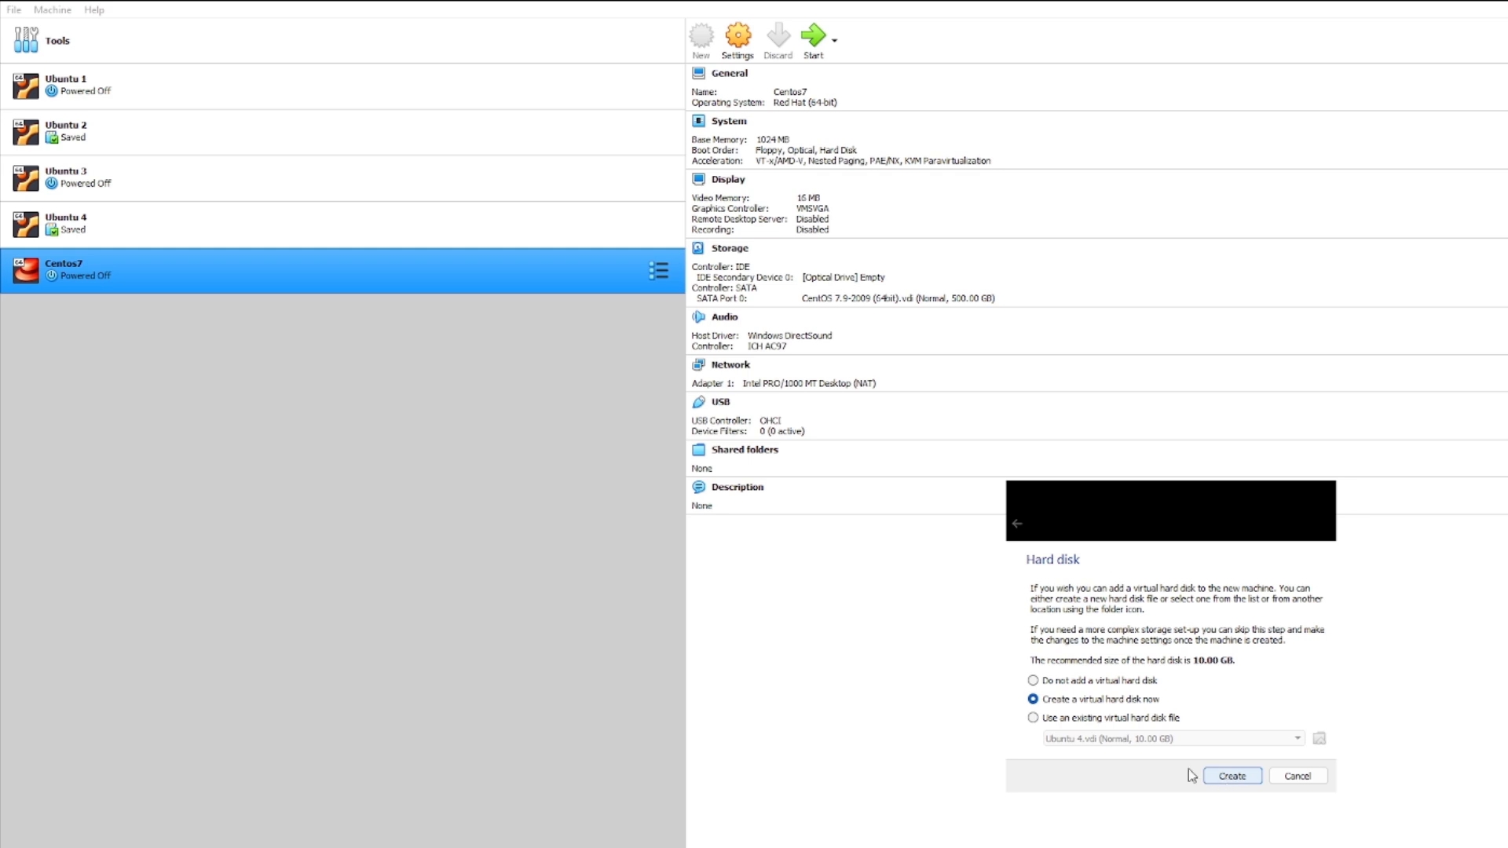
mouse_move(941, 646)
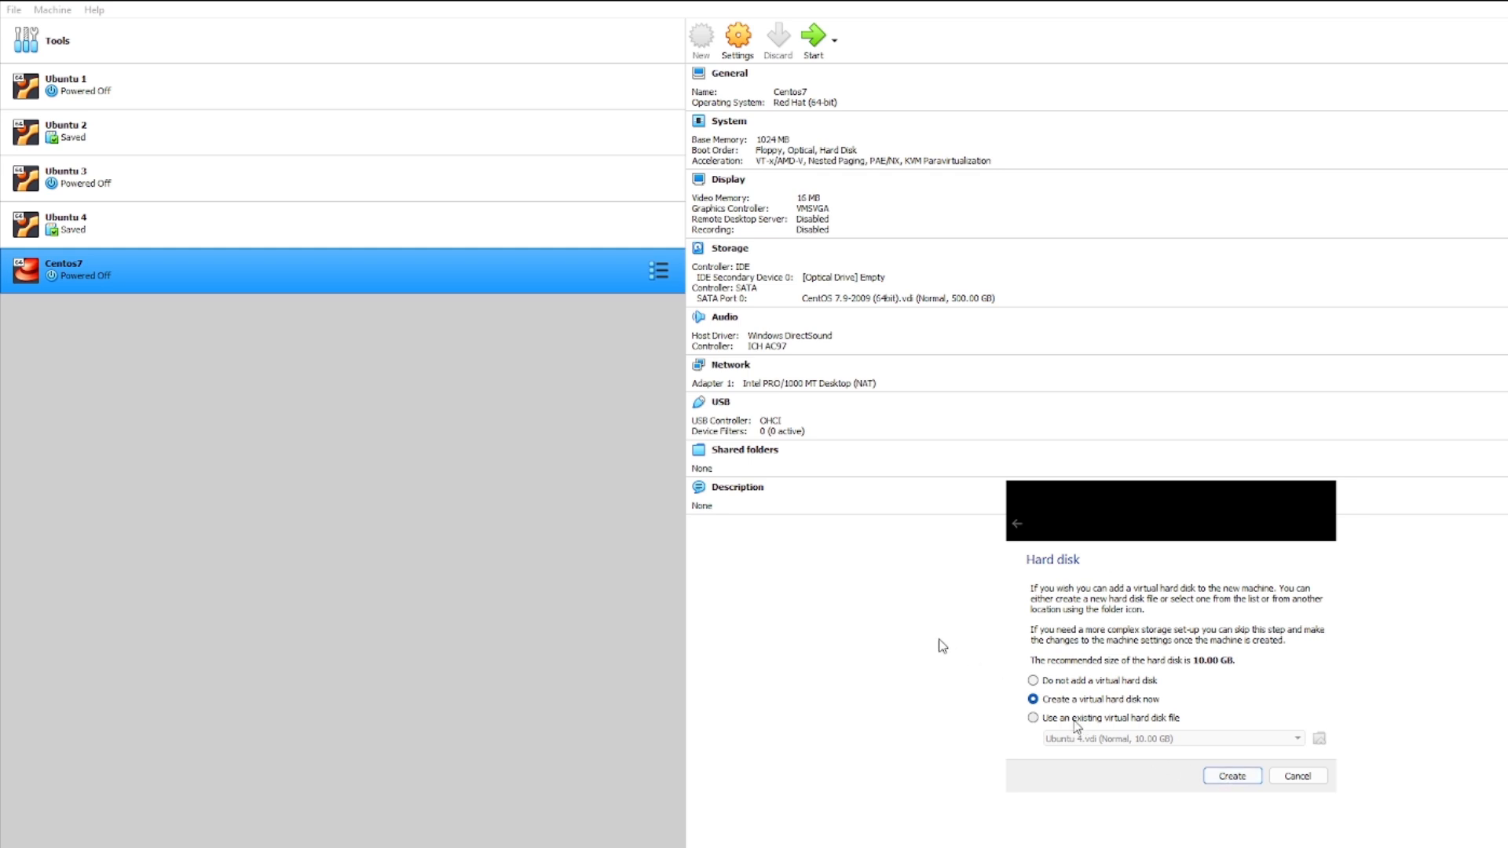
mouse_move(1093, 776)
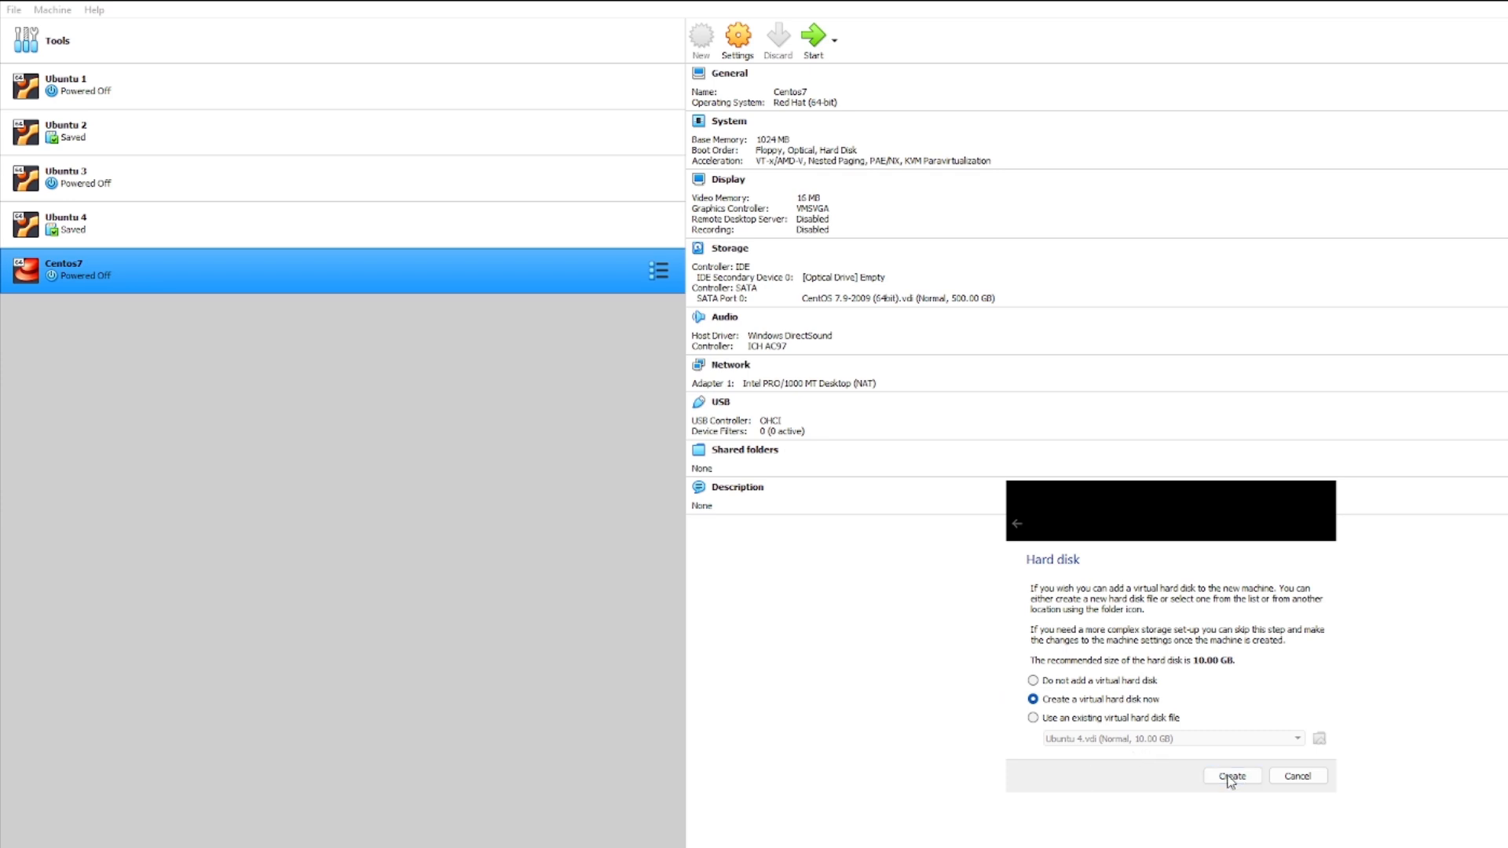
mouse_move(936, 555)
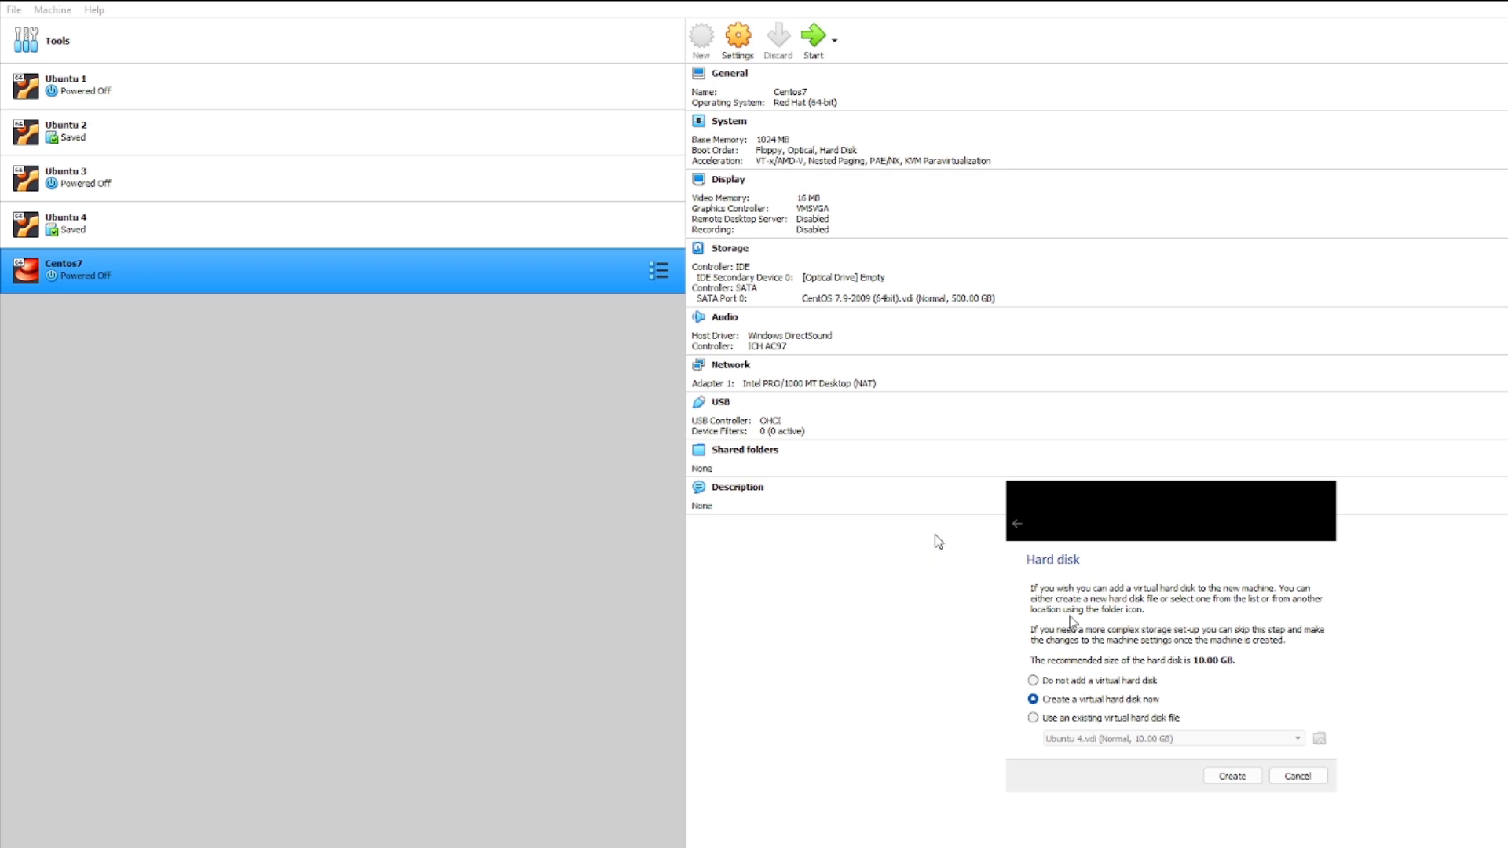
mouse_move(1191, 775)
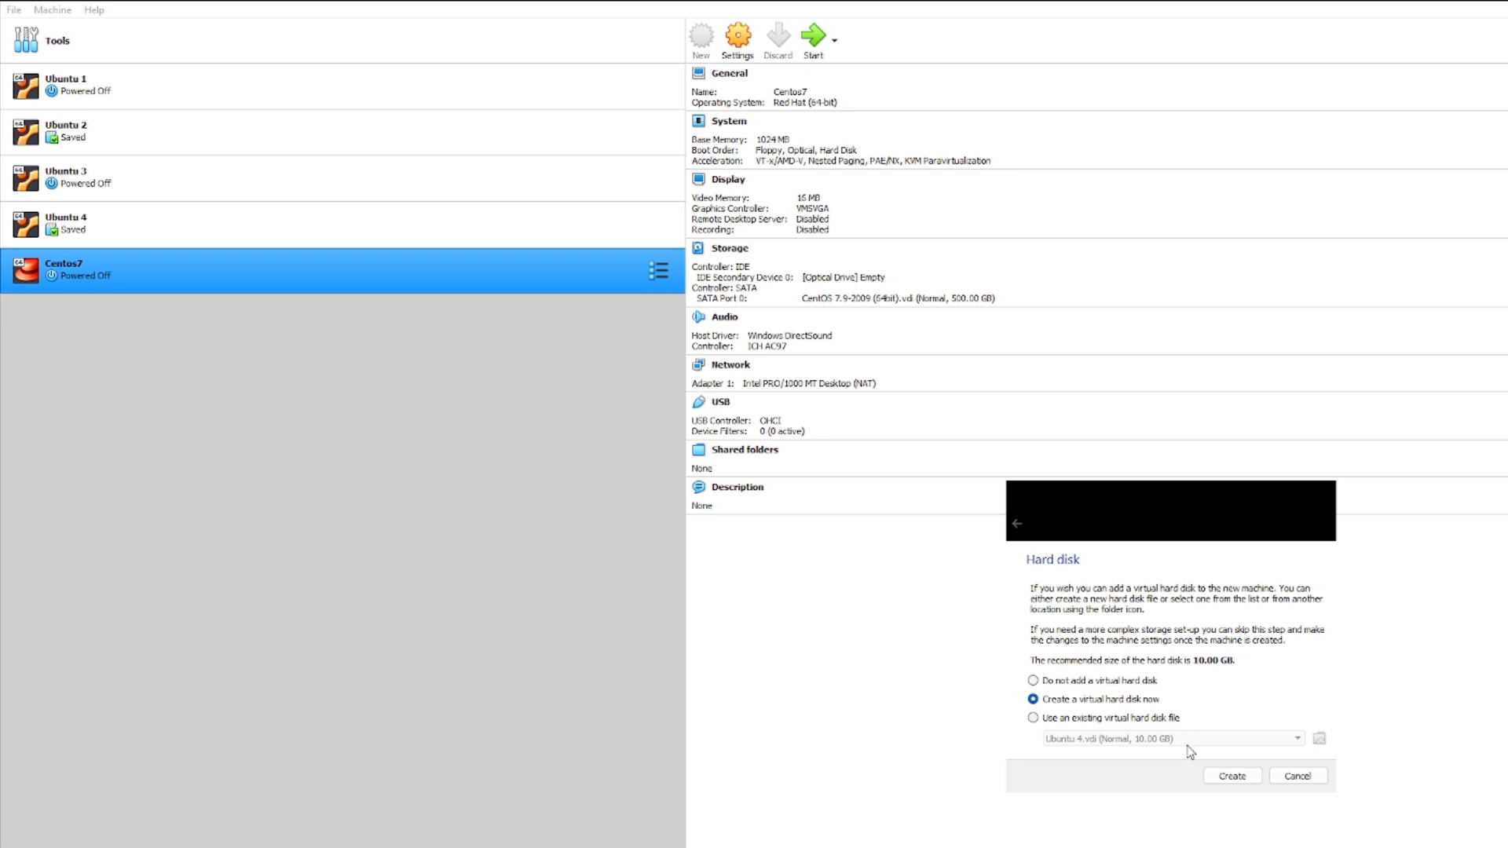
mouse_move(1206, 777)
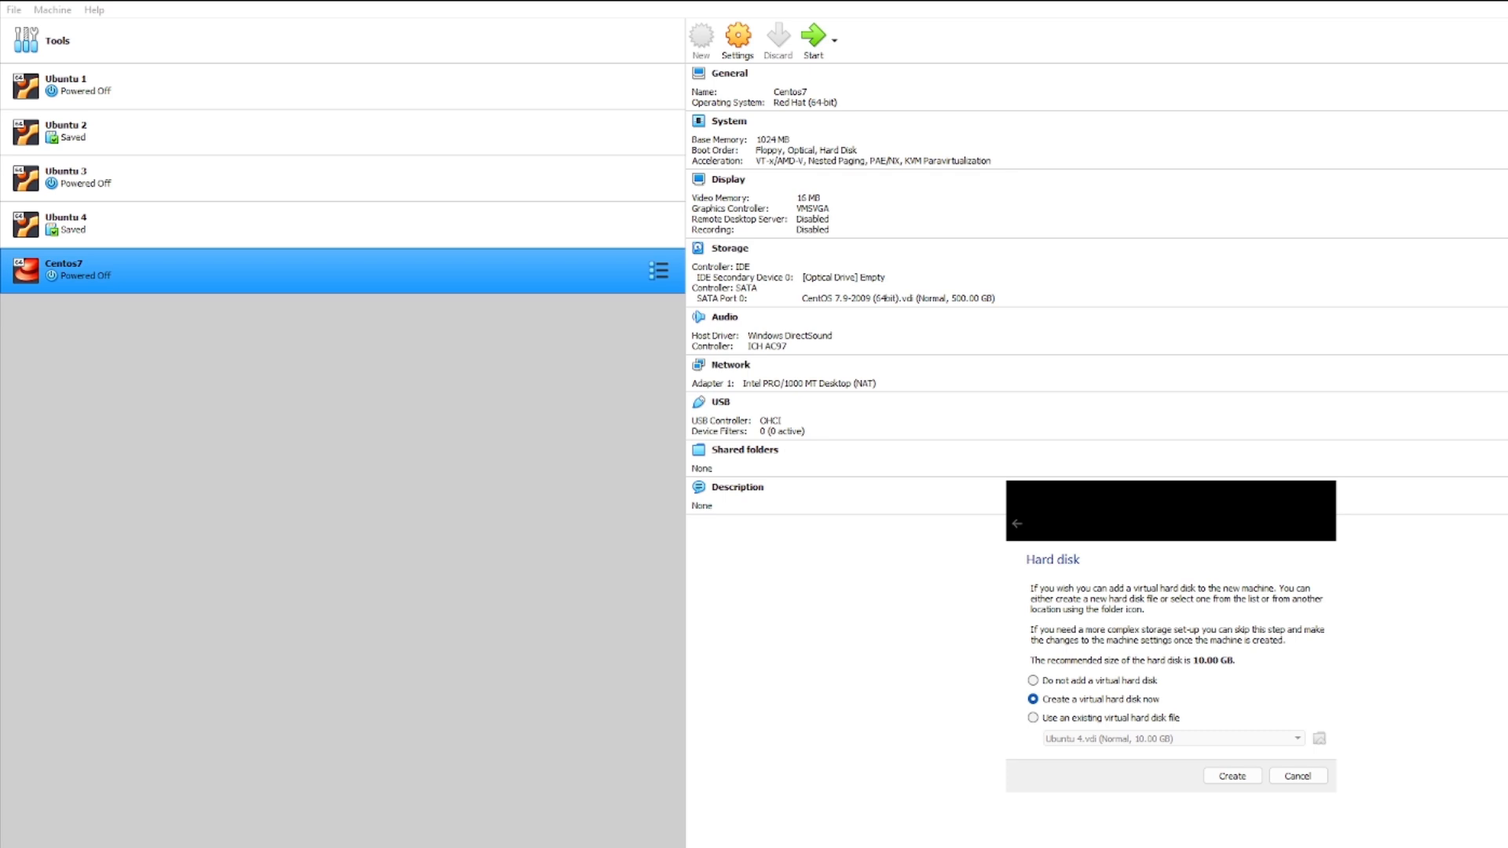
mouse_move(1295, 674)
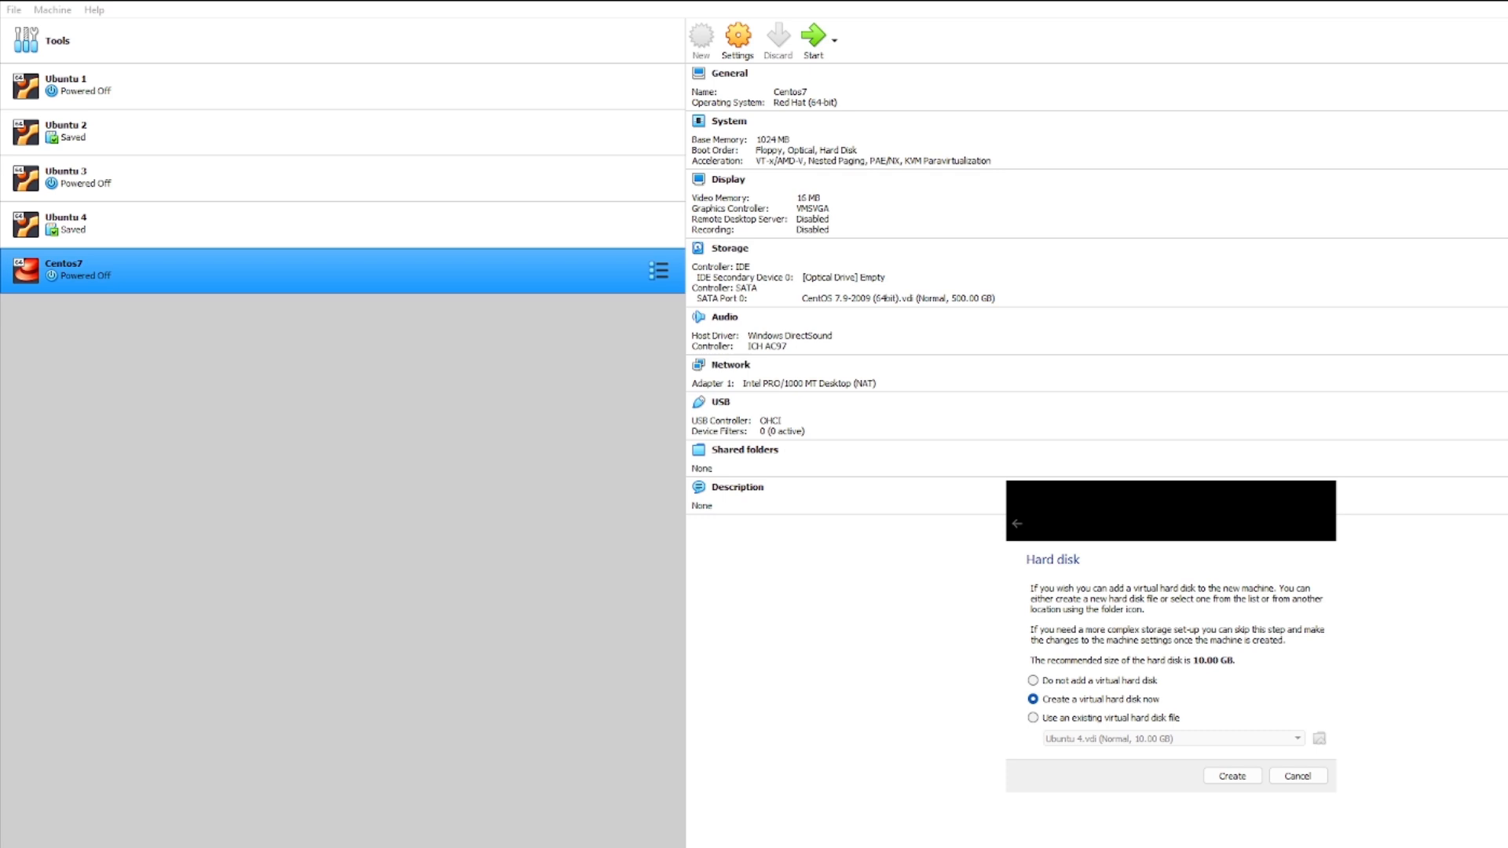
Step: Create the powered-off Ubuntu Test machine with its 10 GB Ubuntu Test.vhd disk
left_click(1232, 776)
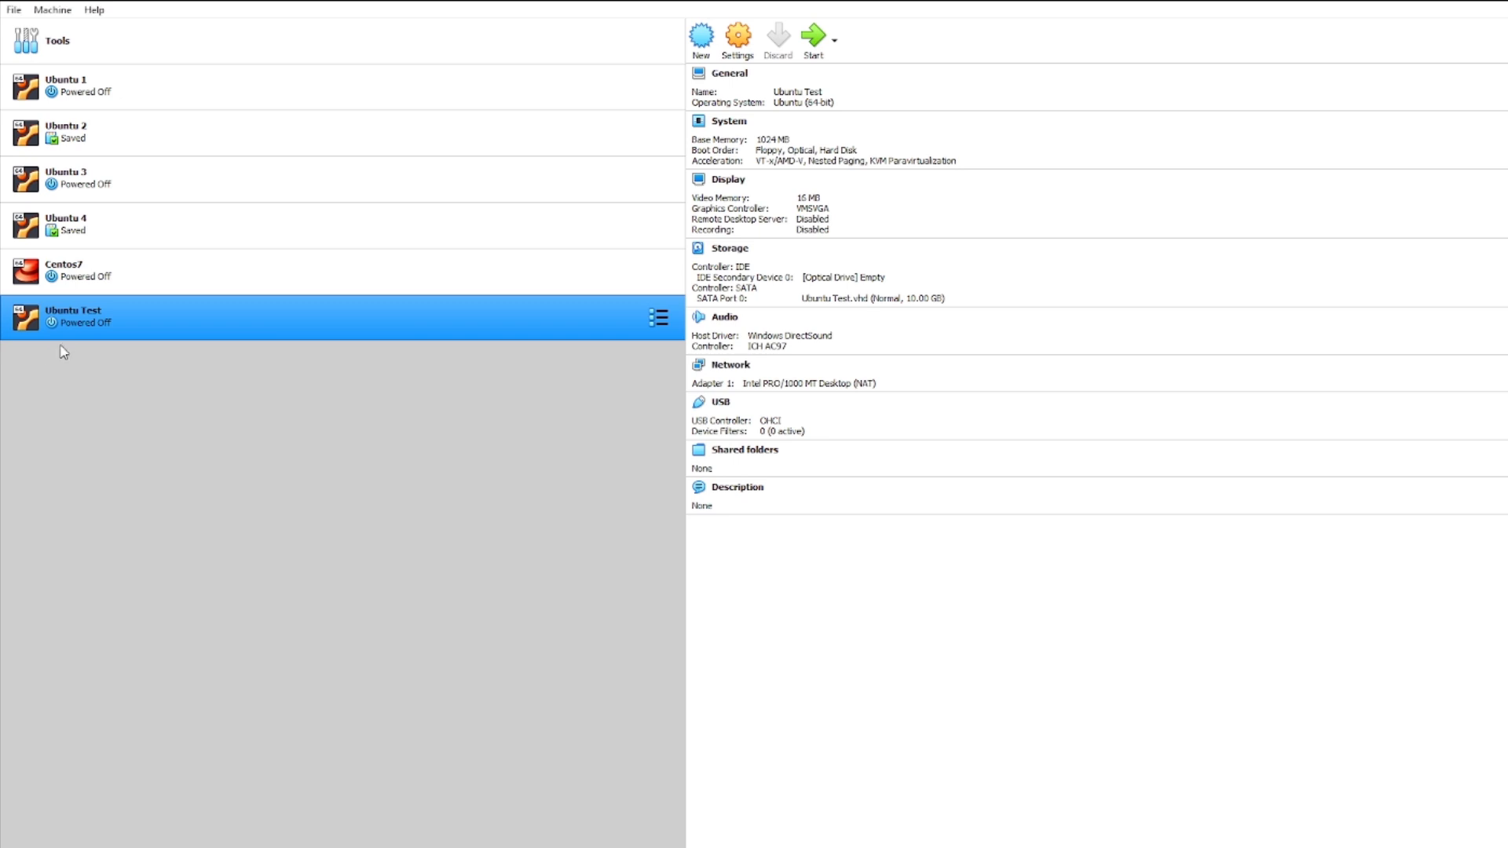
mouse_move(75, 342)
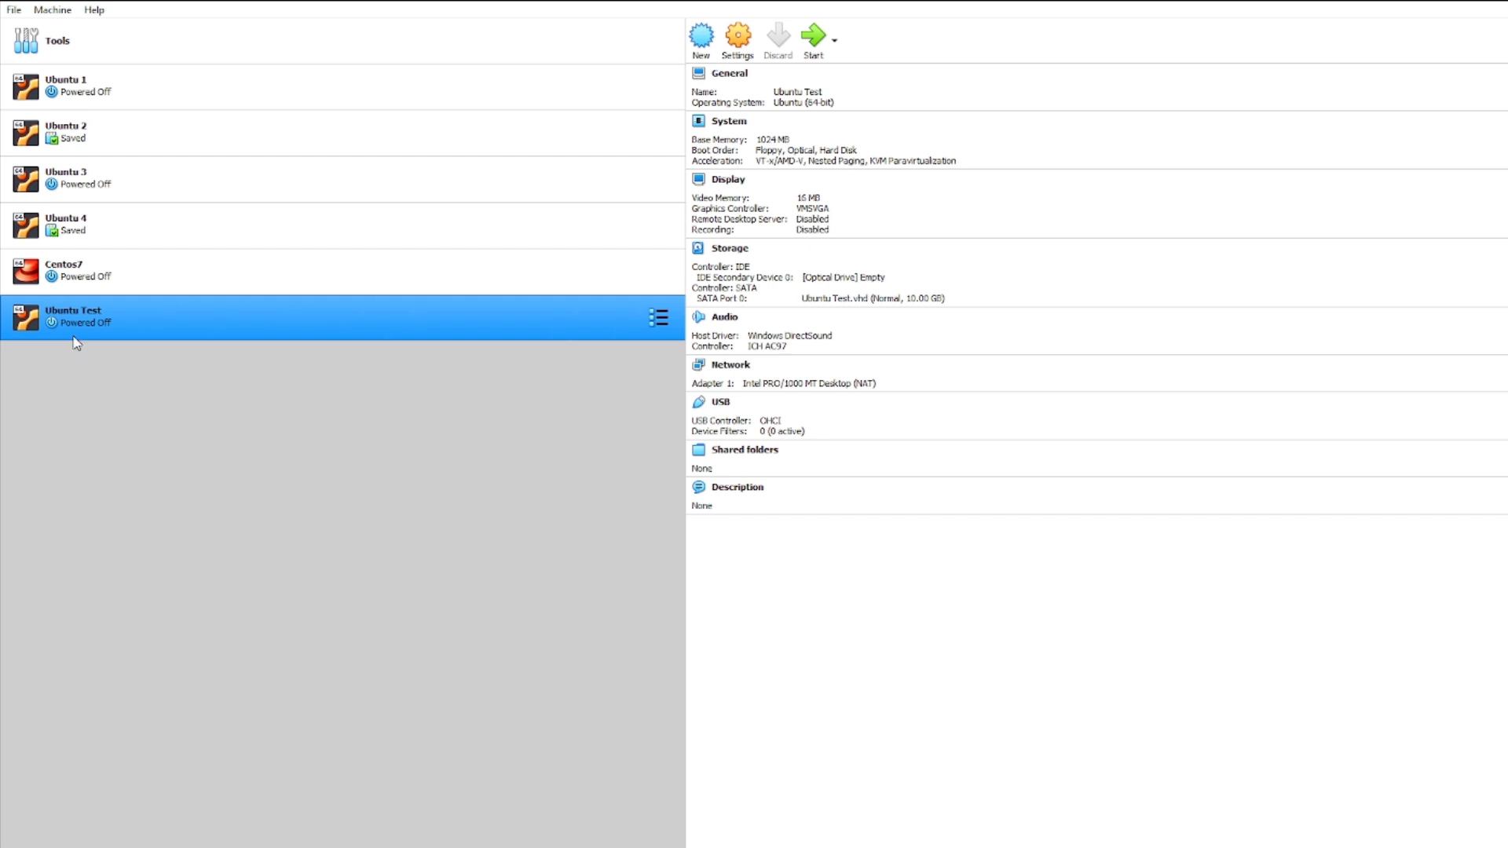
mouse_move(151, 333)
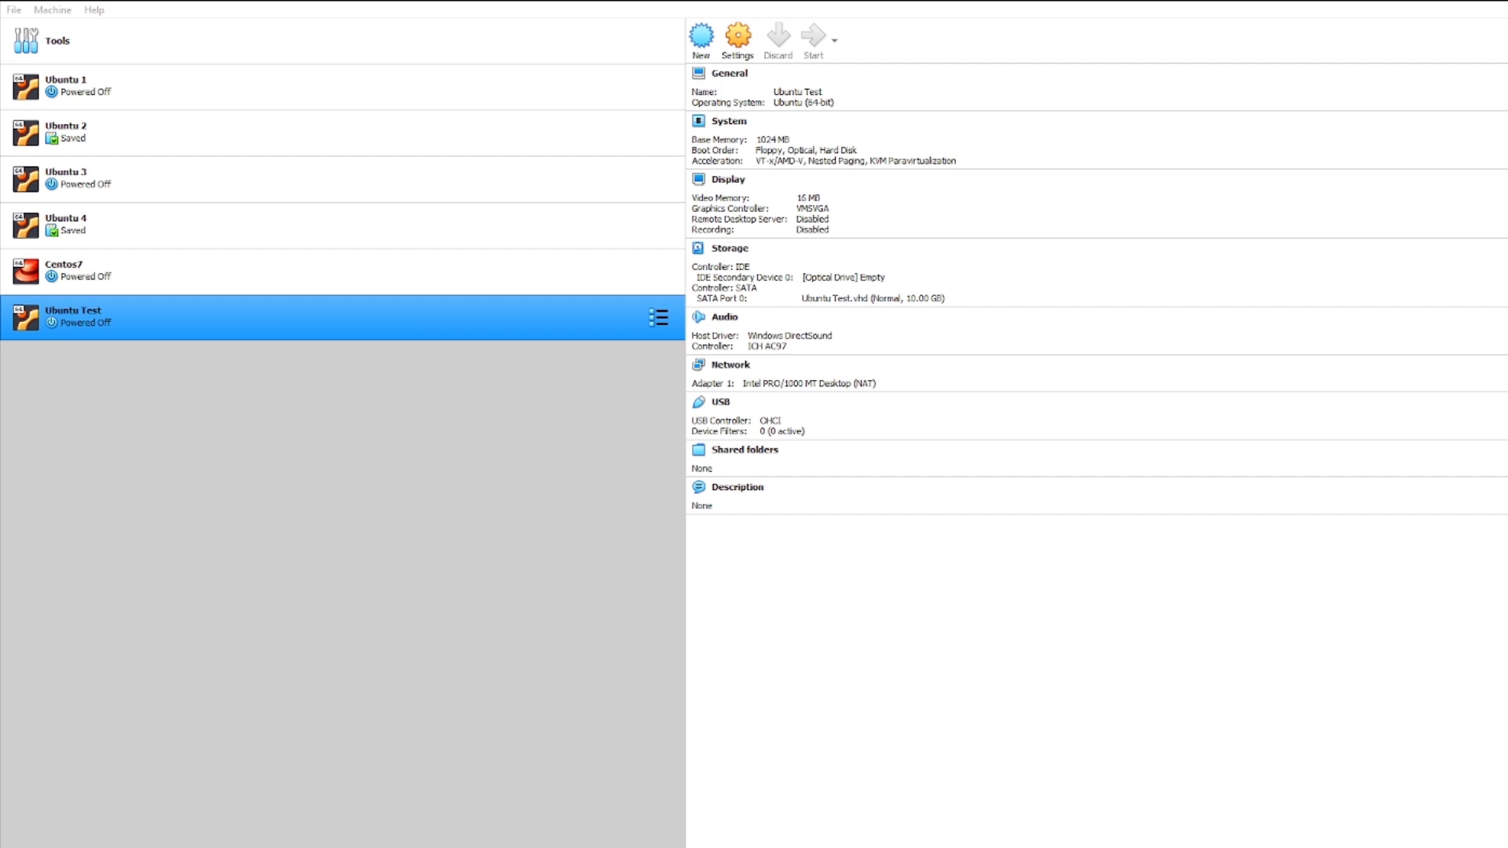
Step: Power on Ubuntu Test from the Ubuntu 20.04 desktop ISO to the boot screen
left_click(814, 36)
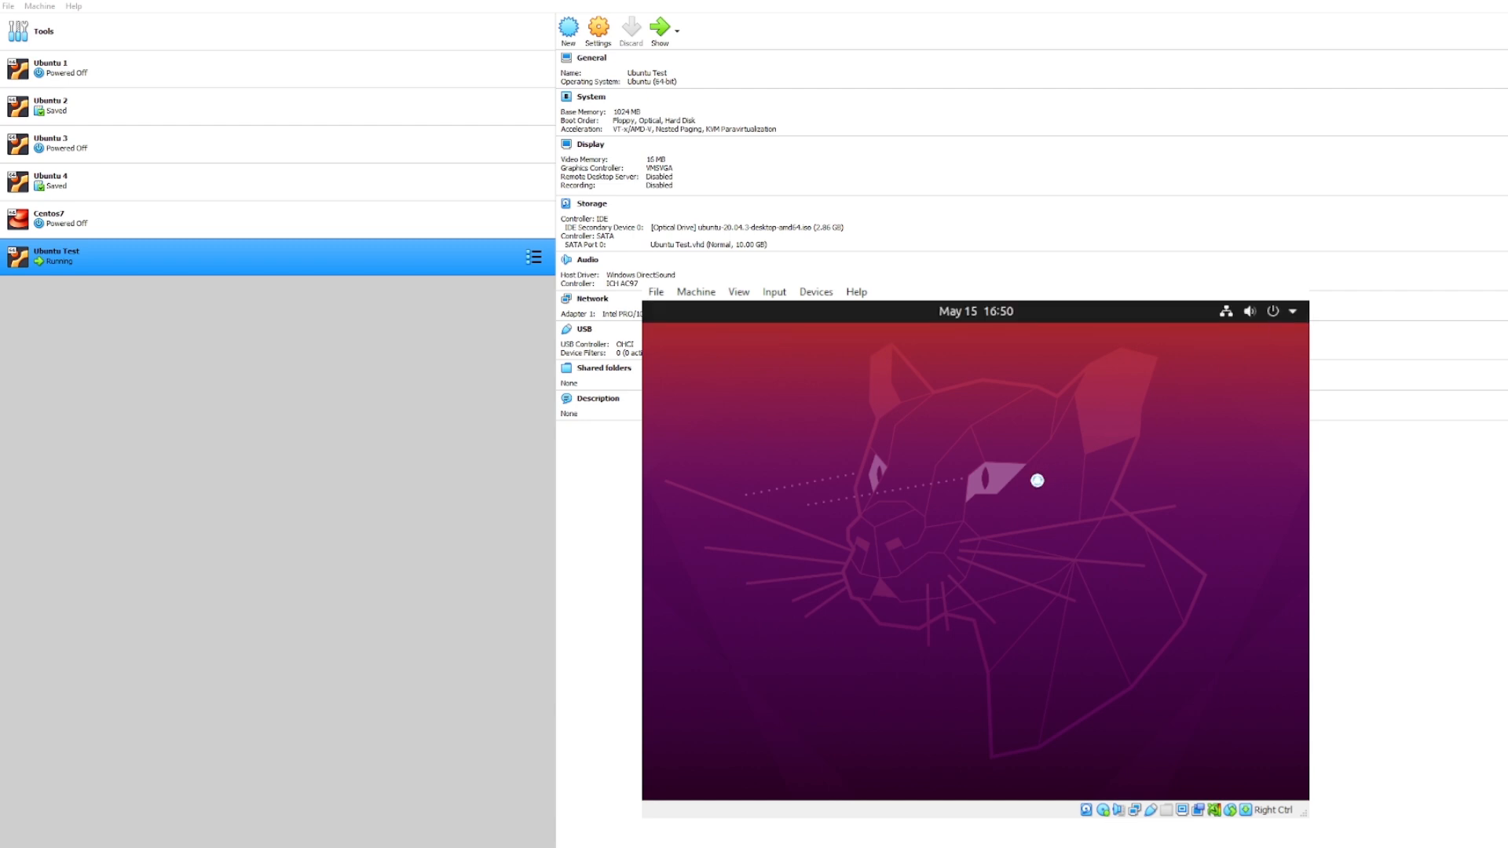
mouse_move(955, 364)
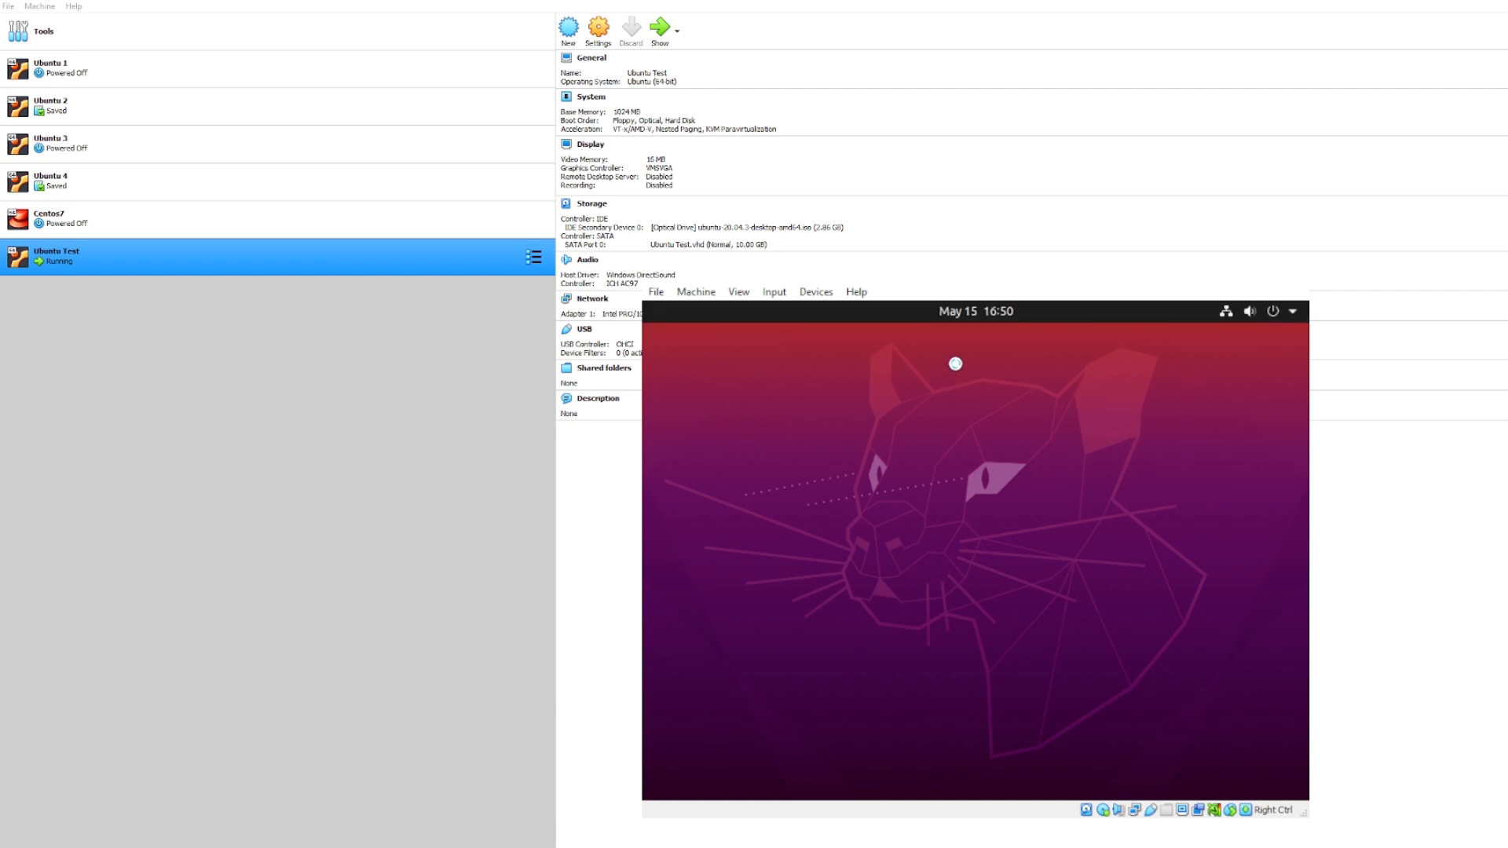
mouse_move(915, 578)
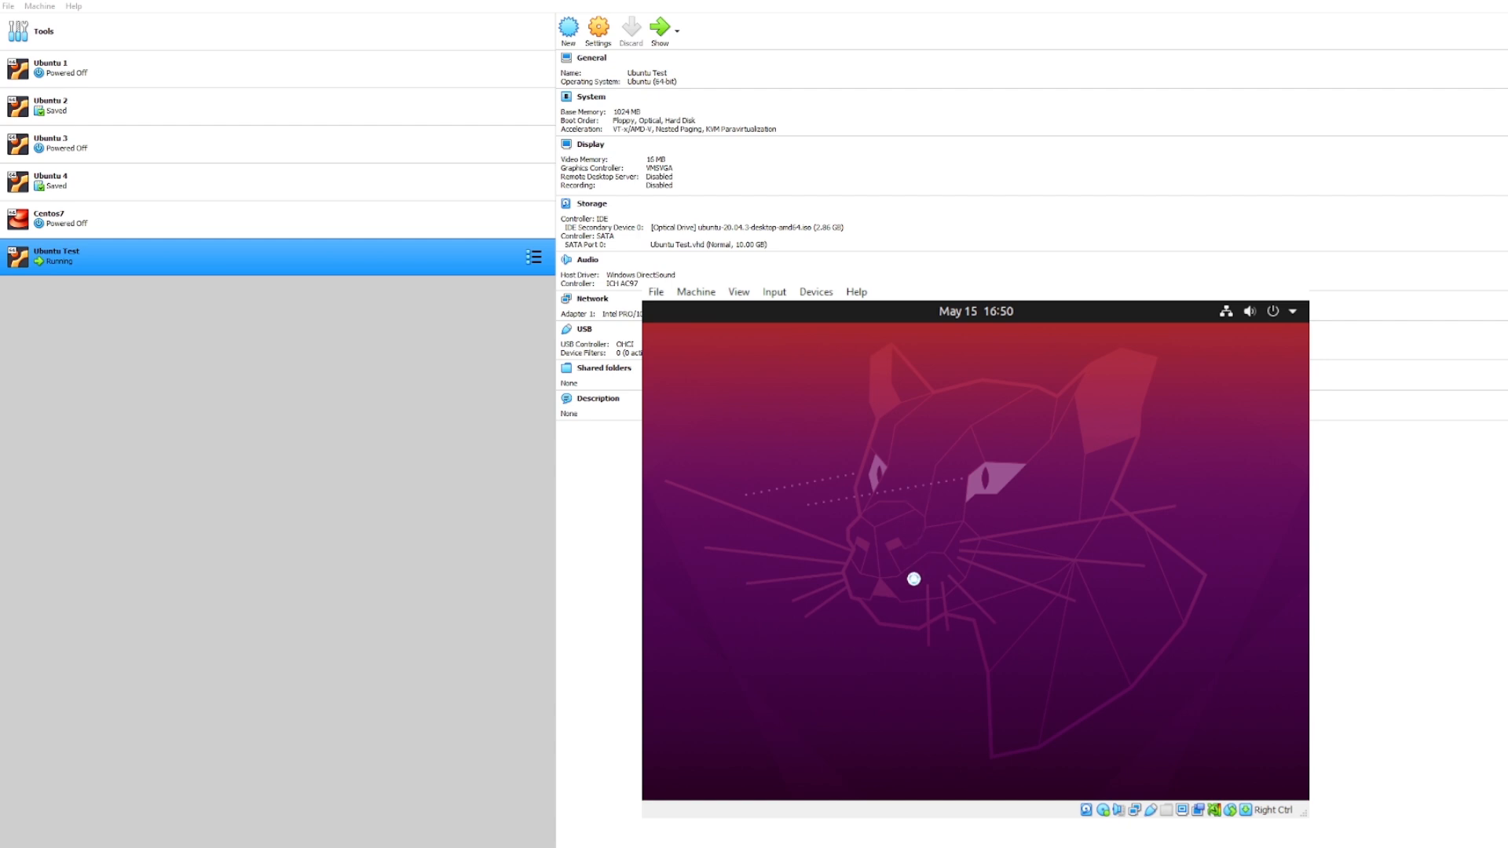
mouse_move(891, 533)
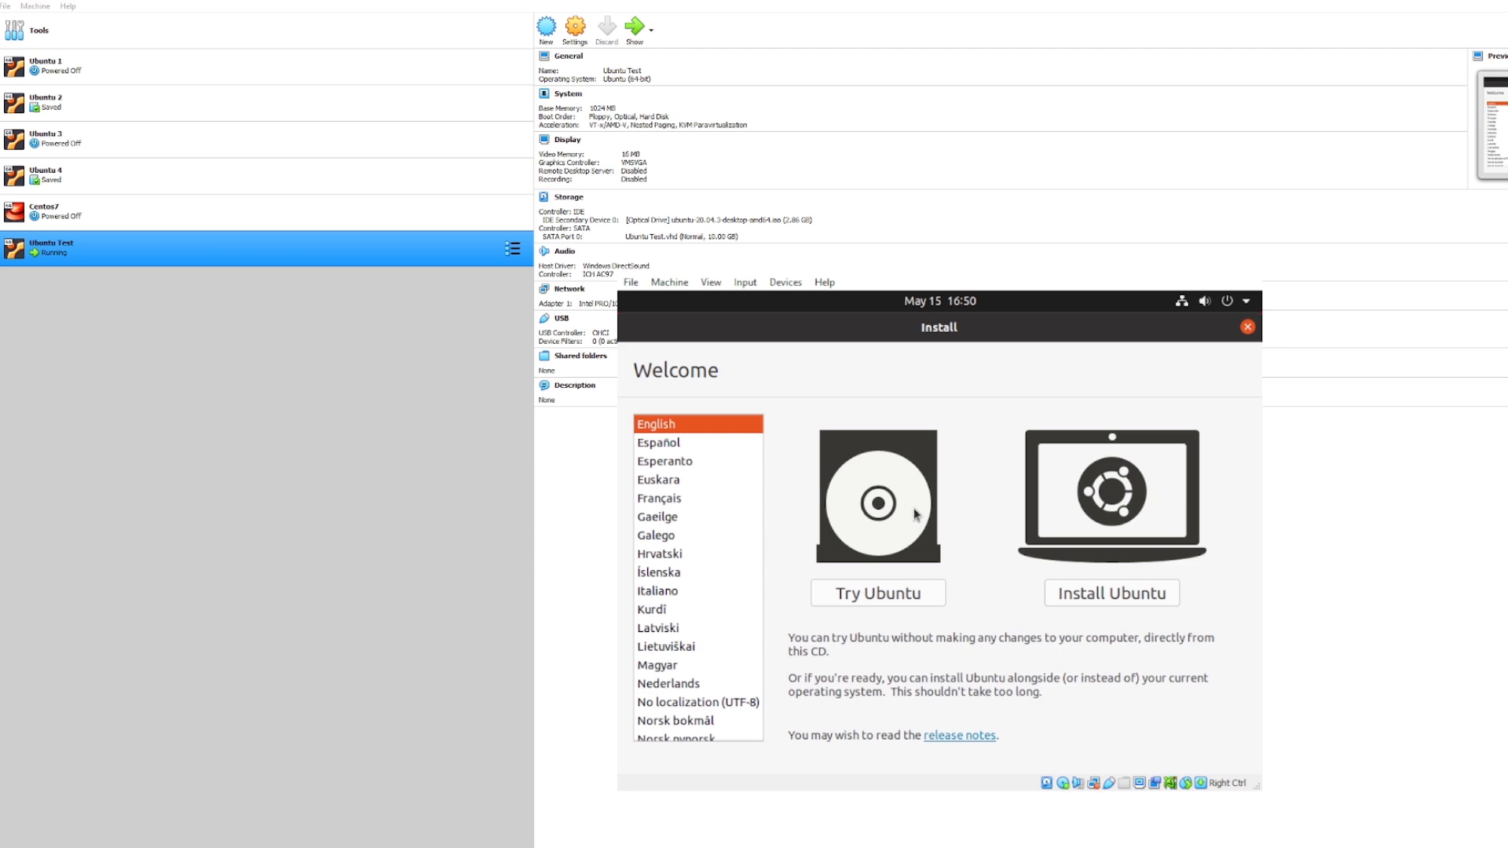
mouse_move(920, 509)
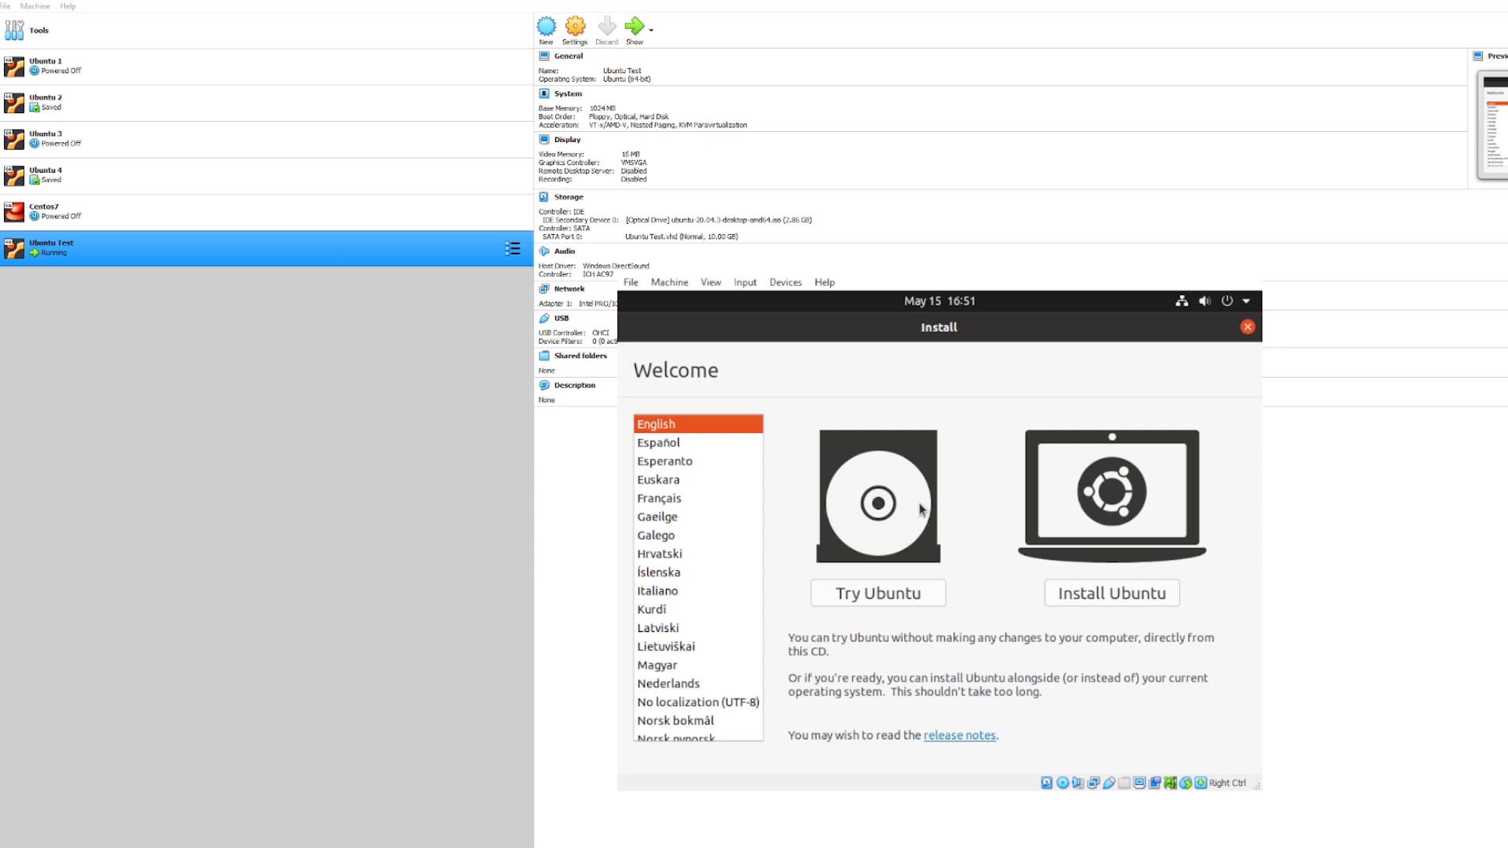
mouse_move(1059, 663)
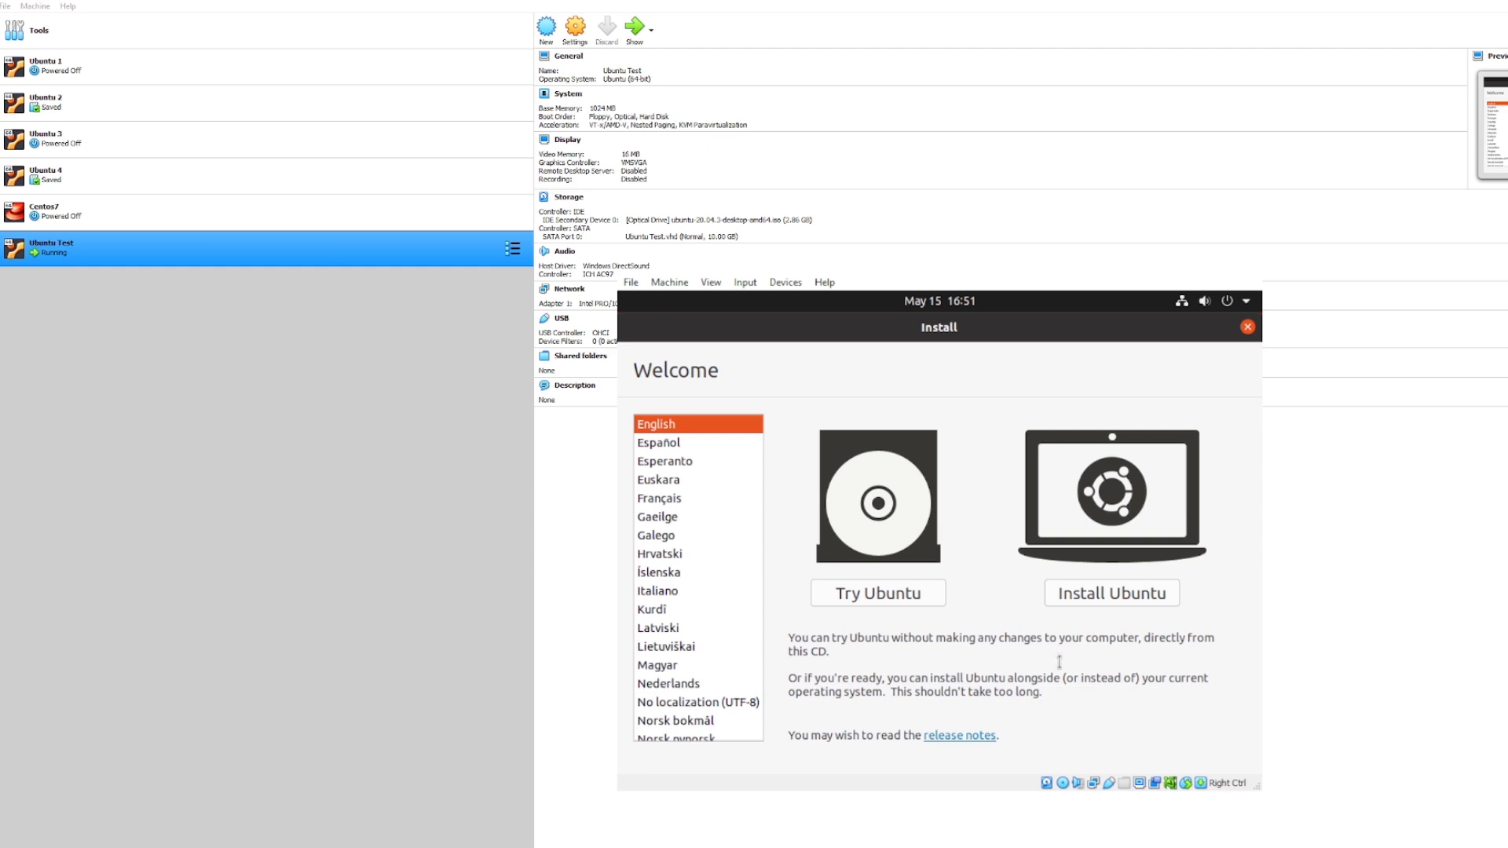
mouse_move(1134, 594)
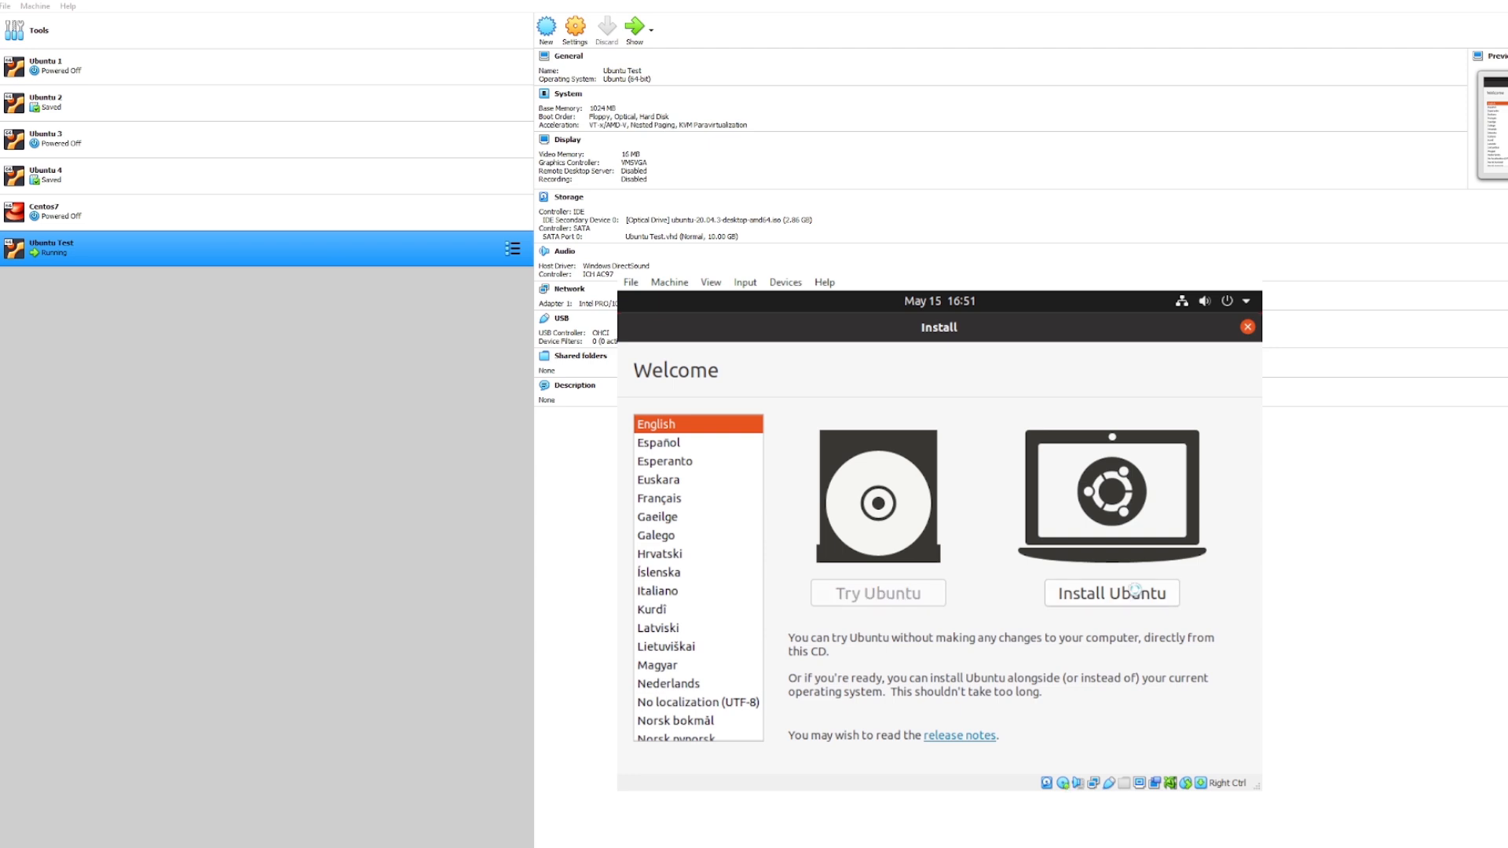
Step: Begin installing Ubuntu and keep the English (US) keyboard layout
left_click(1112, 594)
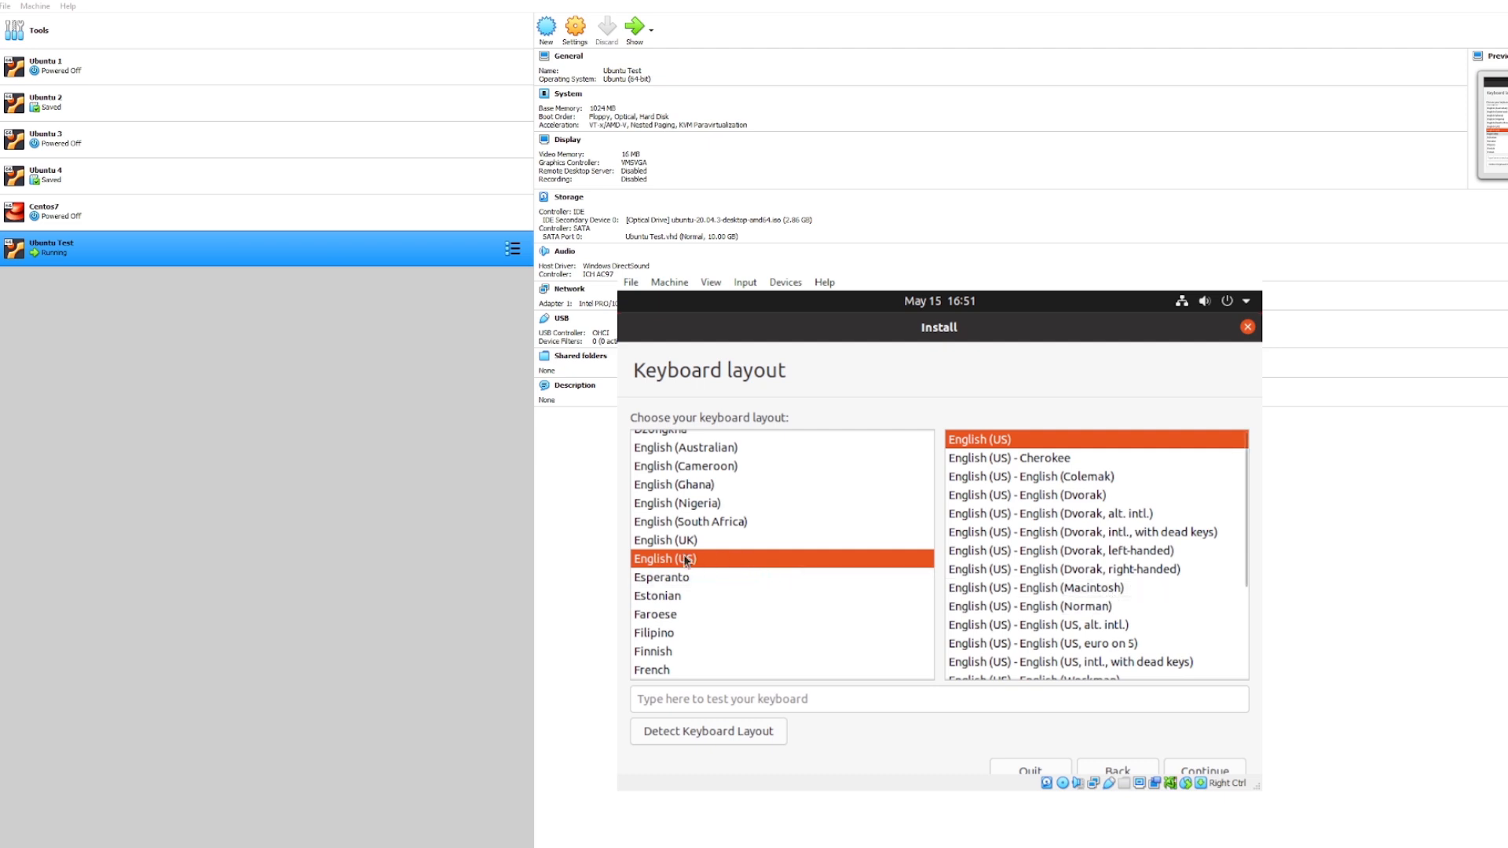
mouse_move(1198, 750)
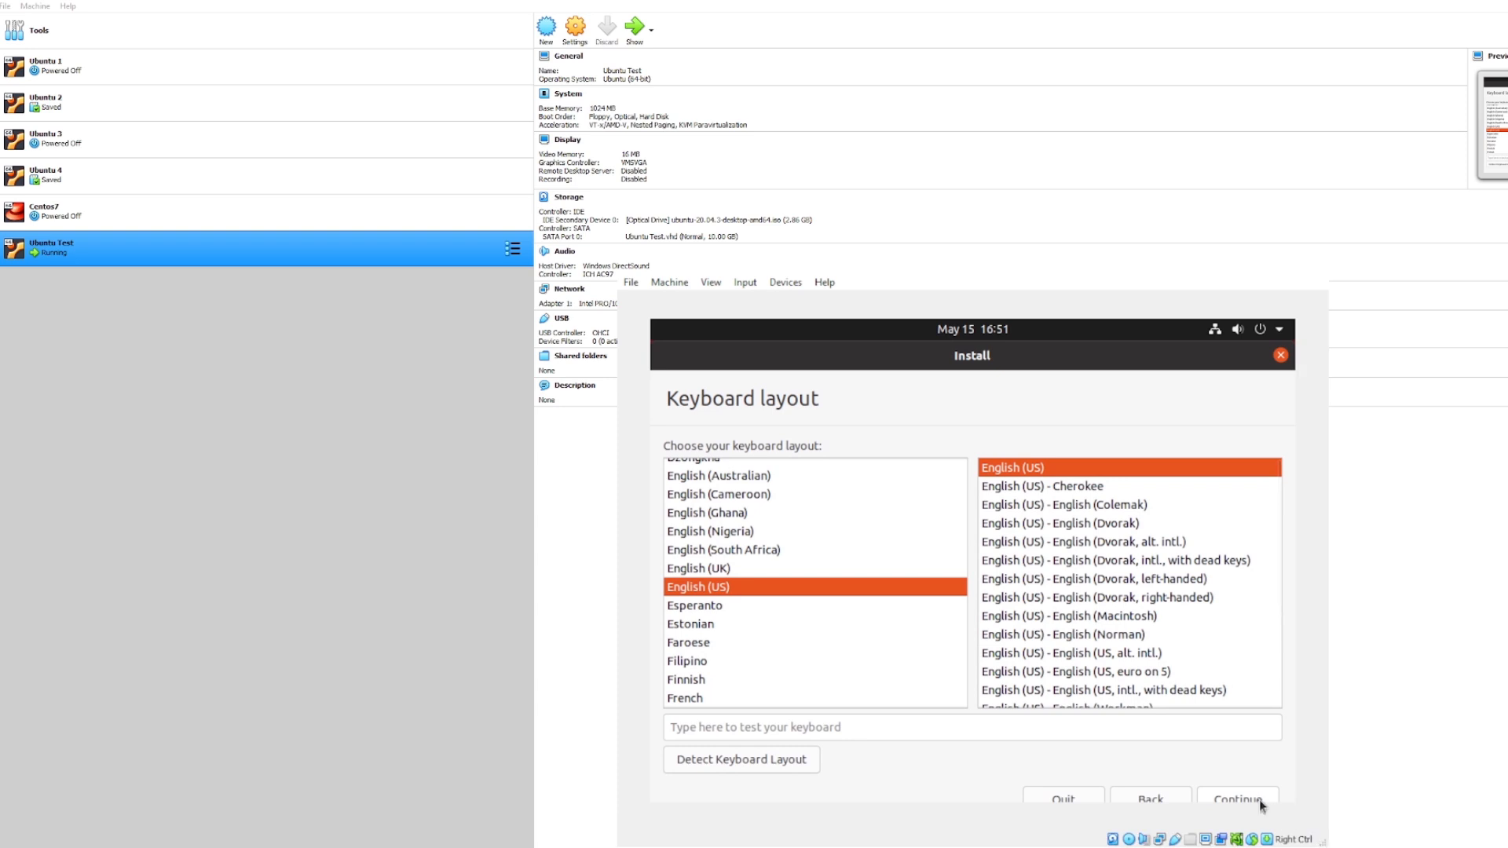
left_click(1238, 798)
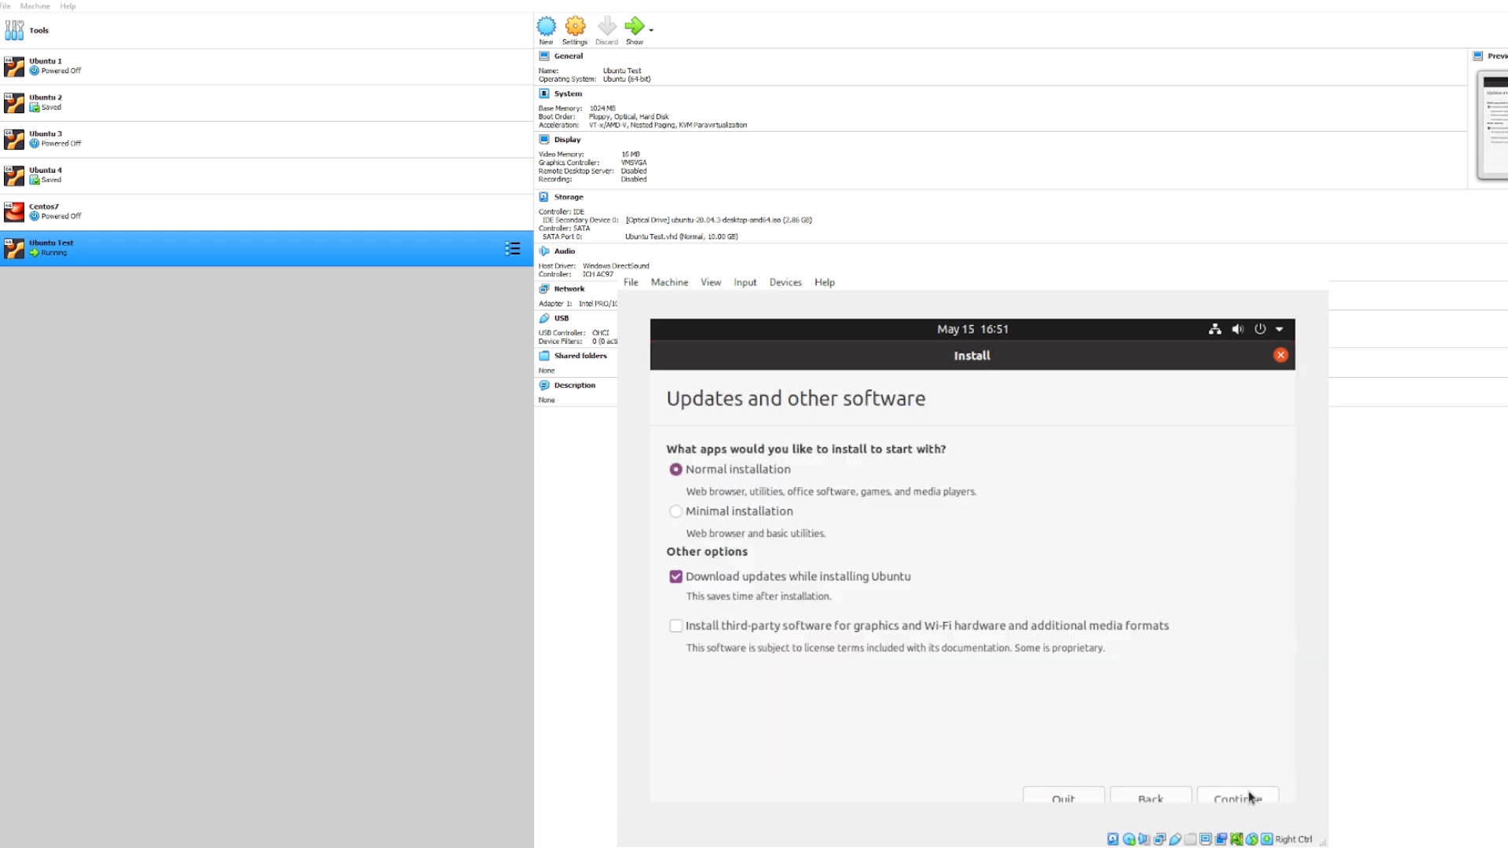
mouse_move(691, 512)
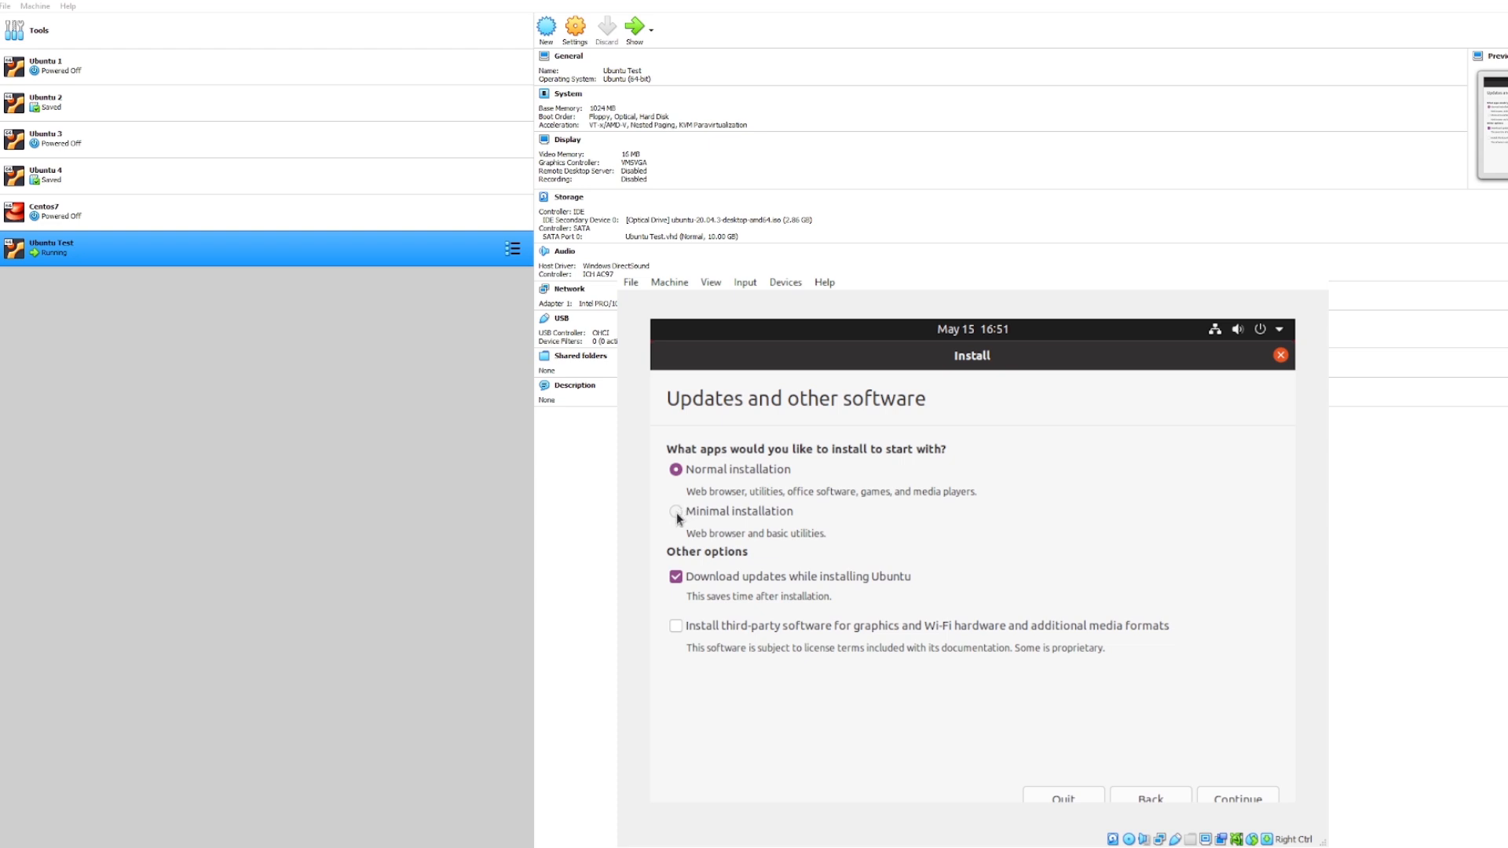
Step: Choose Minimal installation with downloading updates during installation turned off, and continue
left_click(676, 512)
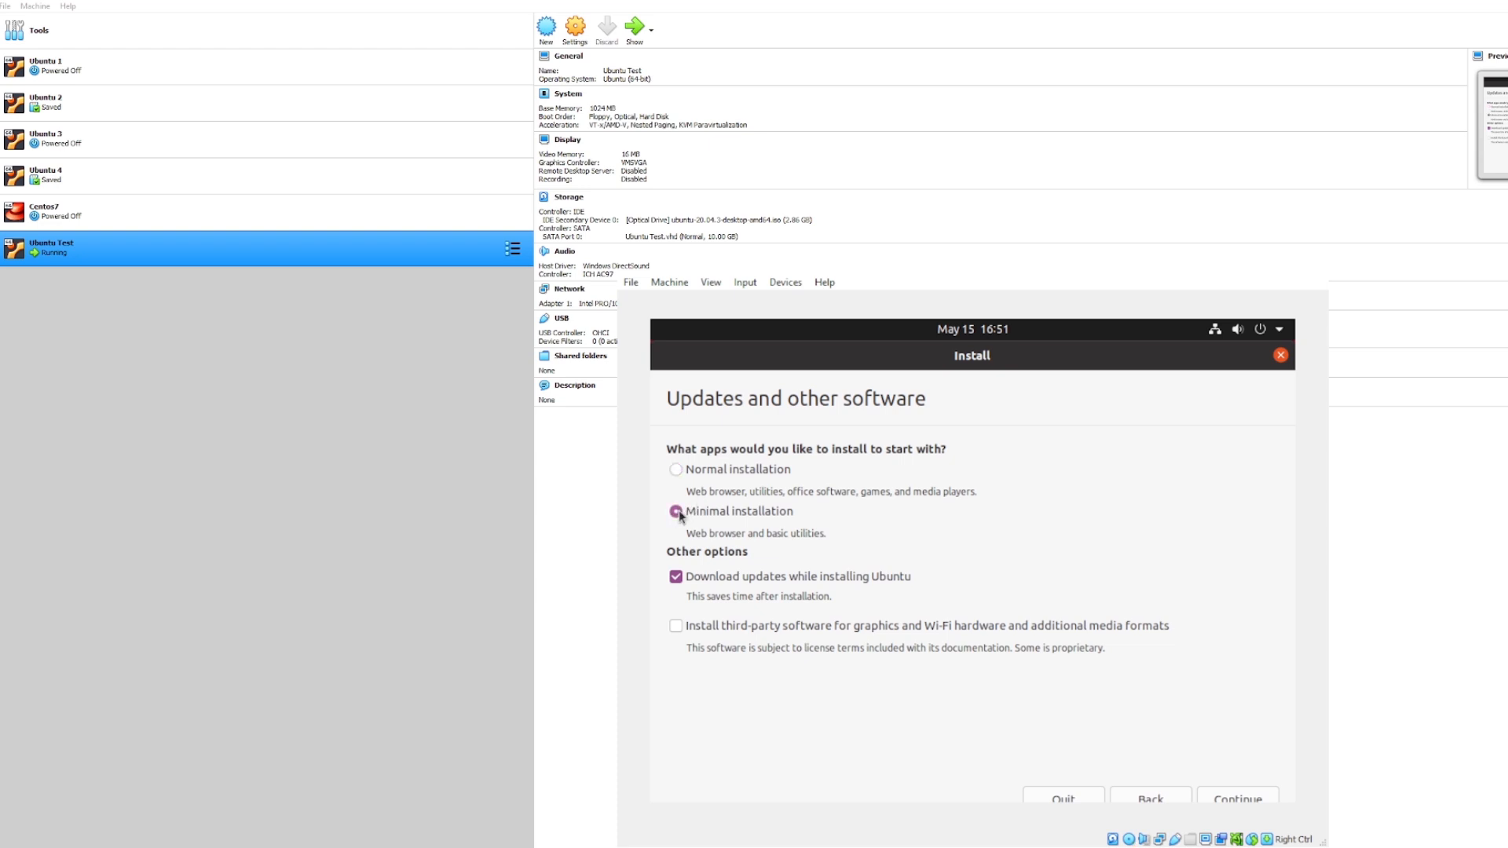
left_click(676, 512)
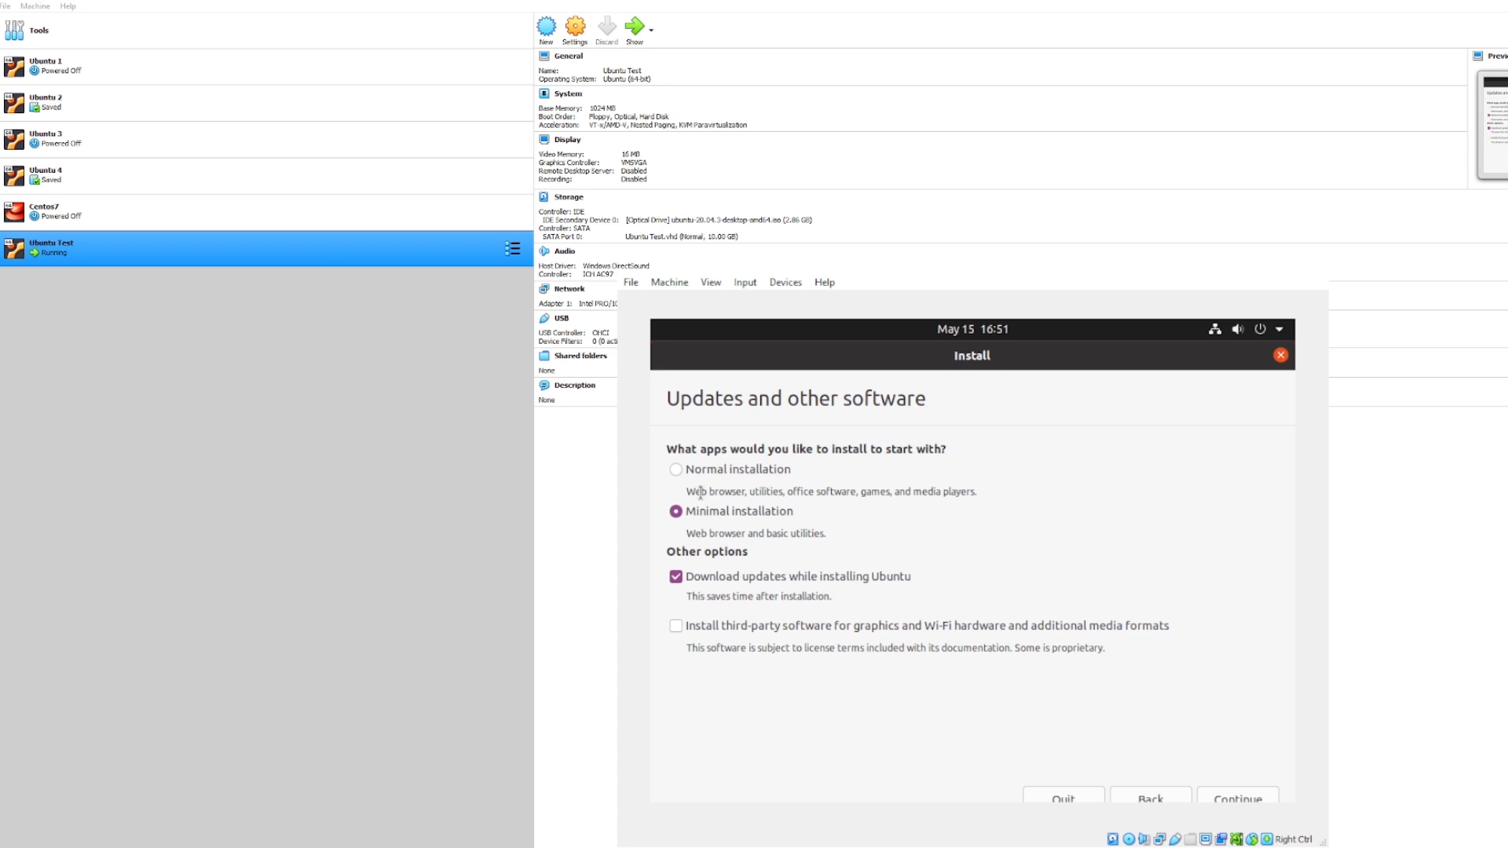
mouse_move(739, 528)
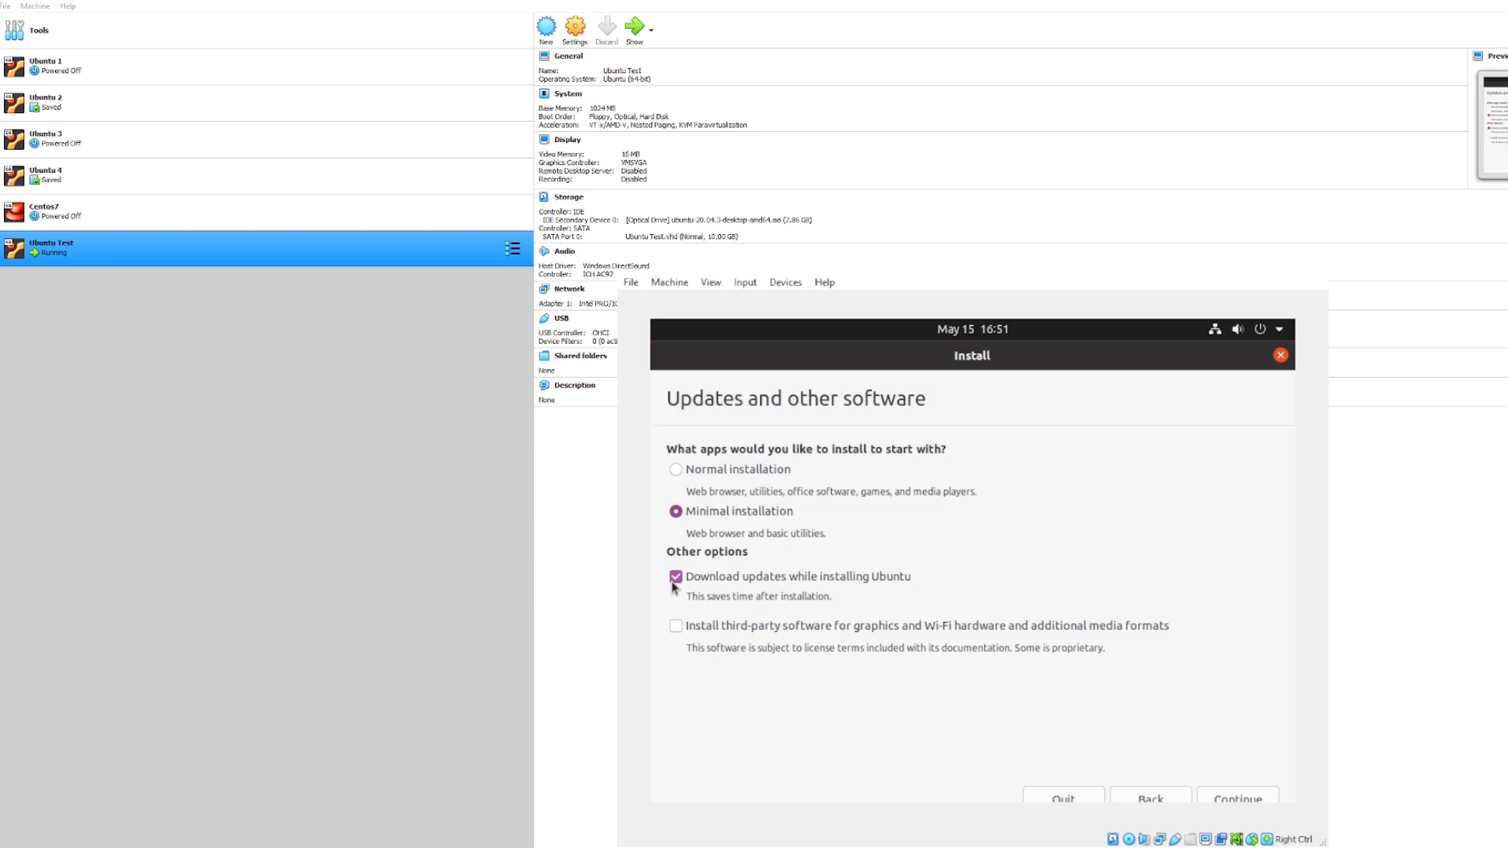
left_click(676, 577)
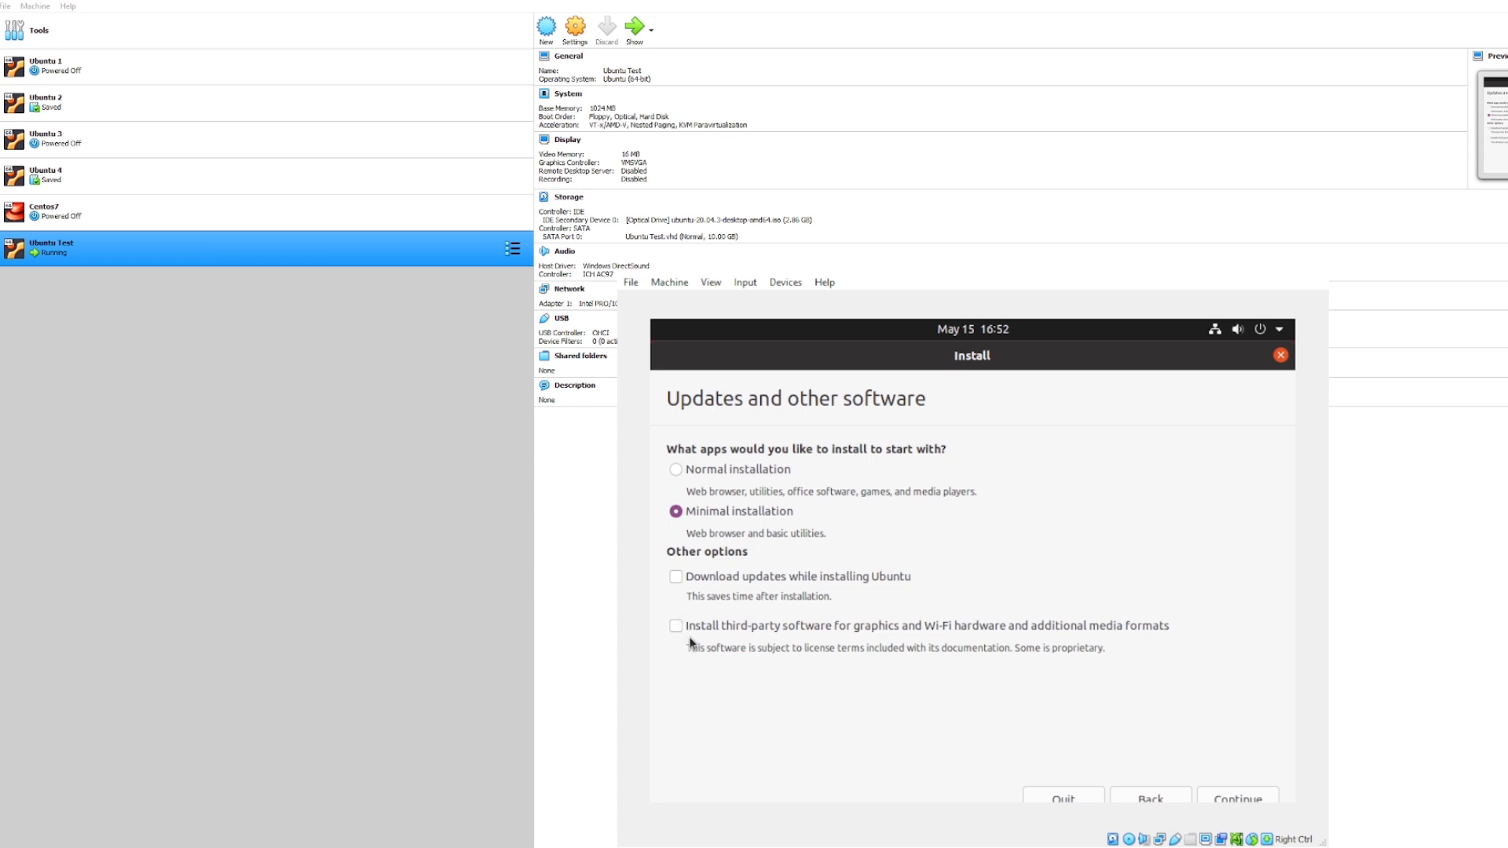
mouse_move(820, 704)
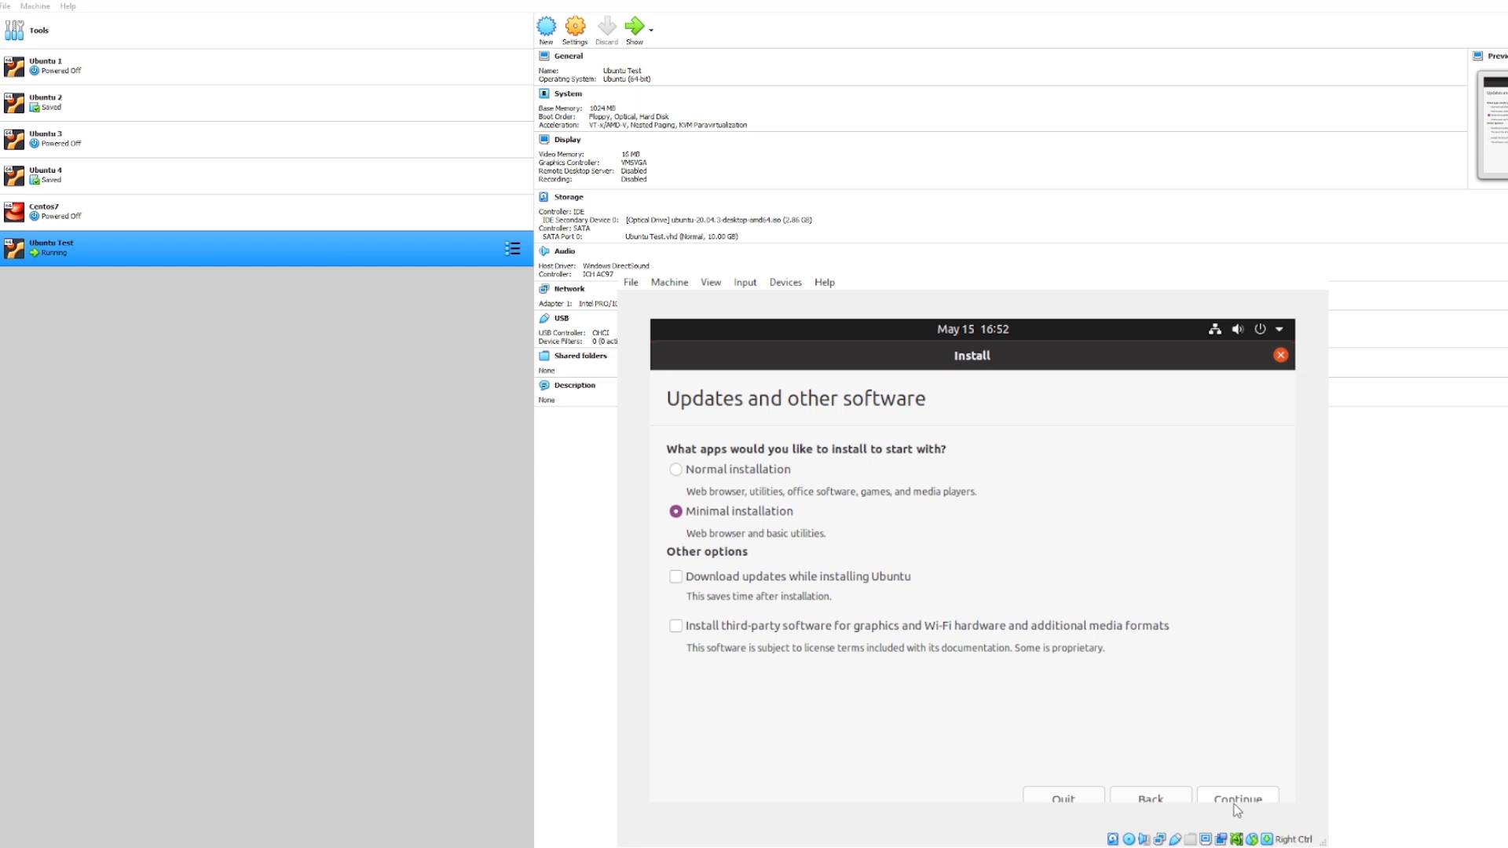
left_click(1238, 798)
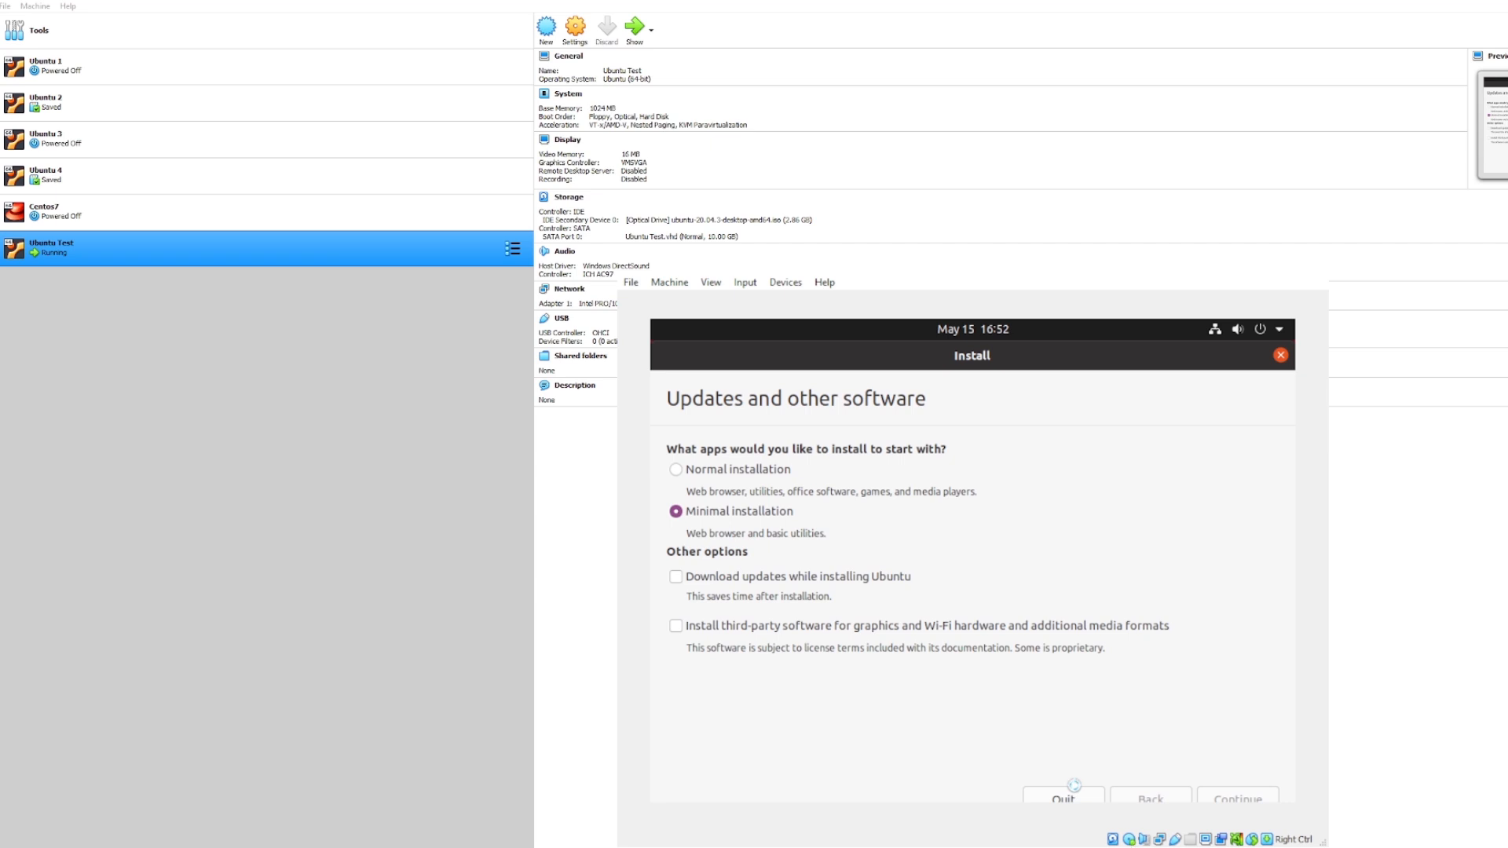
Step: Install with 'Erase disk and install Ubuntu' and confirm writing the partition changes to disk
left_click(1238, 798)
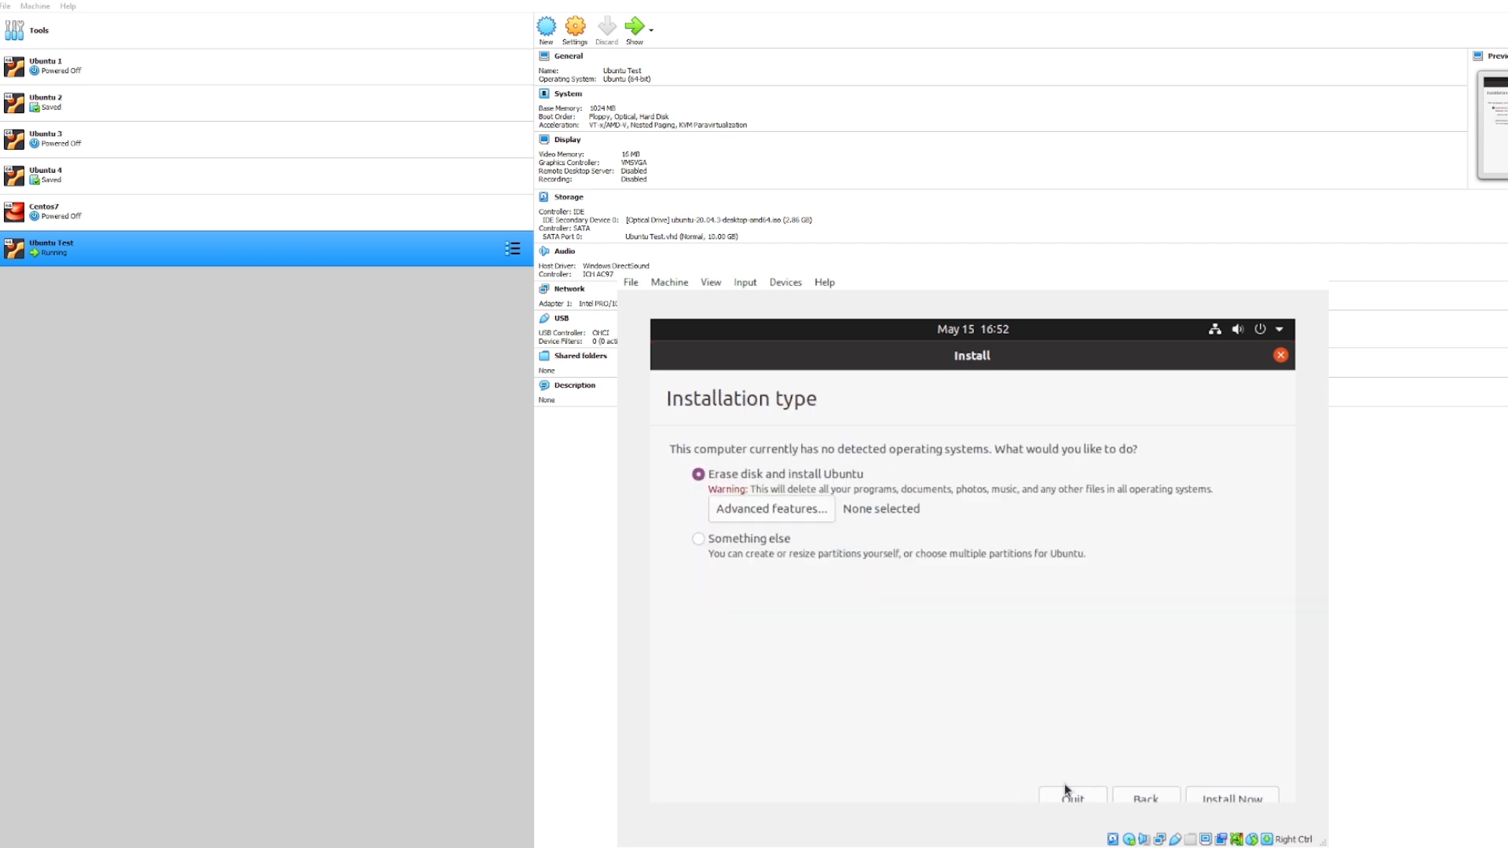
mouse_move(811, 633)
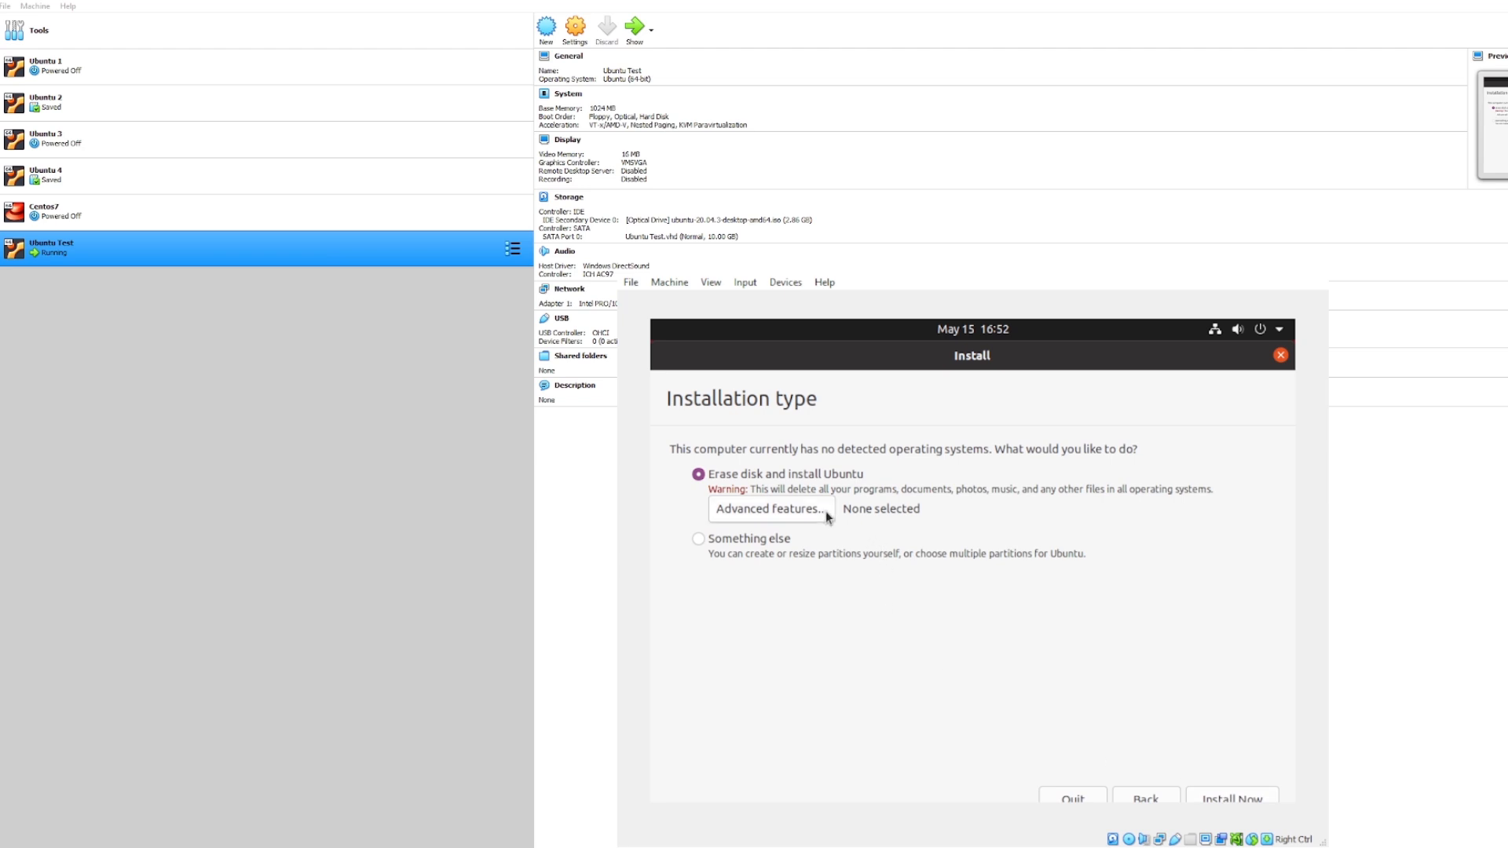
mouse_move(934, 509)
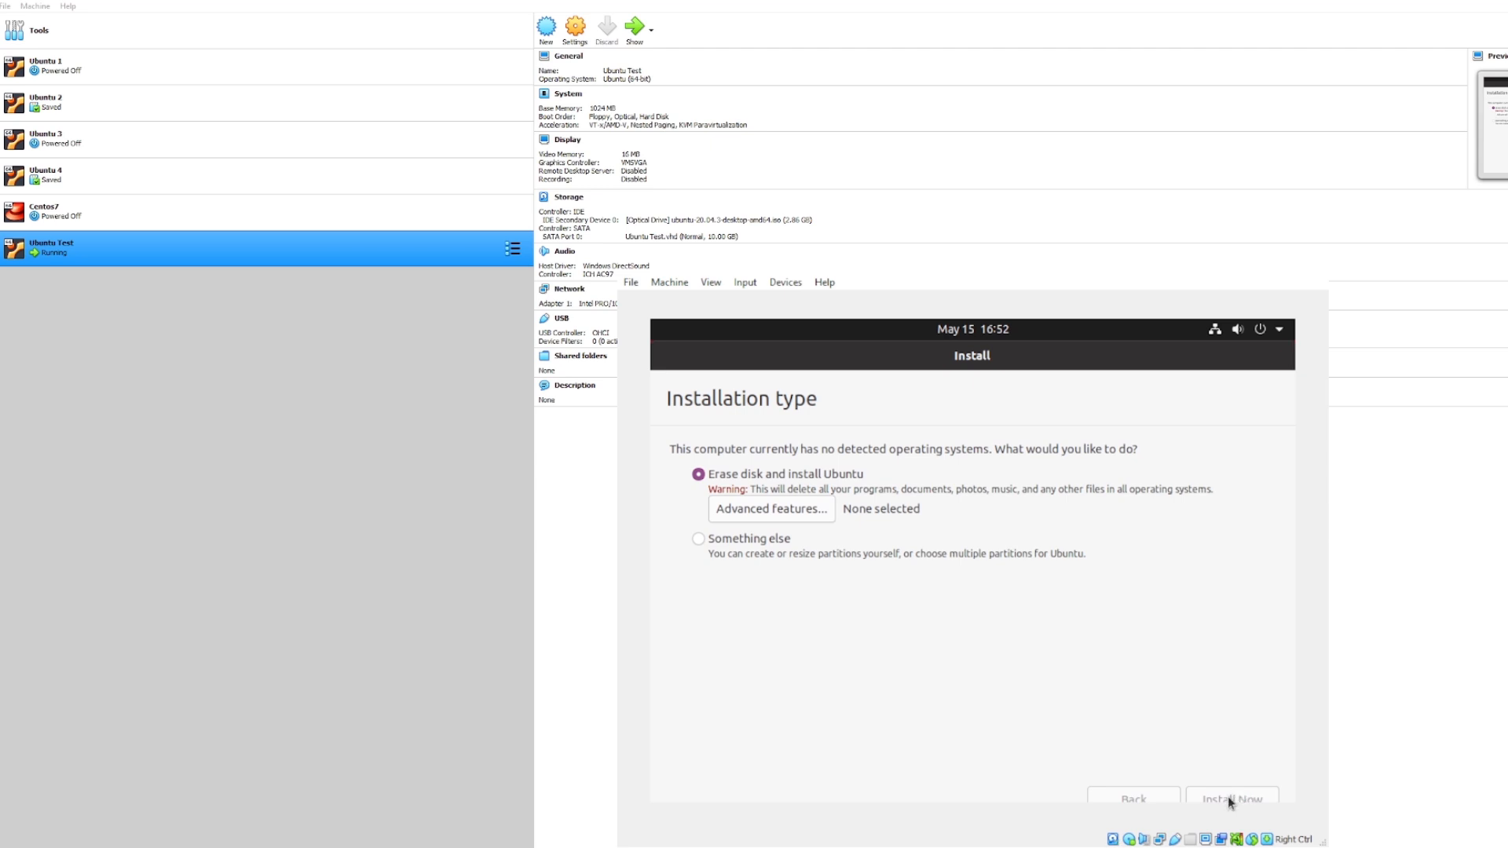
left_click(1225, 799)
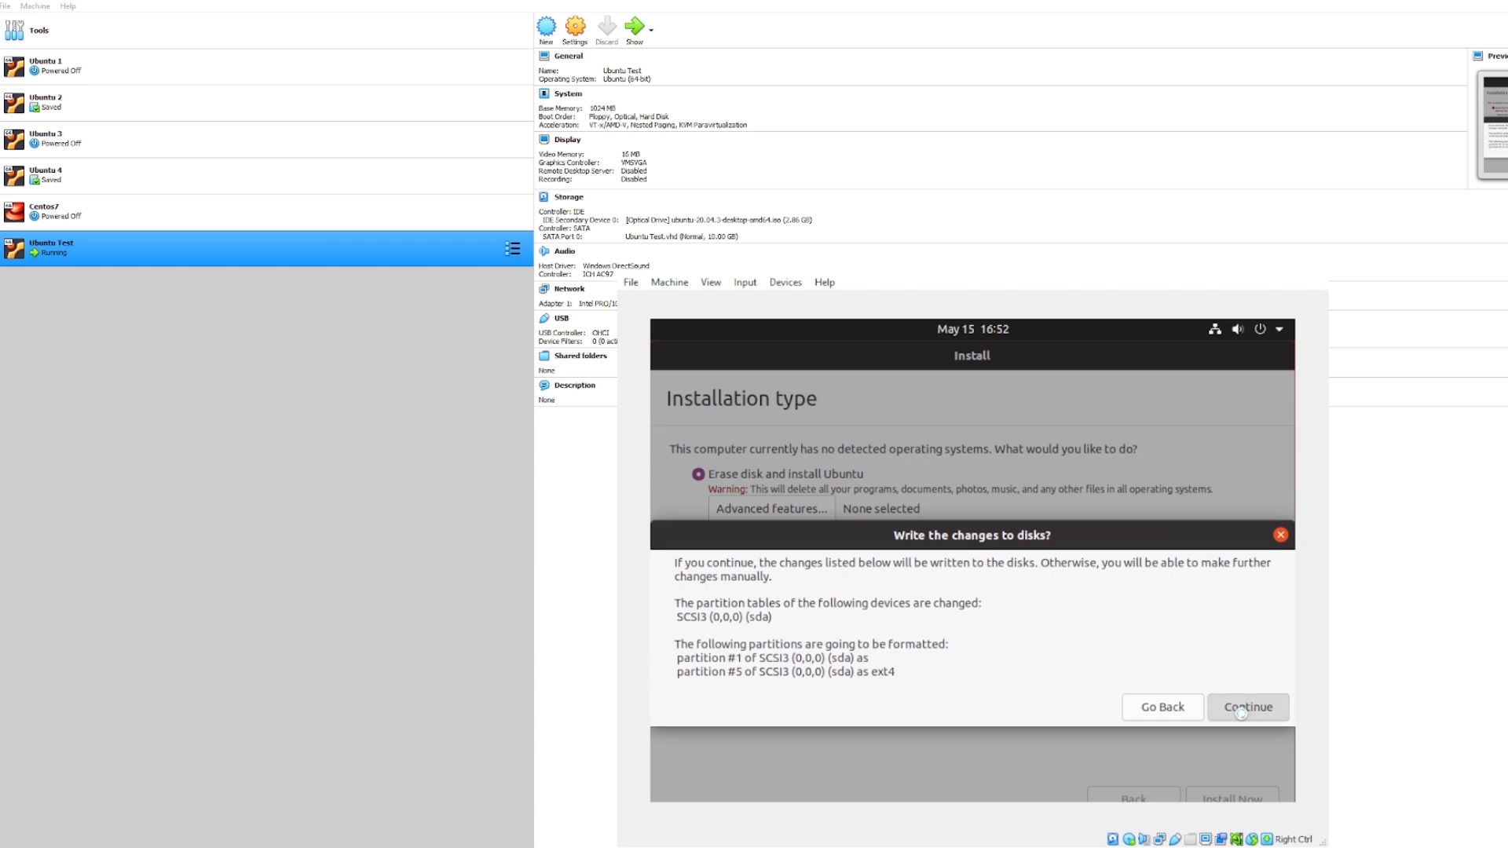
left_click(1247, 707)
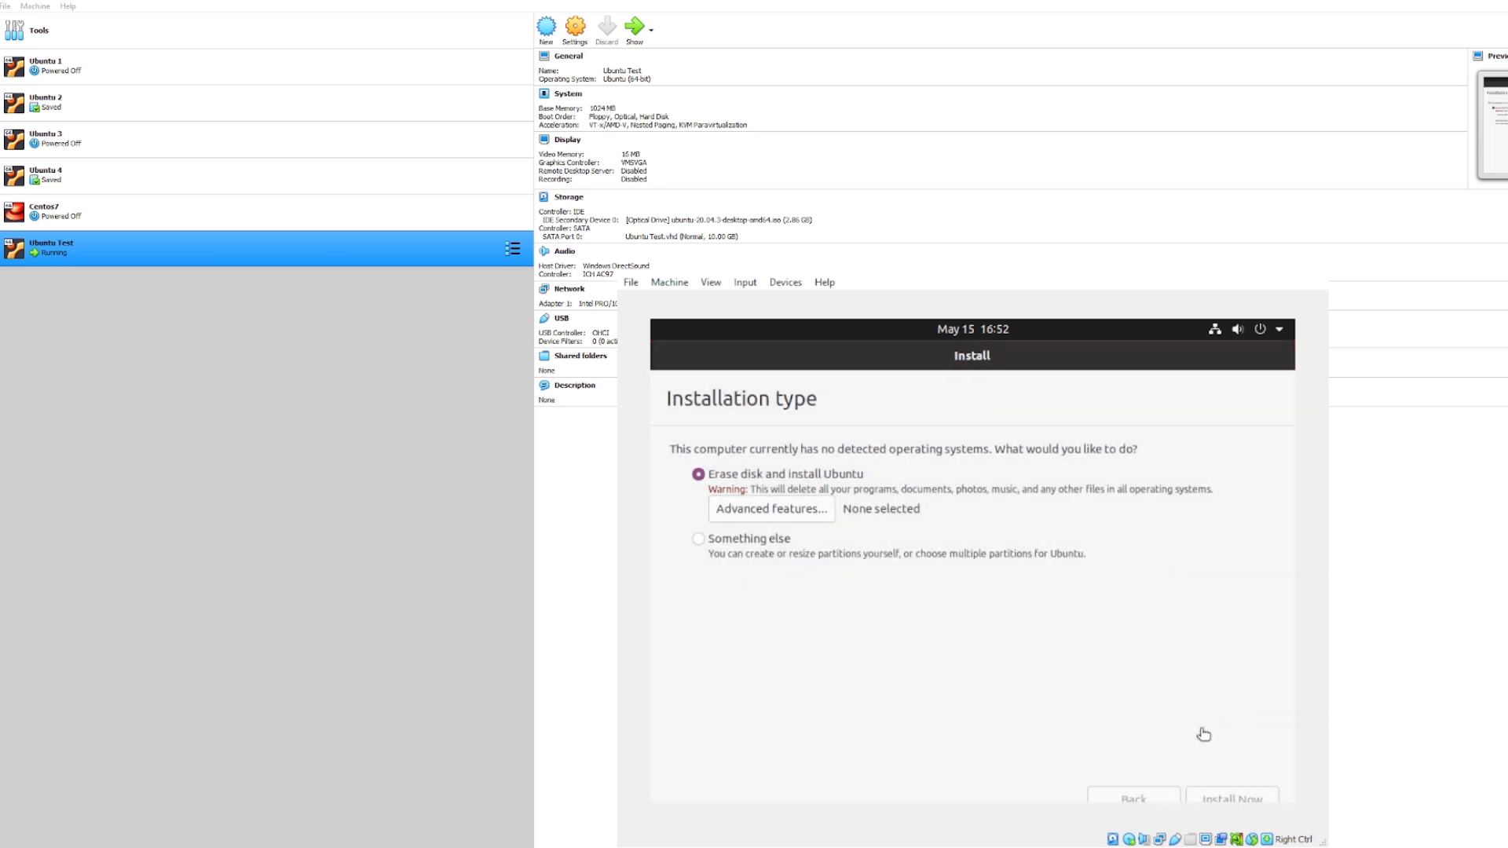
Step: Set the installer's time zone location to New York on the map
left_click(1231, 798)
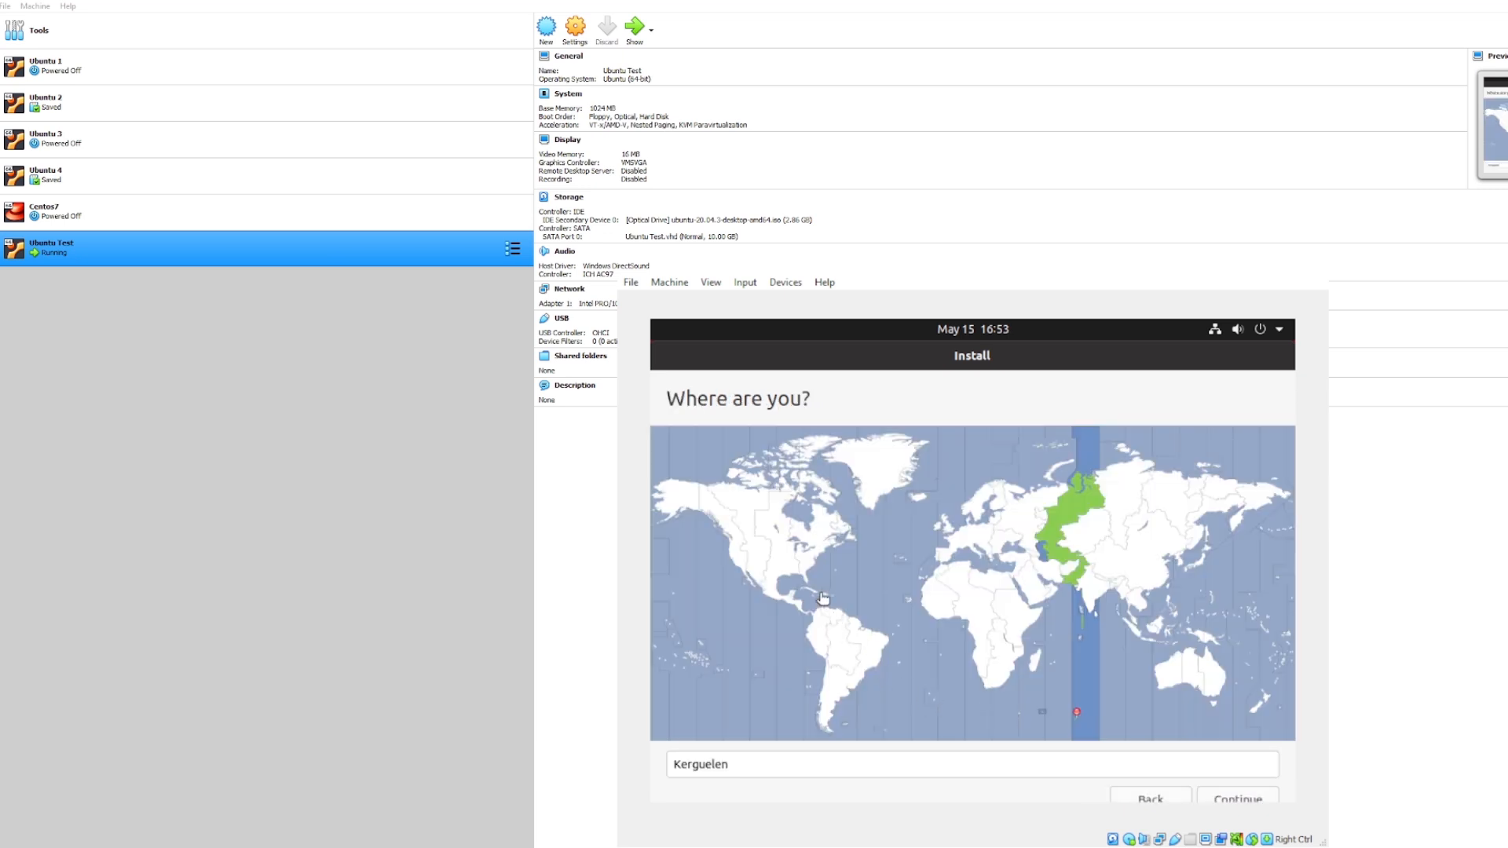
mouse_move(810, 585)
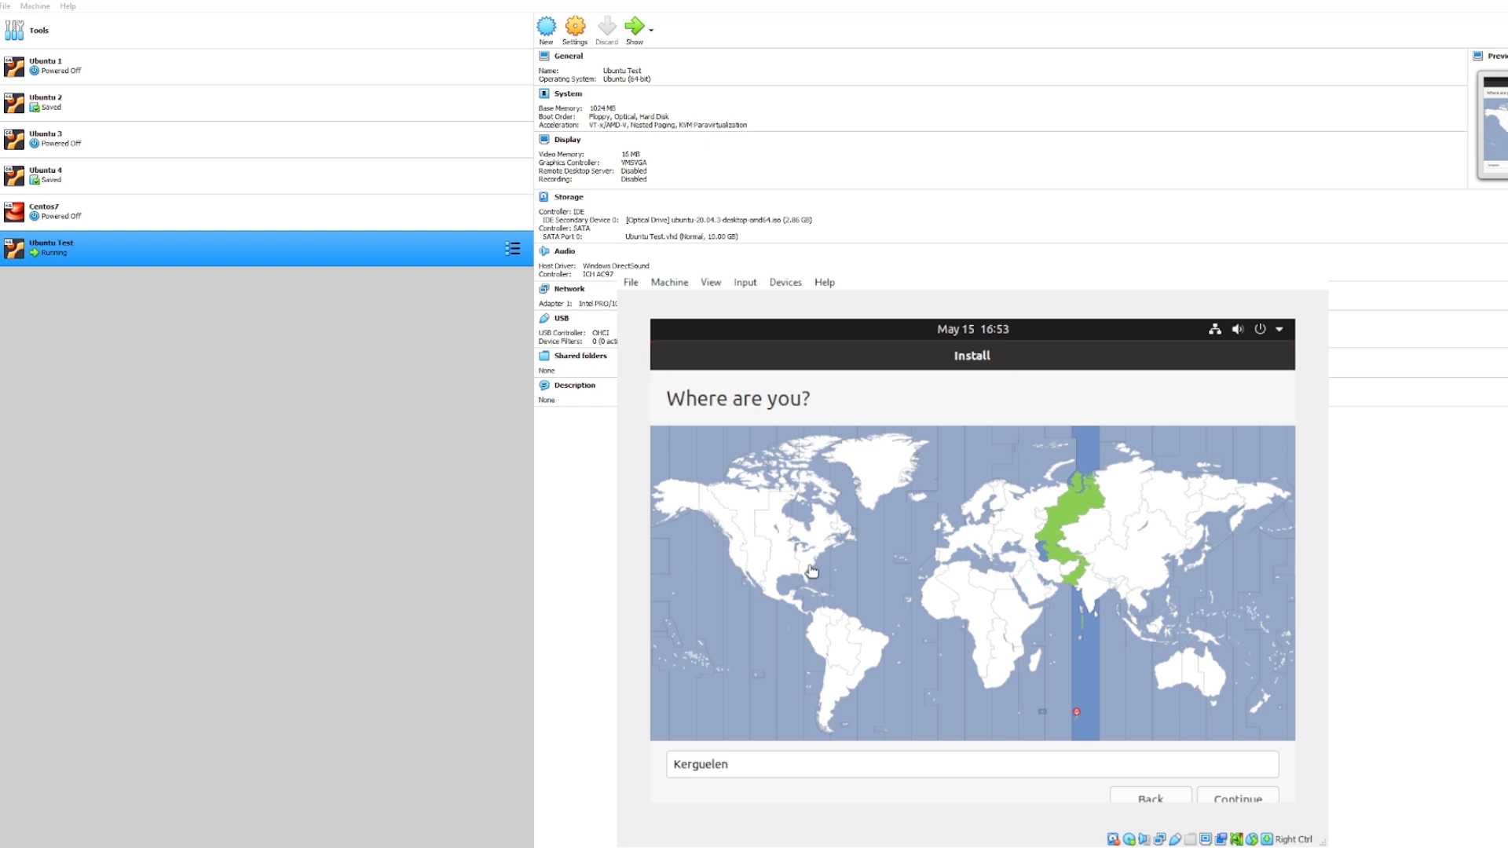
left_click(814, 558)
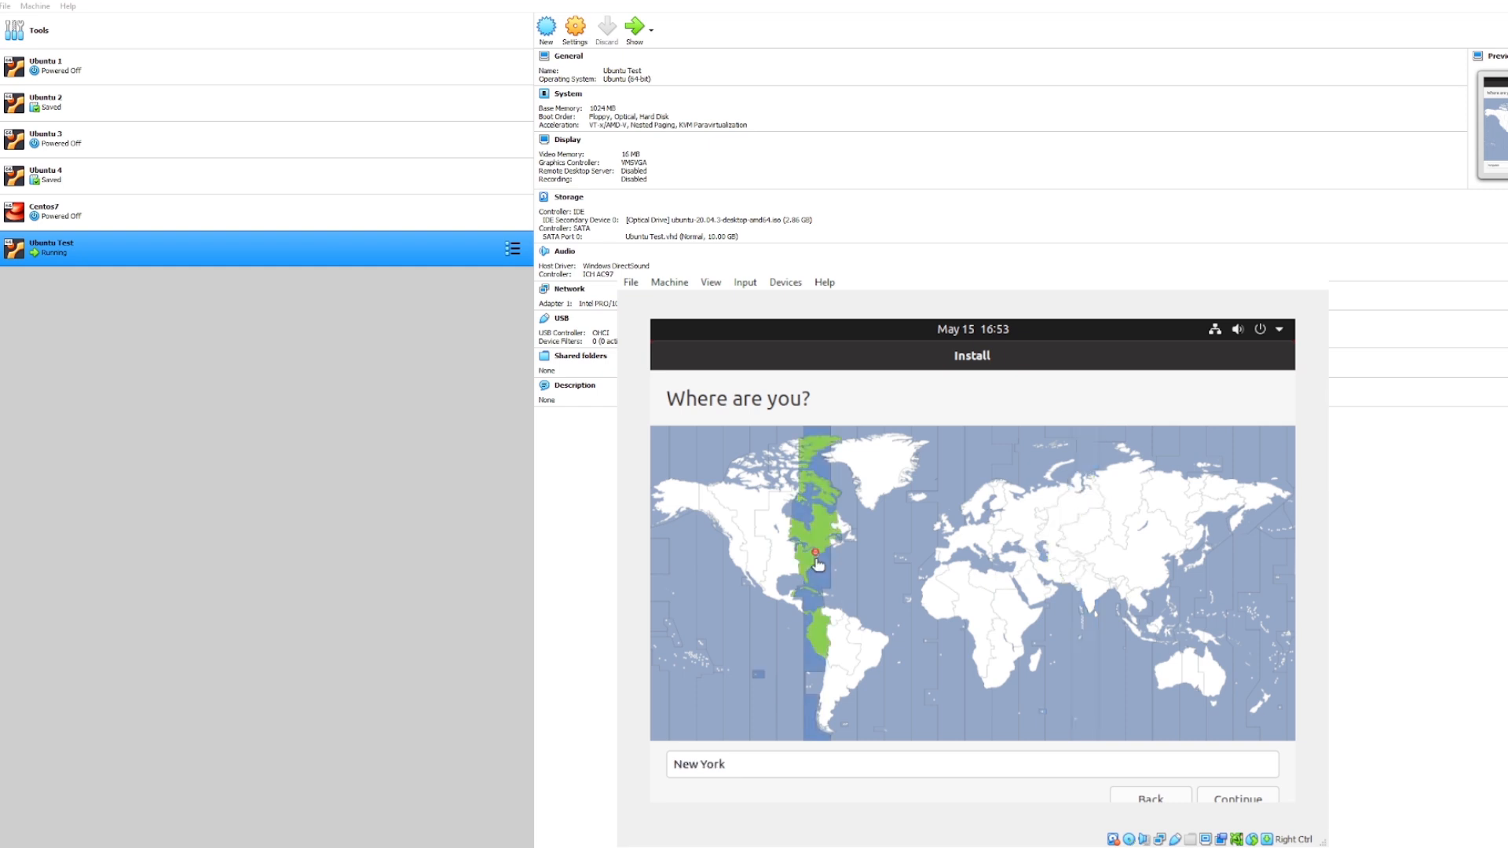
mouse_move(890, 647)
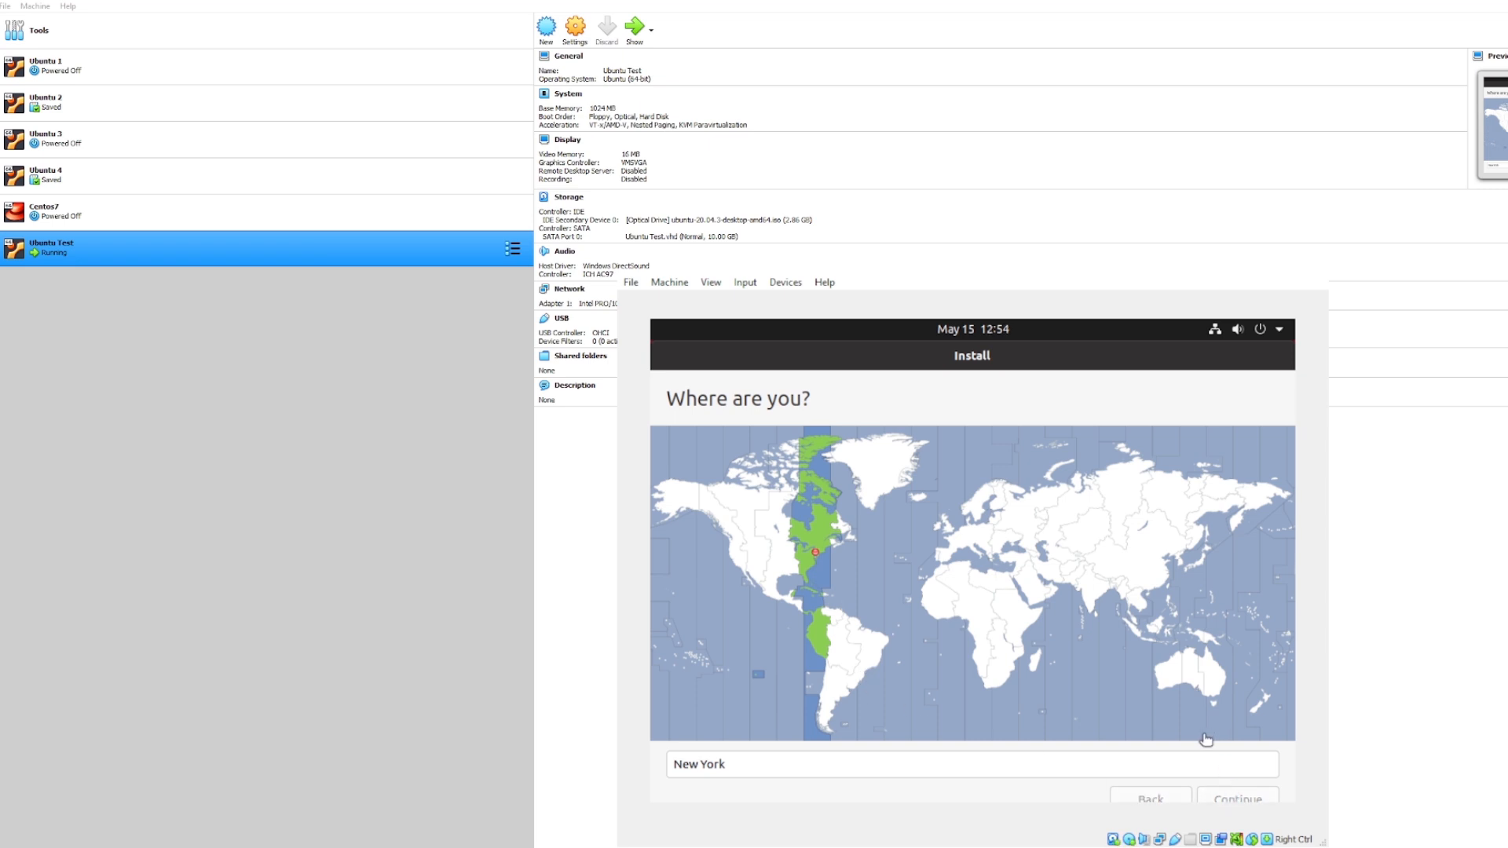
Step: Accept New York and enter the user name 'test', trimming the duplicated letters
left_click(1238, 800)
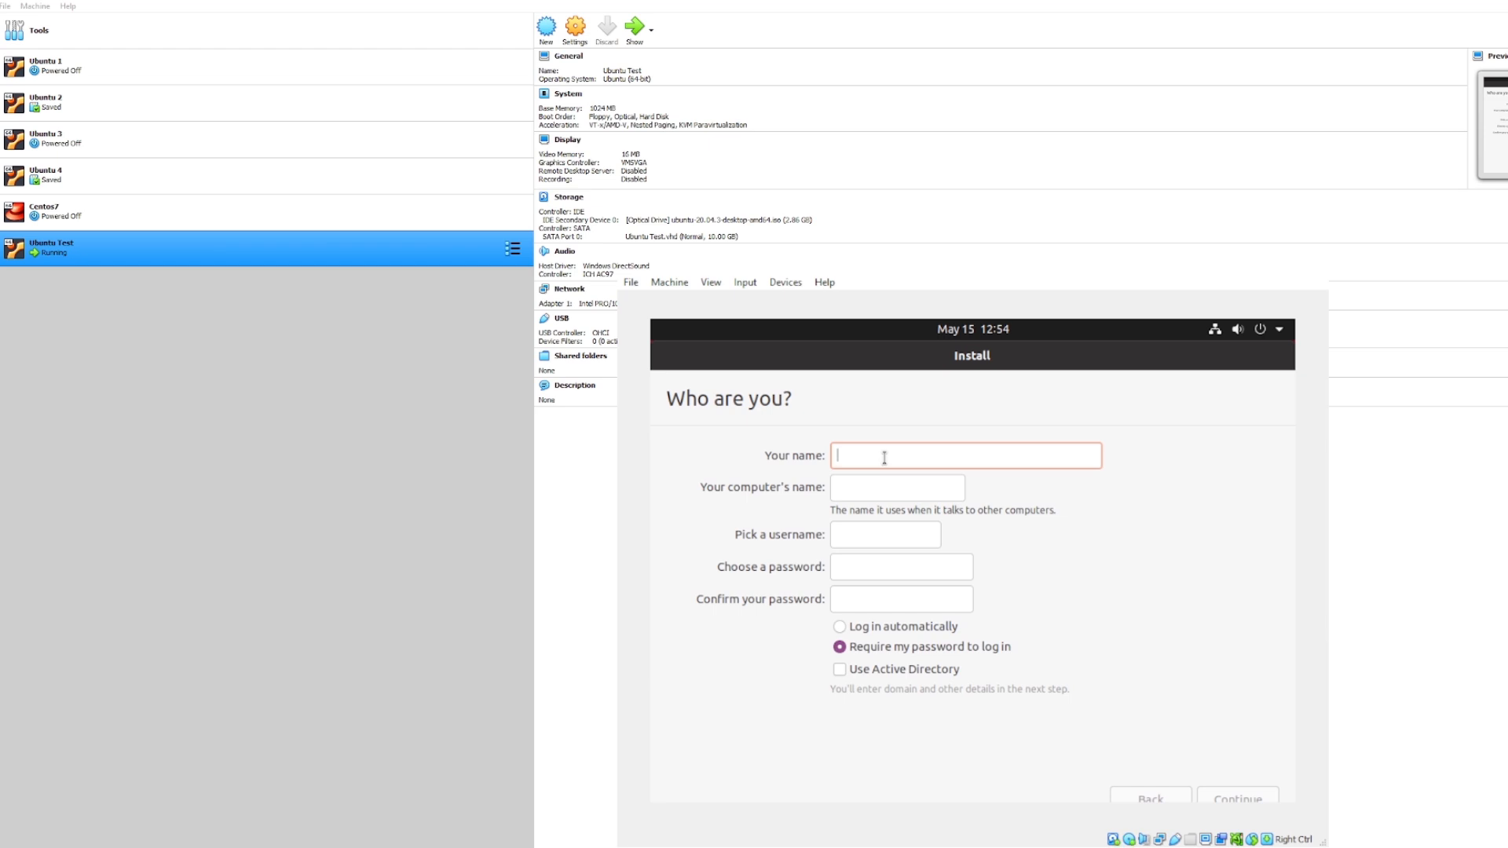
mouse_move(876, 489)
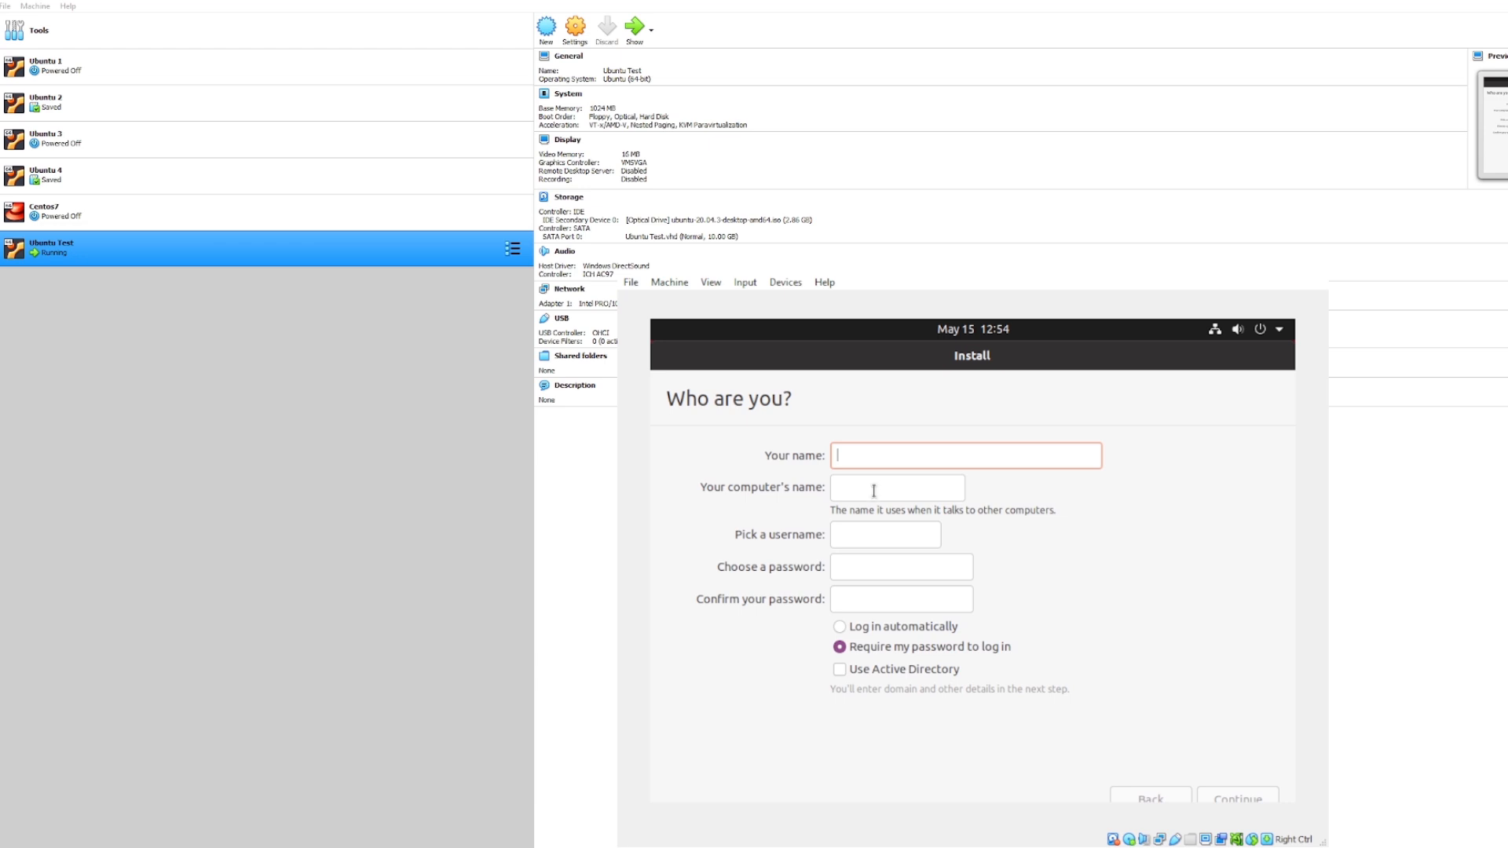
type("testtest")
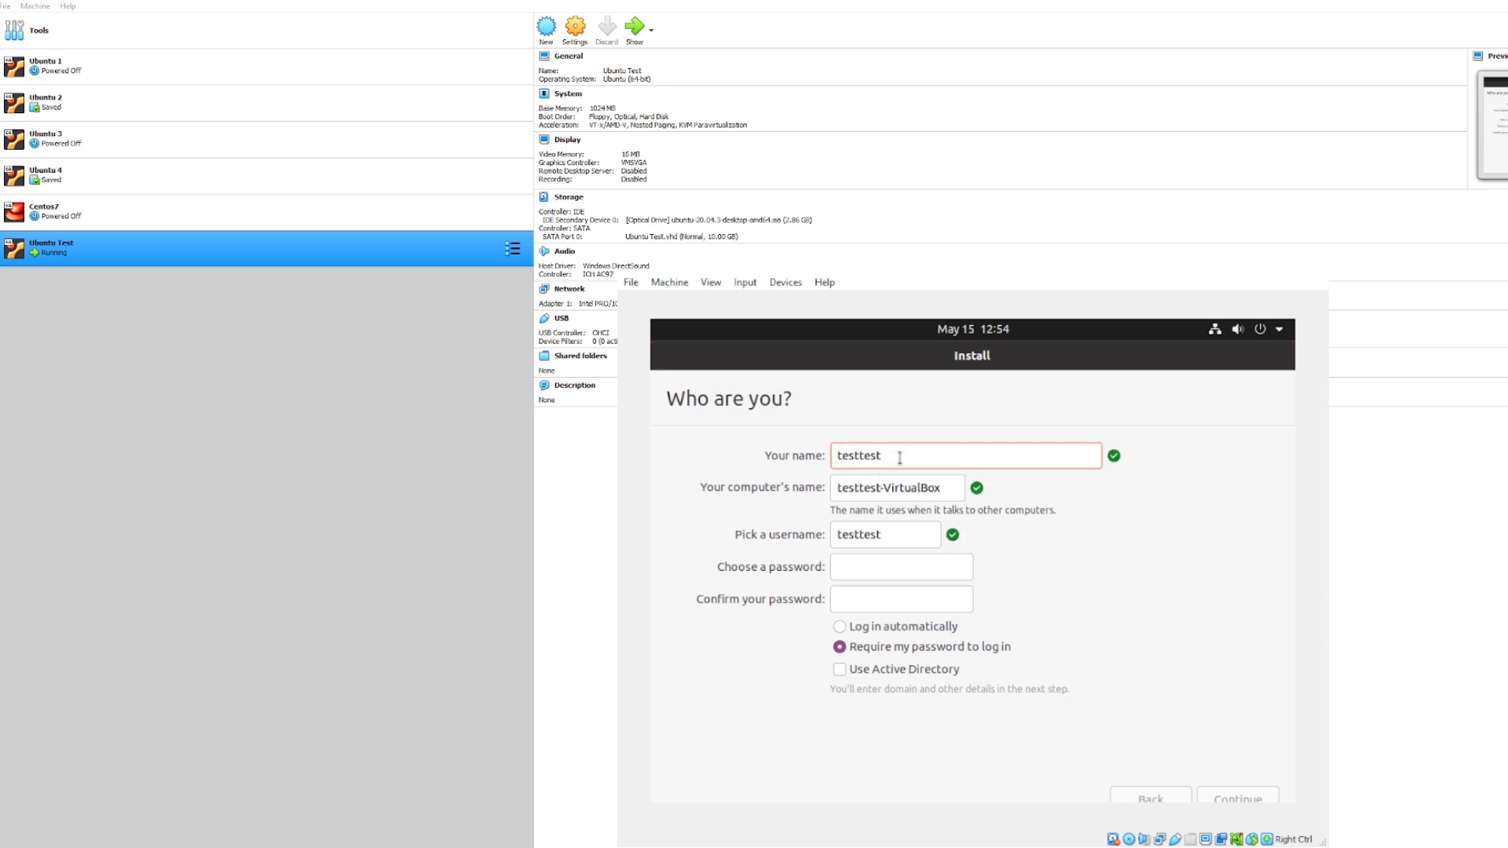
key("BackSpace")
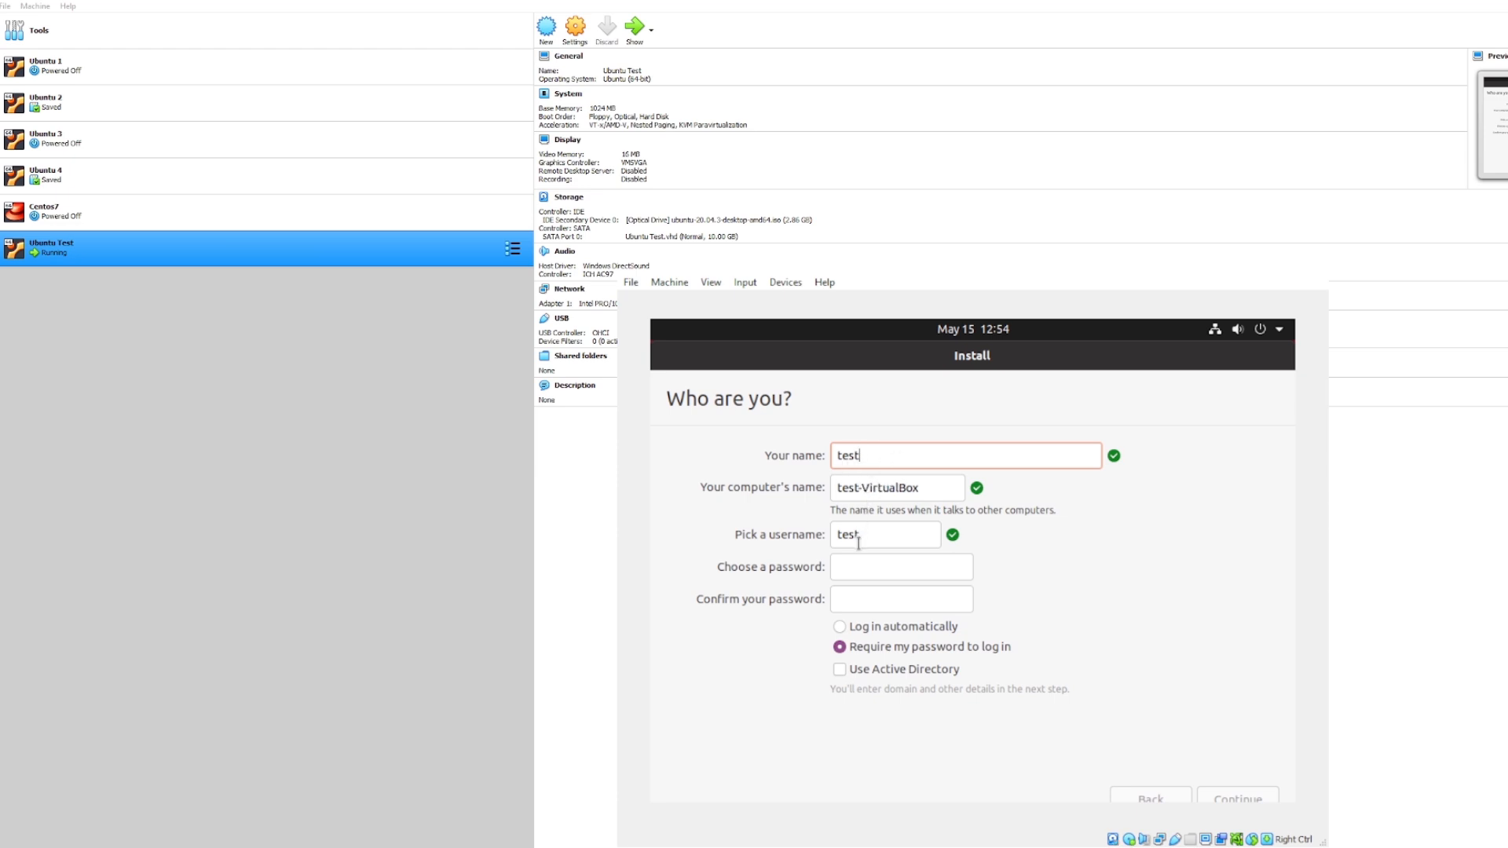
left_click(902, 565)
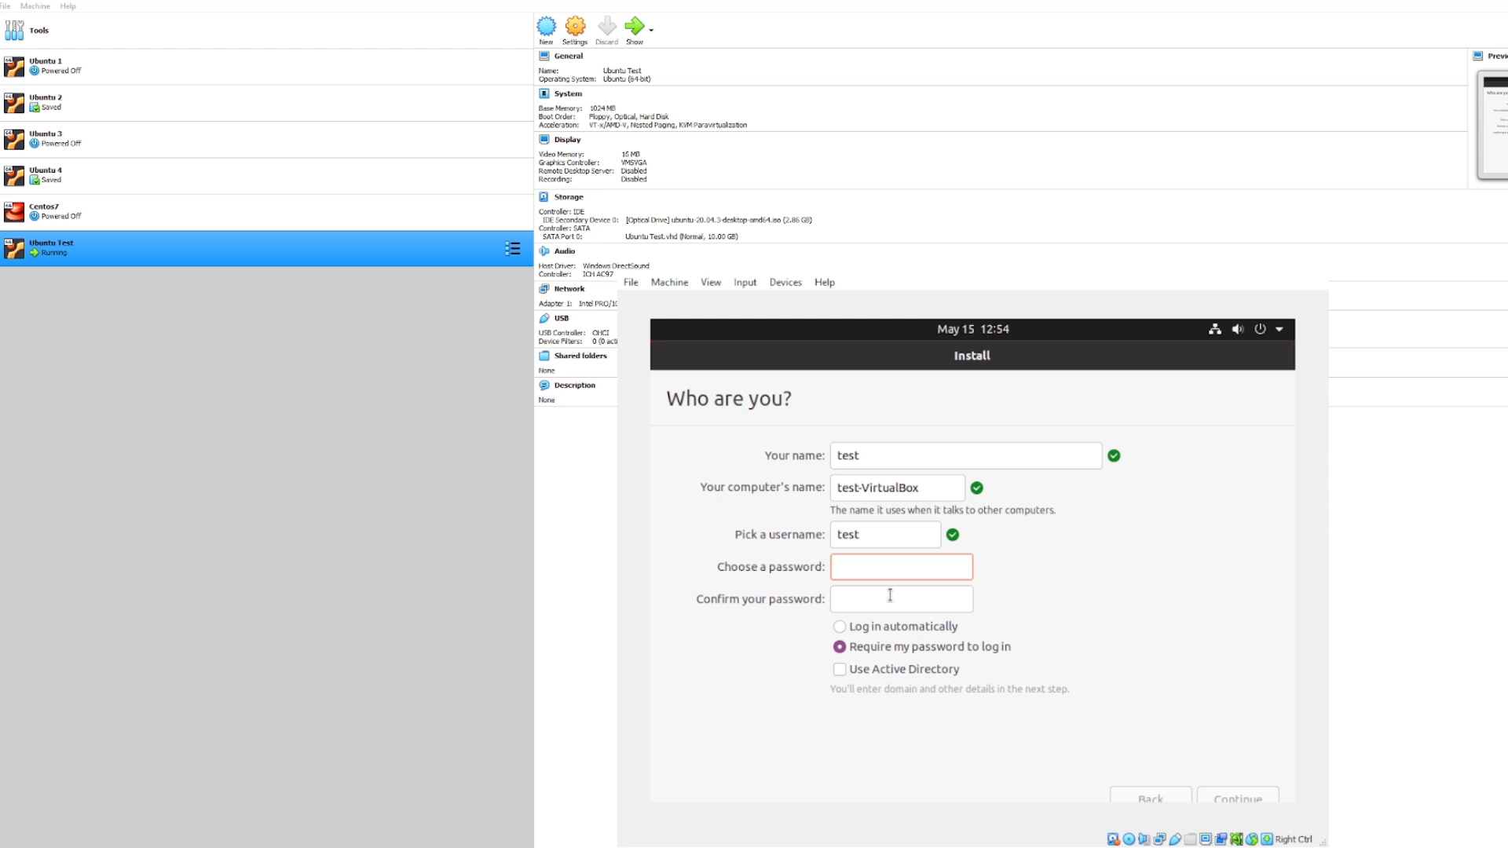
type("password")
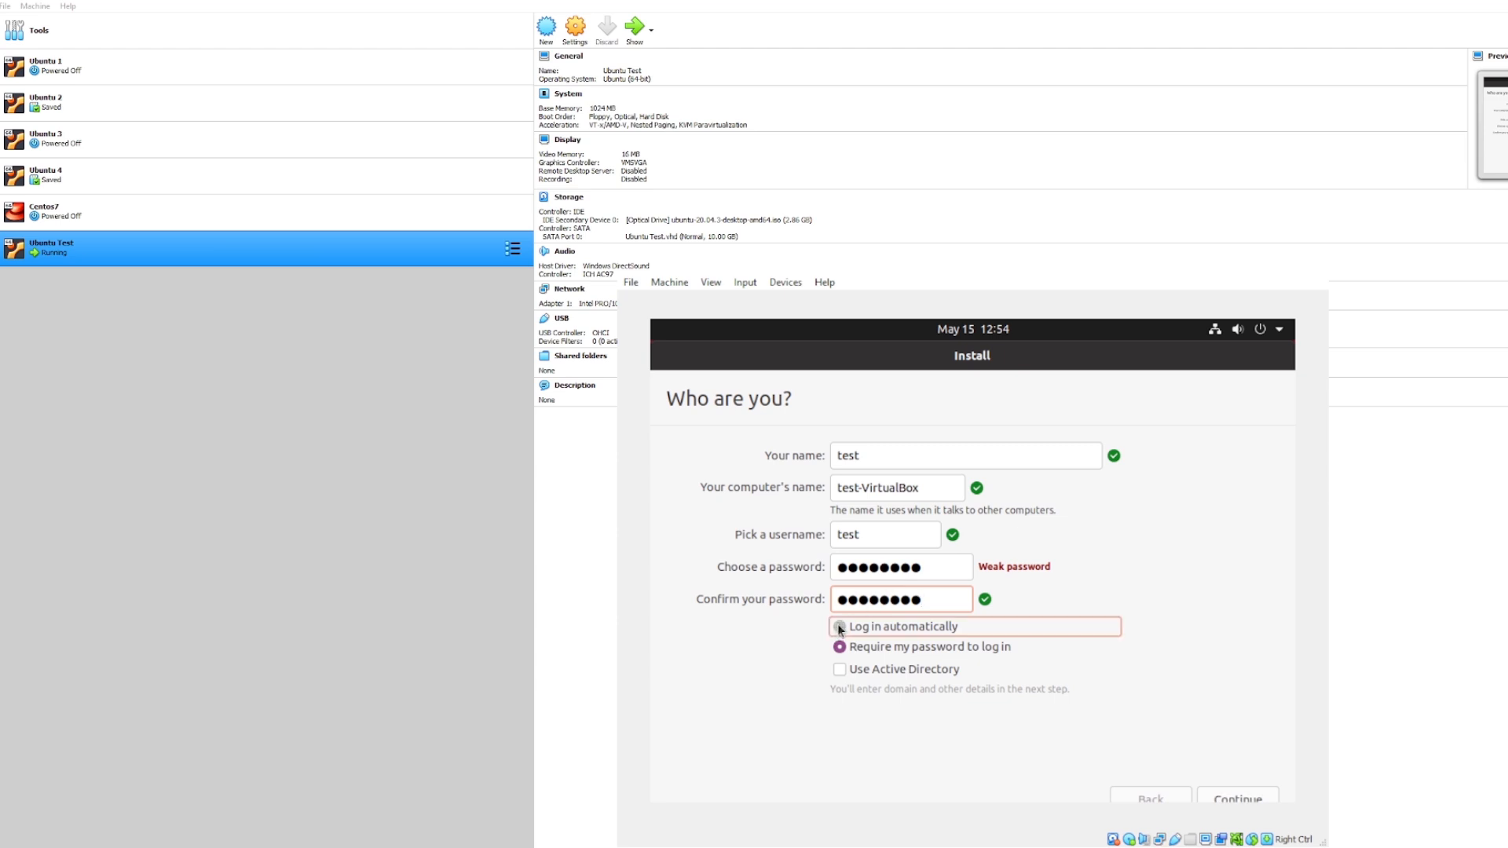
left_click(839, 627)
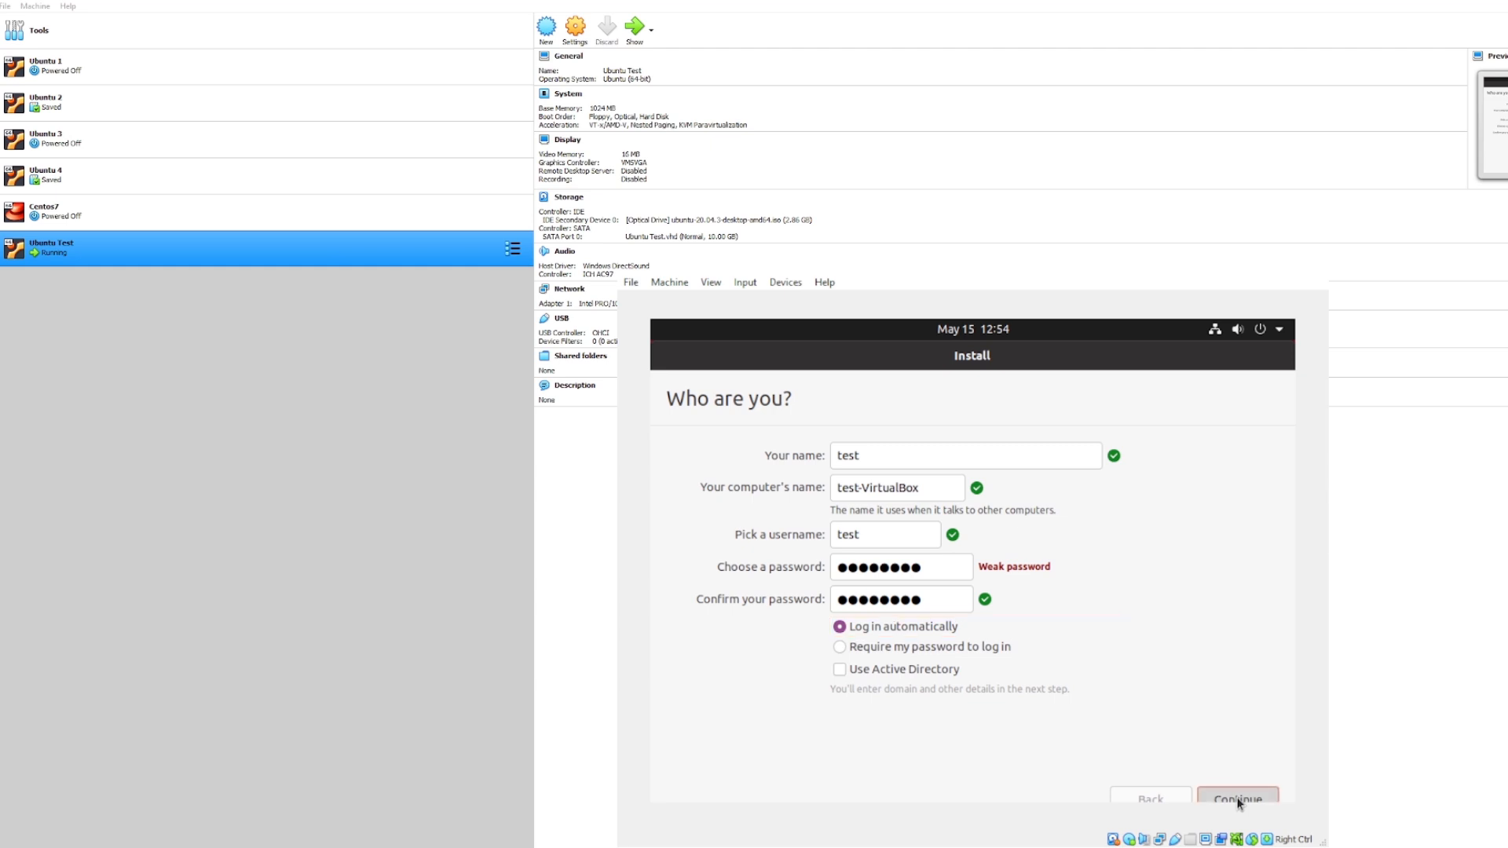
left_click(1238, 800)
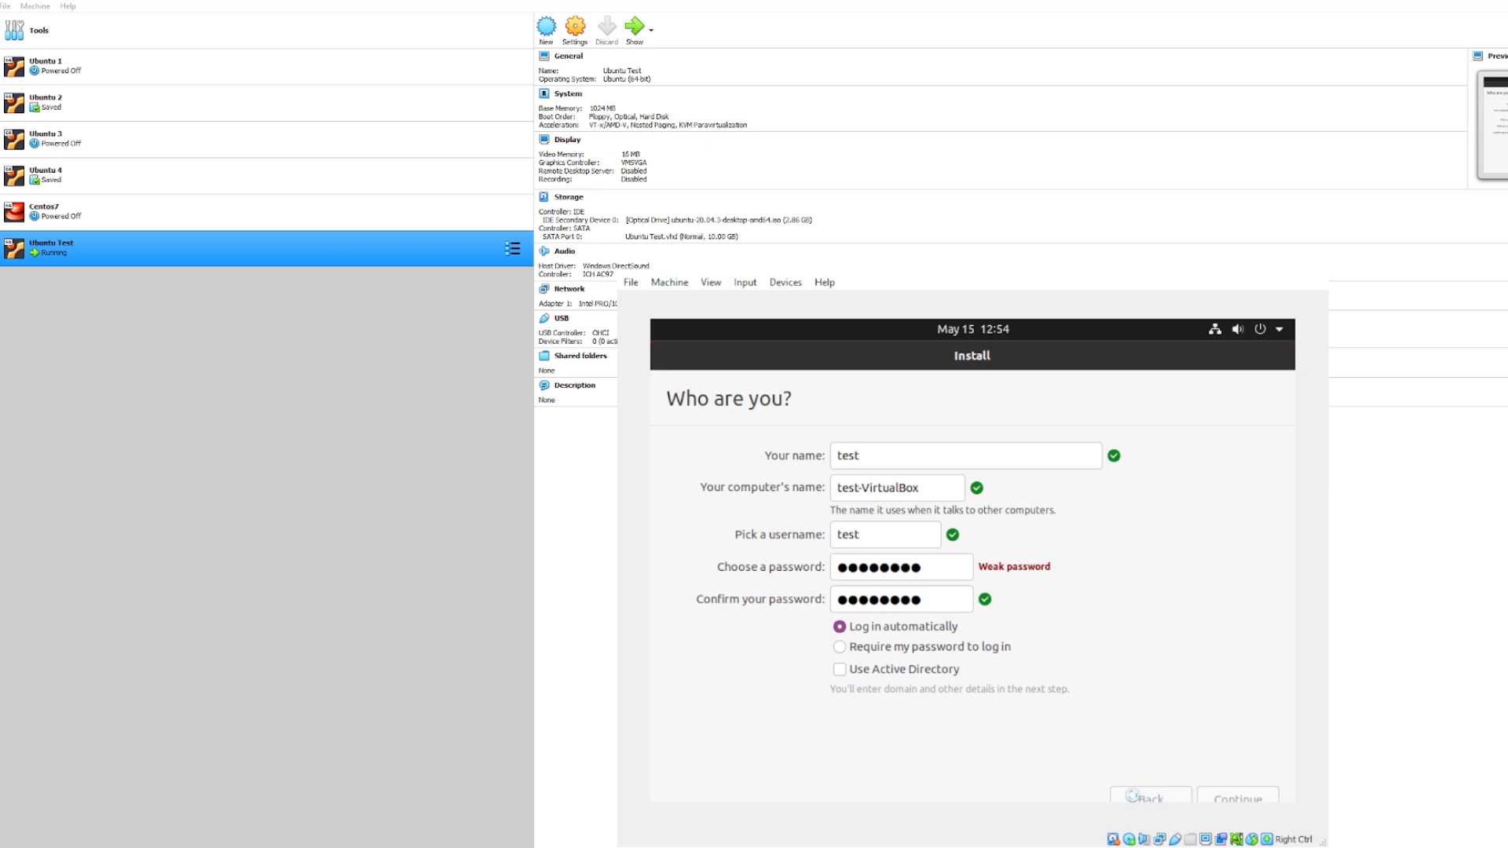
Step: Let the installation finish and choose Restart Now in the Installation Complete dialog
left_click(1238, 798)
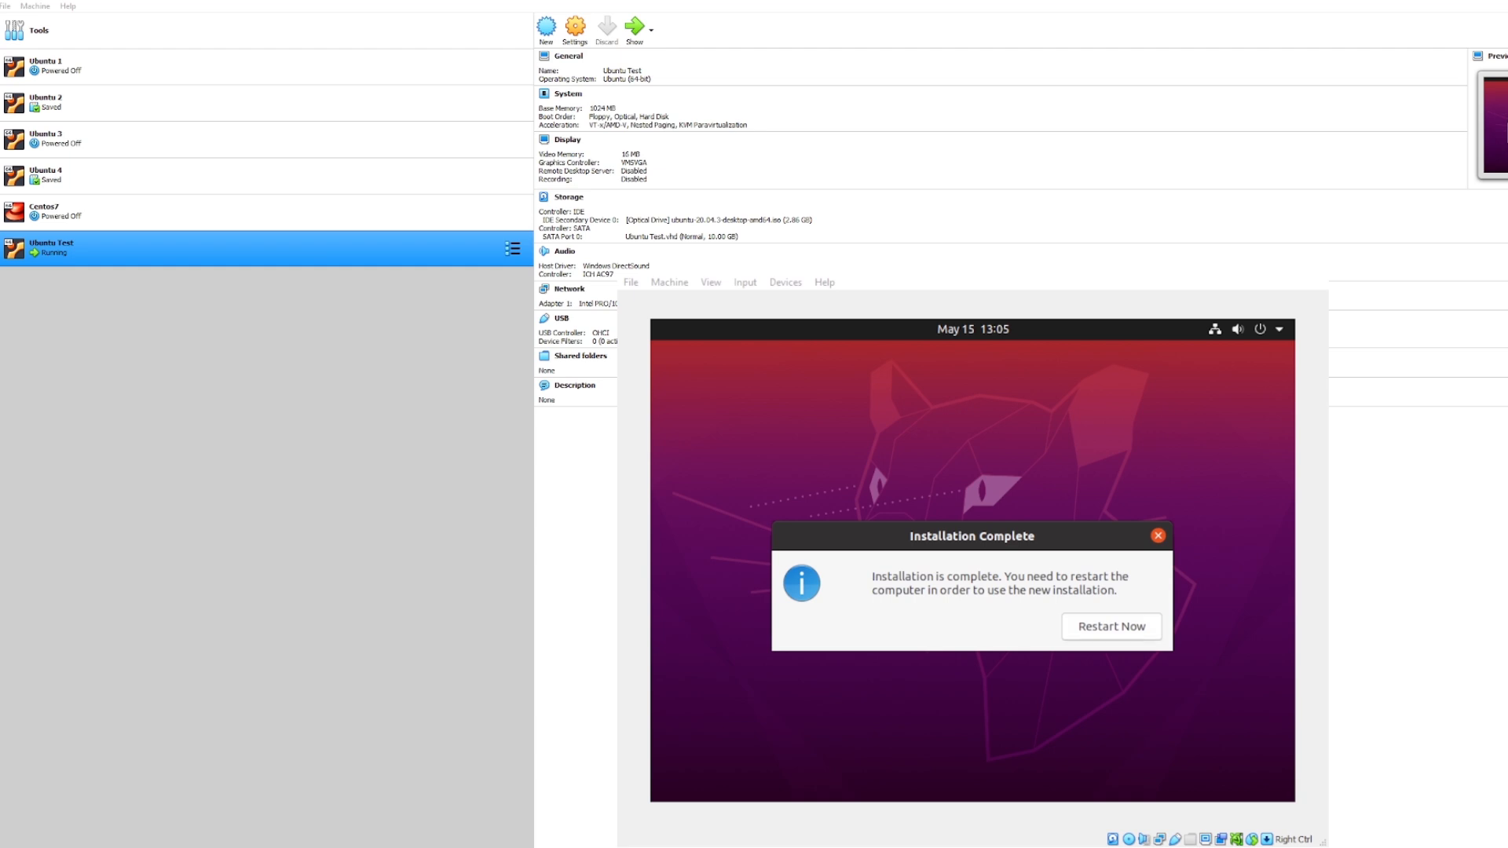
left_click(1111, 626)
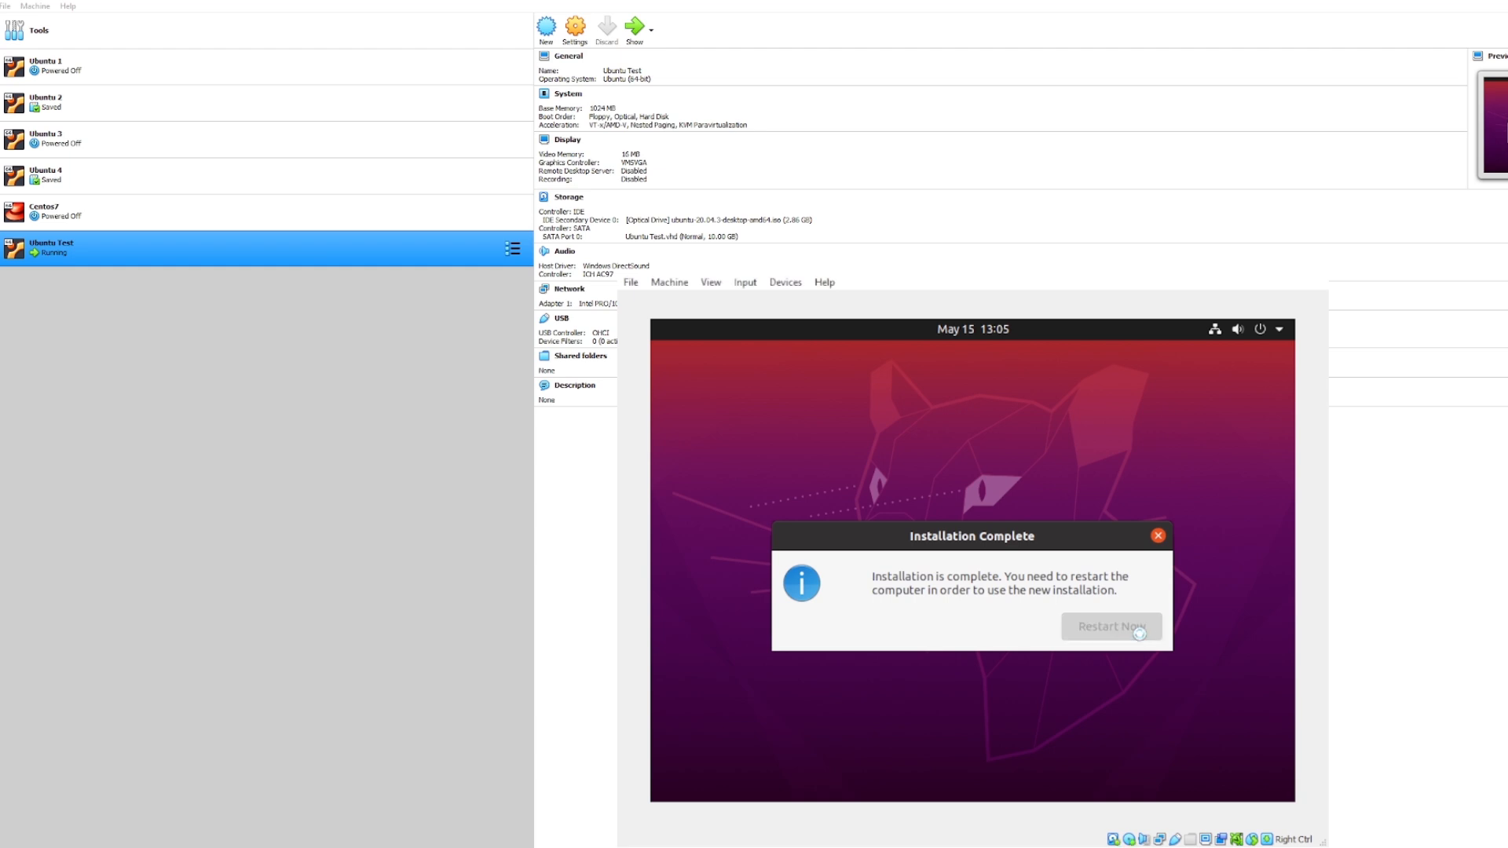
Step: Confirm restarting Ubuntu Test into the newly installed system
left_click(1111, 627)
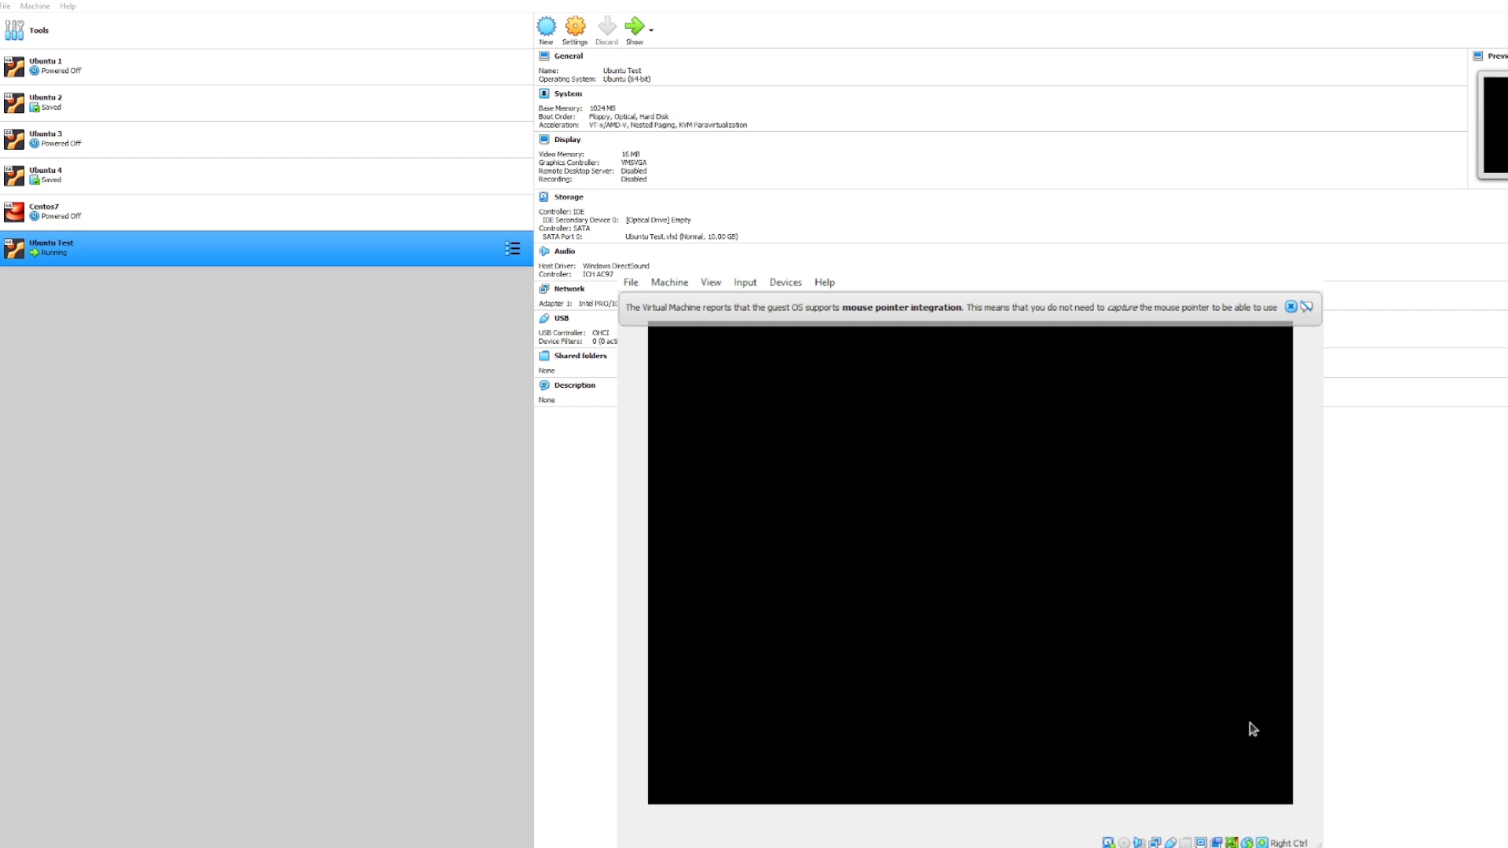
mouse_move(1241, 721)
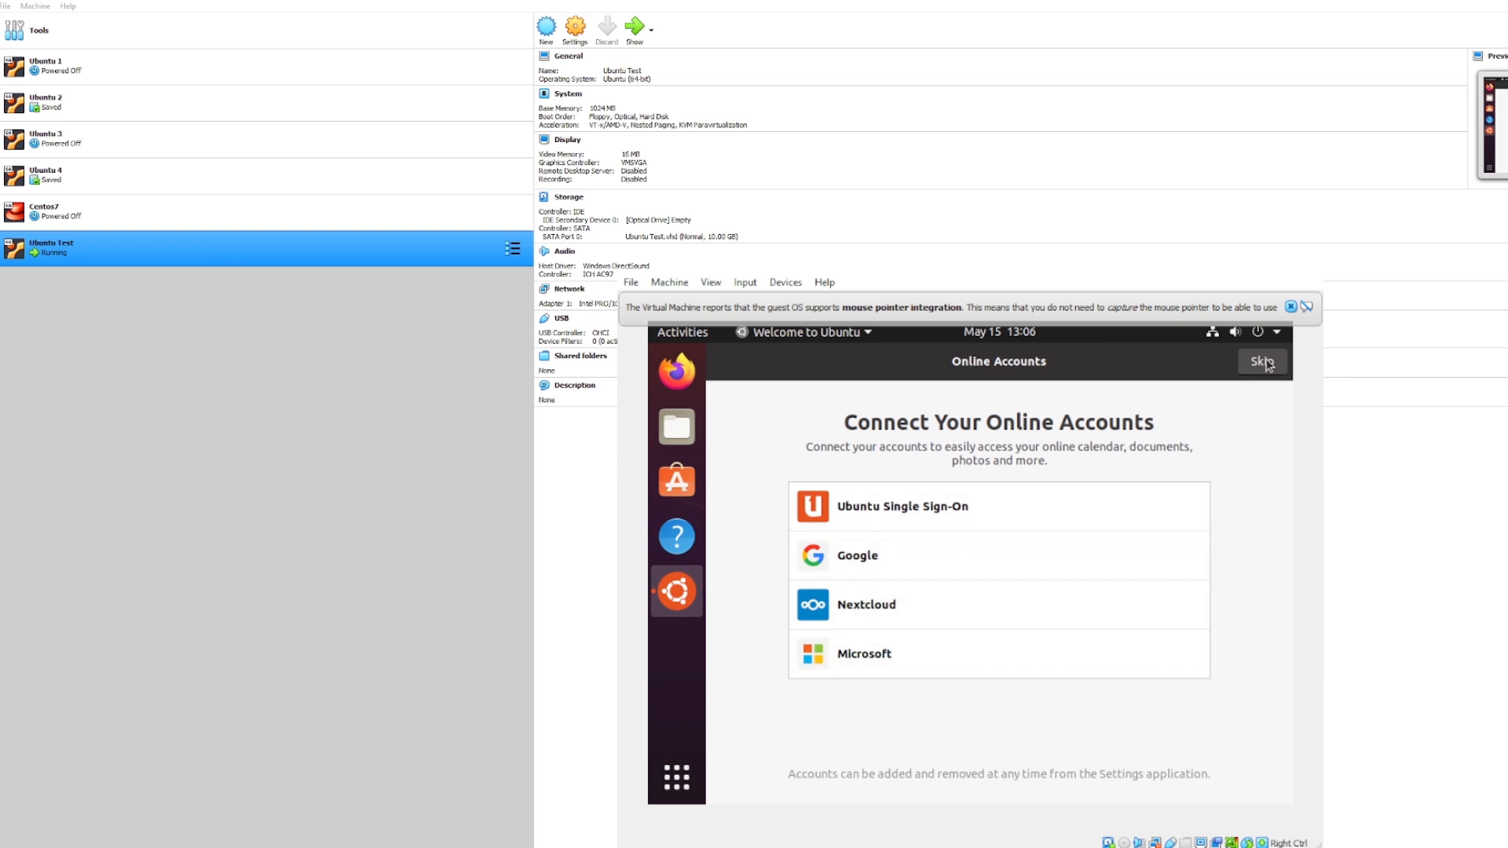
Step: Skip Online Accounts and advance through Livepatch, Help improve Ubuntu and Privacy to Done
left_click(1262, 361)
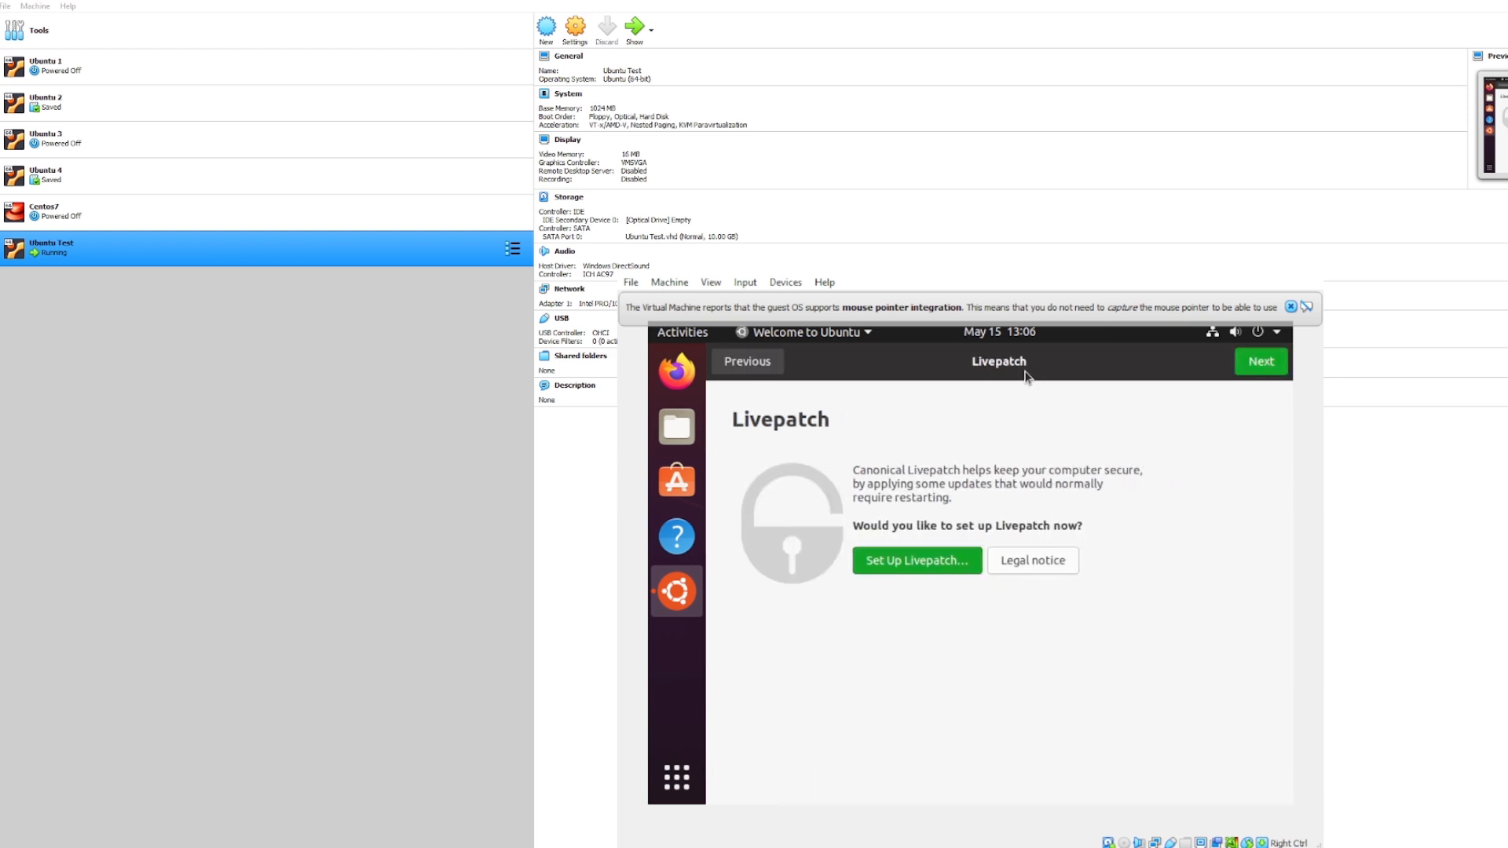
mouse_move(1072, 436)
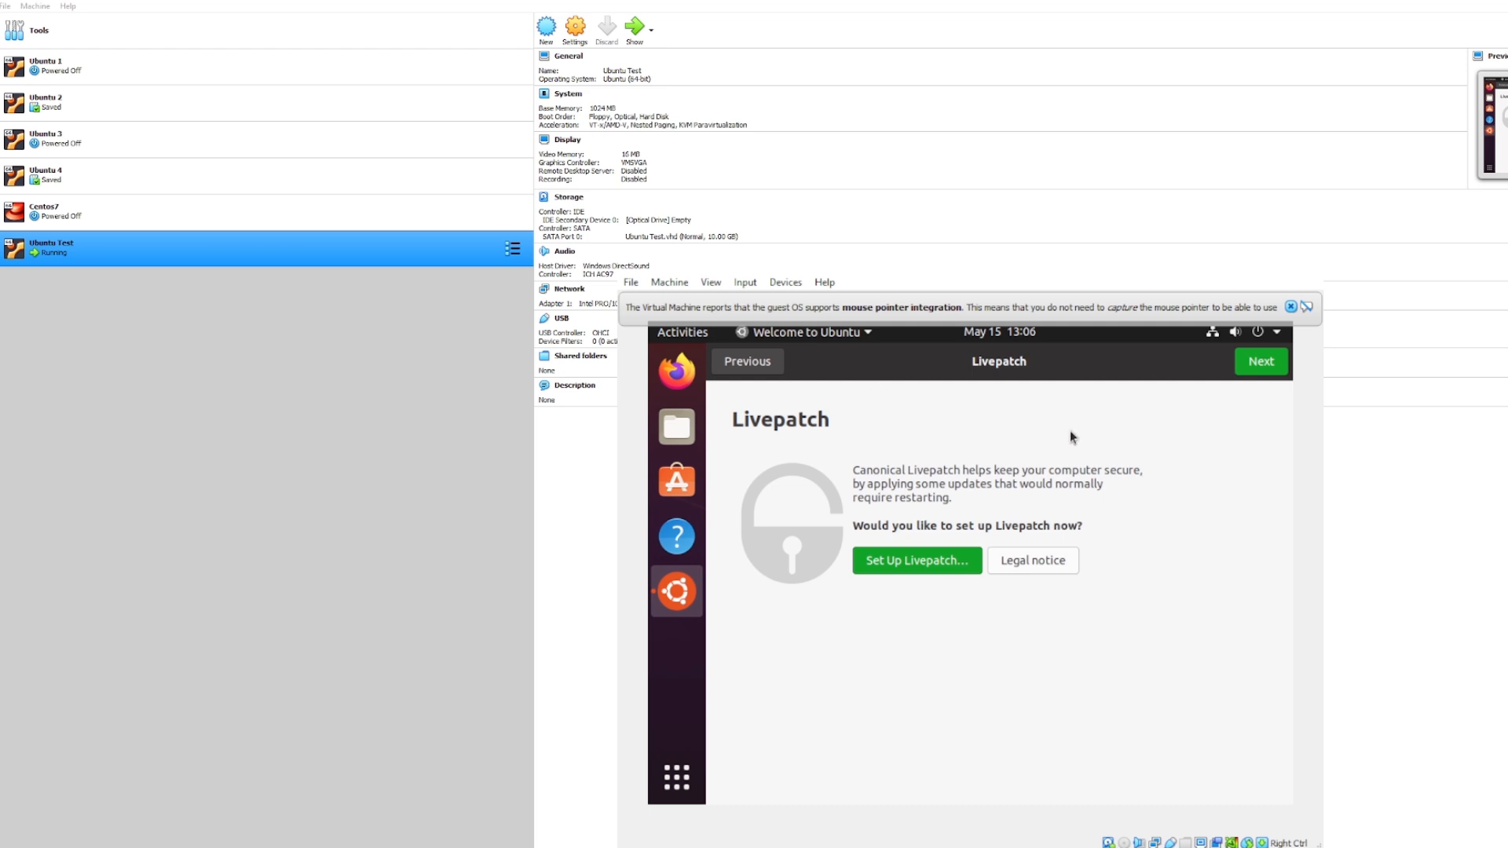
mouse_move(1259, 386)
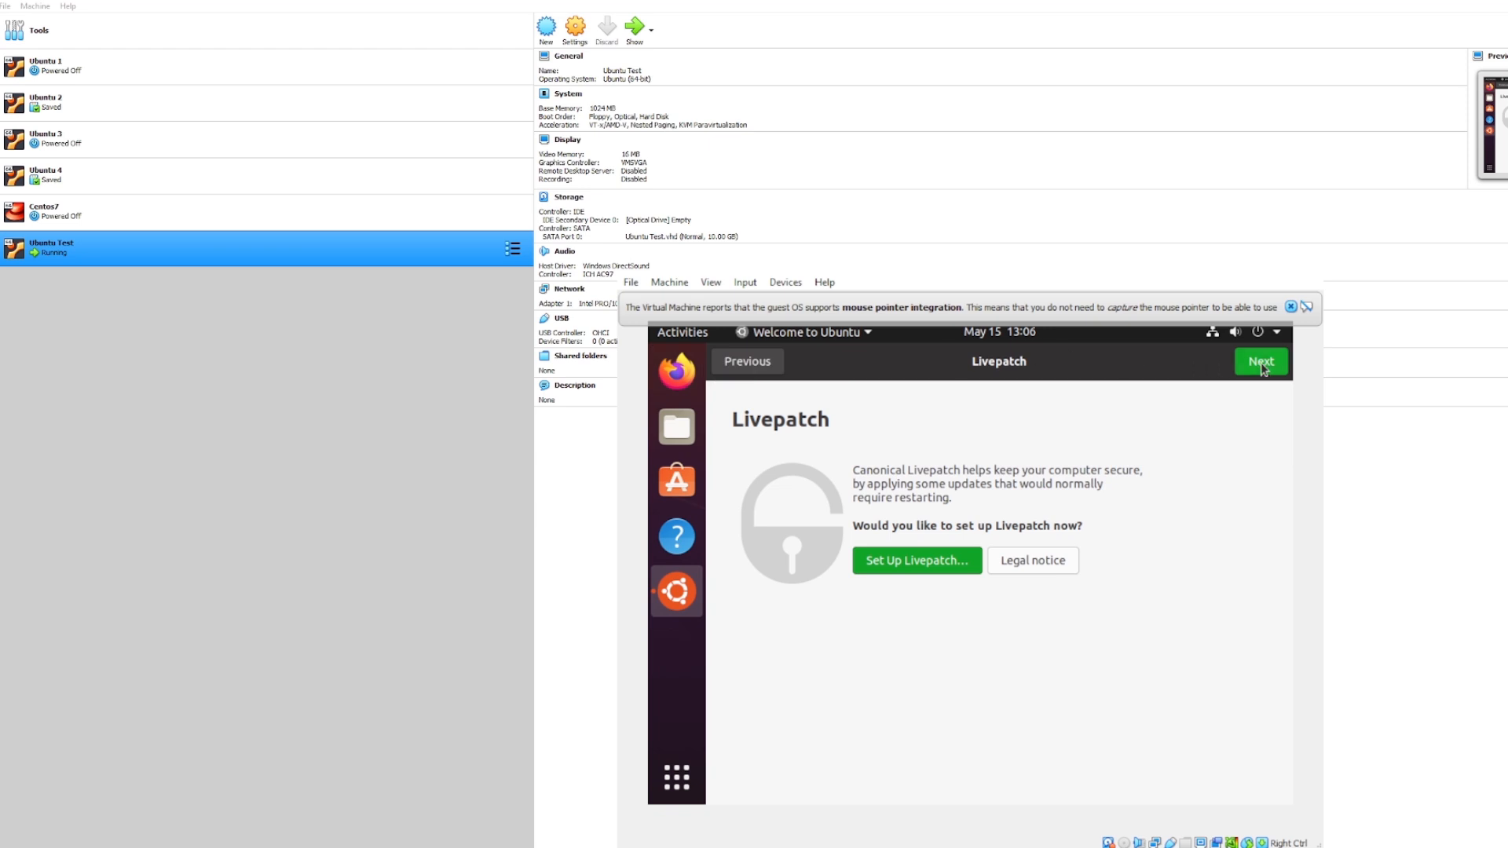
left_click(1260, 361)
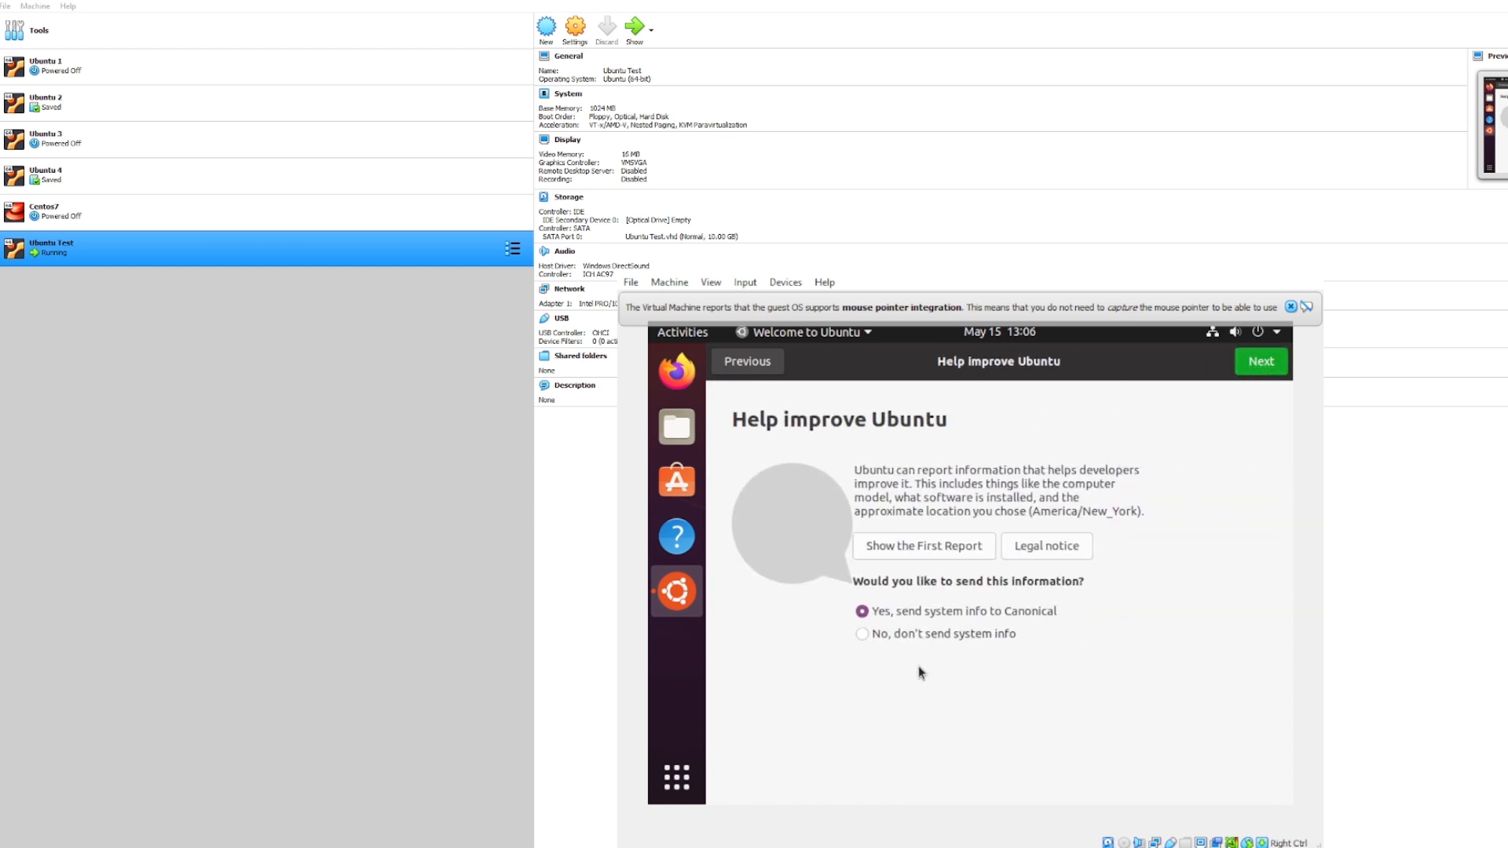
mouse_move(878, 652)
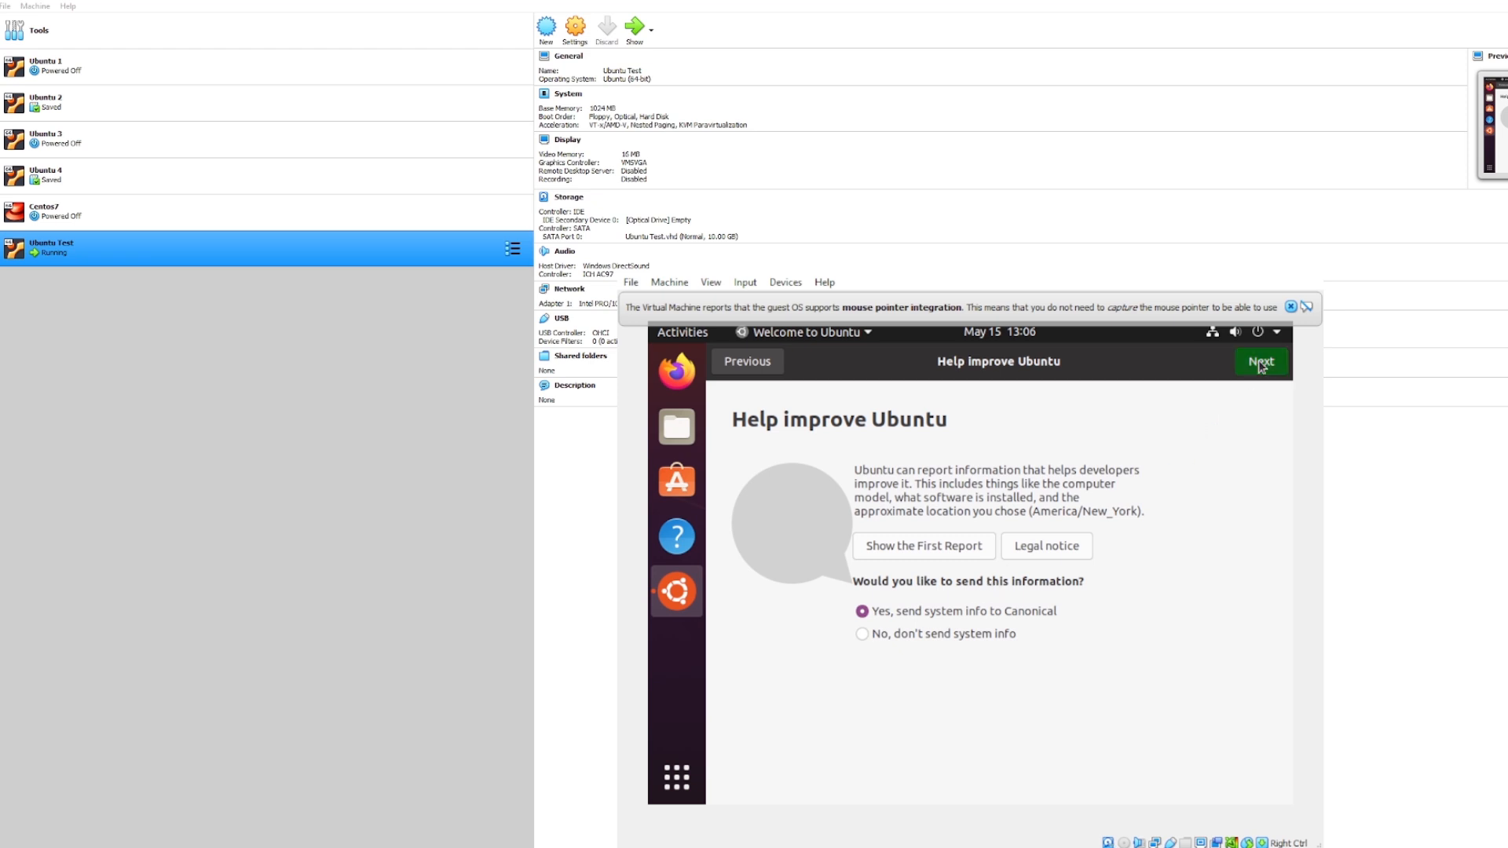
left_click(1260, 361)
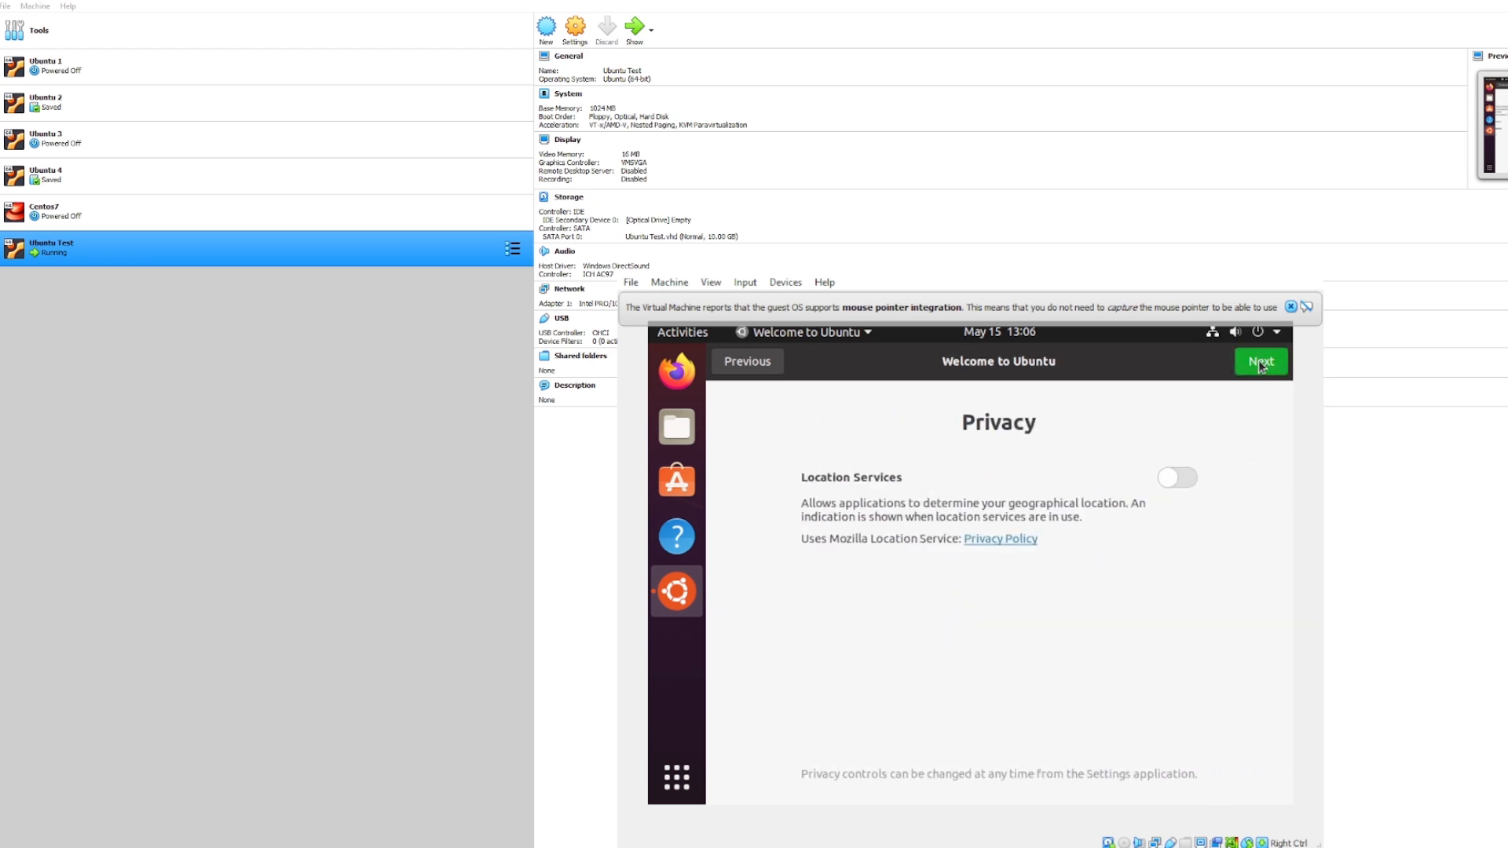
left_click(1260, 362)
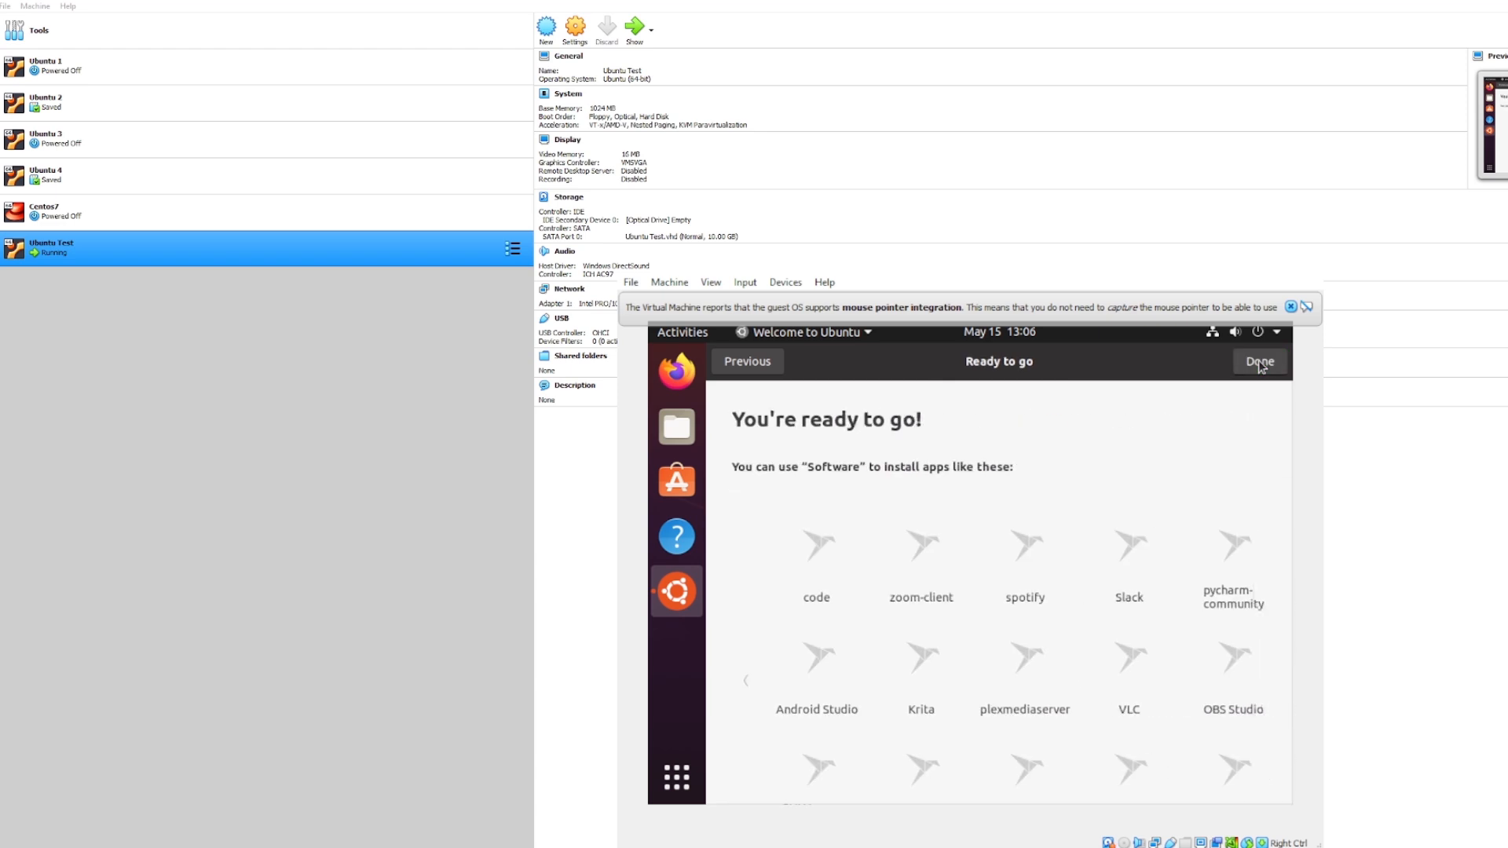
left_click(1260, 361)
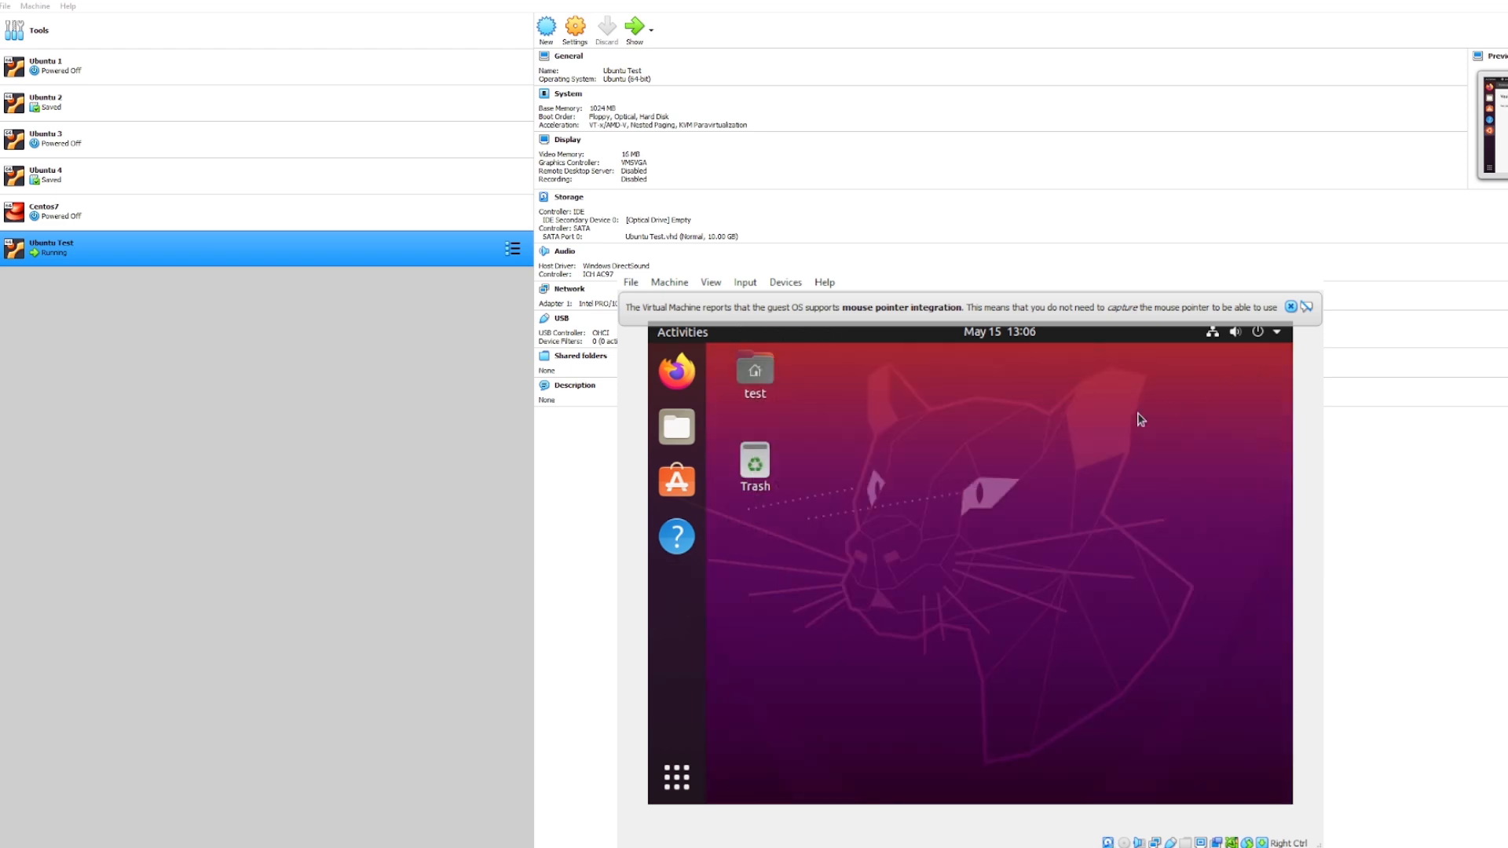
mouse_move(936, 428)
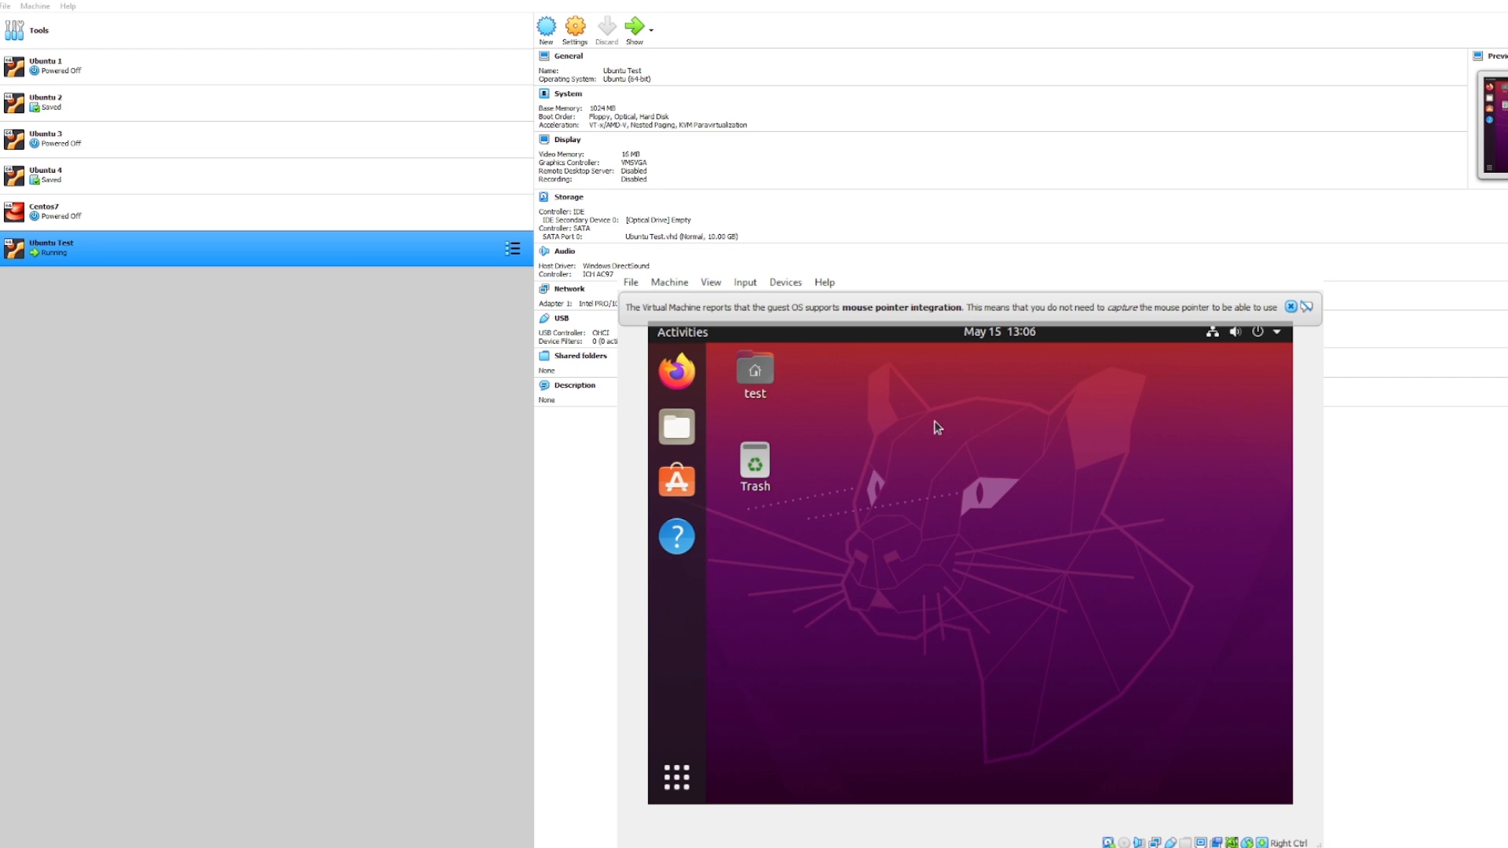
mouse_move(880, 560)
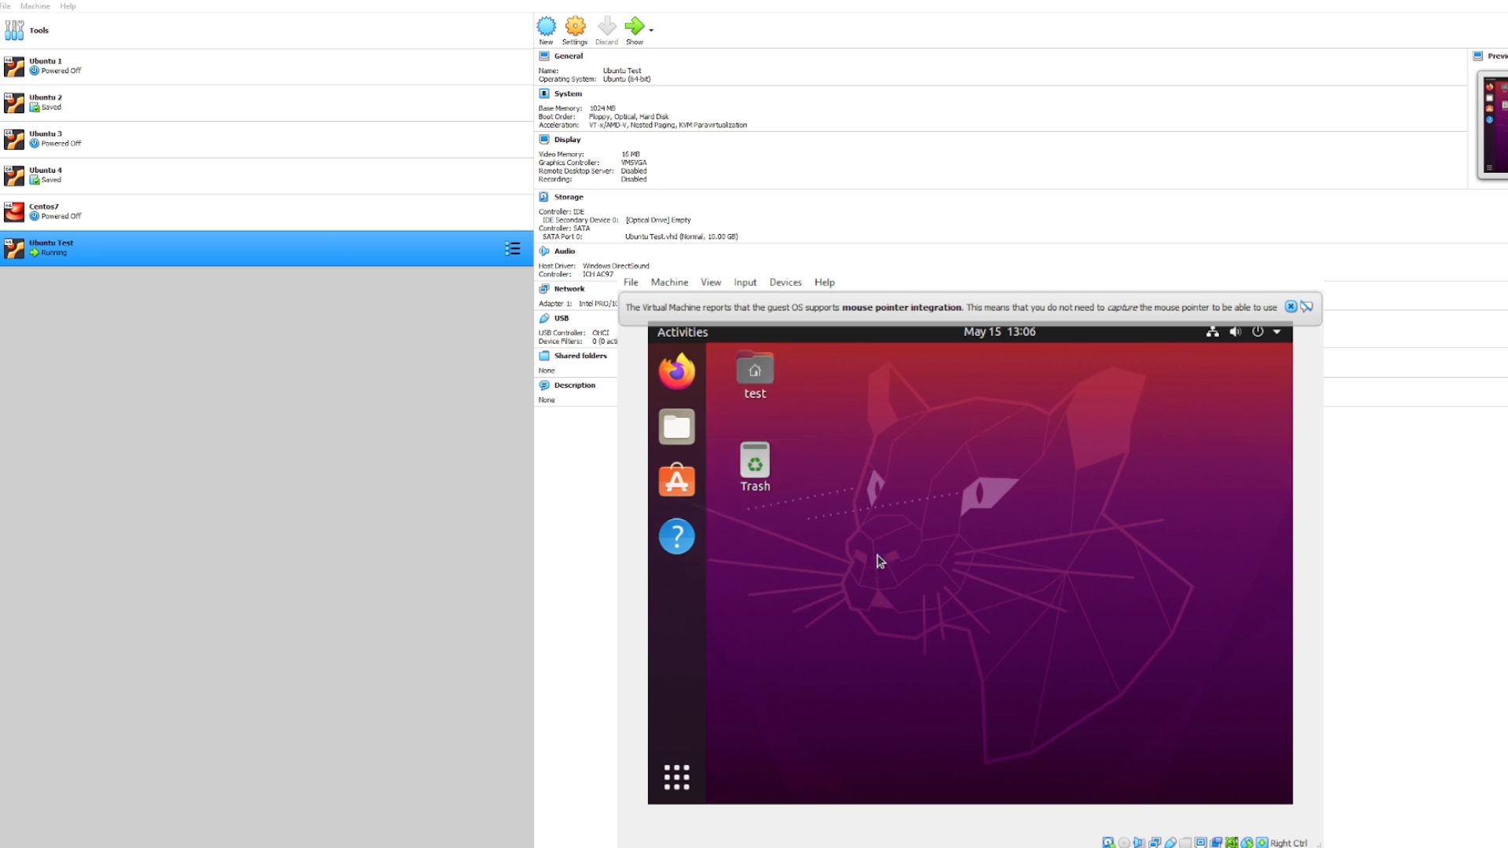
mouse_move(891, 417)
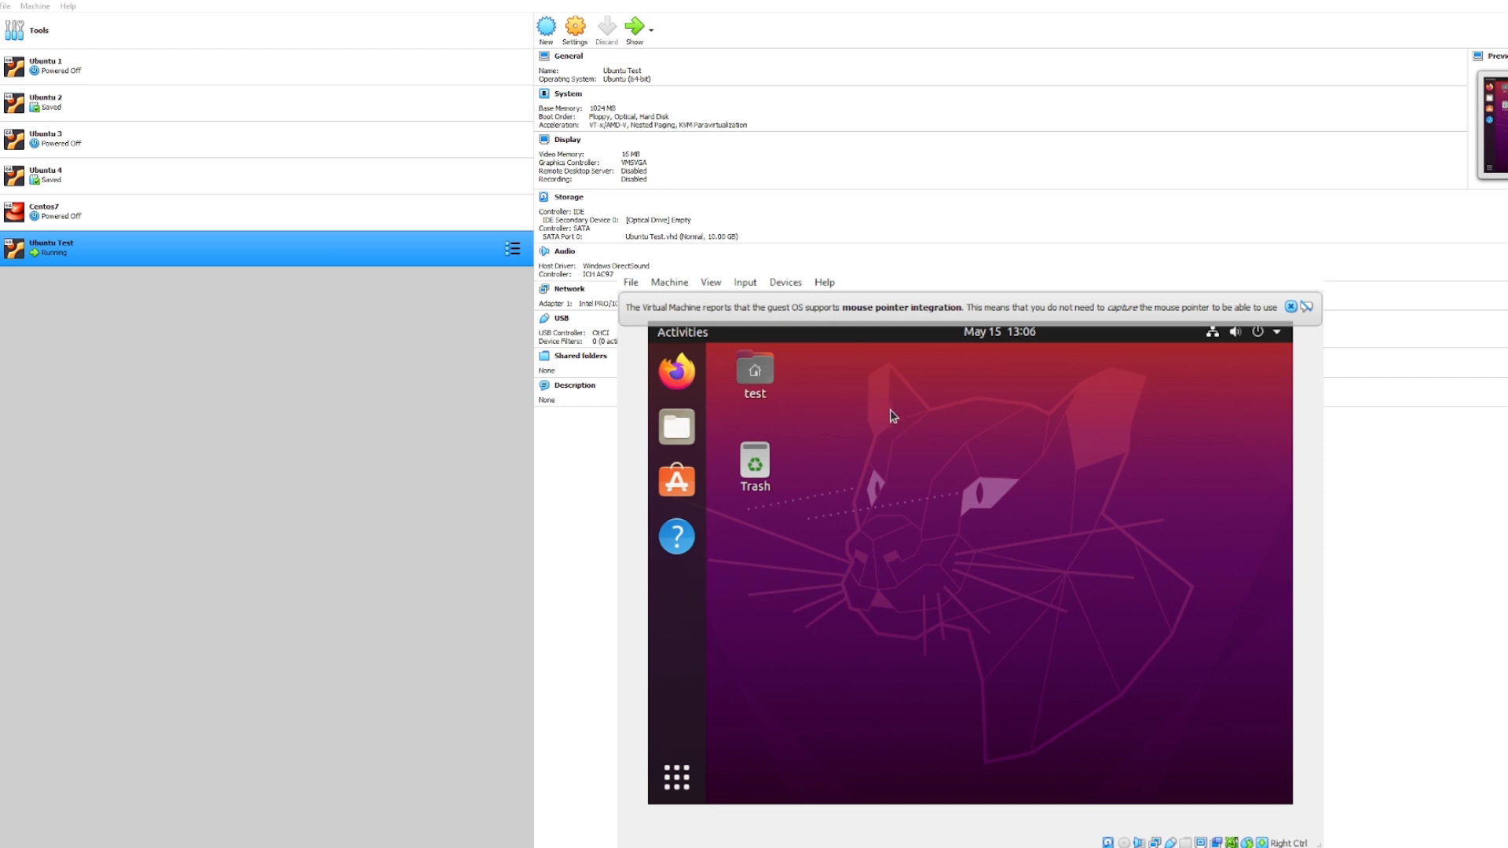
mouse_move(834, 395)
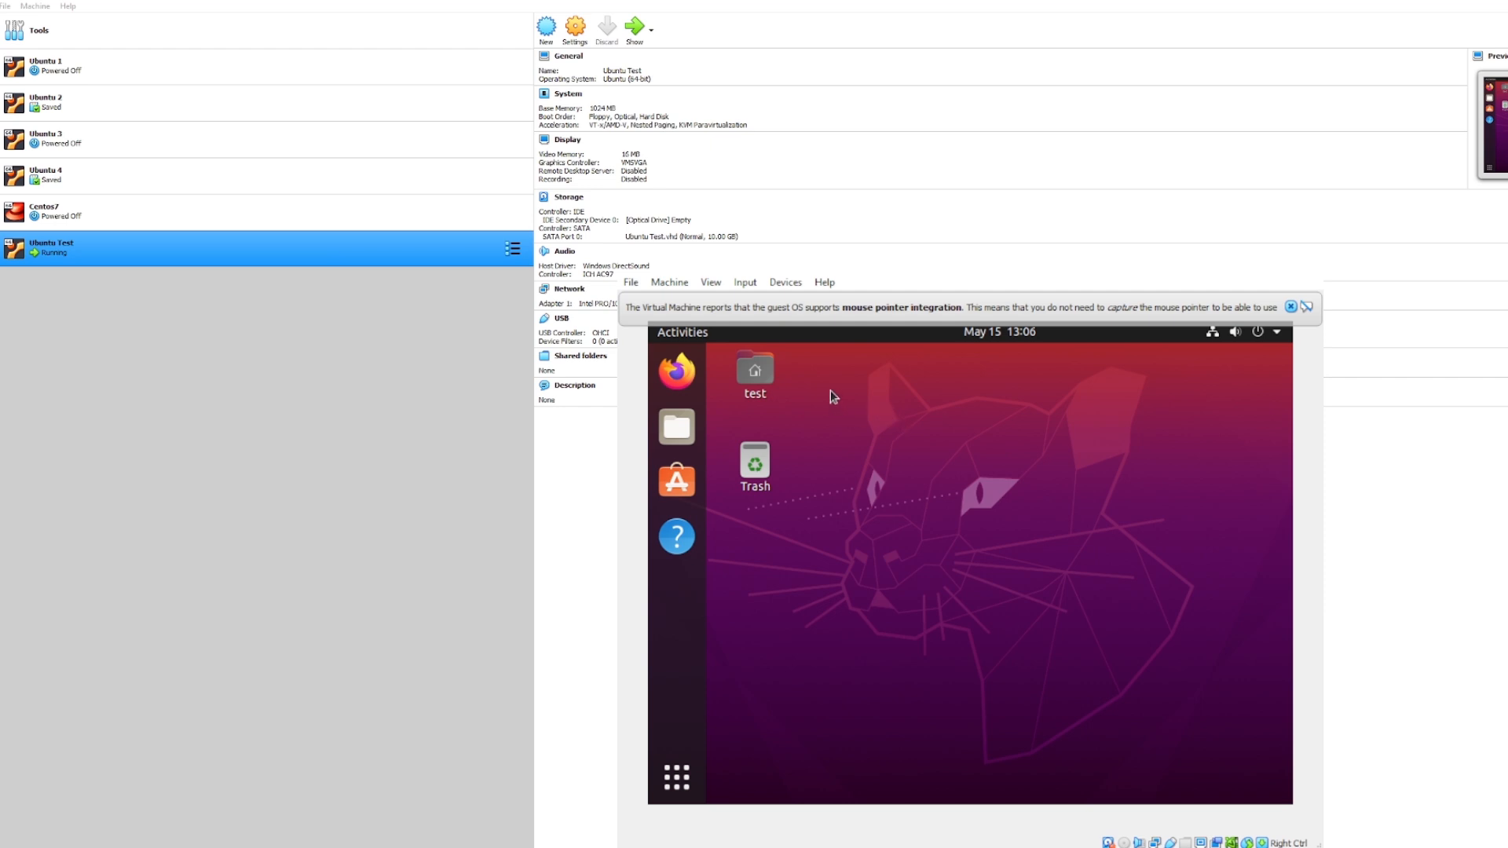
left_click(754, 374)
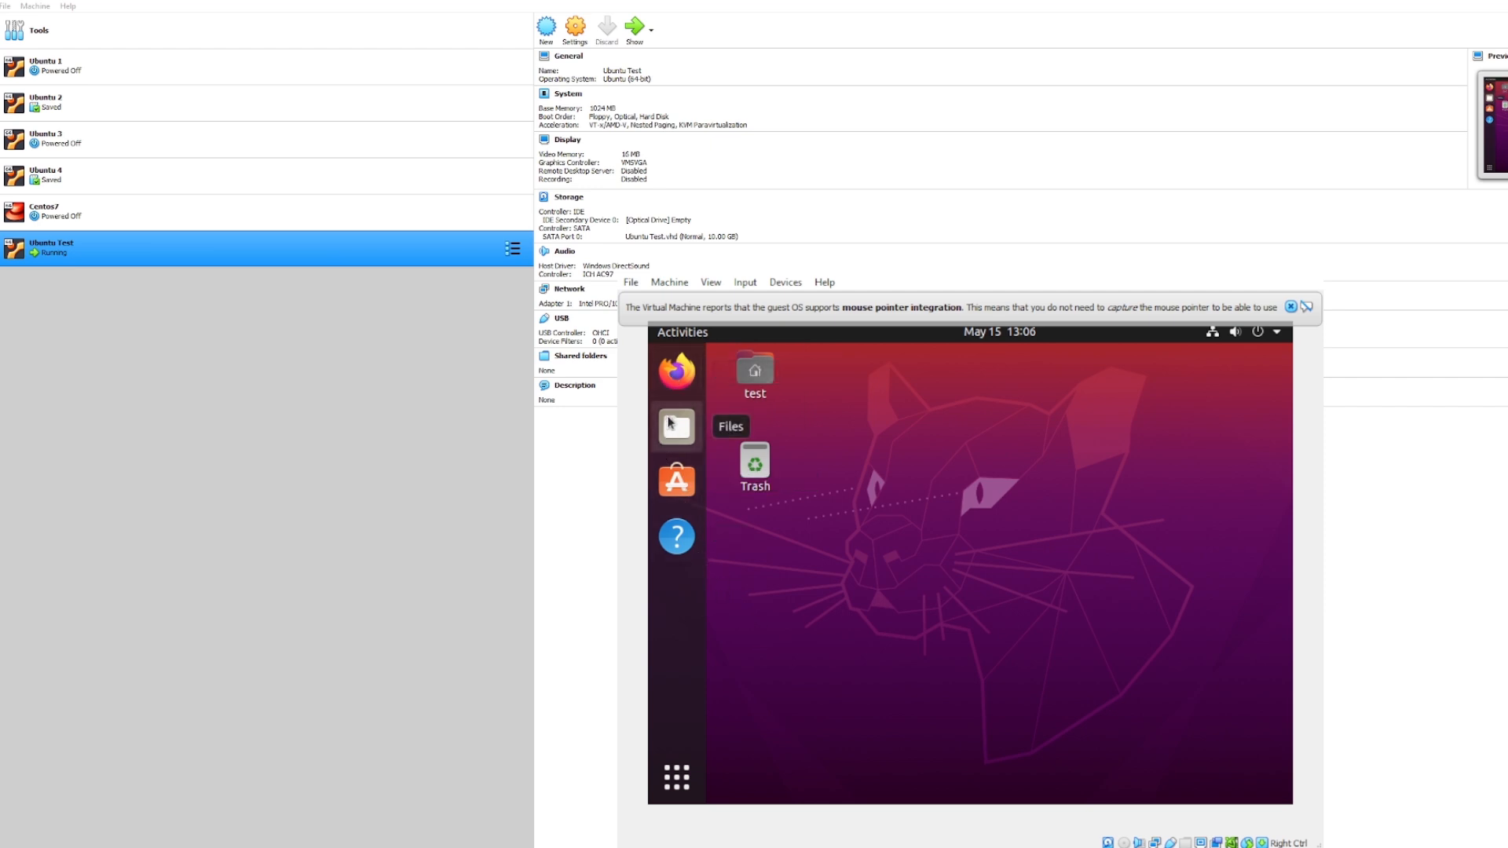
Step: Browse the Home, Documents and Downloads folders in the guest's Files app
left_click(675, 428)
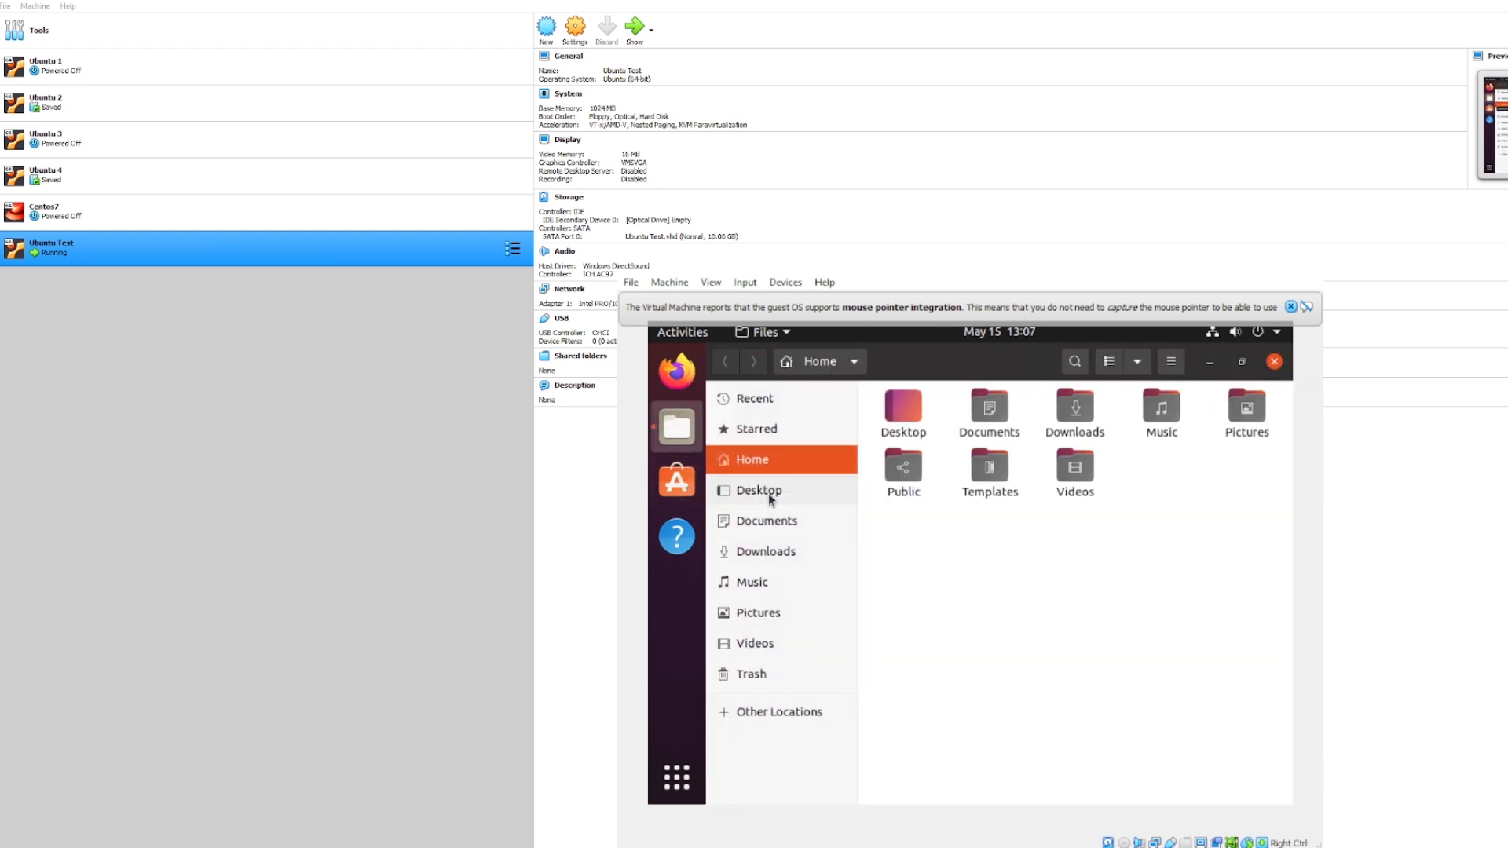
left_click(767, 520)
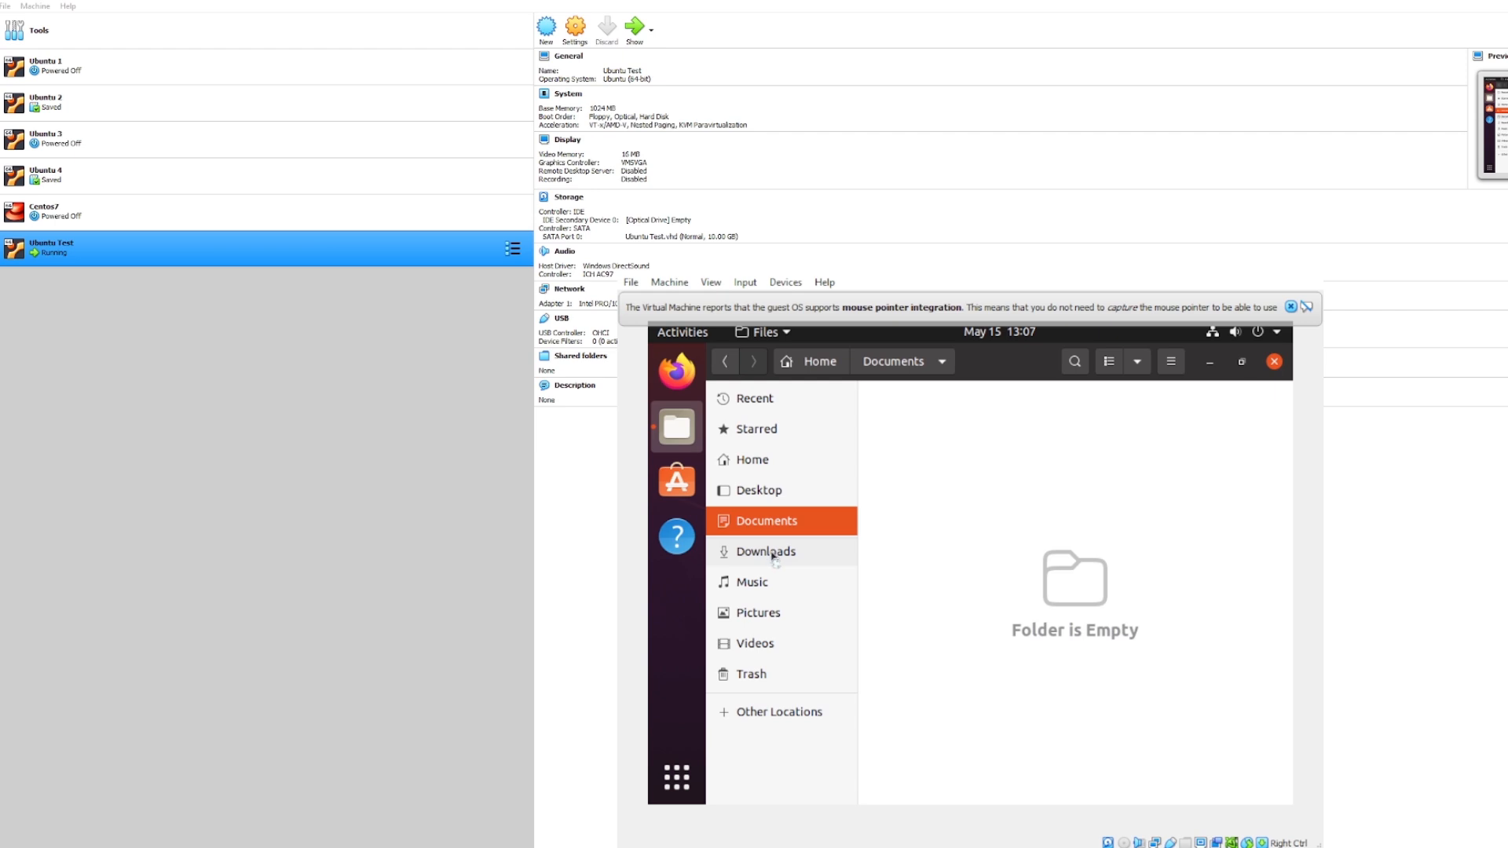
left_click(751, 459)
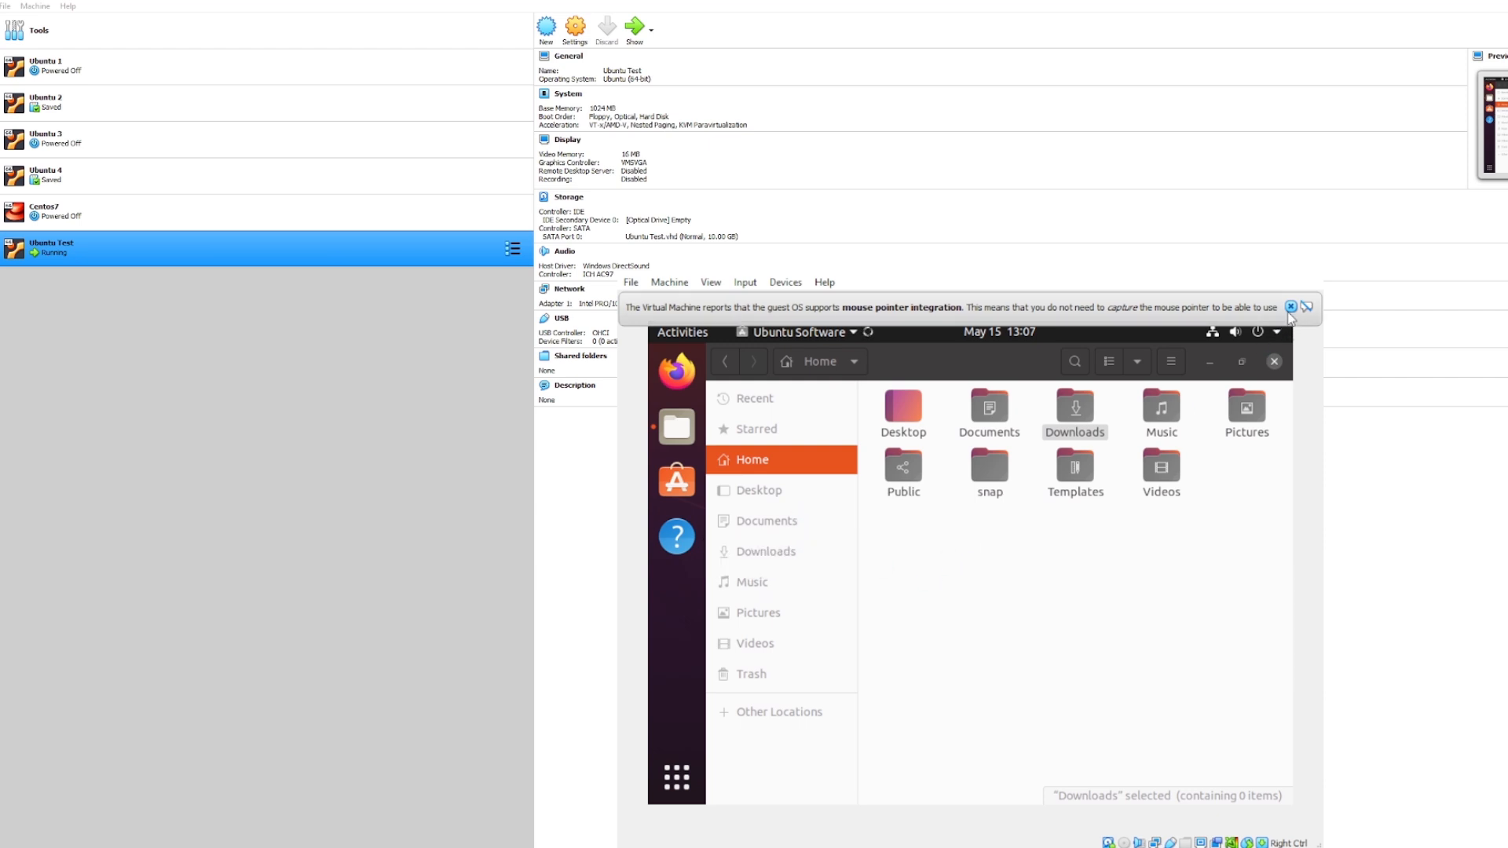
Step: Dismiss the VirtualBox notice and decline the Ubuntu 22.04.2 LTS upgrade
left_click(1289, 308)
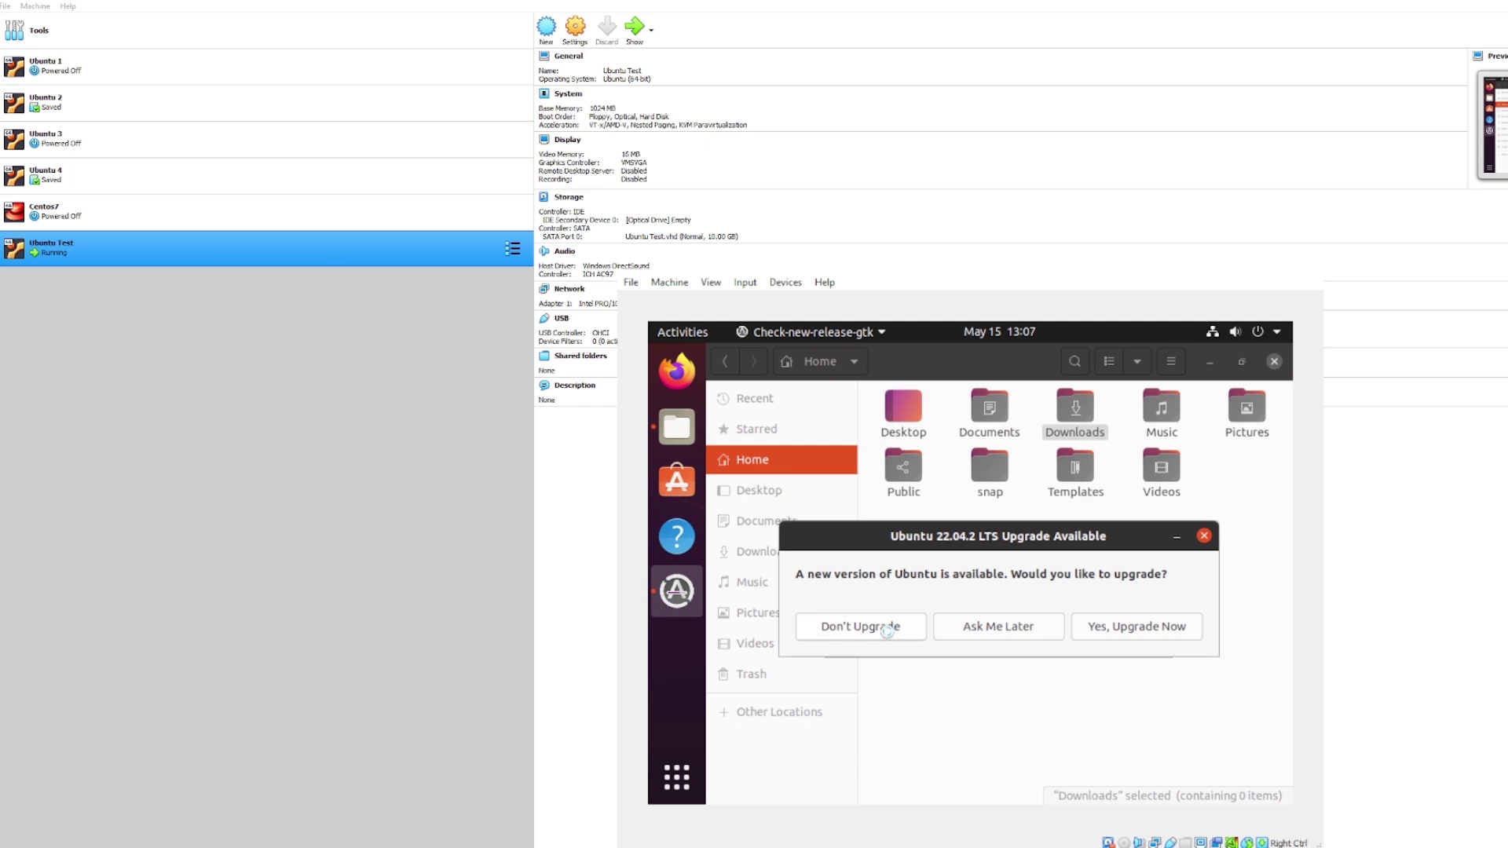
left_click(861, 626)
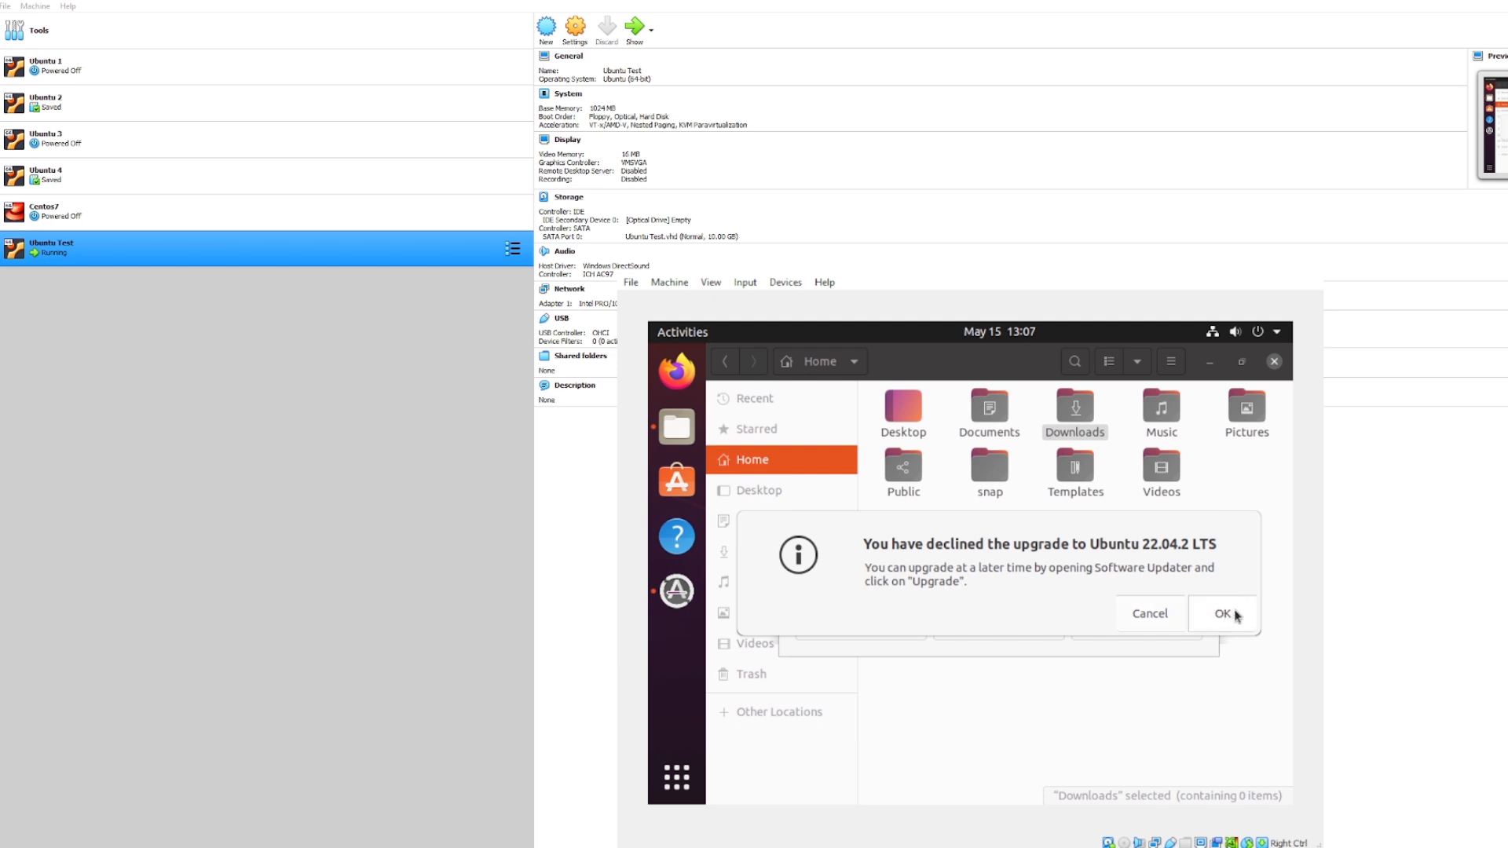
left_click(1223, 613)
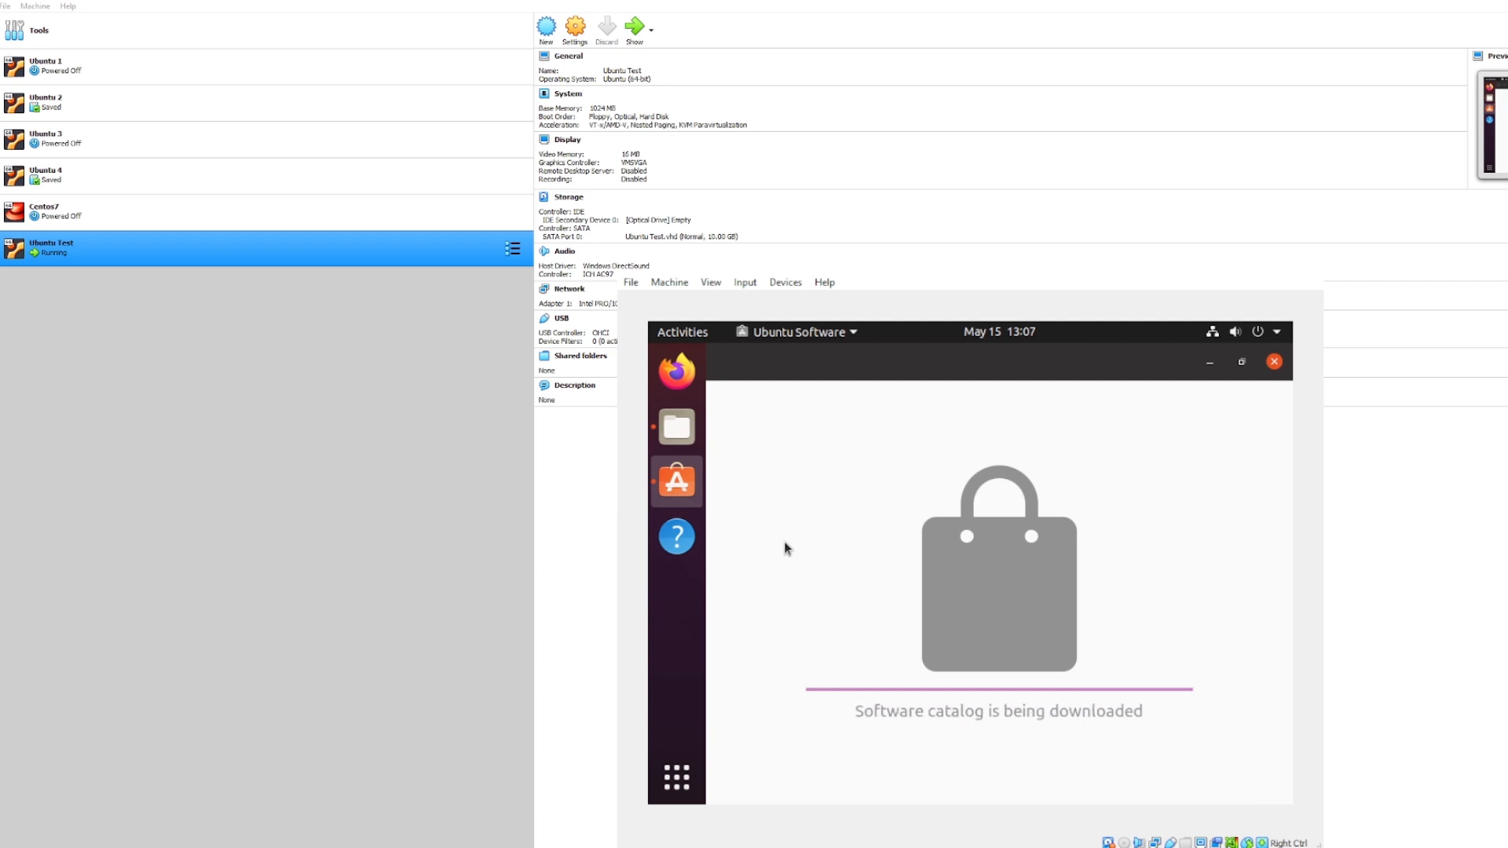
mouse_move(974, 723)
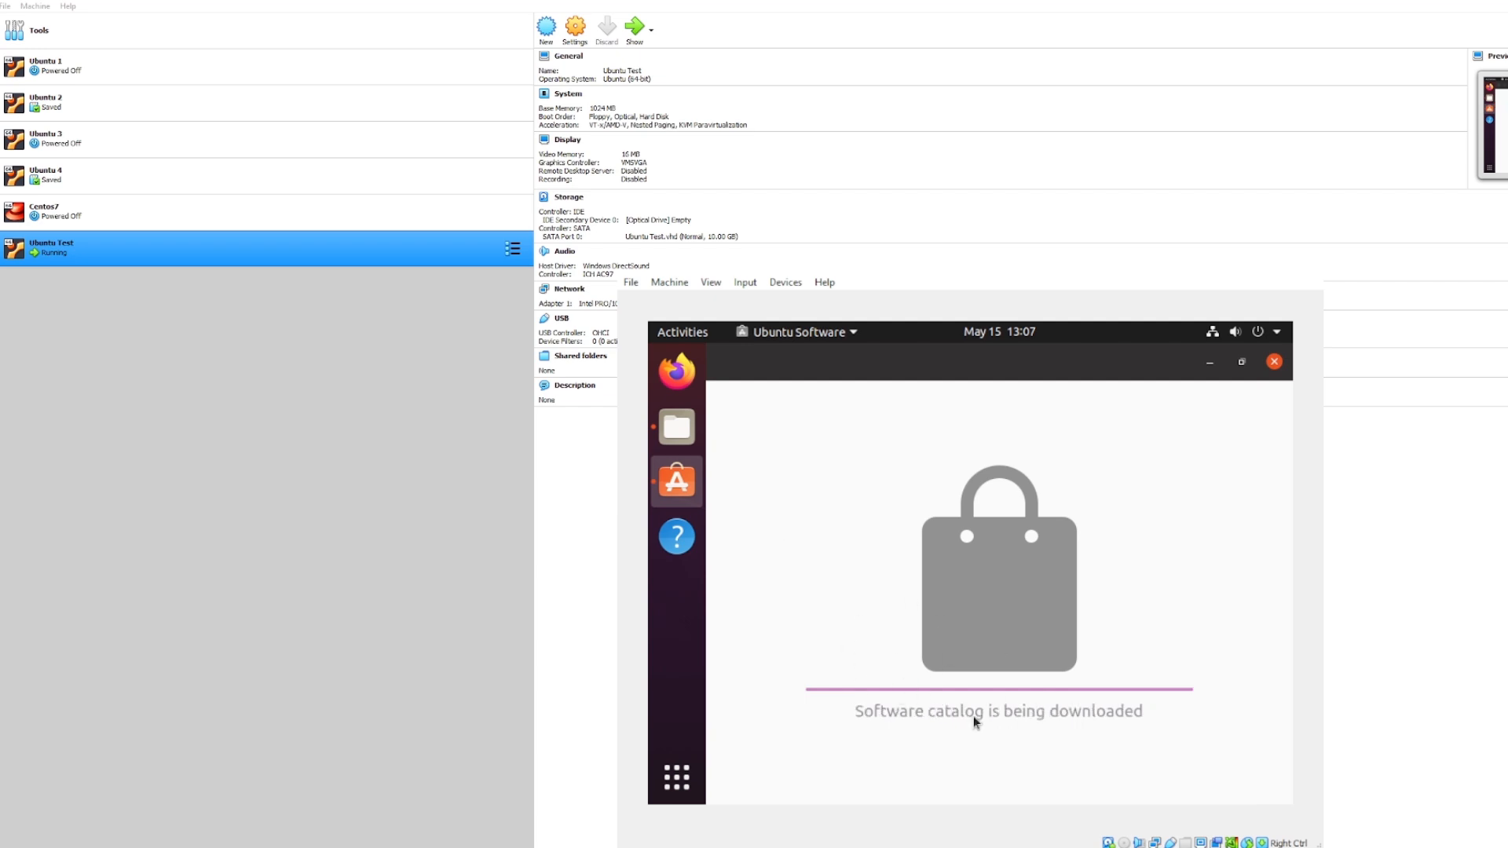
mouse_move(947, 677)
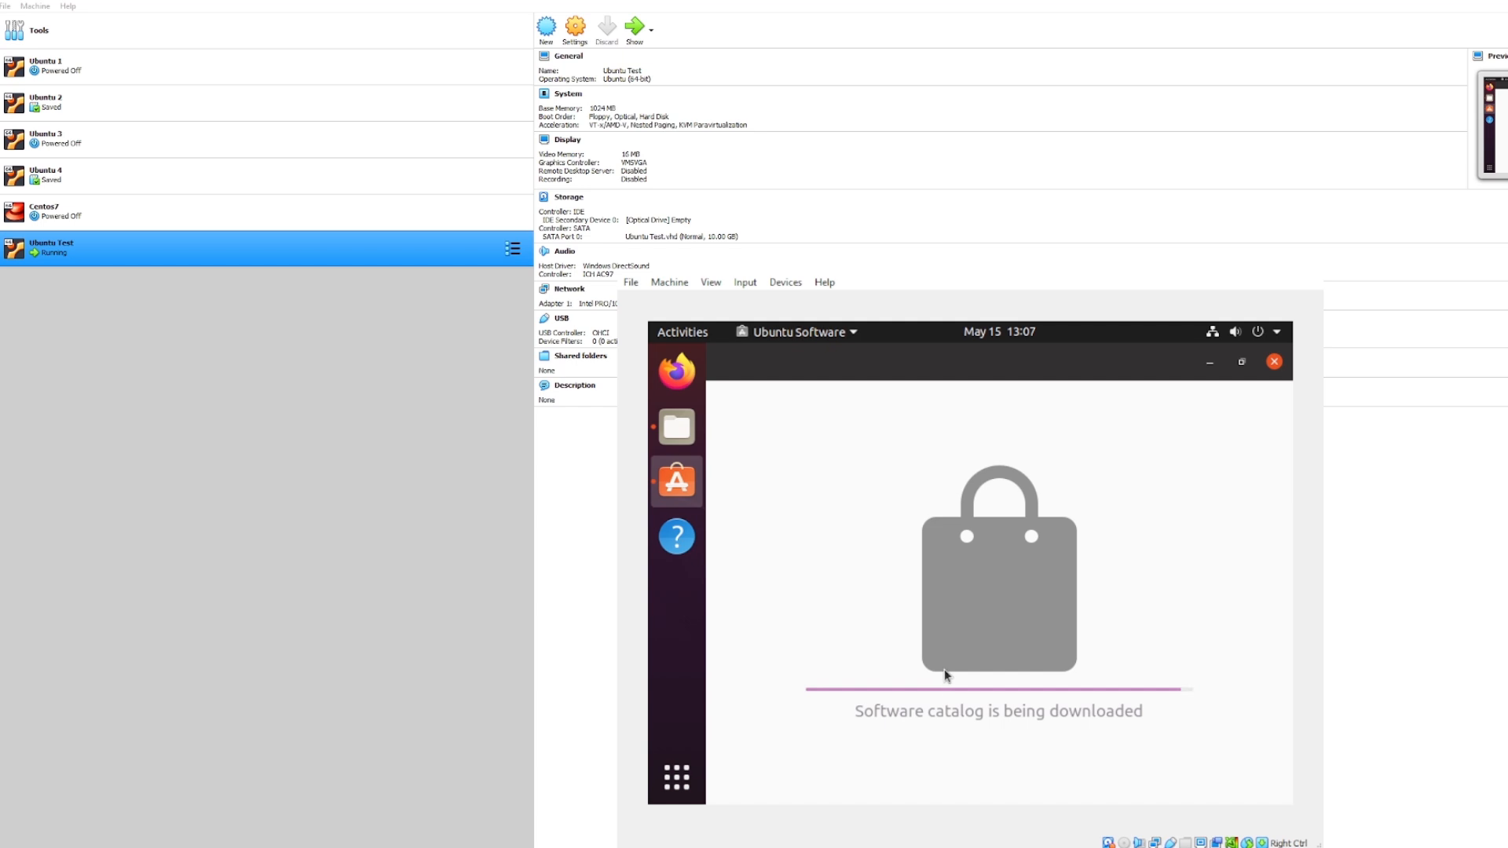
mouse_move(943, 676)
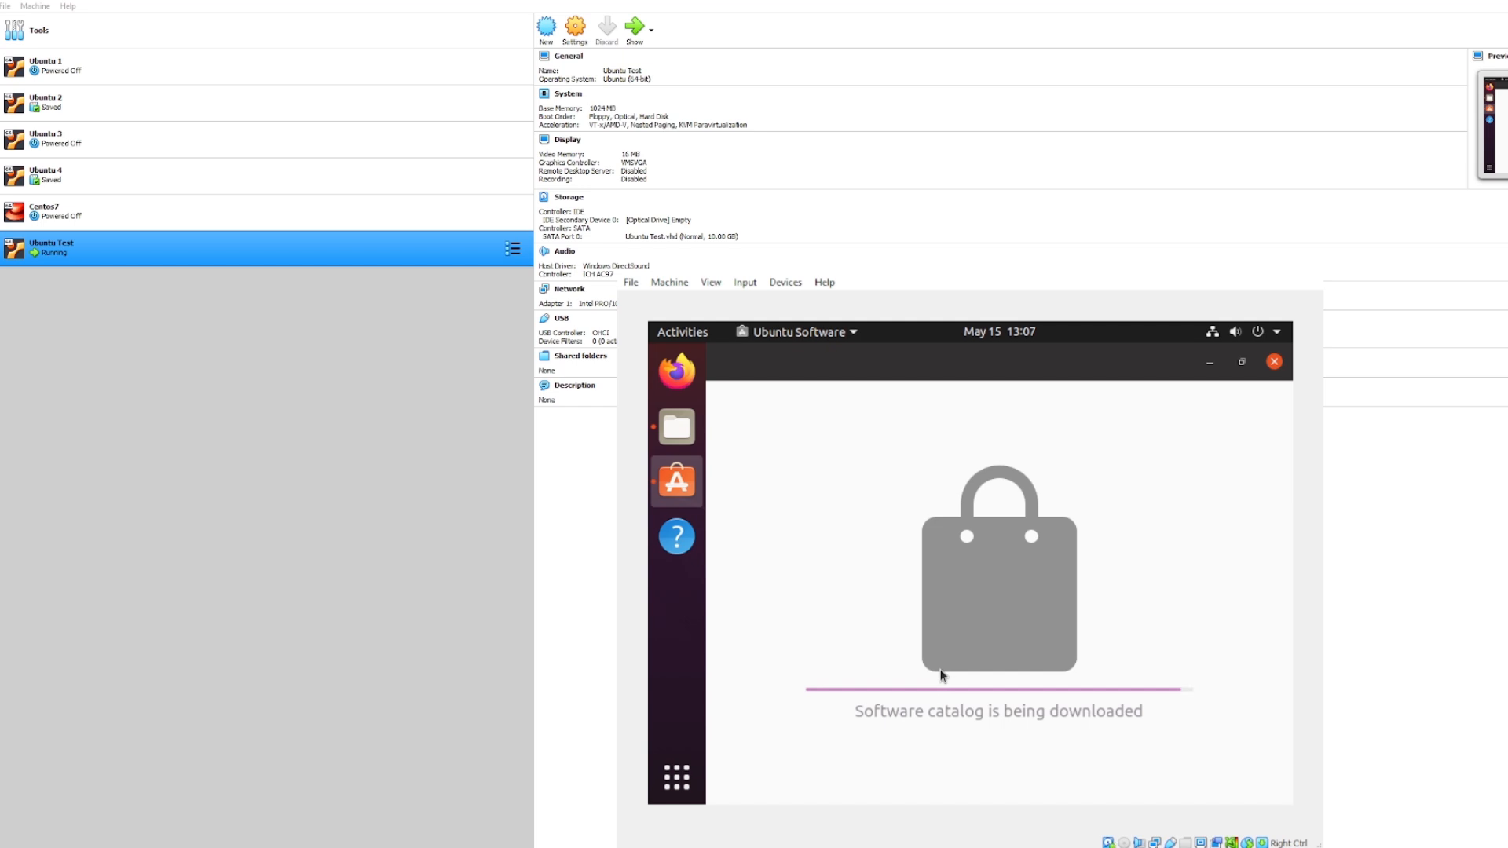
mouse_move(676, 427)
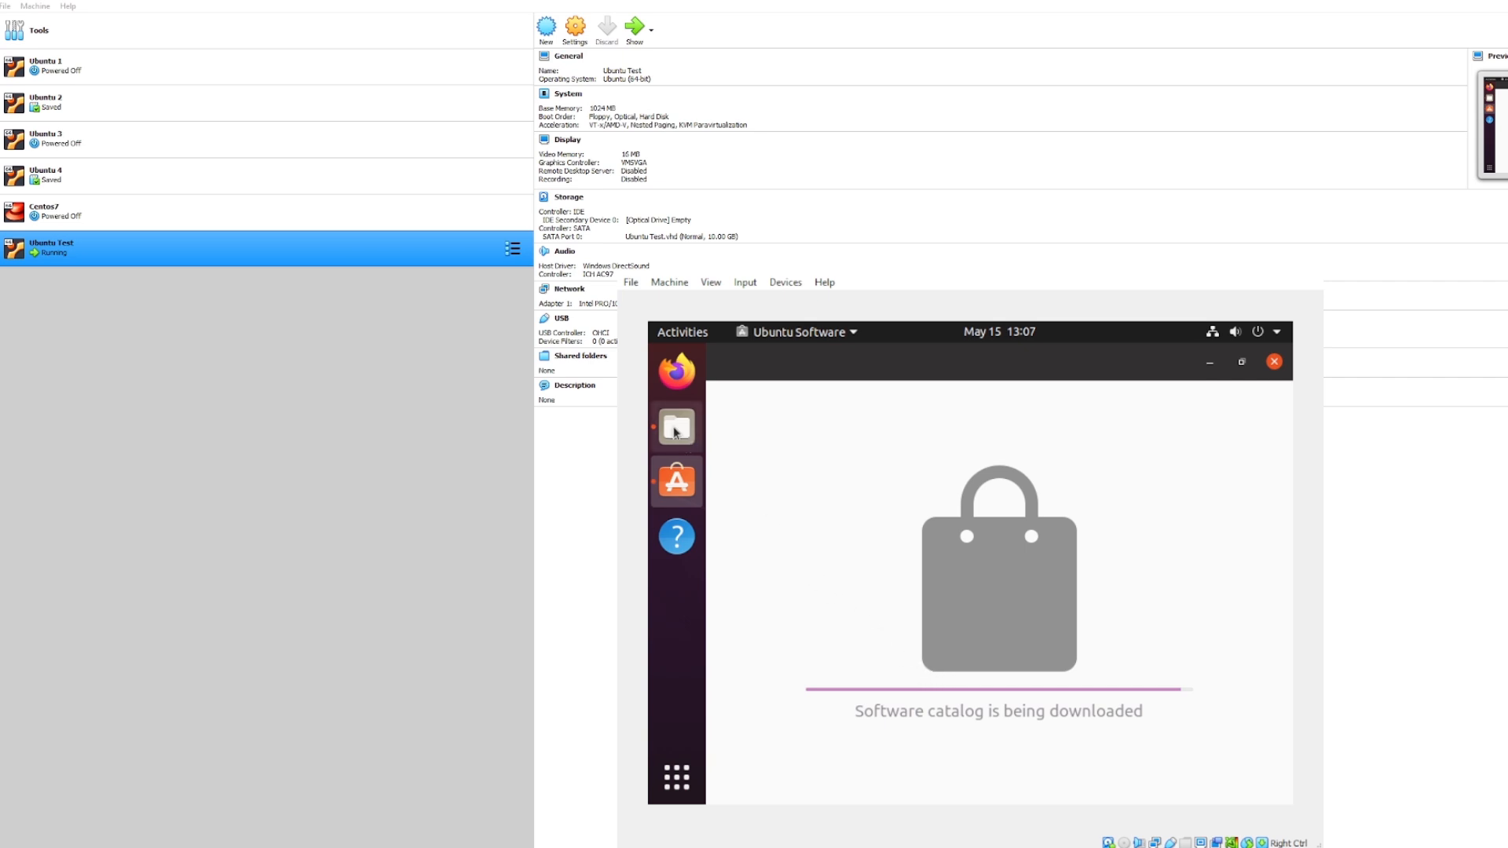
Step: Revisit the Files folders and bring up Show Applications as the Software Updater prompt appears
left_click(675, 427)
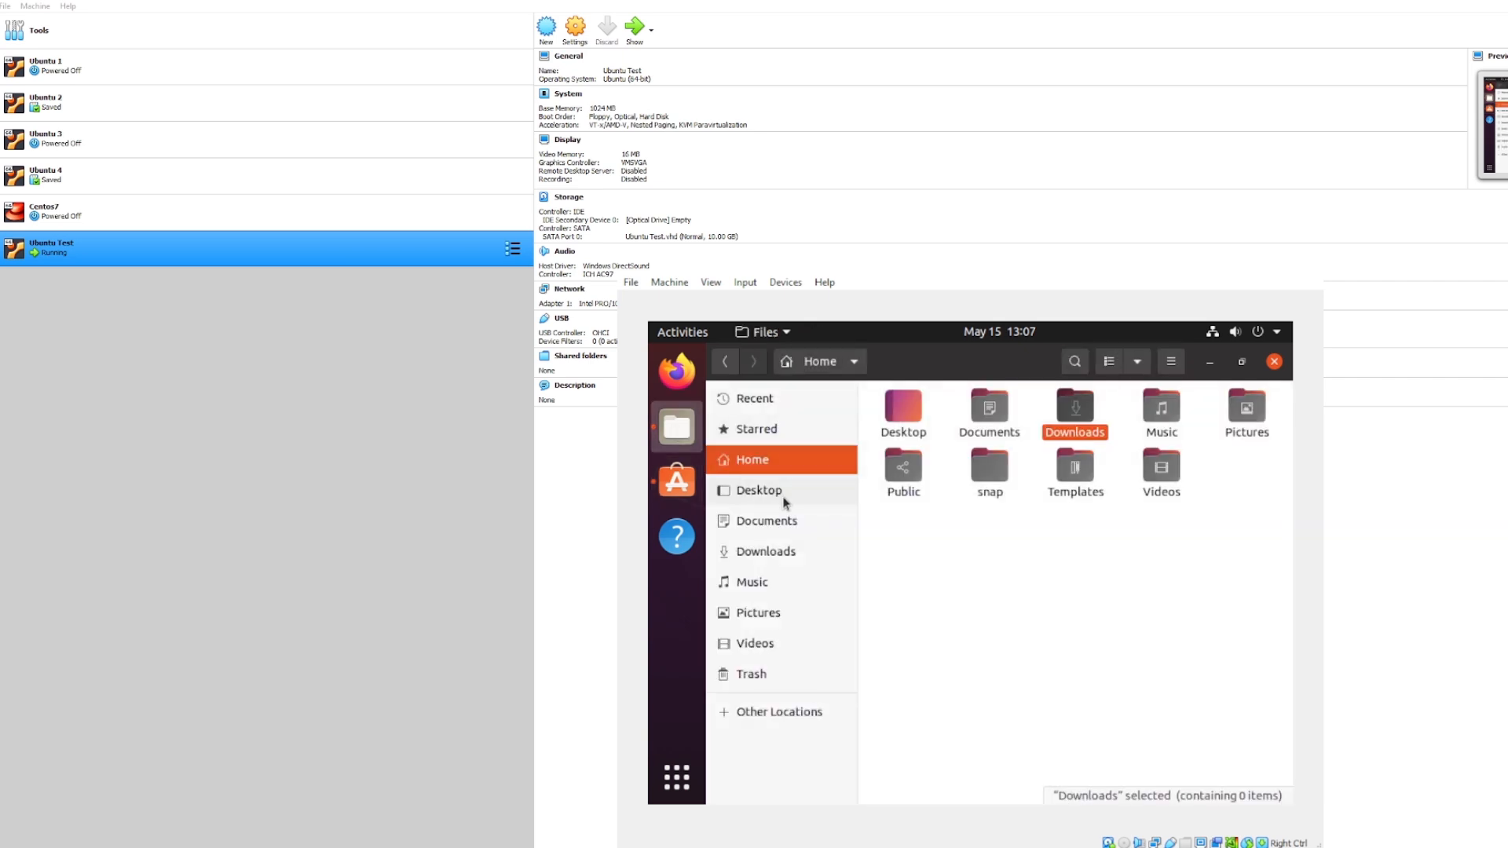
left_click(766, 520)
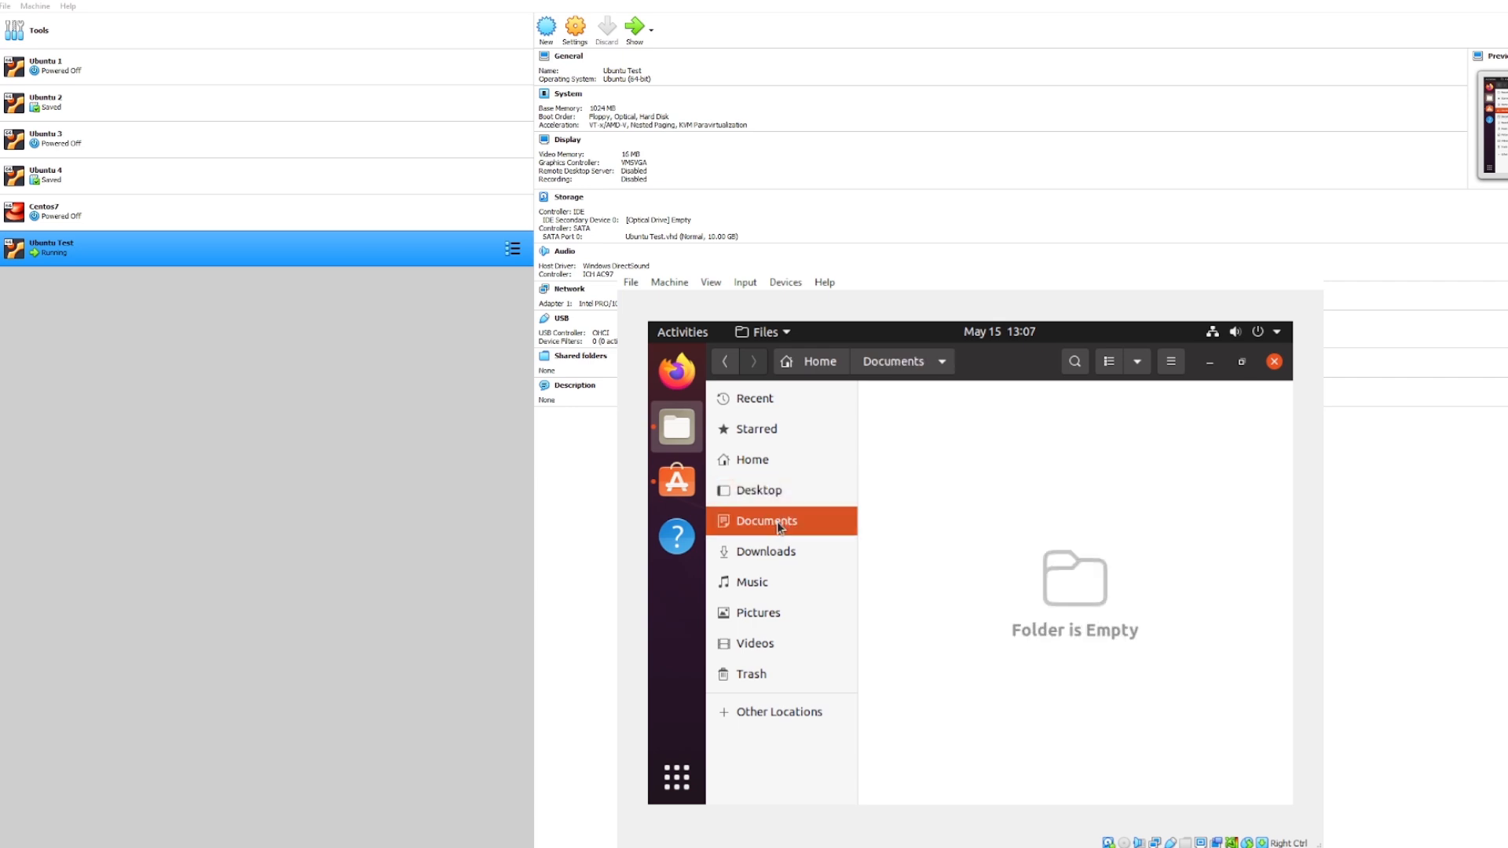
left_click(753, 459)
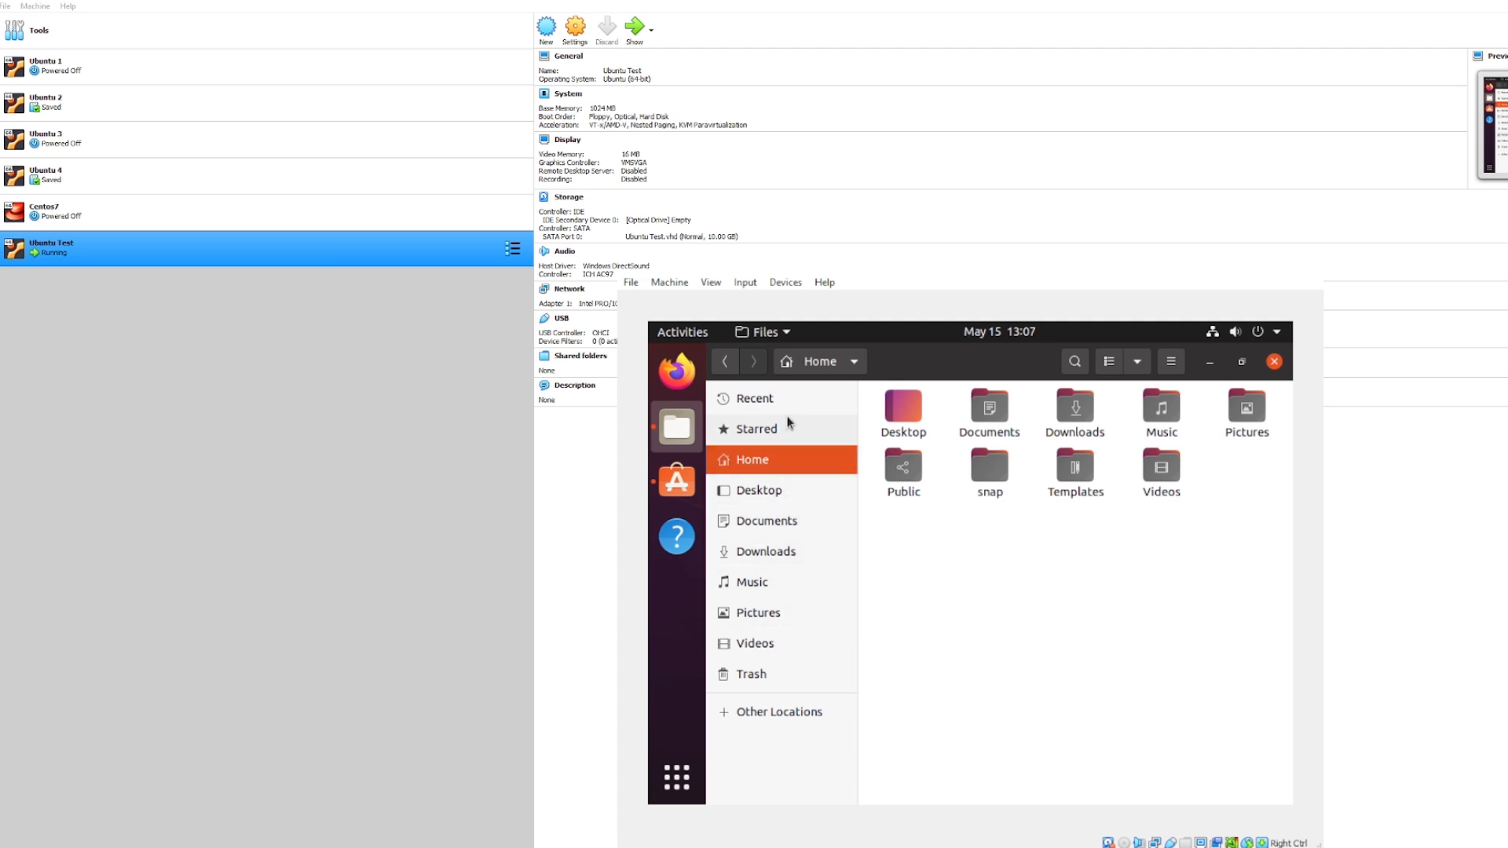
mouse_move(677, 778)
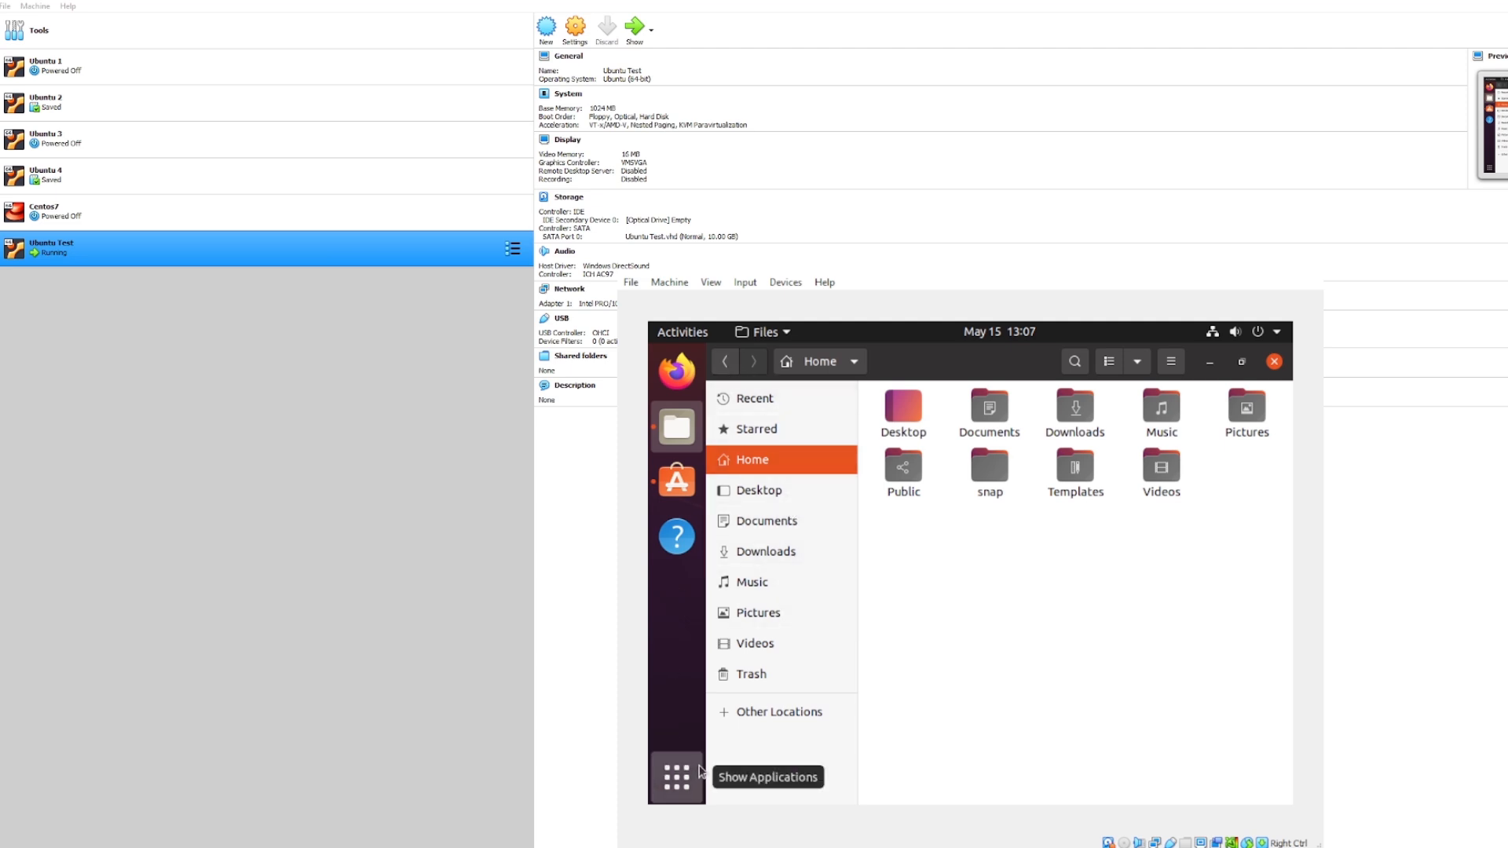
left_click(676, 776)
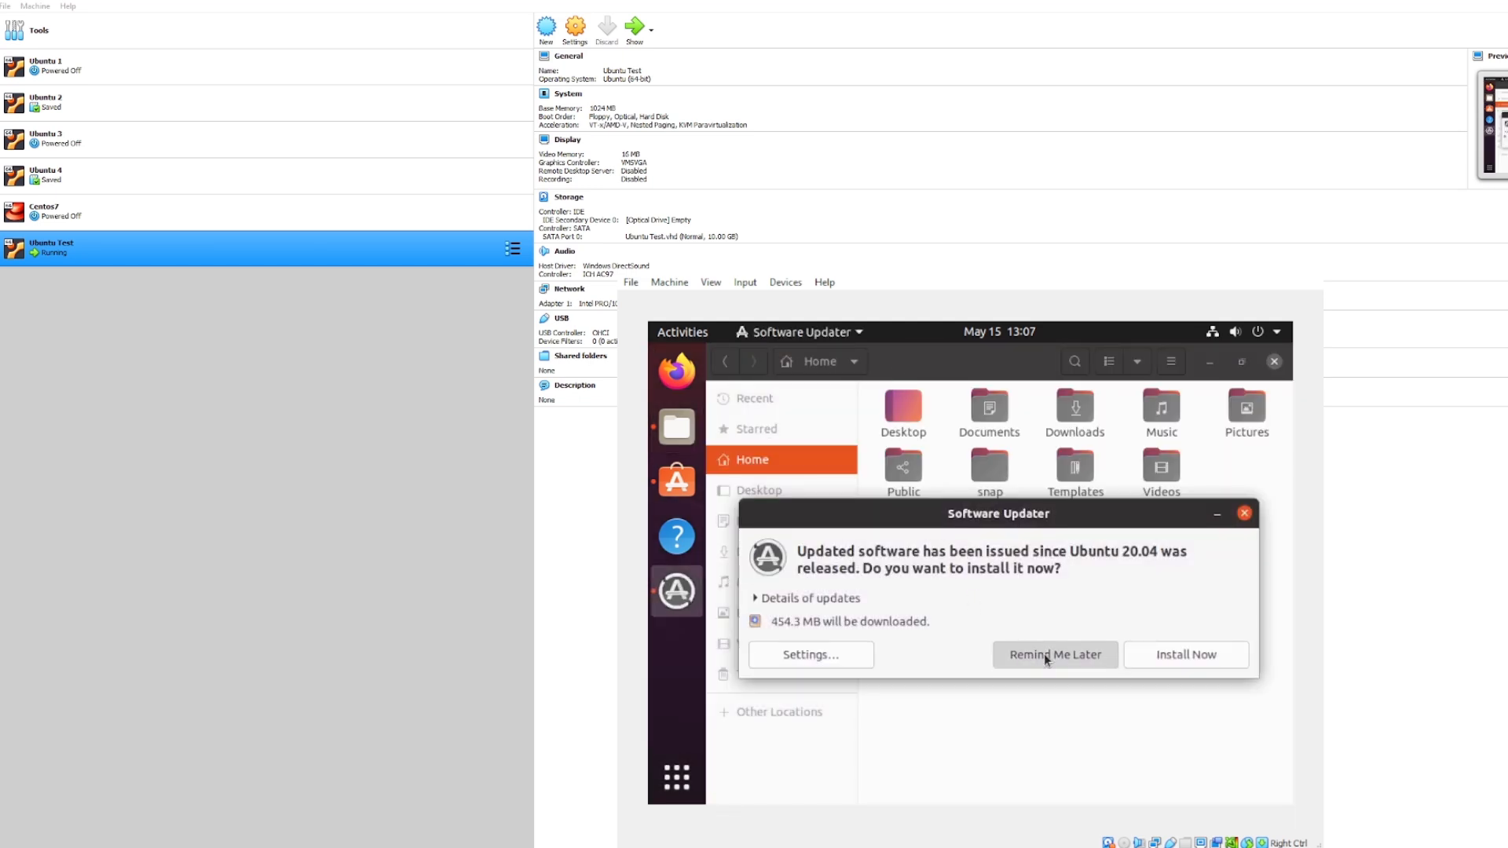
Step: Choose Remind Me Later, then search 'ter' and launch Terminal
left_click(1056, 654)
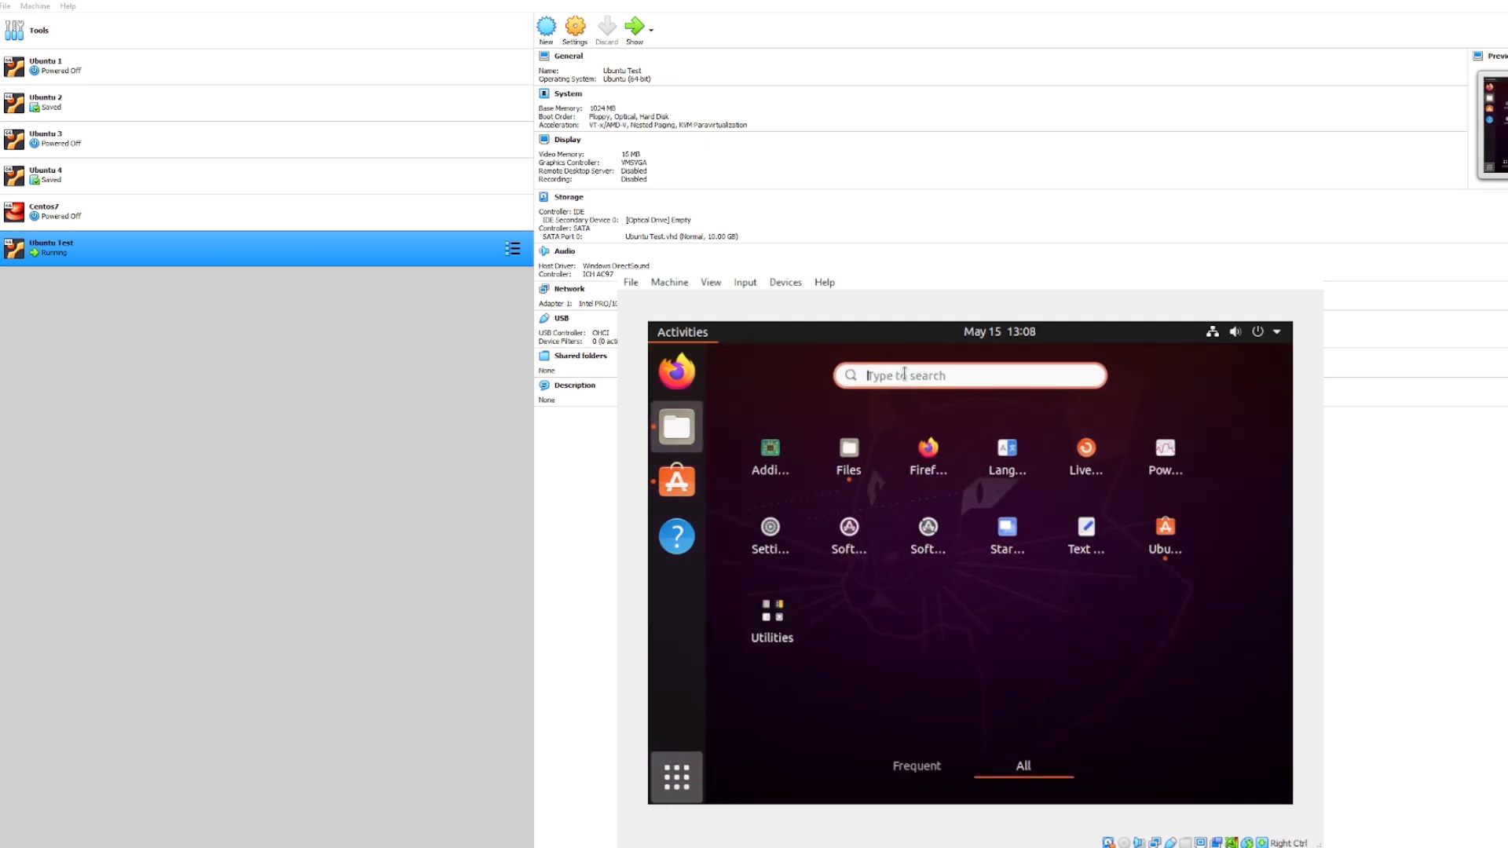
type("ter")
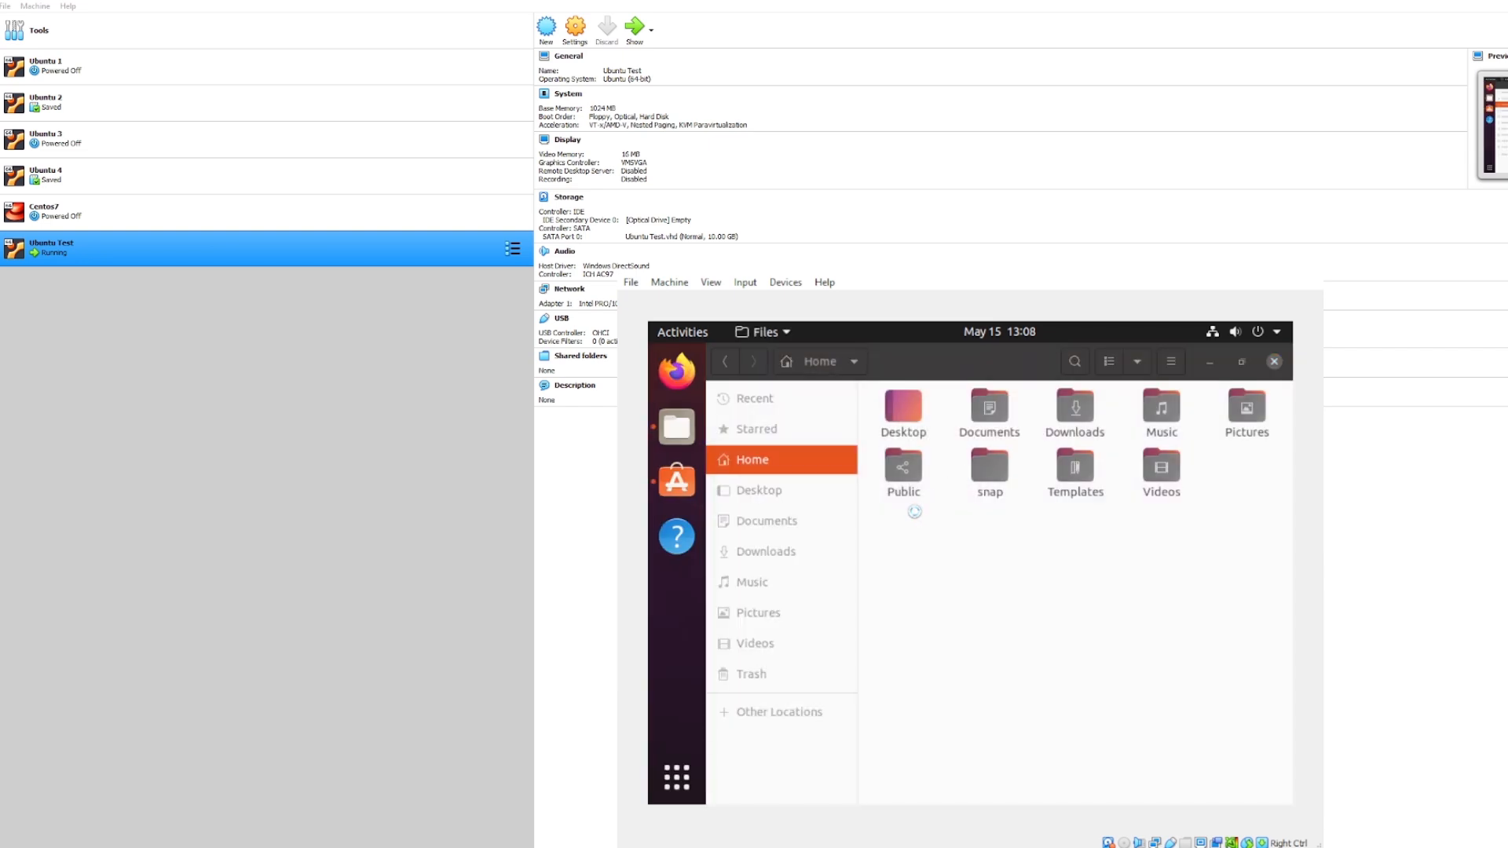
left_click(676, 589)
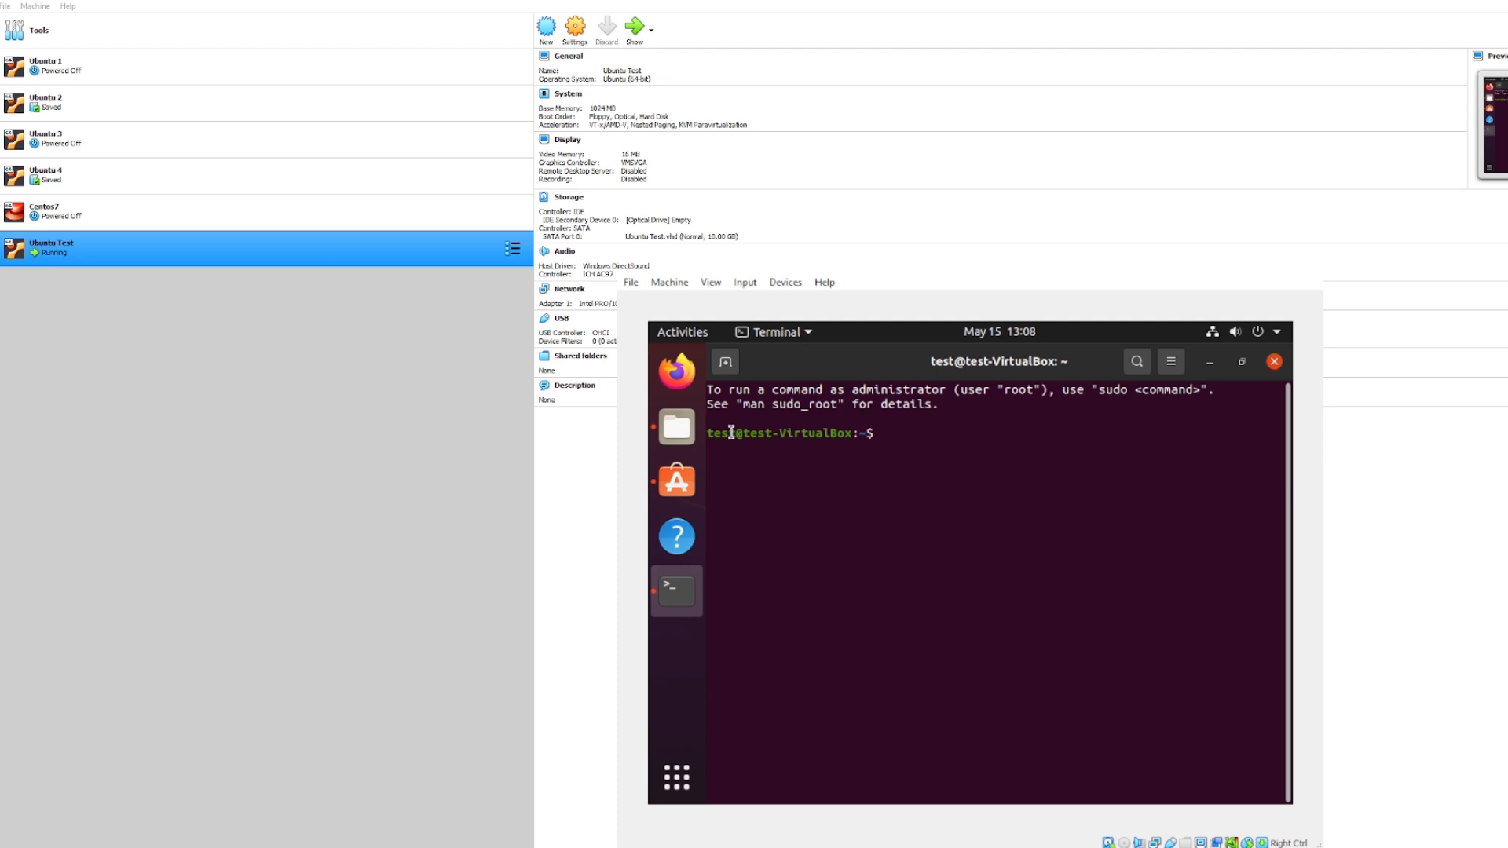
mouse_move(723, 434)
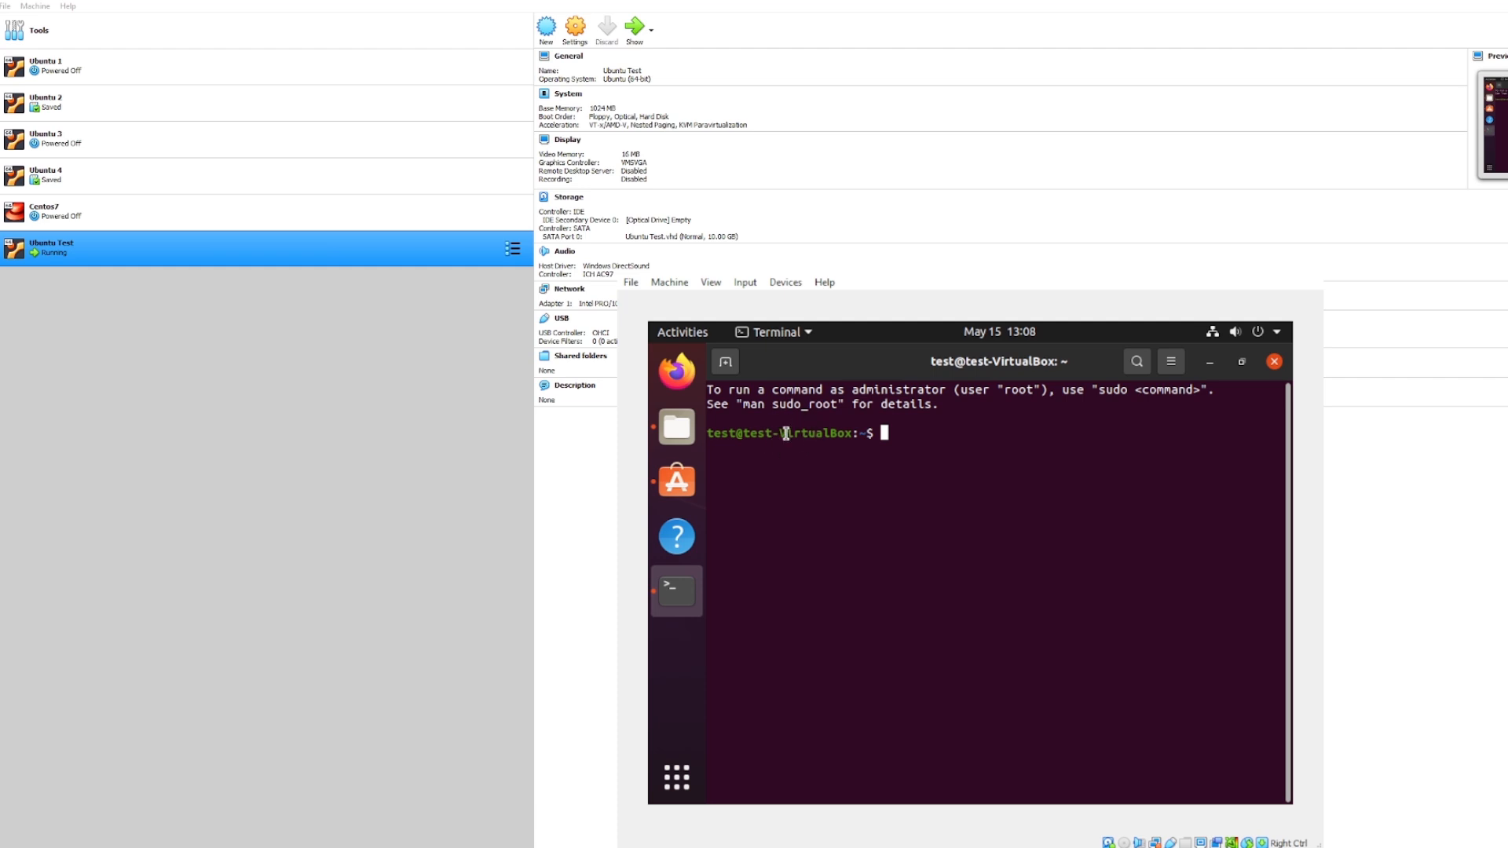
mouse_move(835, 449)
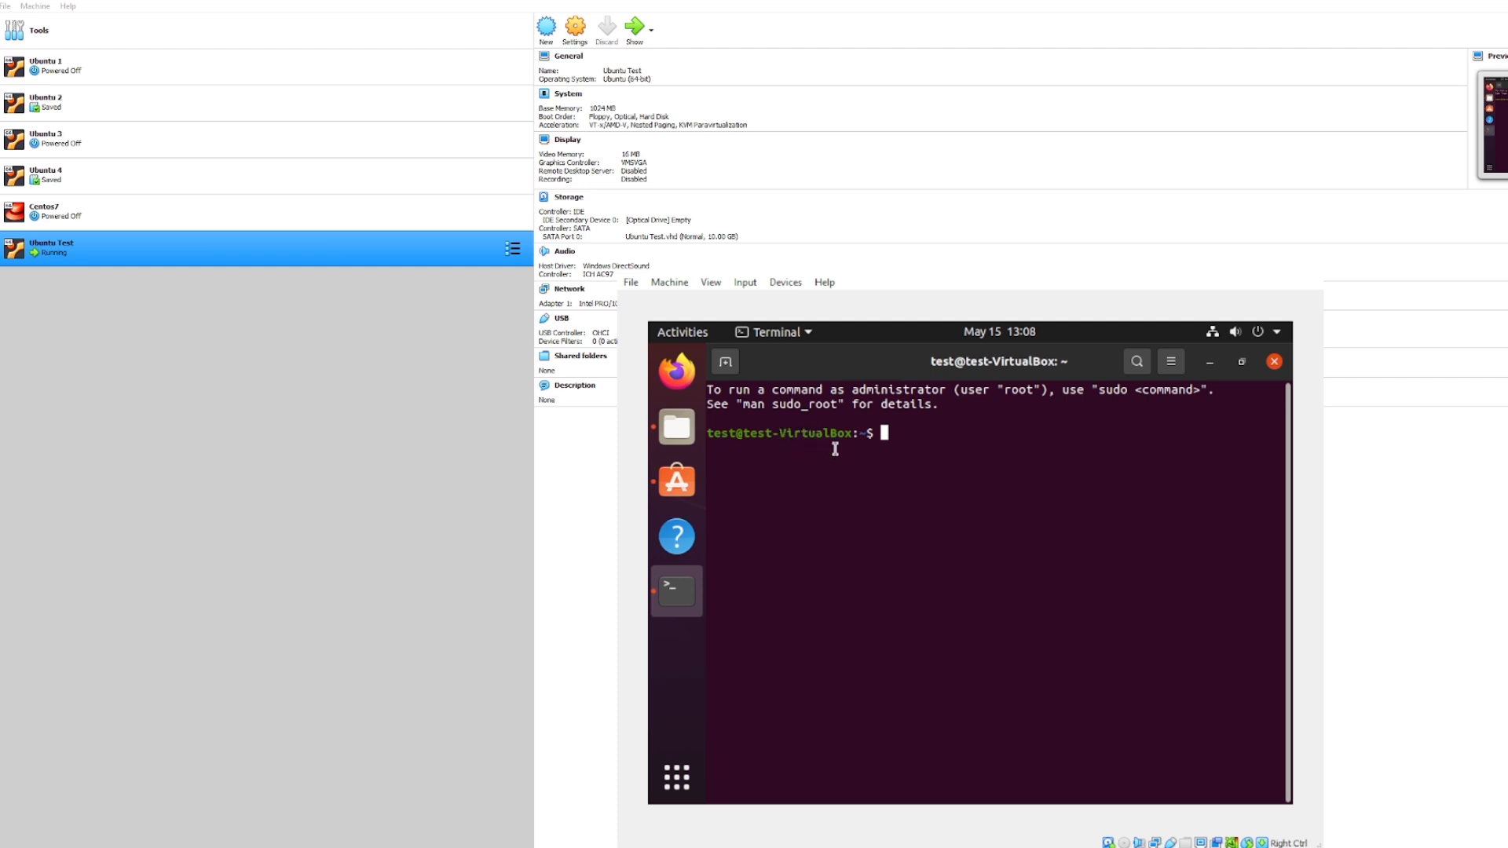
mouse_move(784, 443)
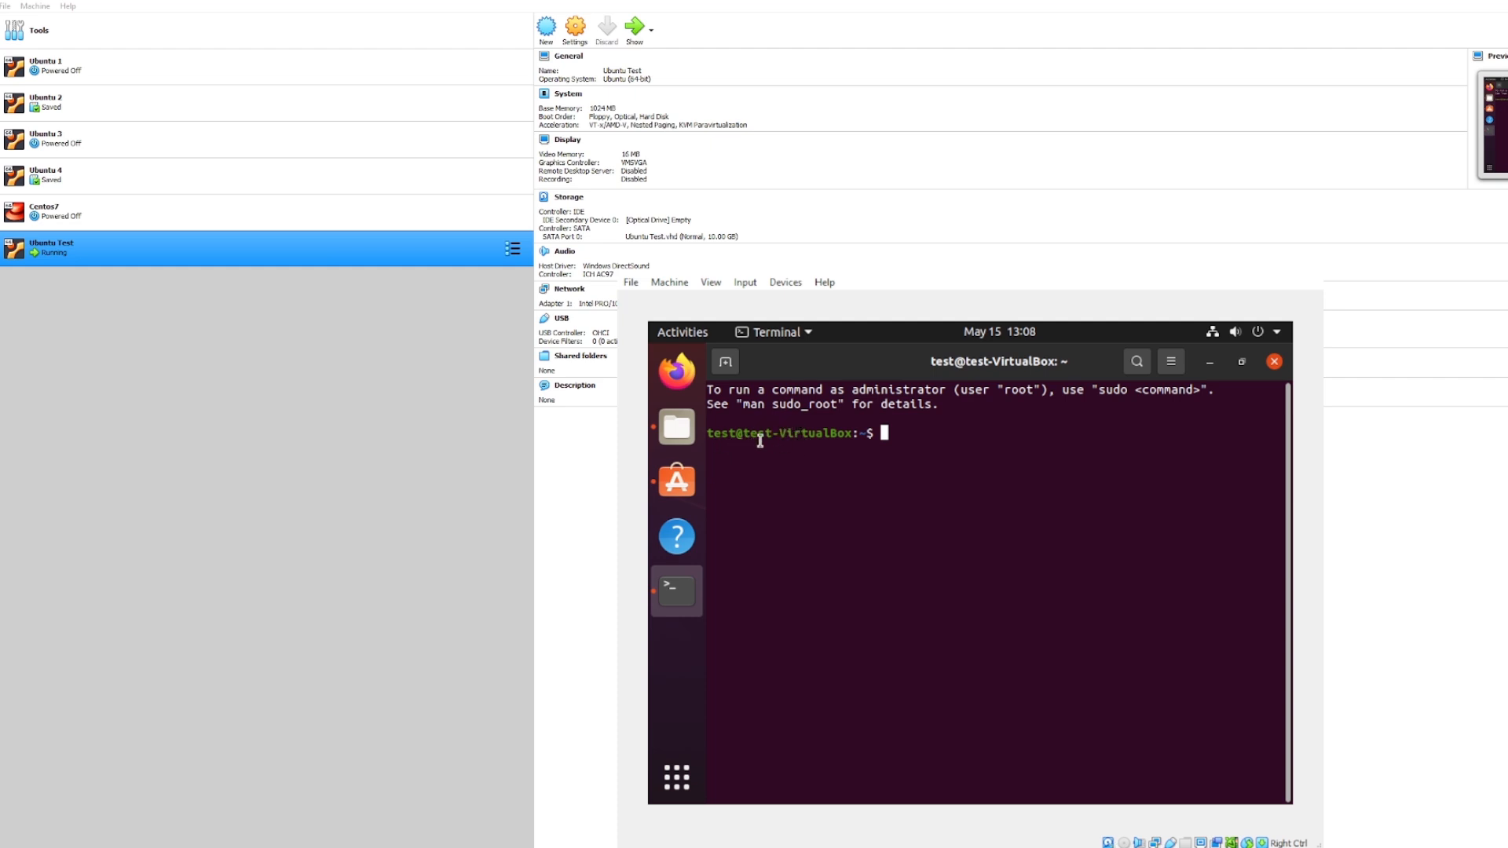
mouse_move(912, 418)
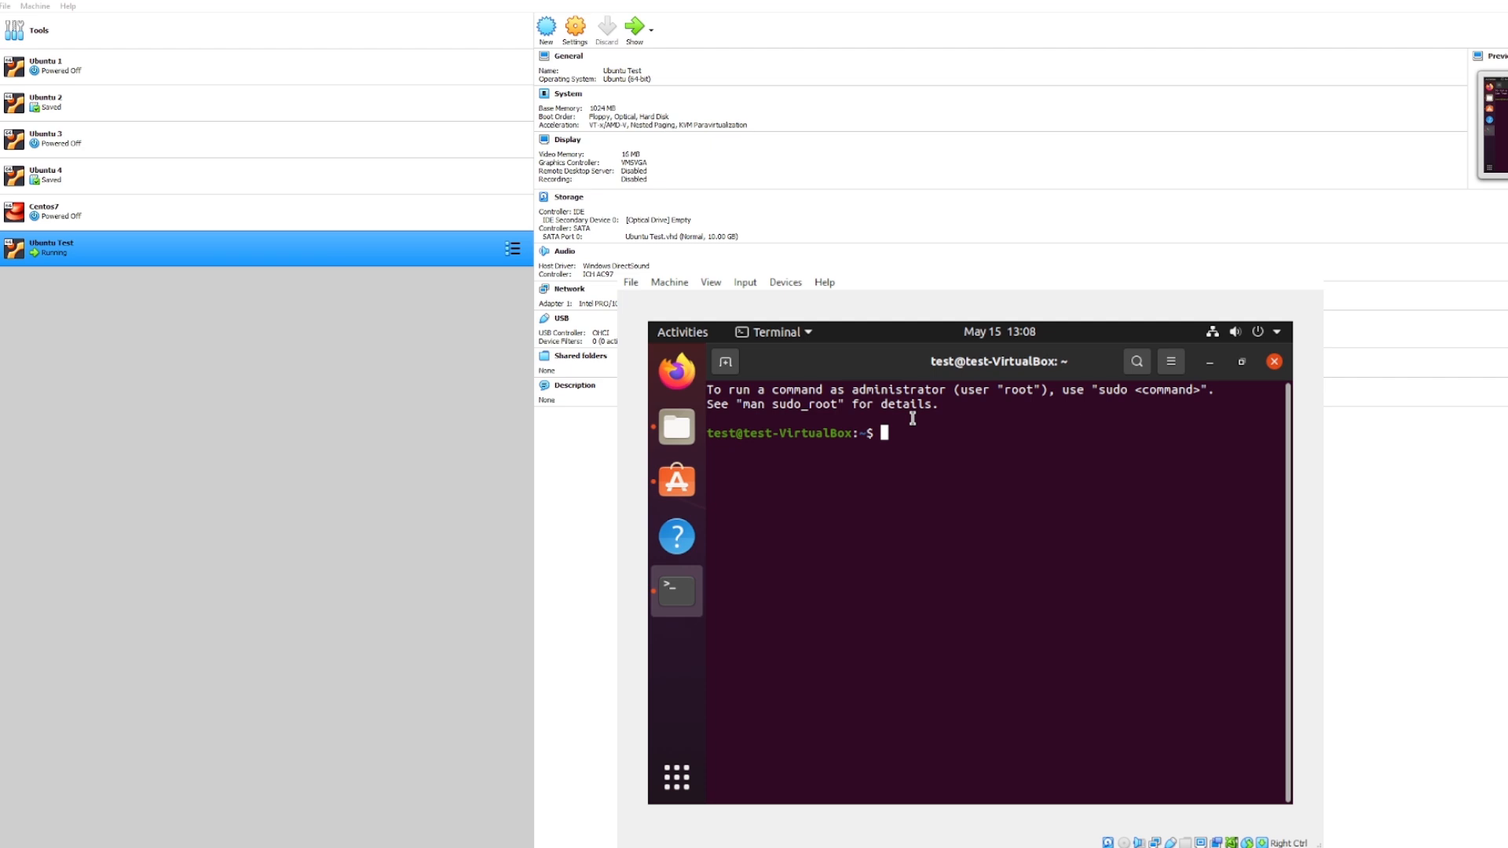
Step: Run pwd, whoami and hostname, reporting /home/test, test and test-VirtualBox
type("pwd")
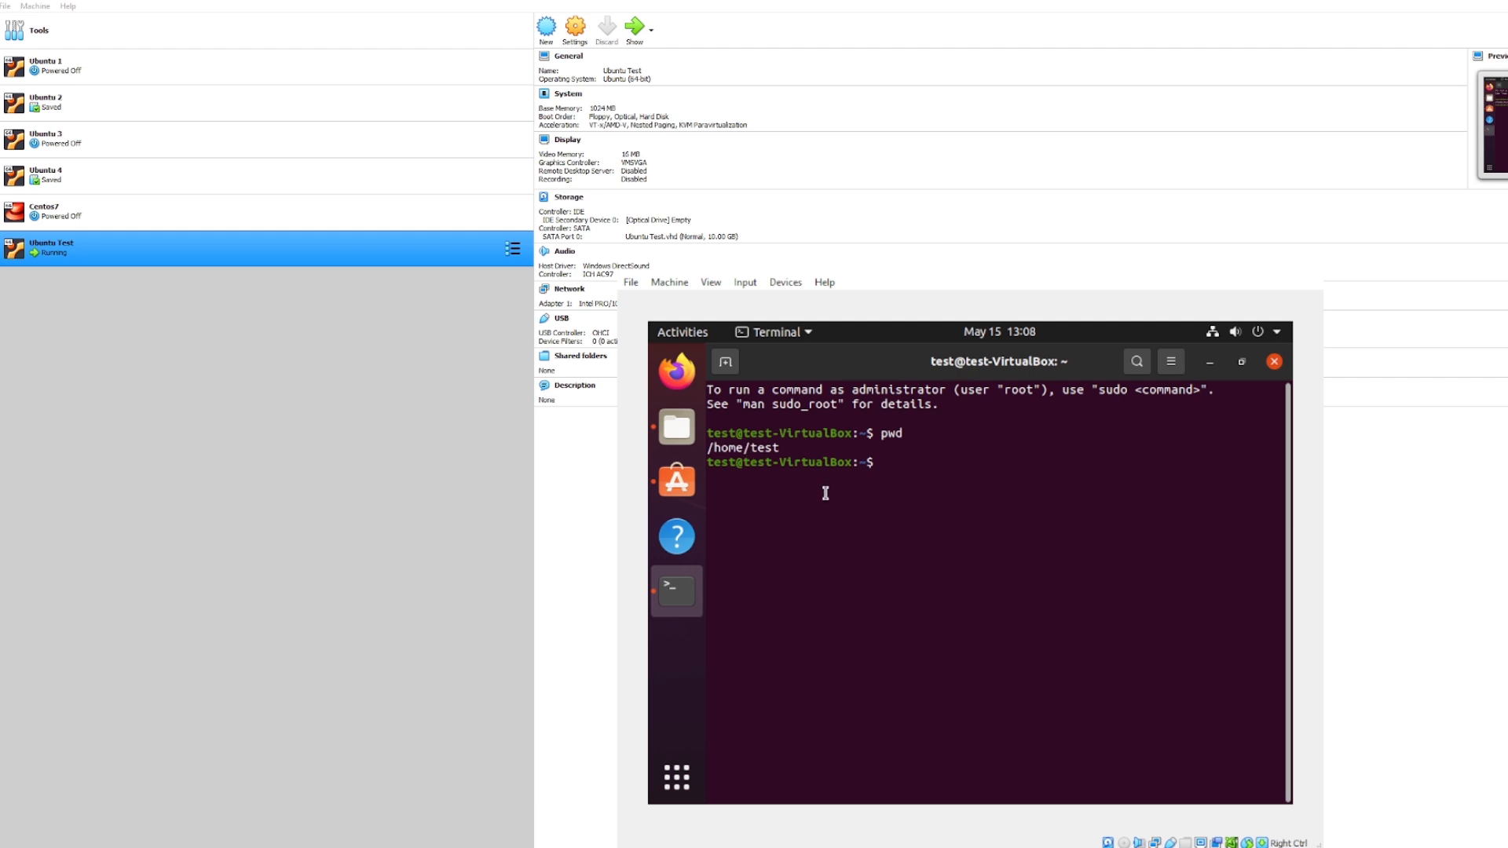
type("whoami")
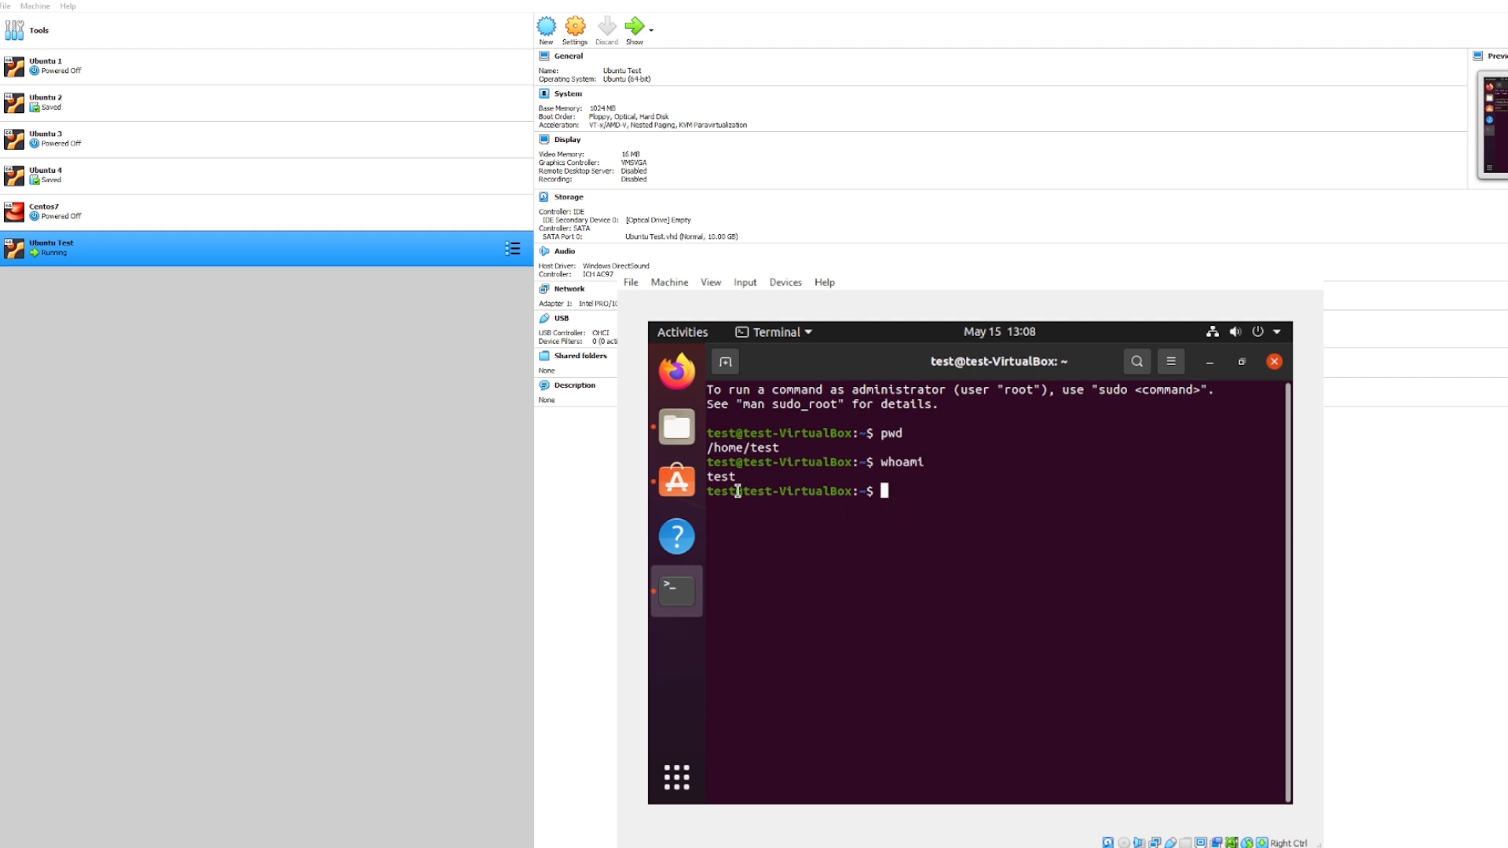
mouse_move(862, 525)
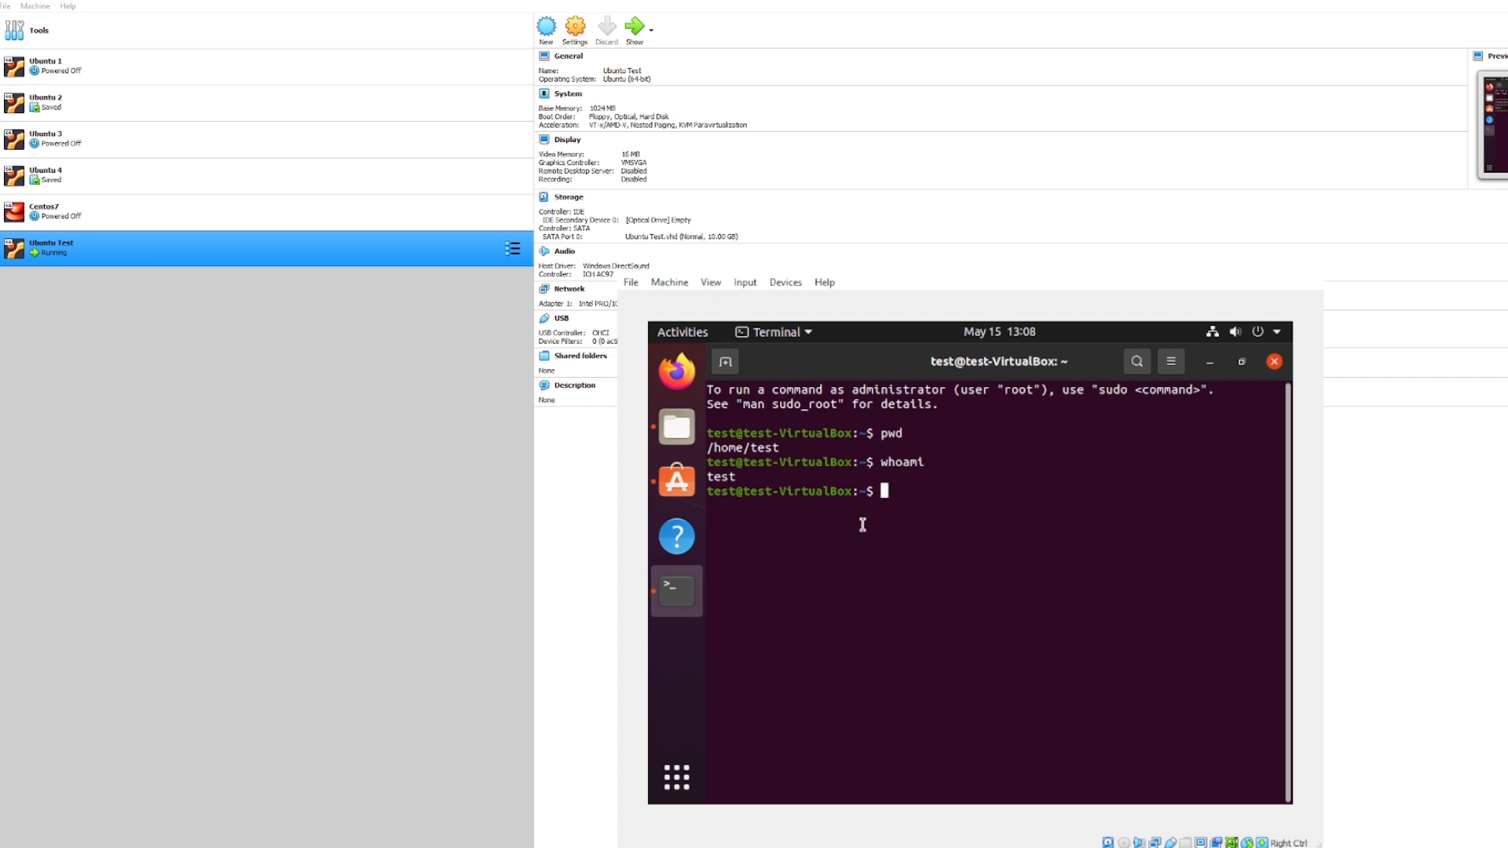
type("hostname")
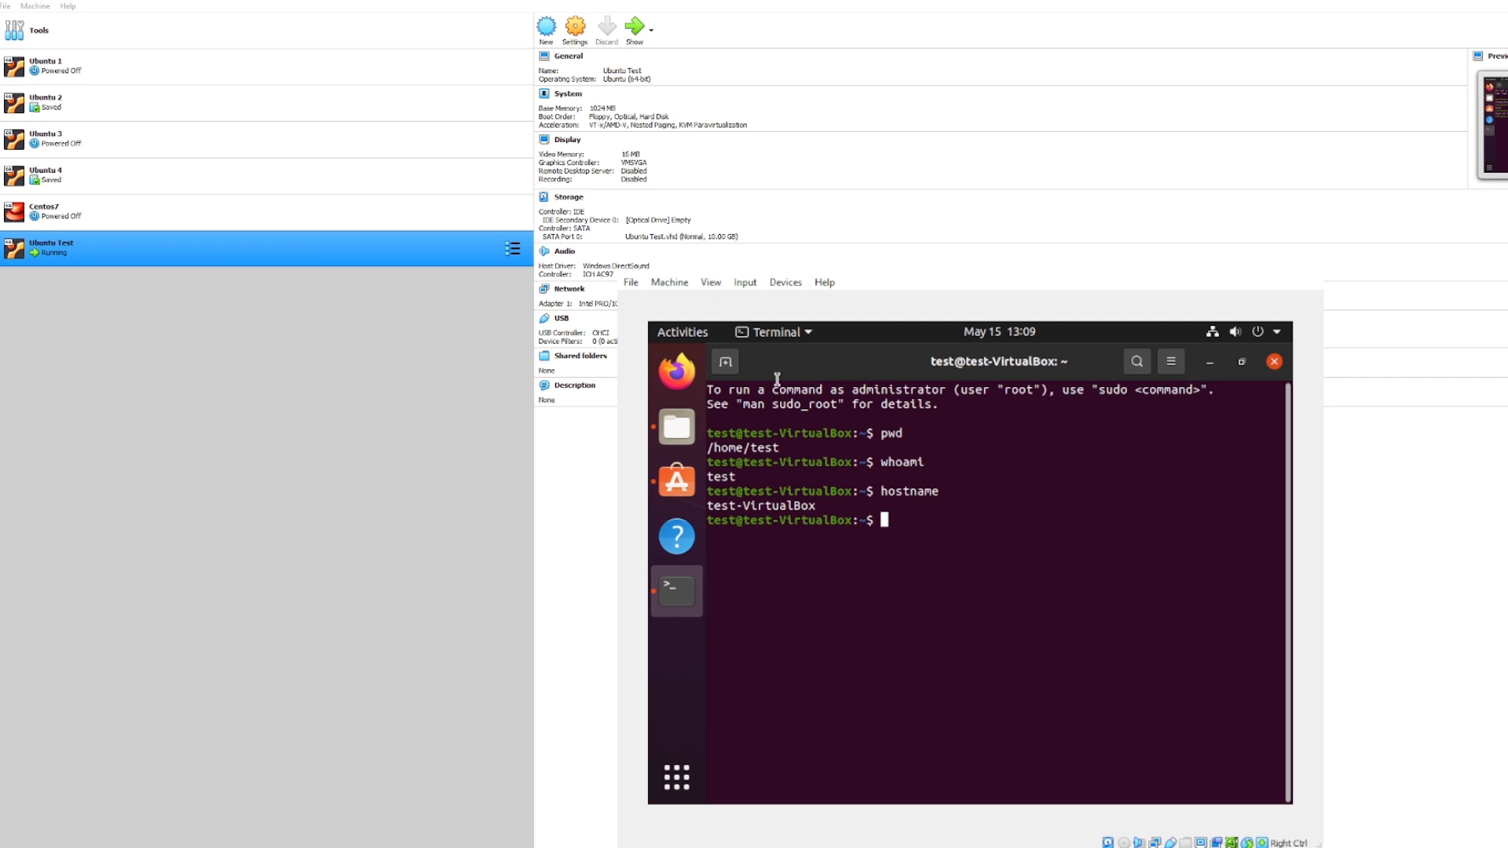
mouse_move(660, 312)
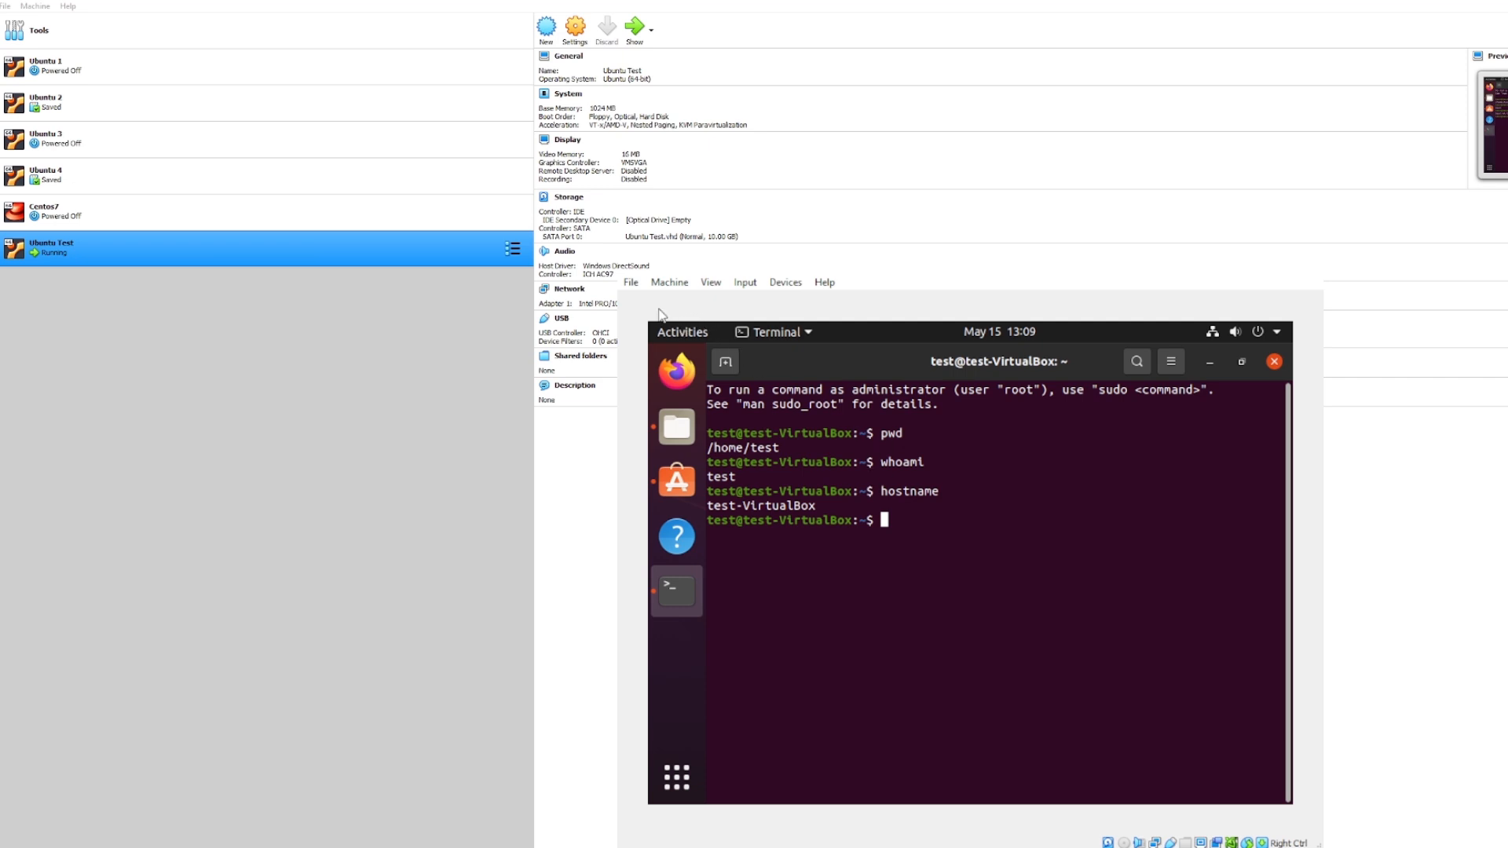
mouse_move(641, 293)
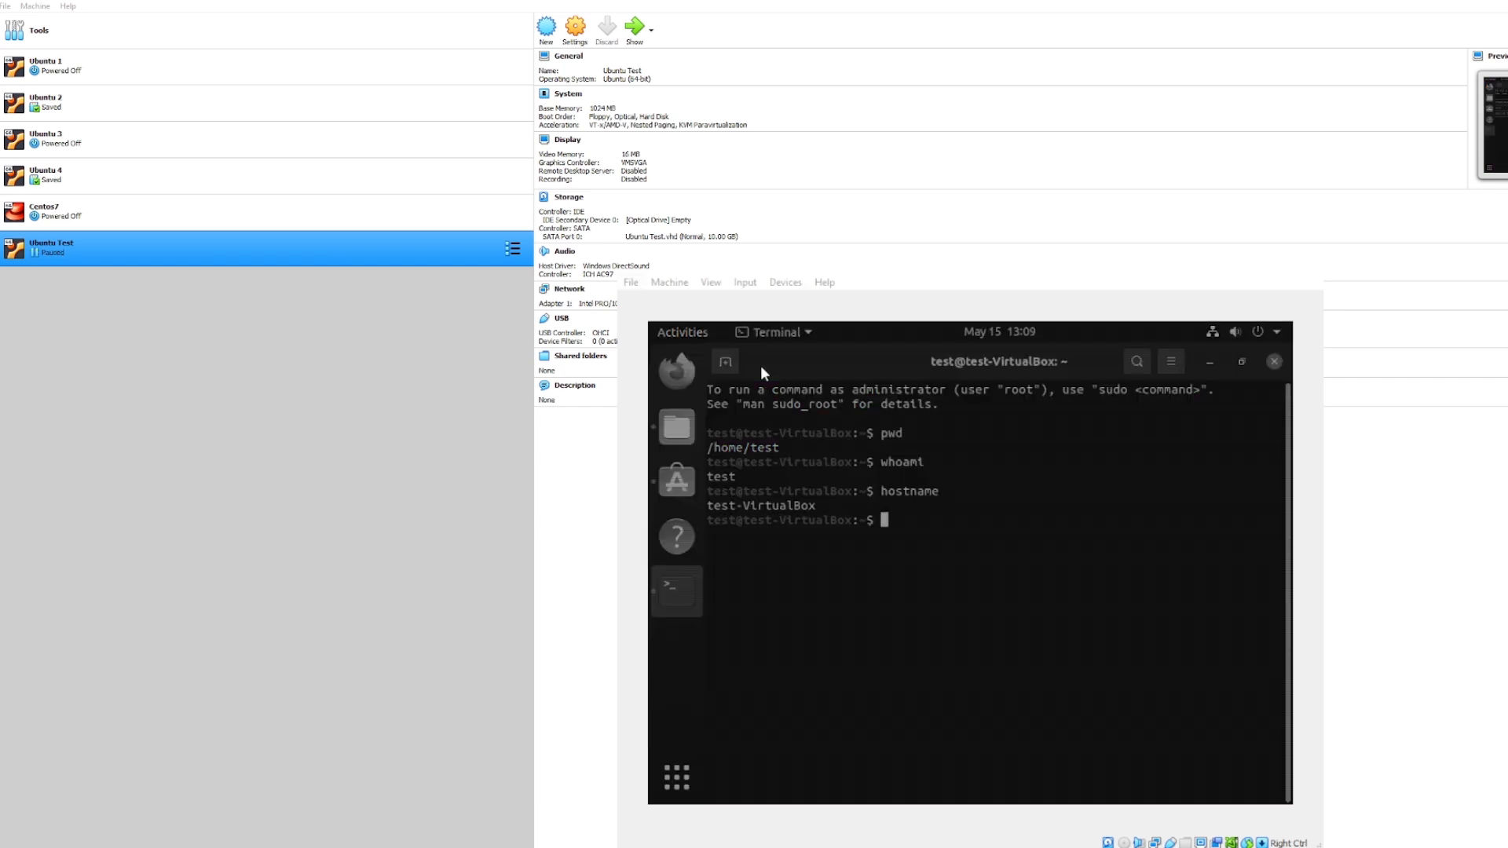
mouse_move(951, 553)
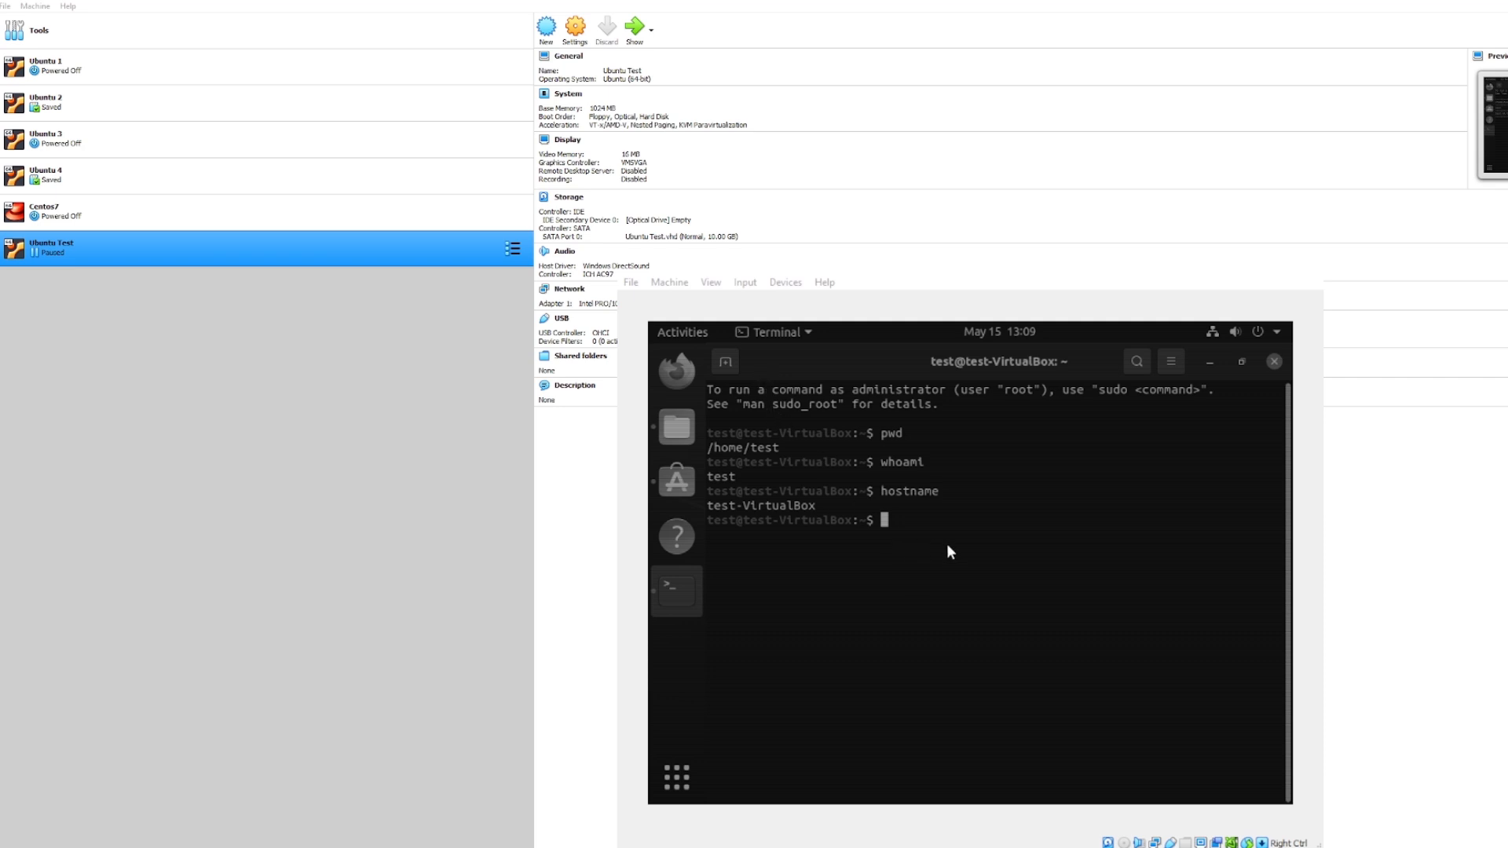
mouse_move(973, 551)
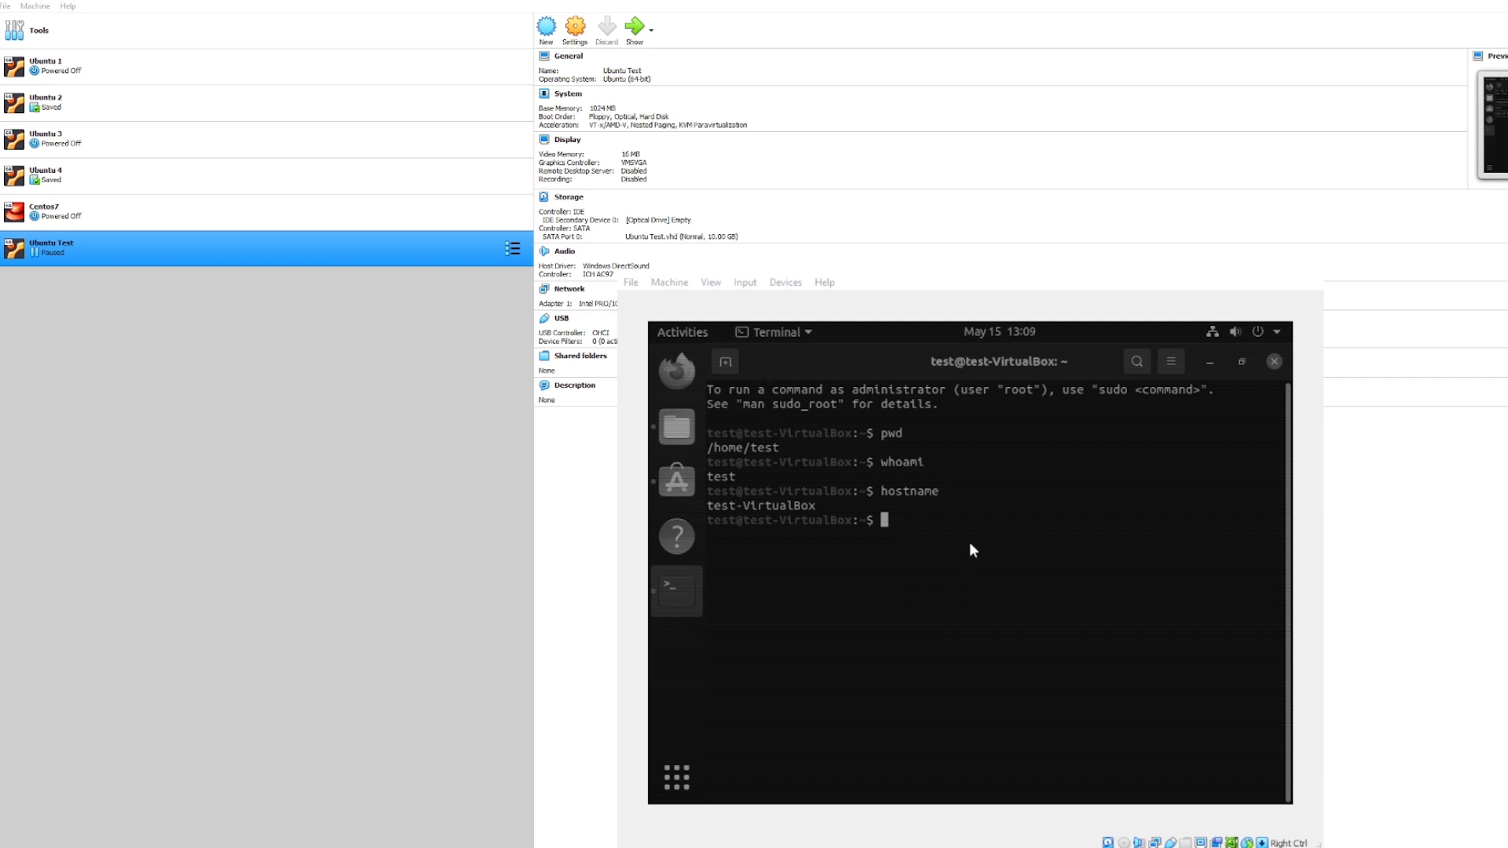
mouse_move(1017, 553)
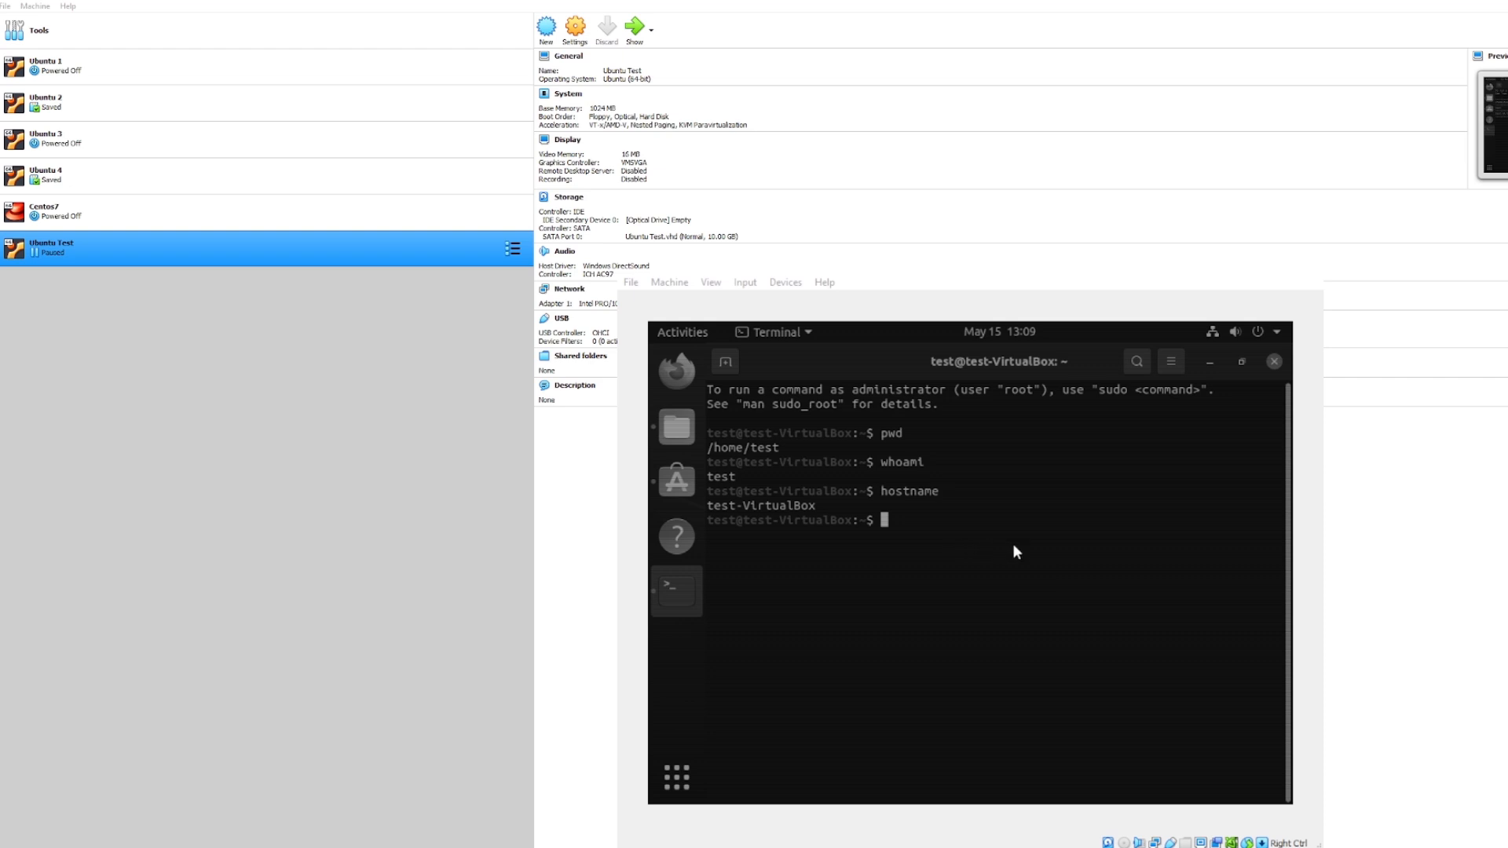
mouse_move(638, 415)
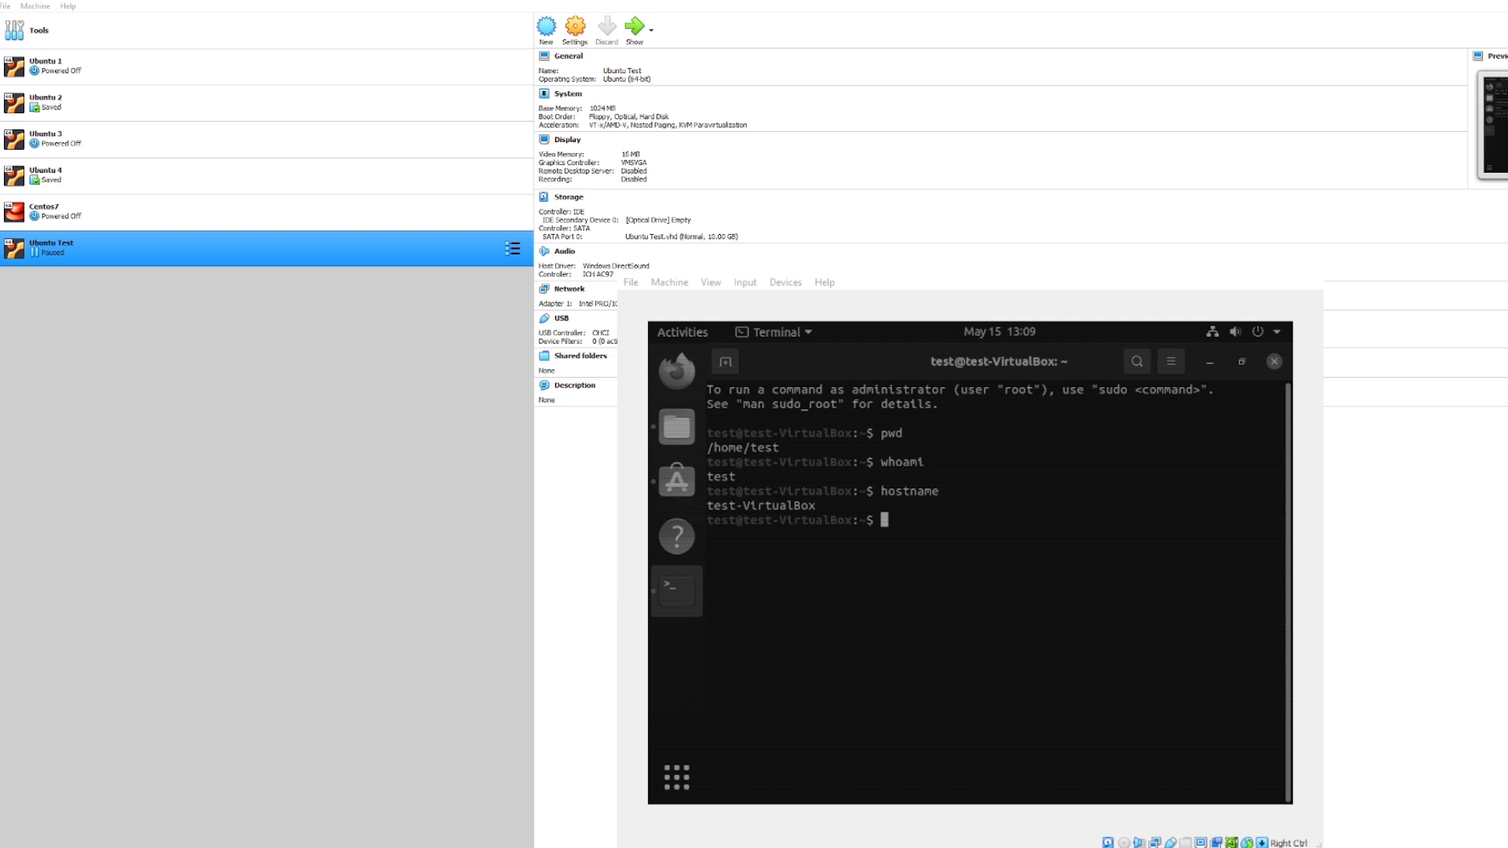
mouse_move(886, 657)
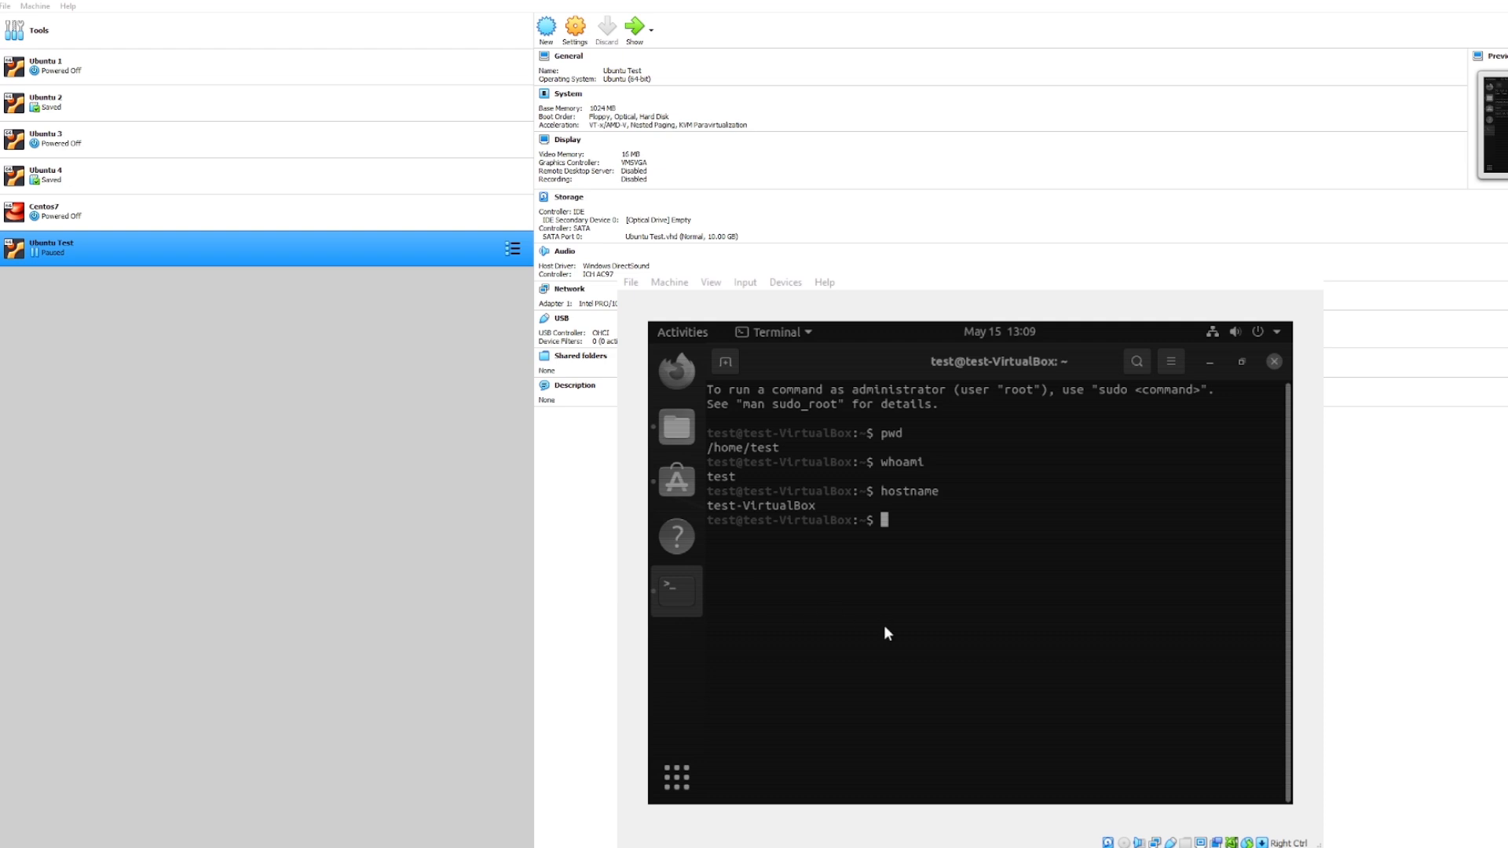
mouse_move(839, 563)
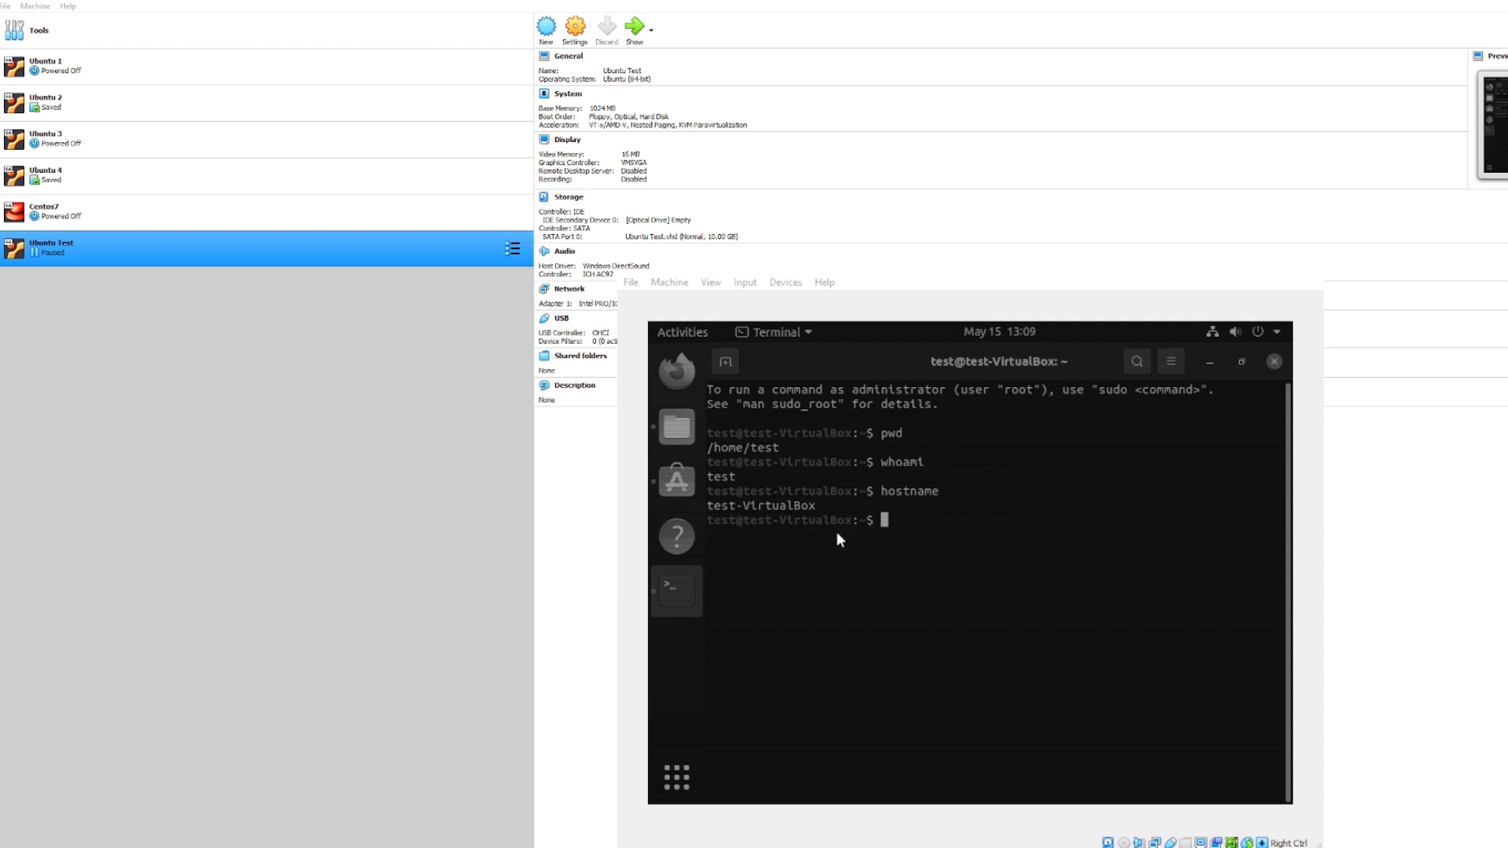
mouse_move(935, 440)
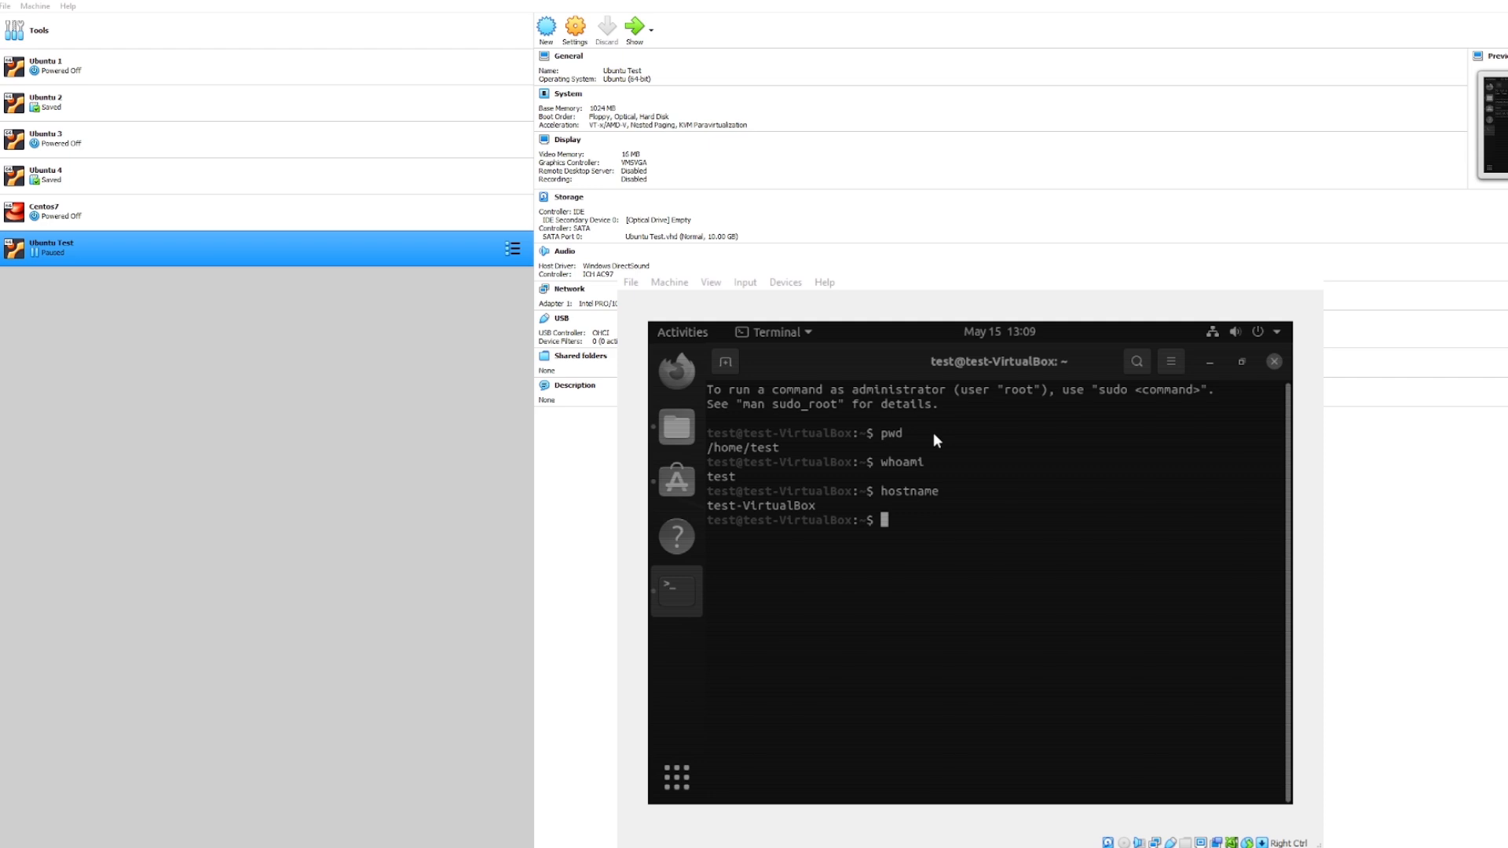
mouse_move(965, 518)
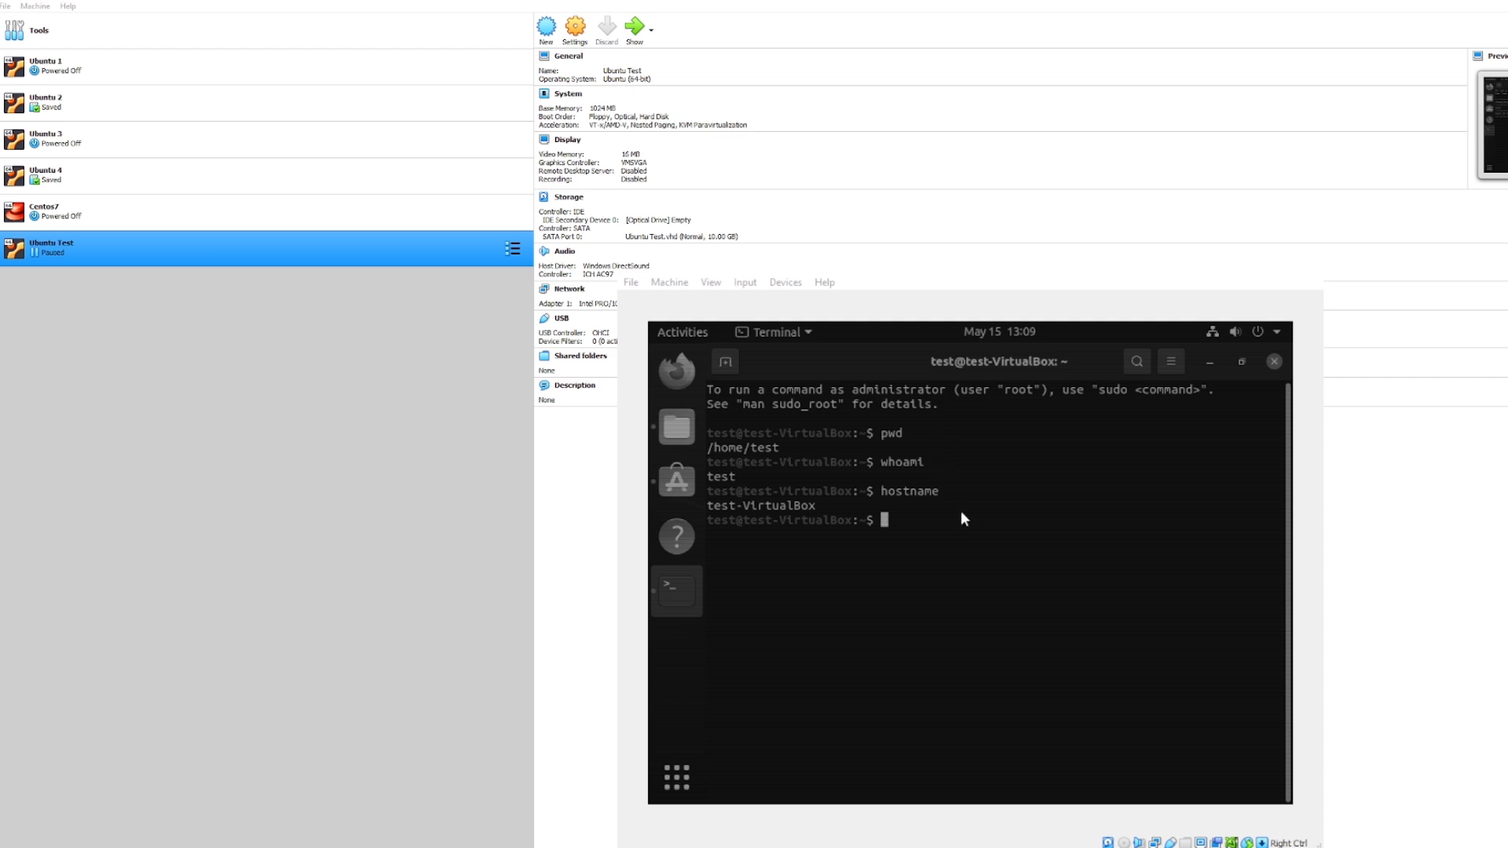
mouse_move(951, 587)
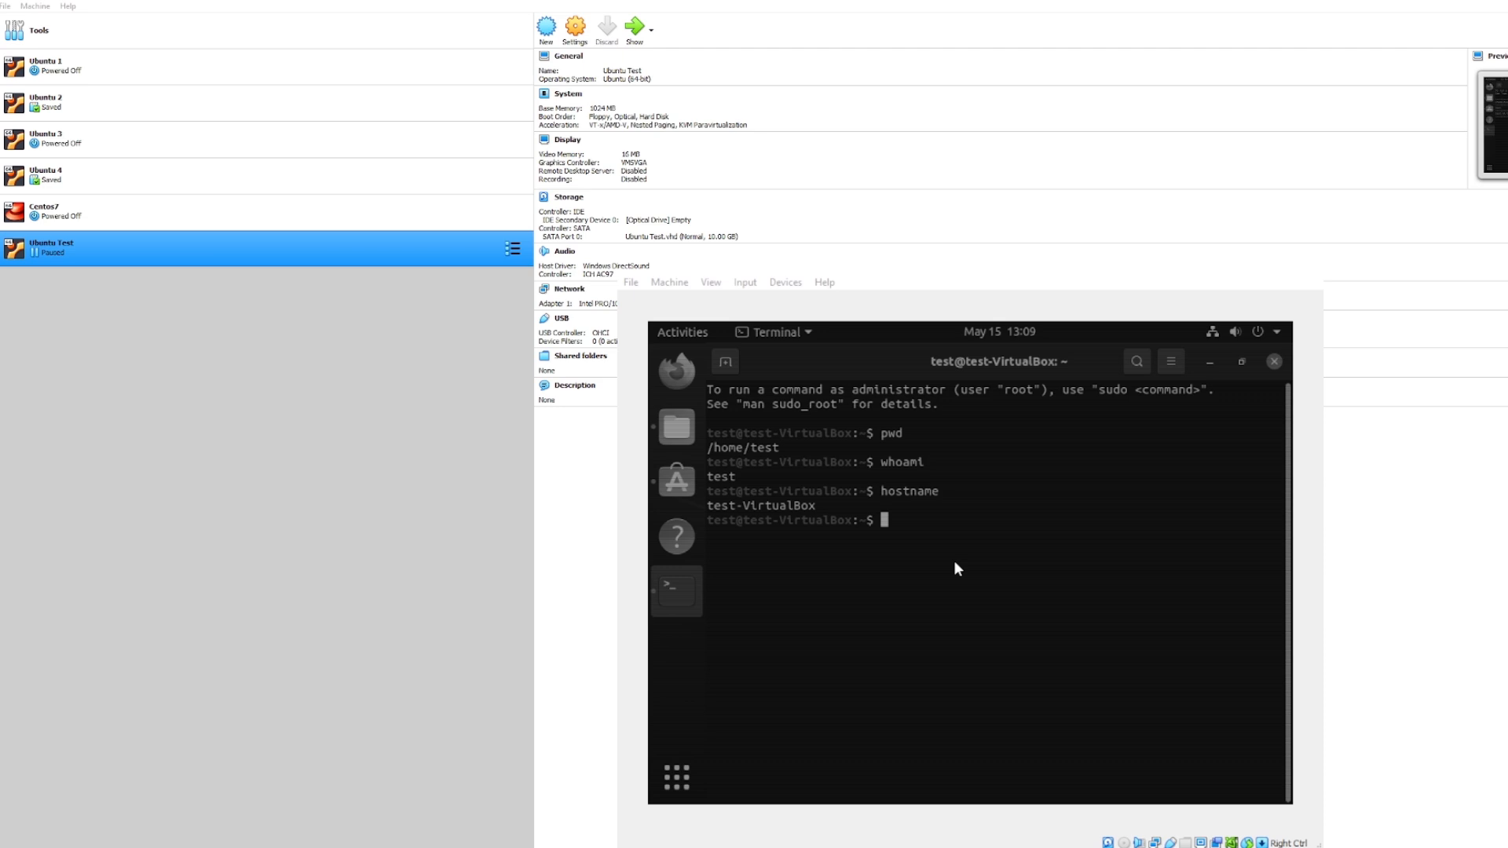
mouse_move(942, 597)
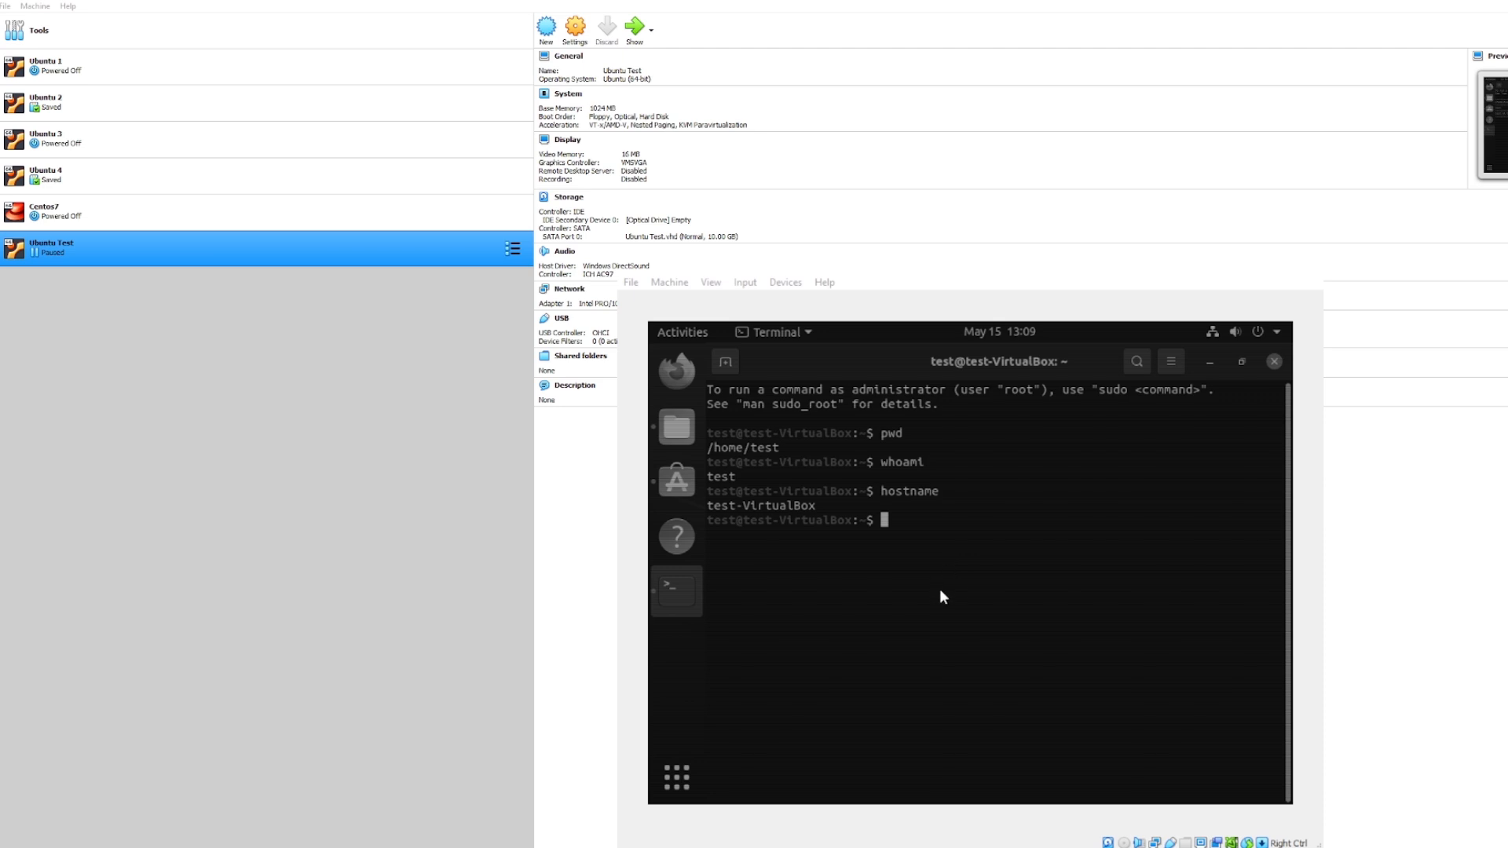
mouse_move(952, 587)
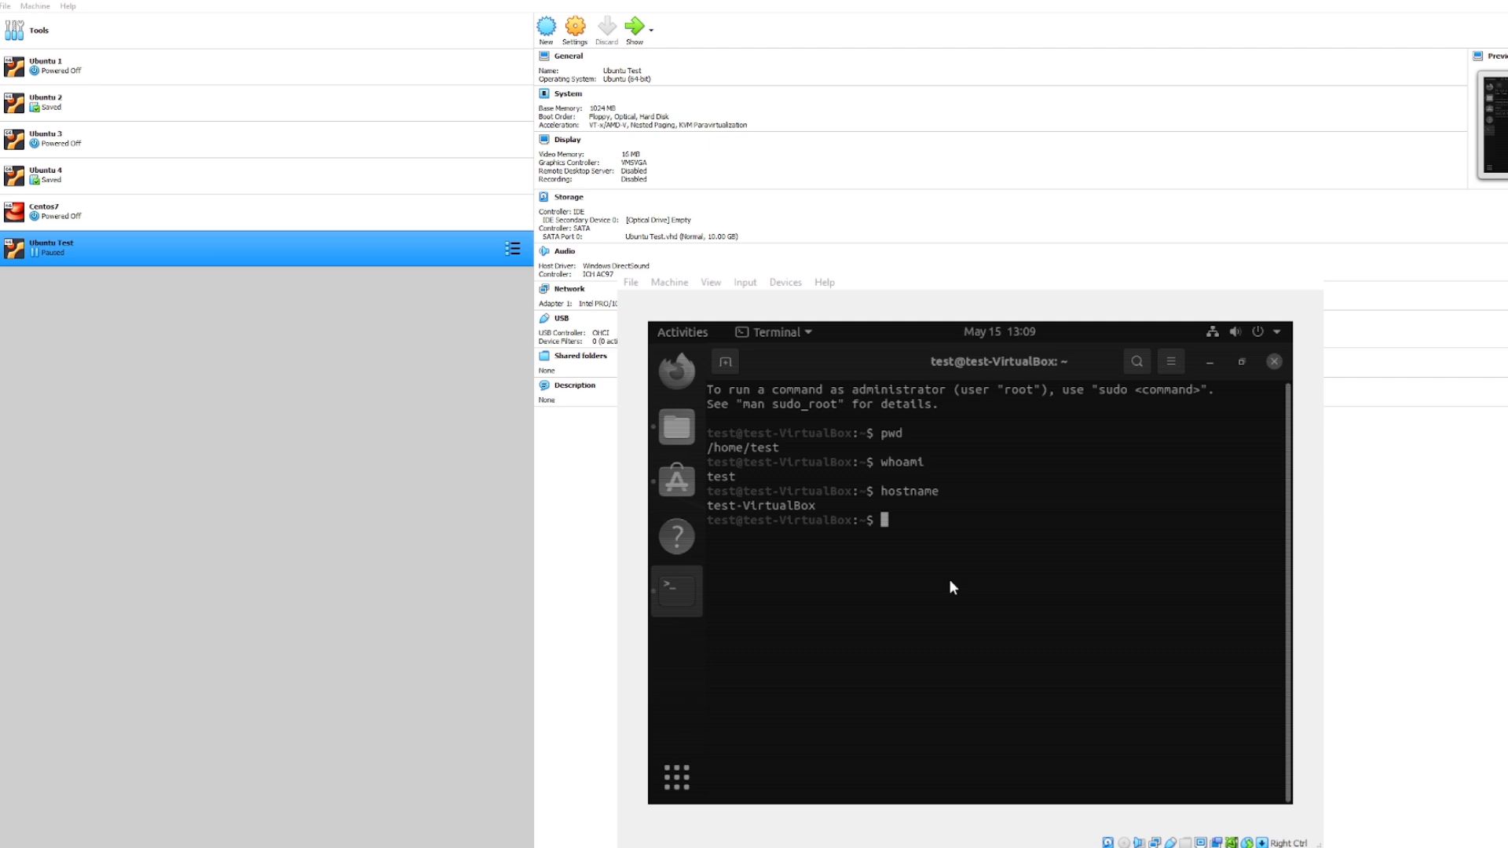
mouse_move(961, 556)
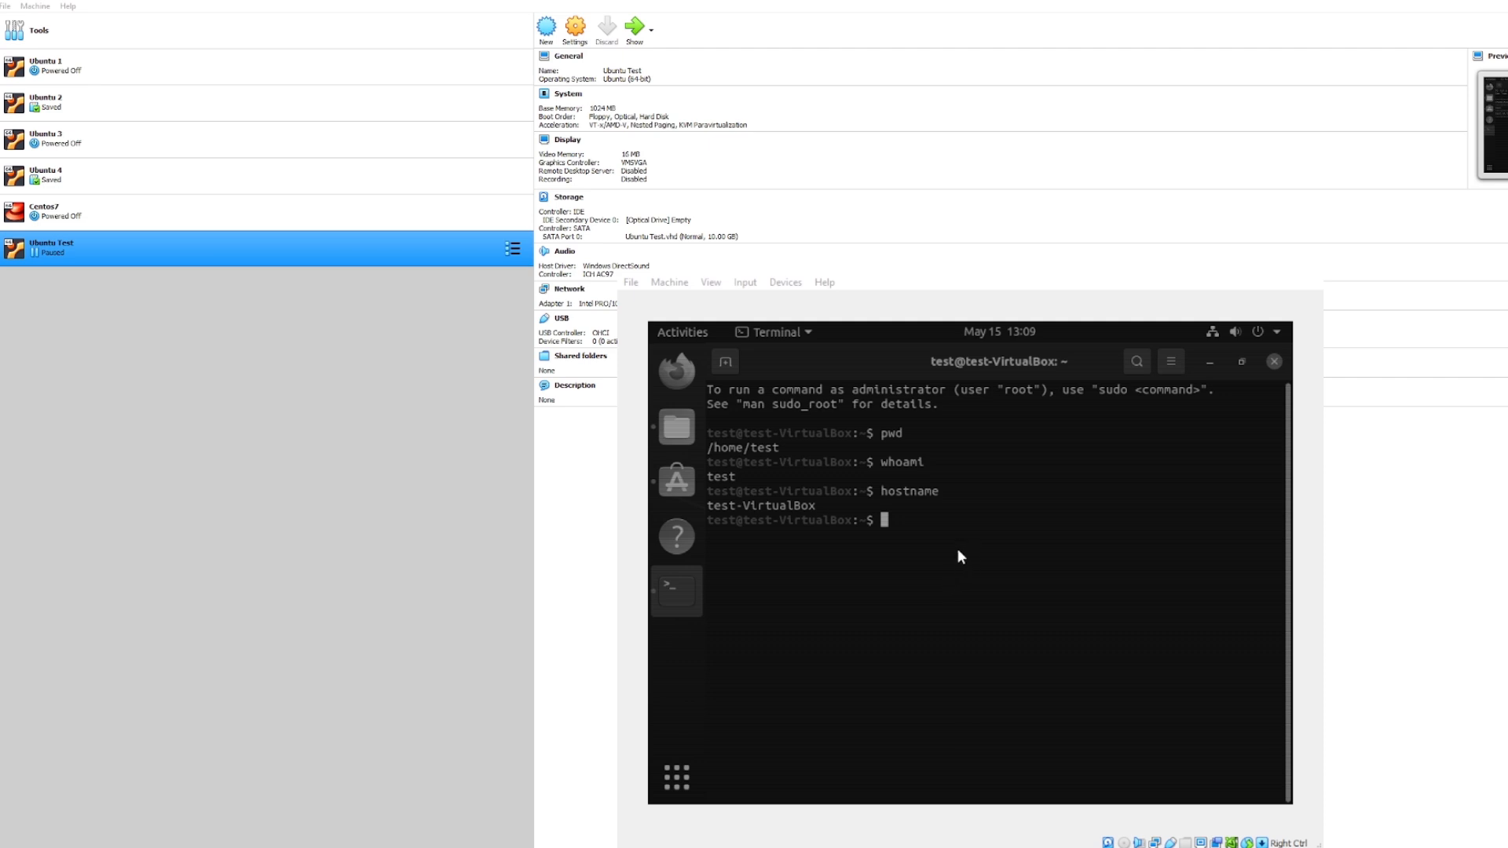